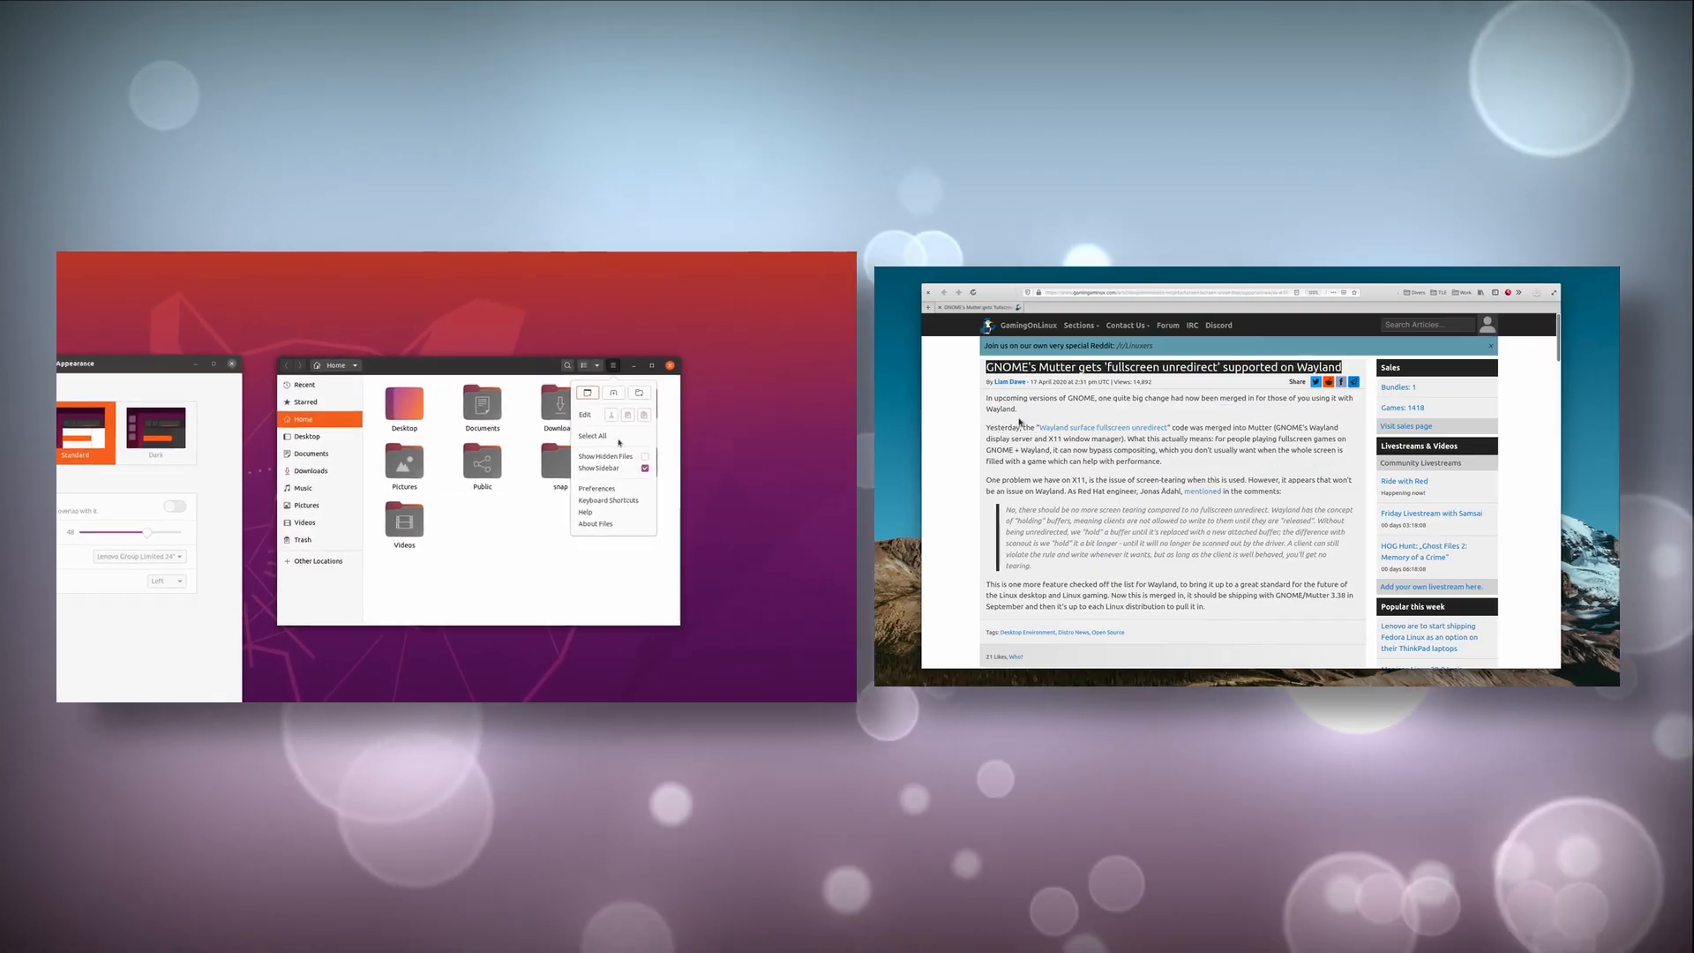
- Scroll The Linux Experiment's Patreon page past the tiers, About and Goals to Recent posts
left_click(596, 487)
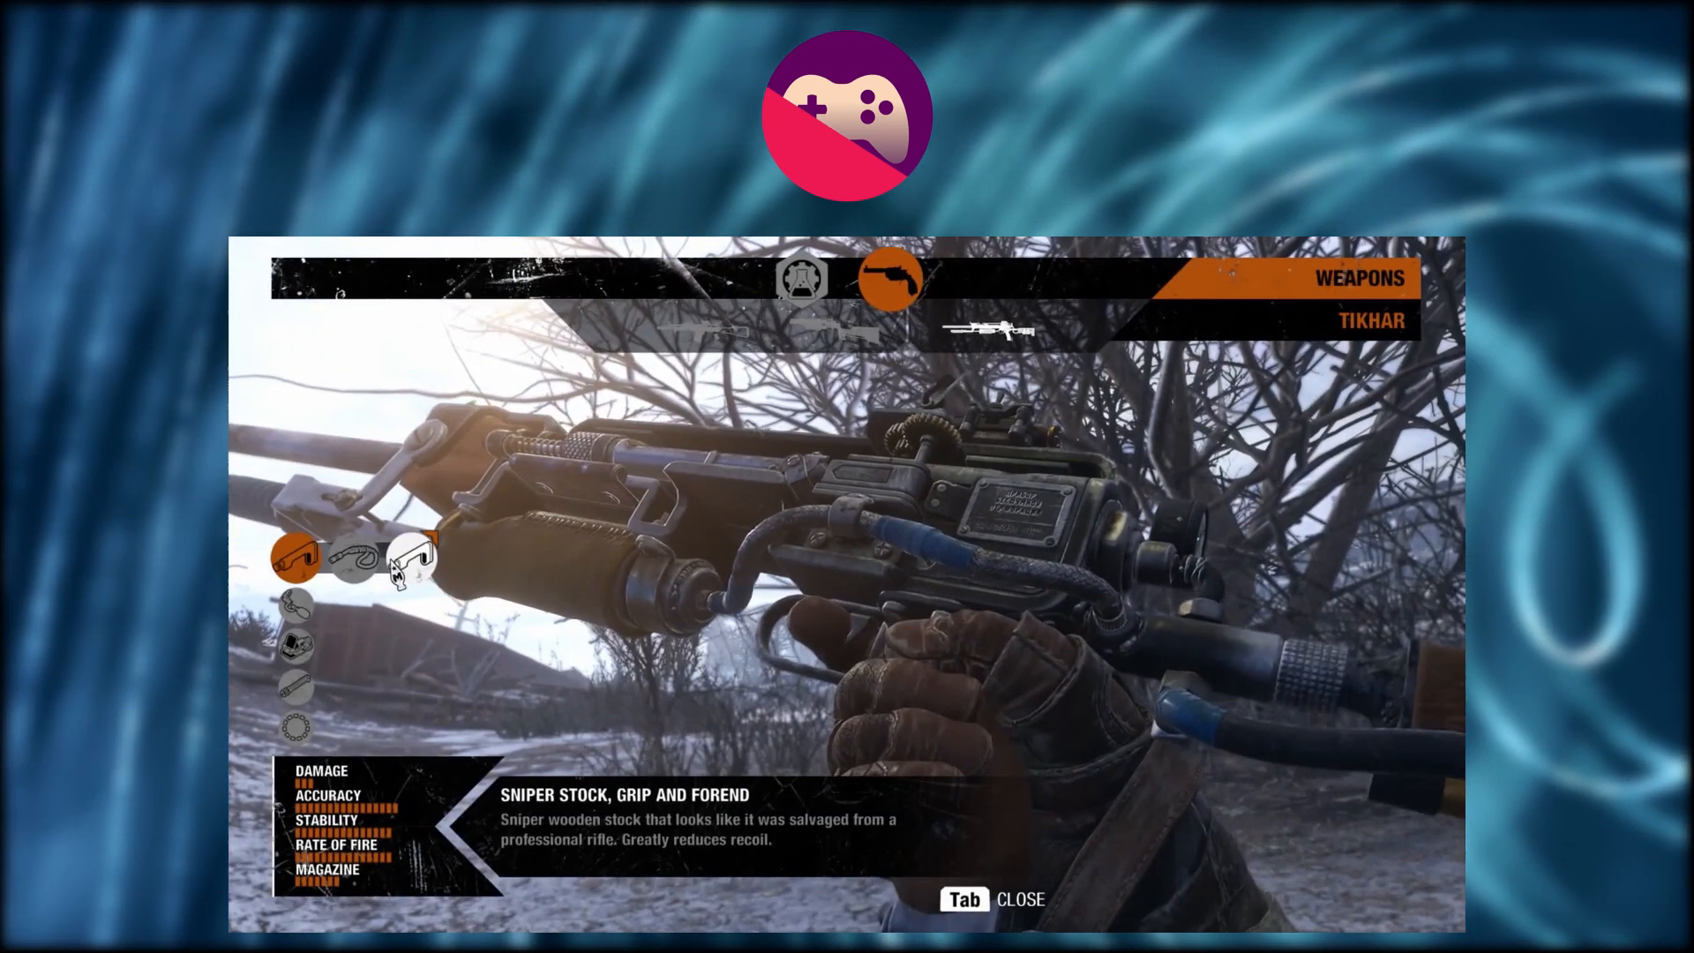
key("Tab")
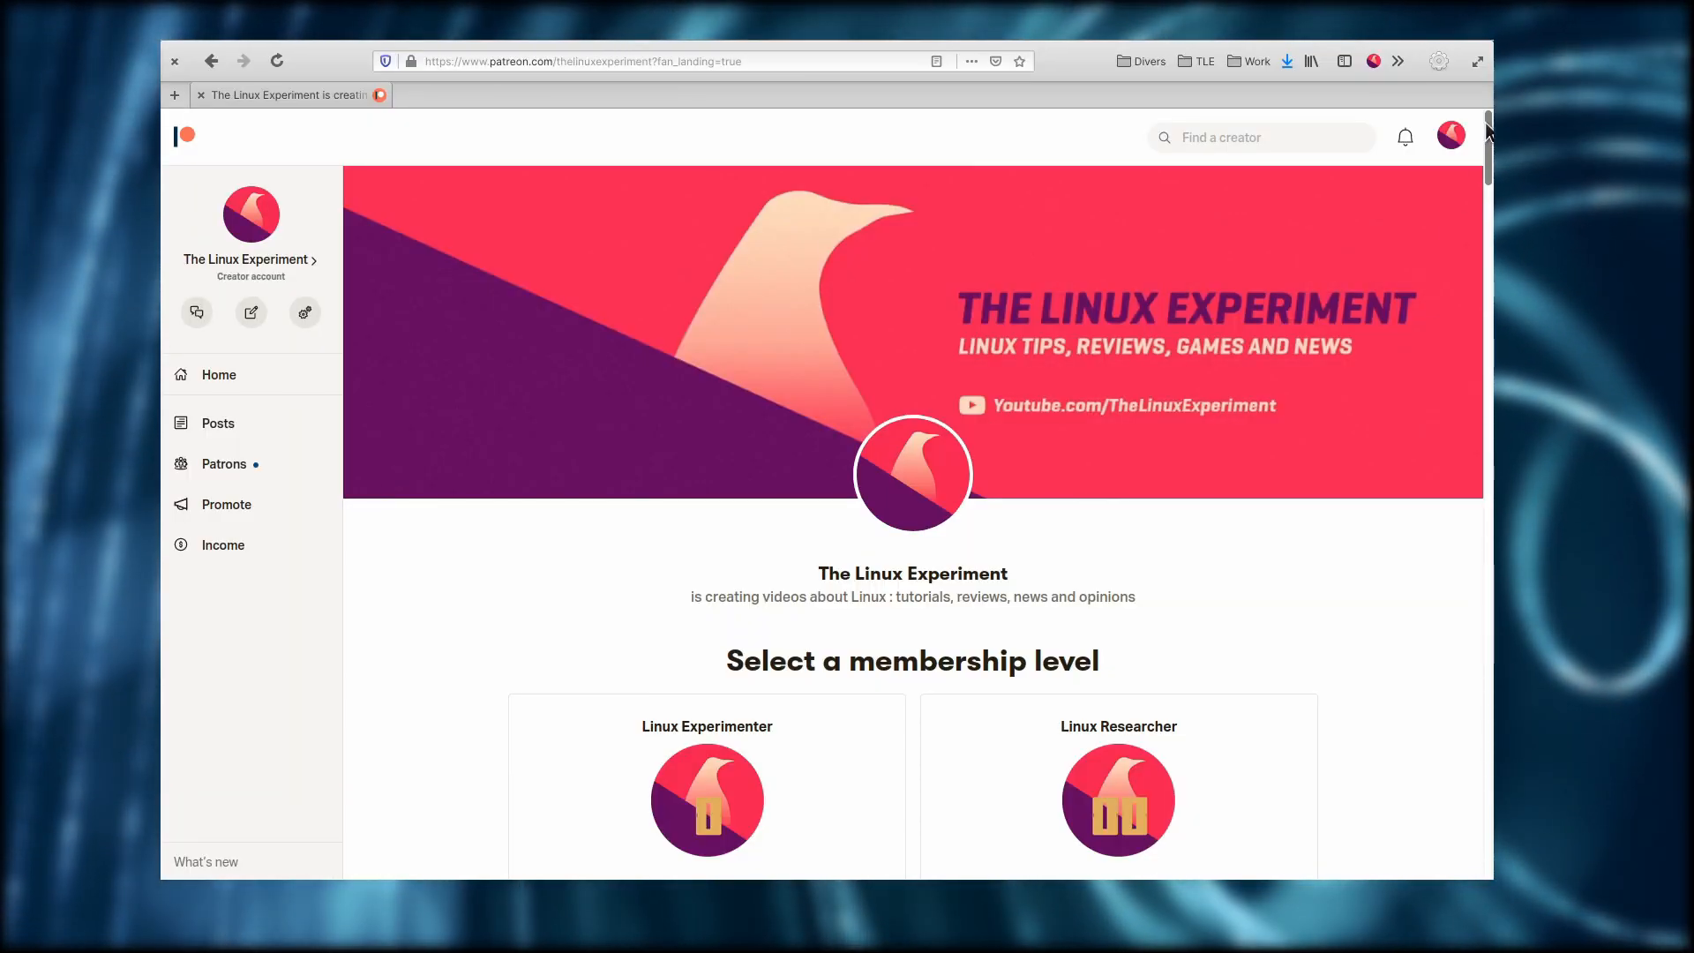
scroll("down", 3)
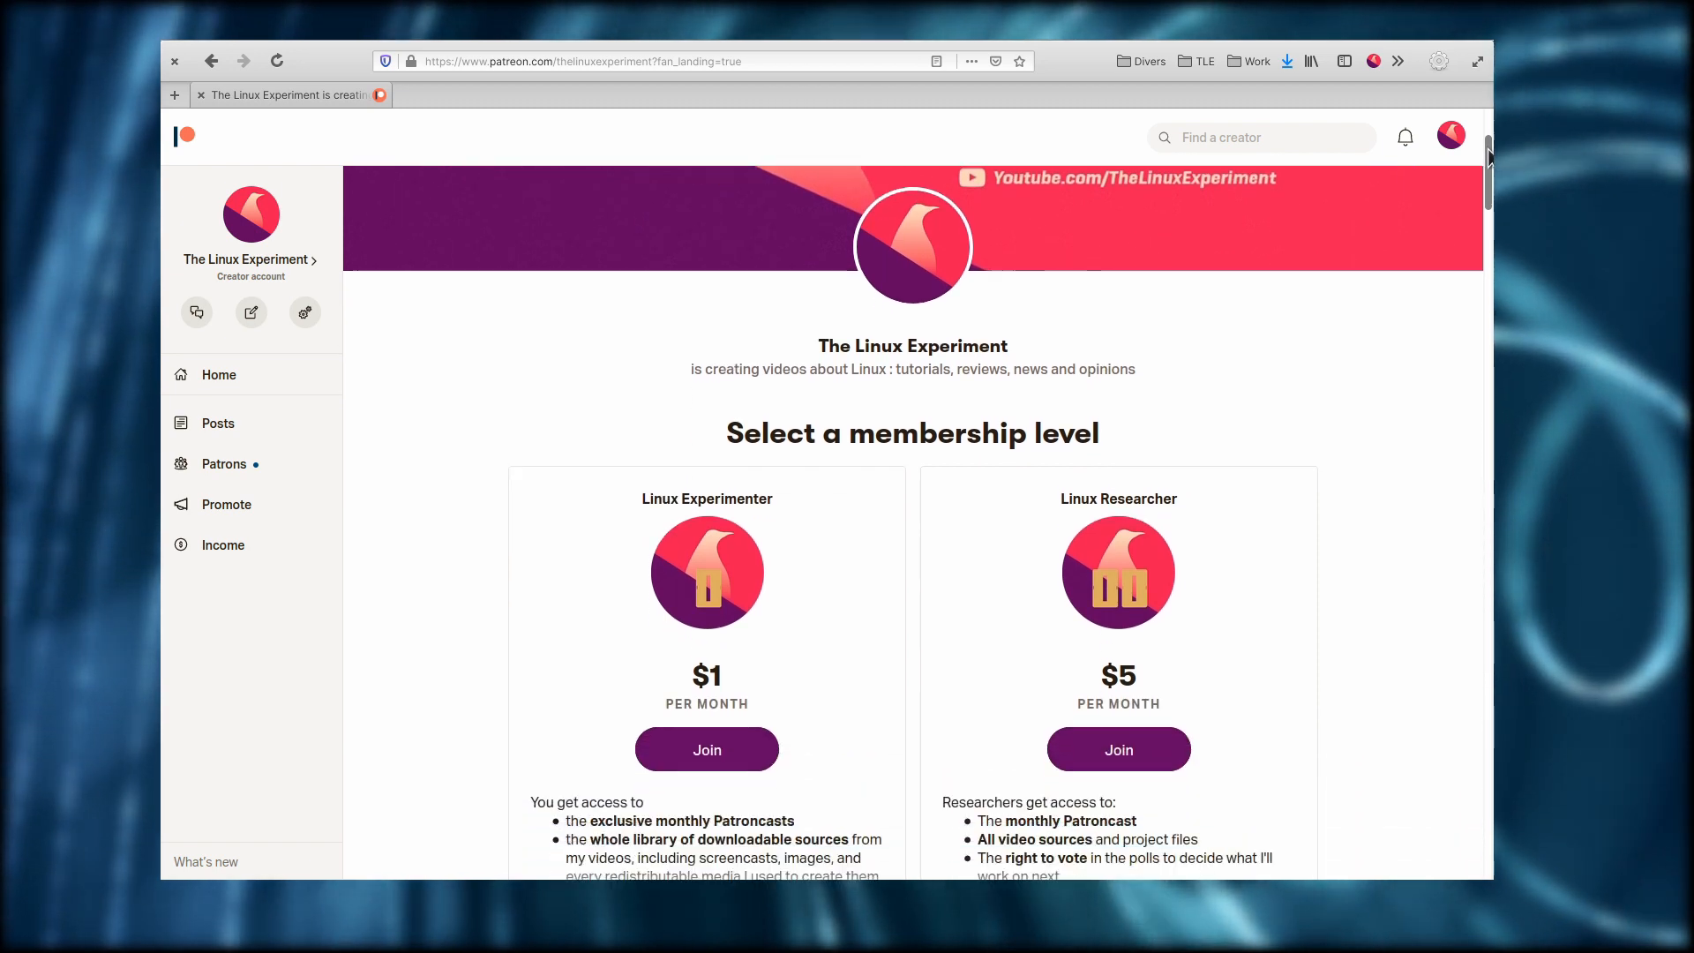
scroll("down", 3)
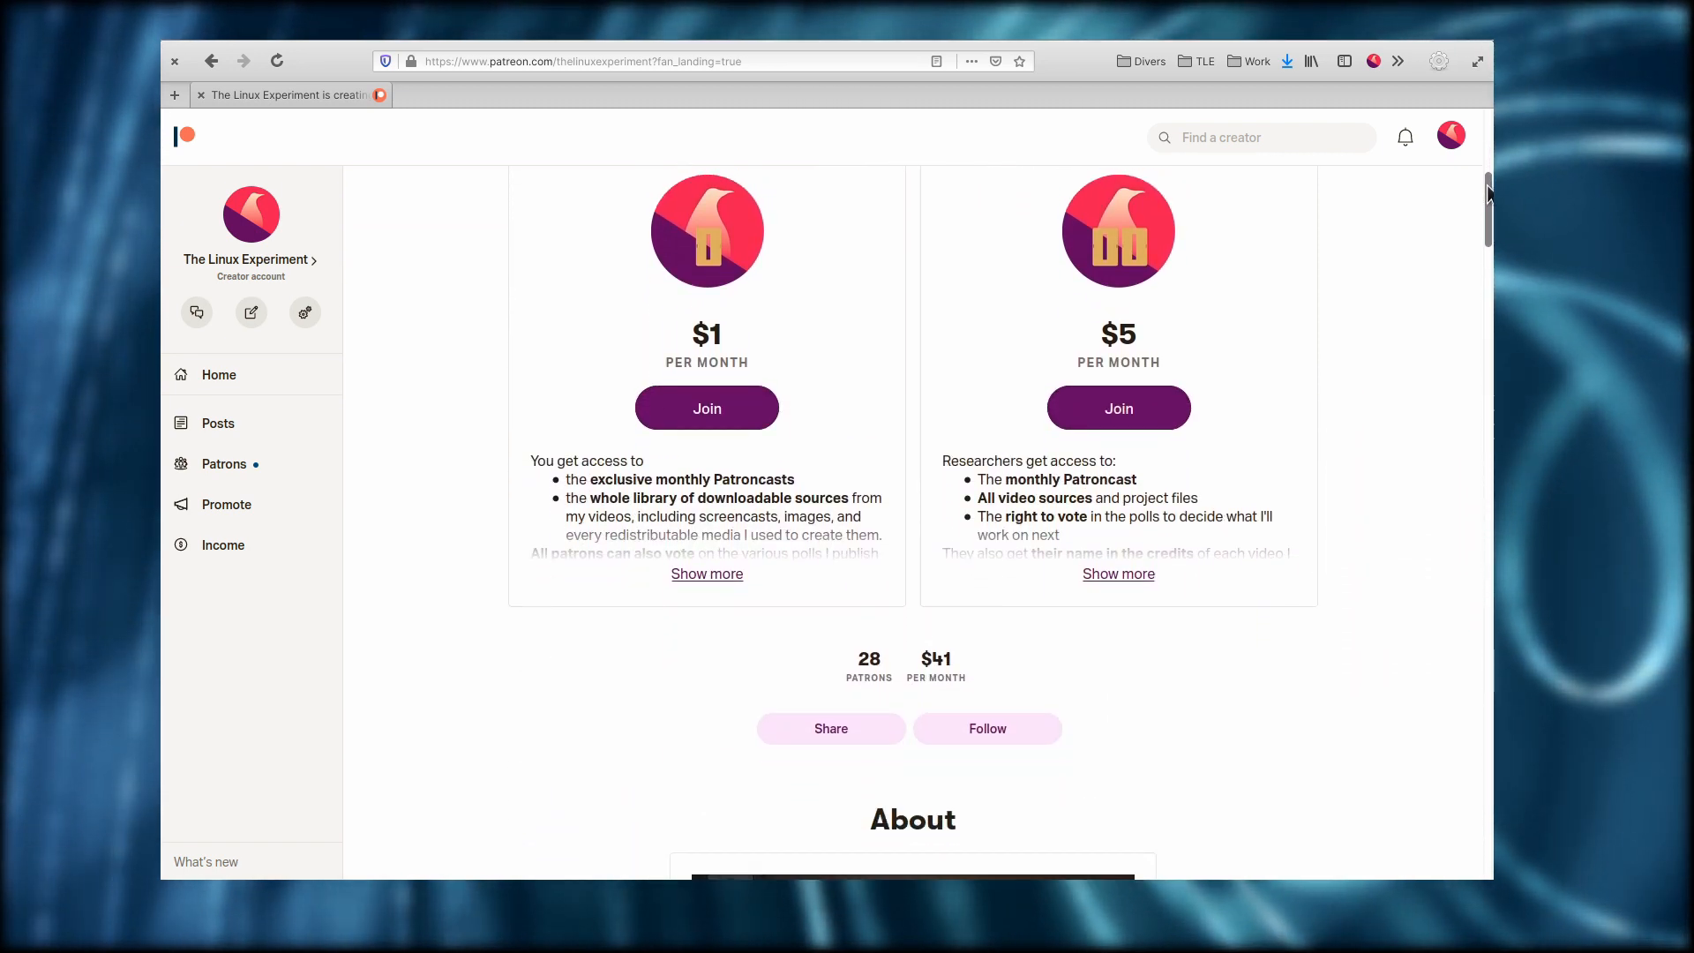
scroll("down", 3)
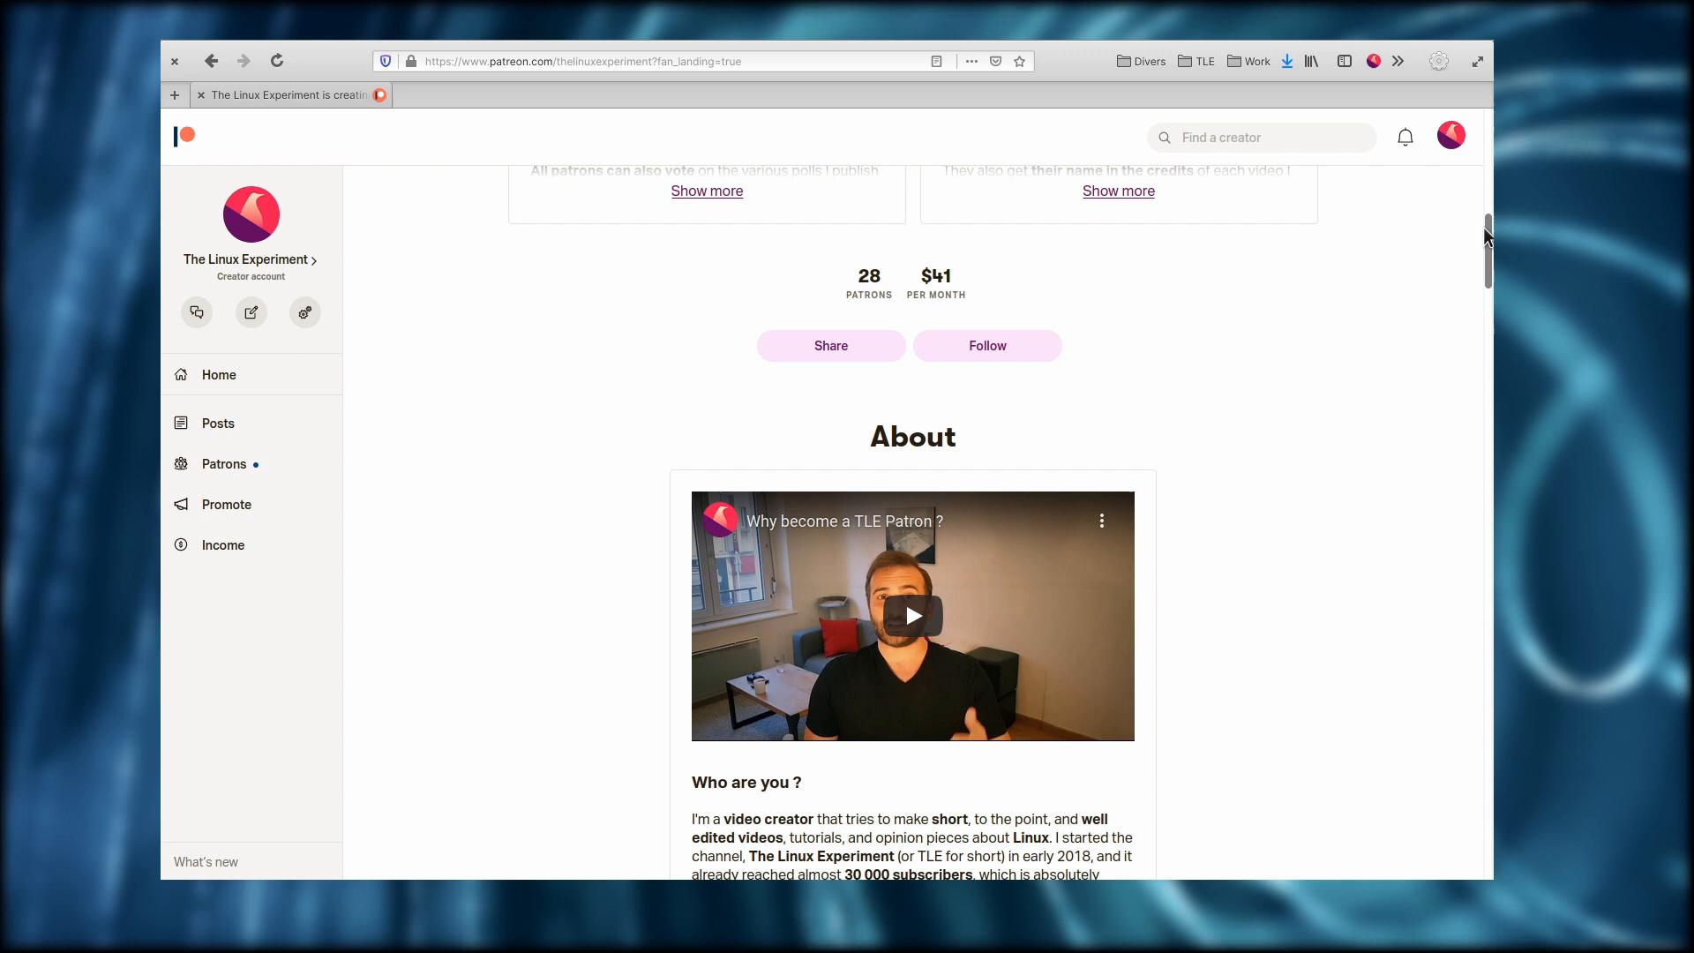
scroll("down", 3)
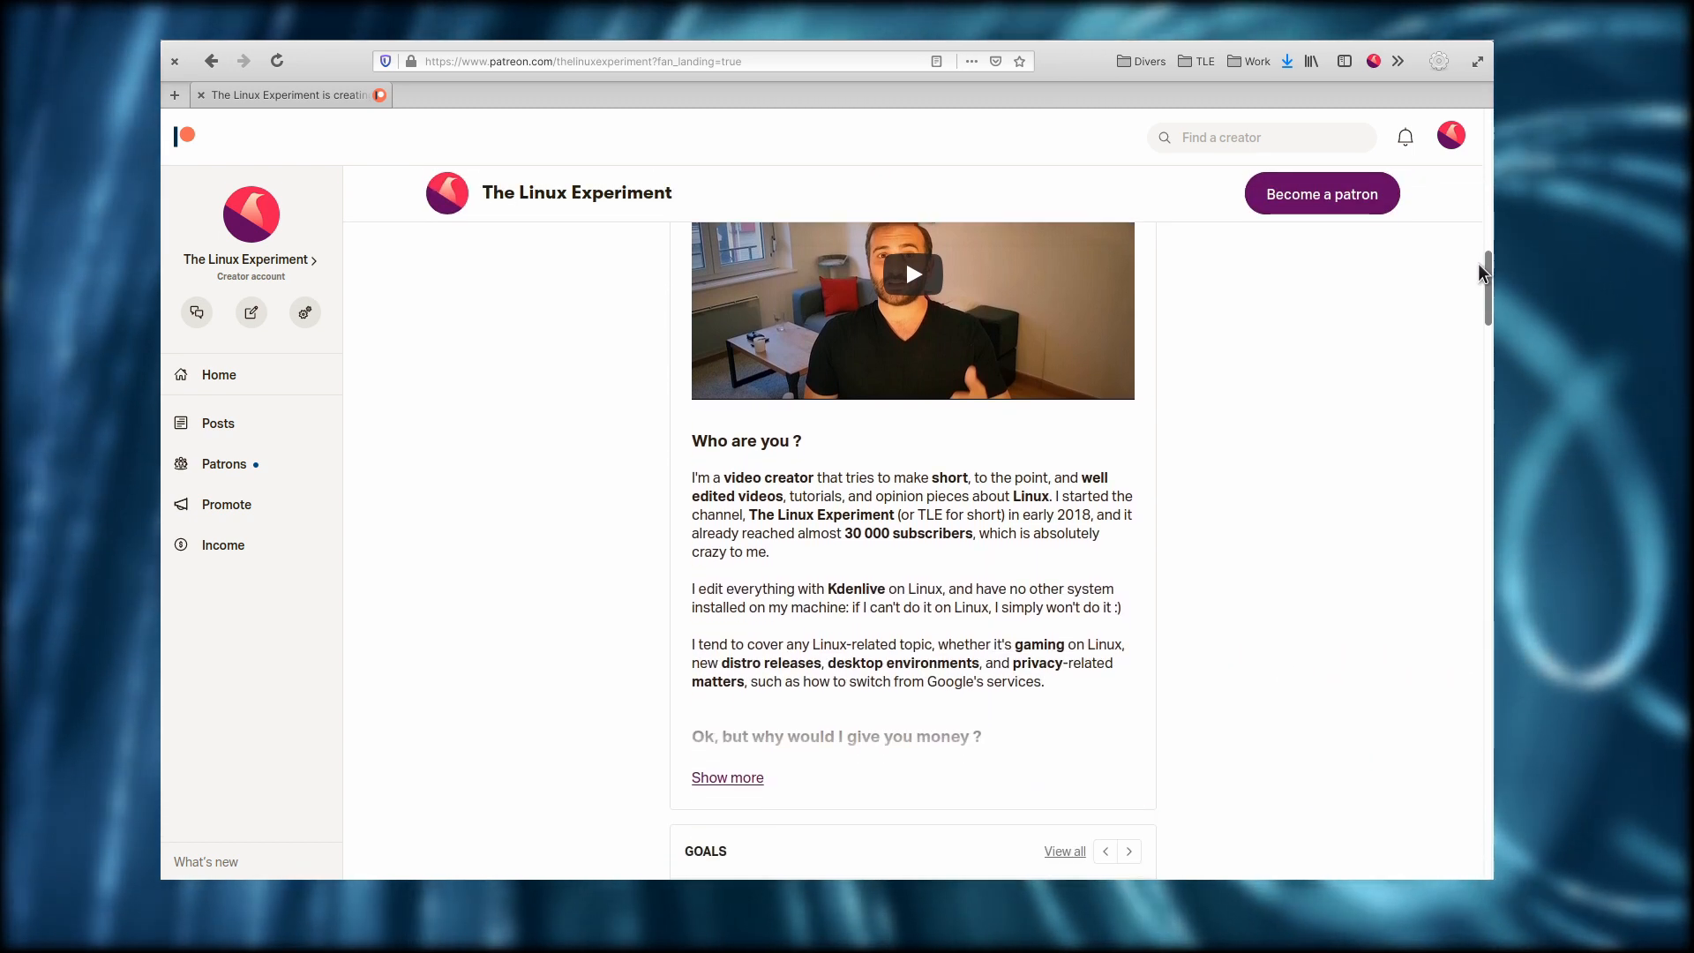
scroll("down", 3)
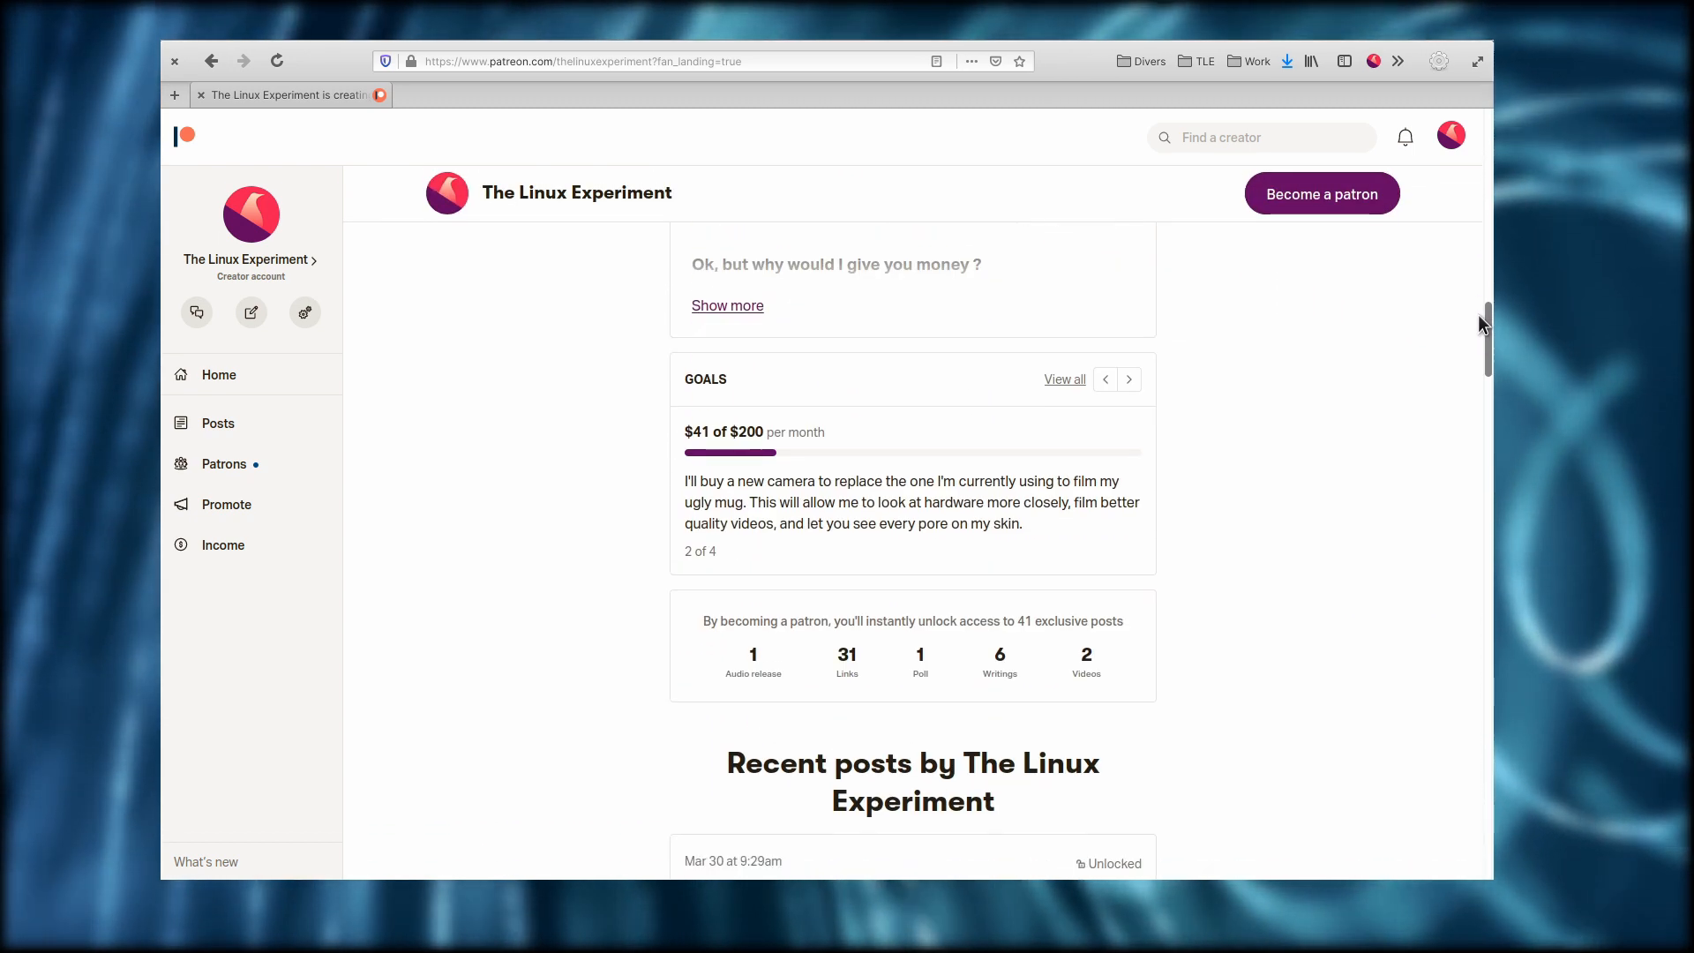
scroll("down", 3)
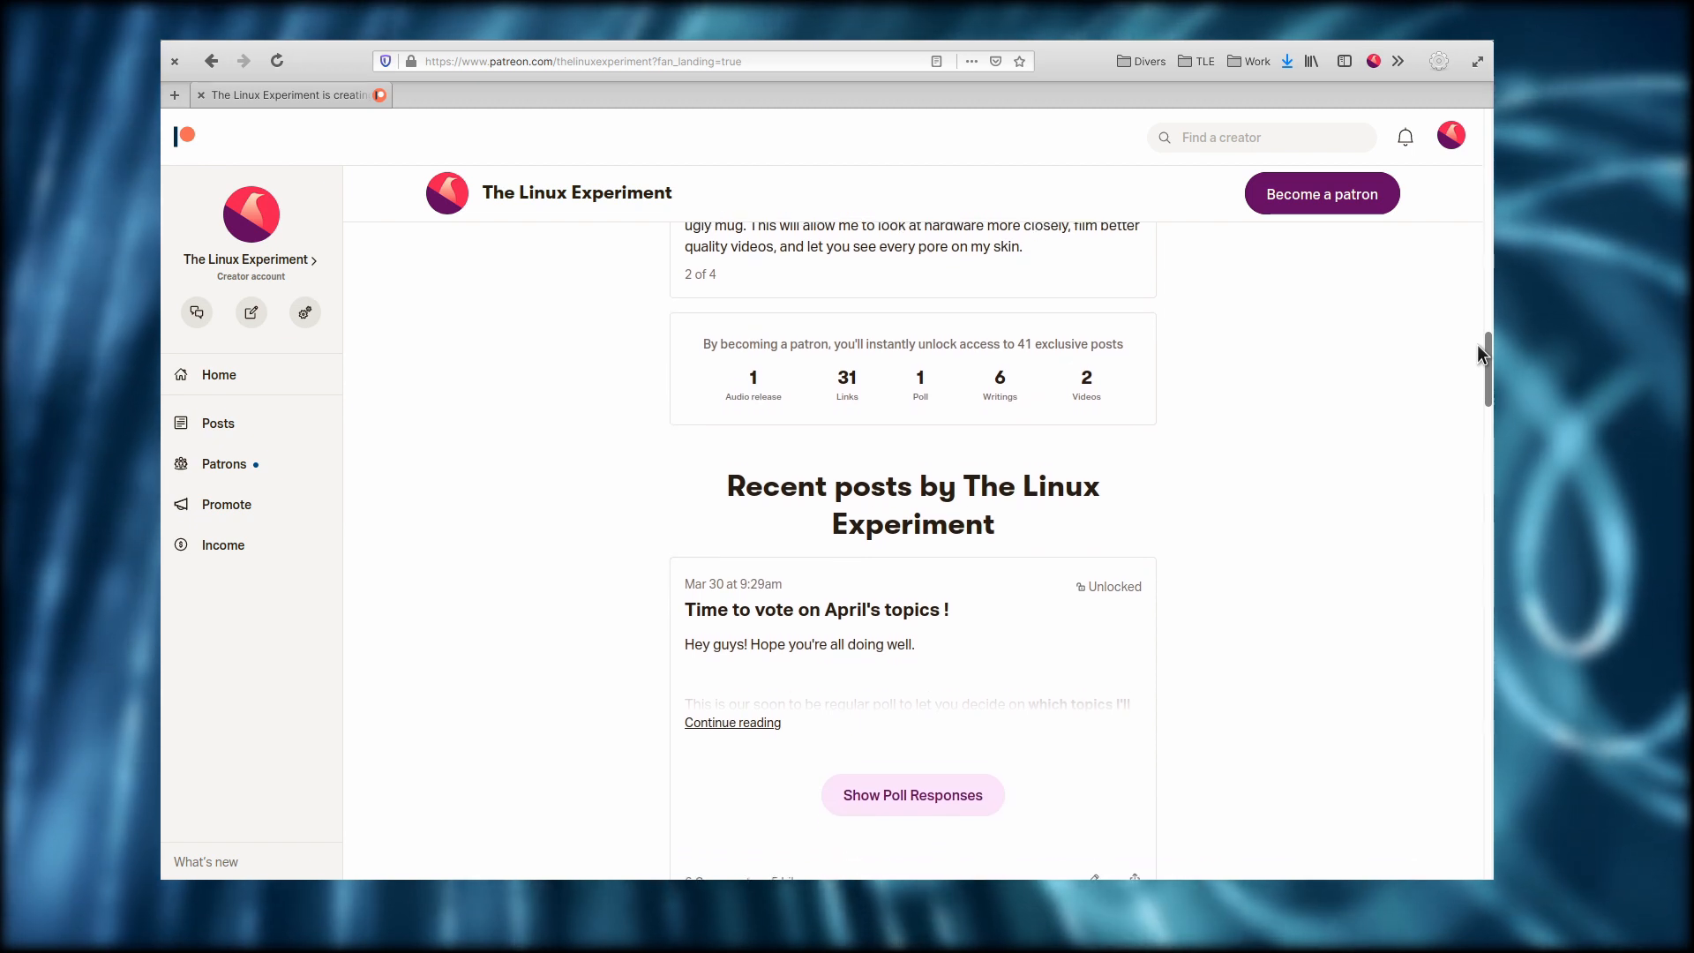
scroll("down", 3)
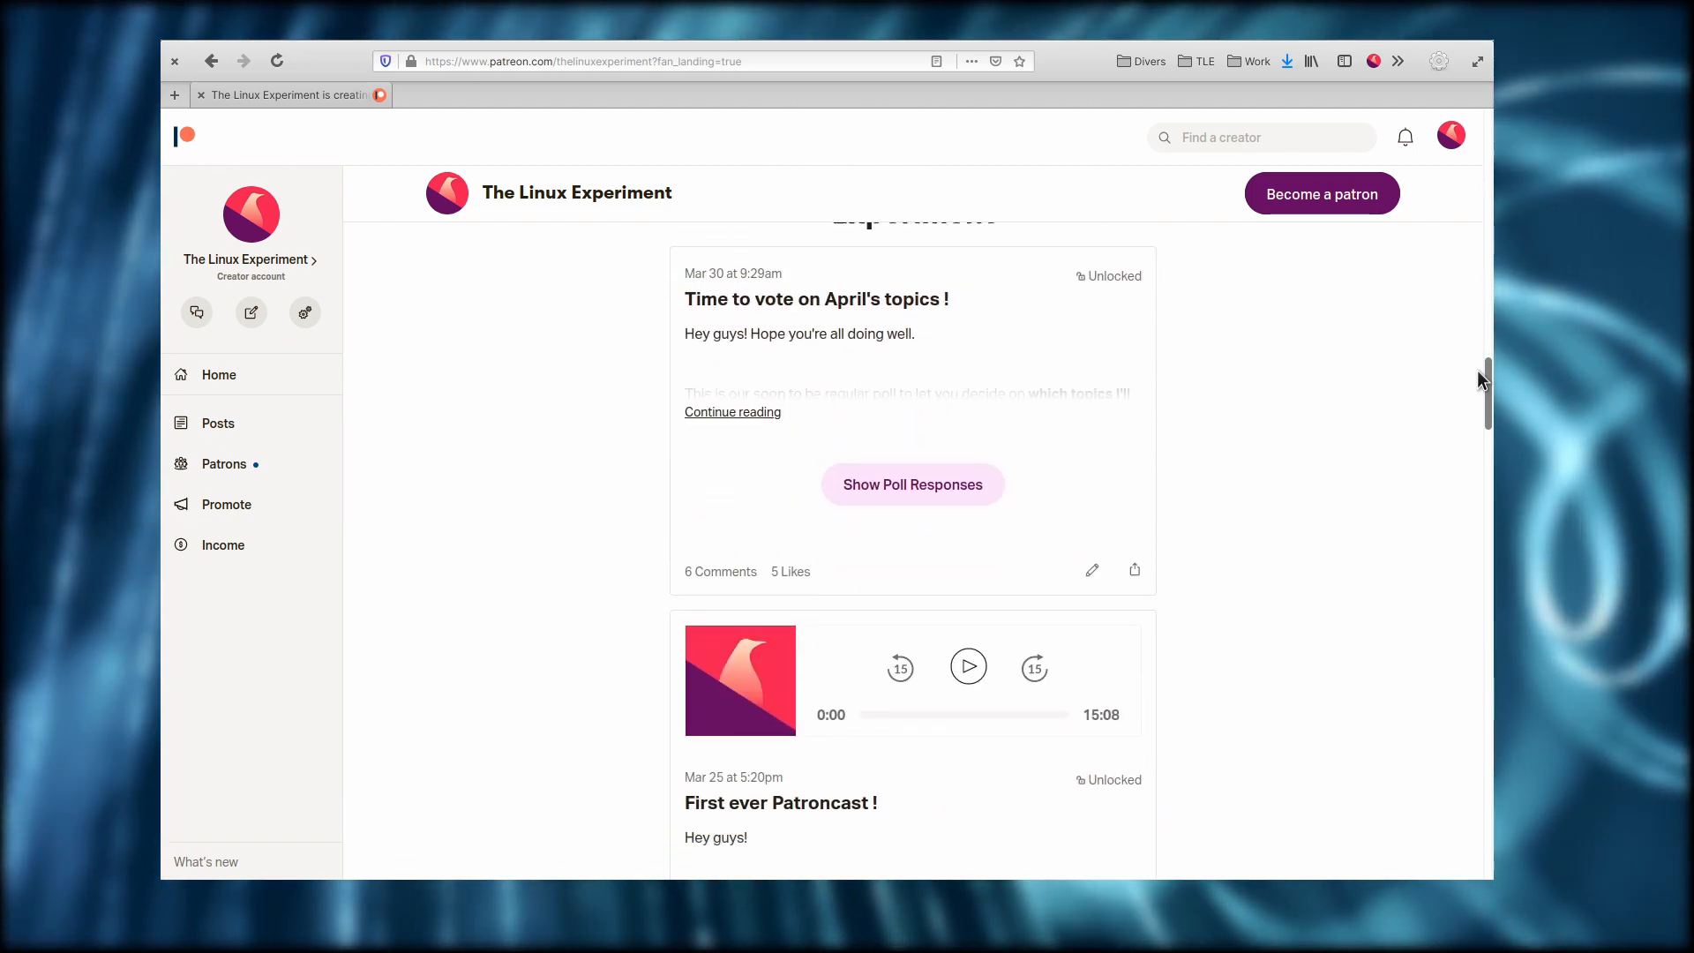
scroll("down", 3)
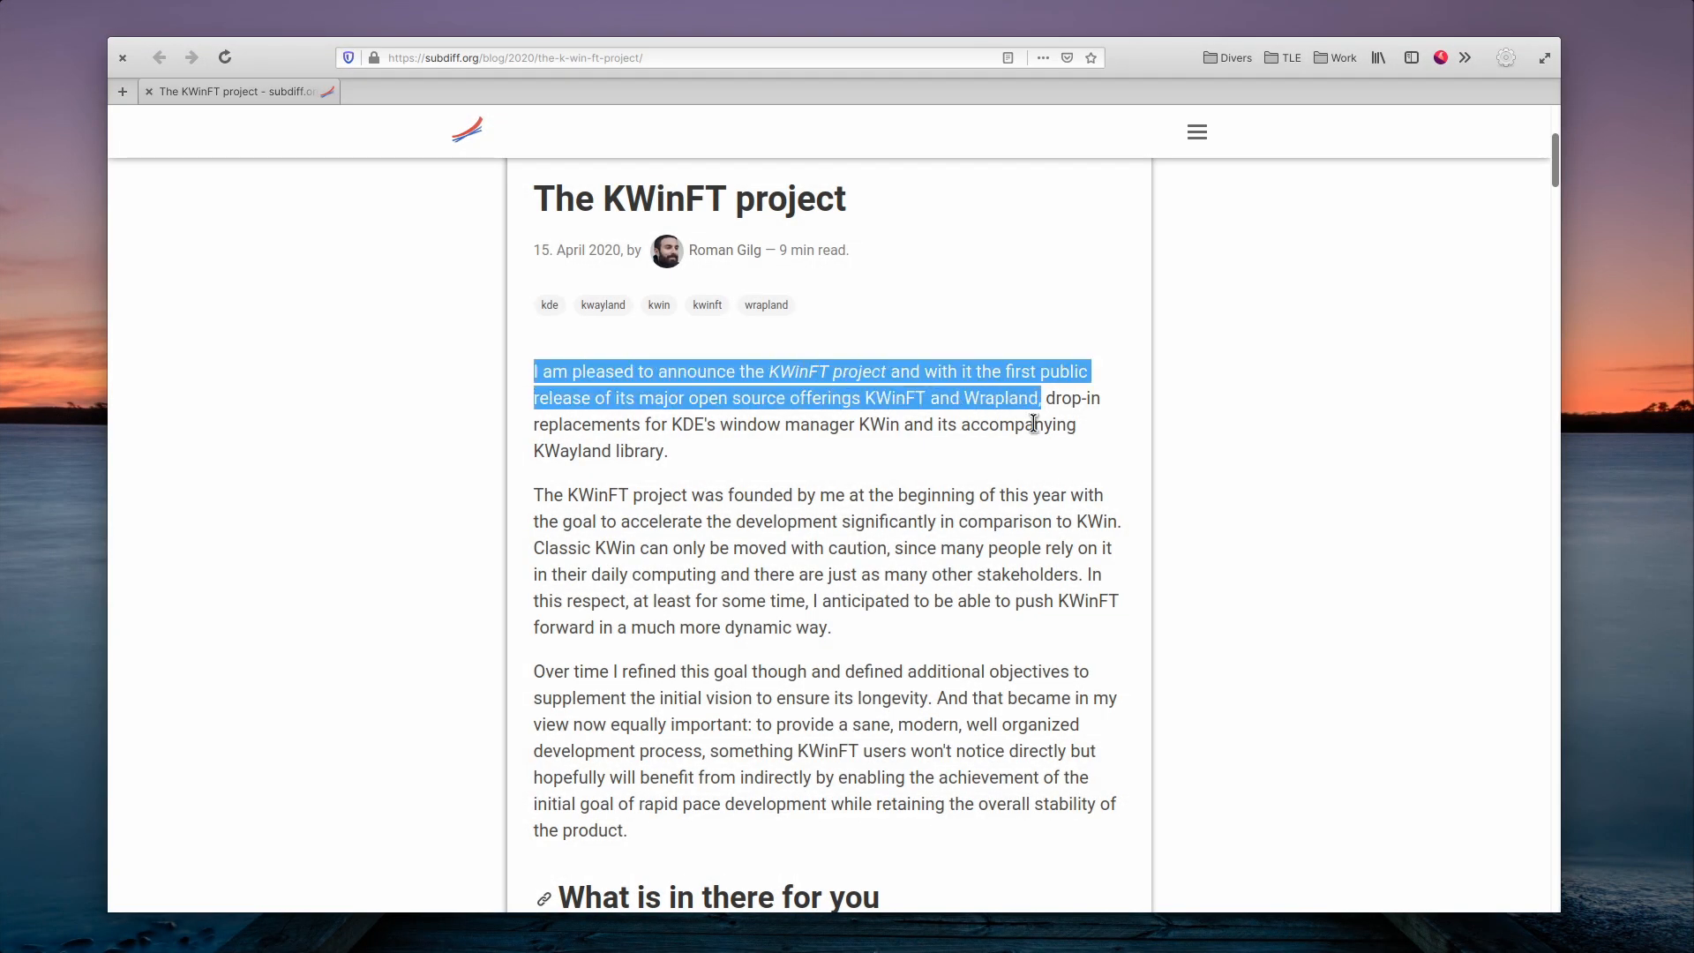
- Highlight the KWinFT announcement and push passages, then the improved X11 presentation phrase
left_click(608, 508)
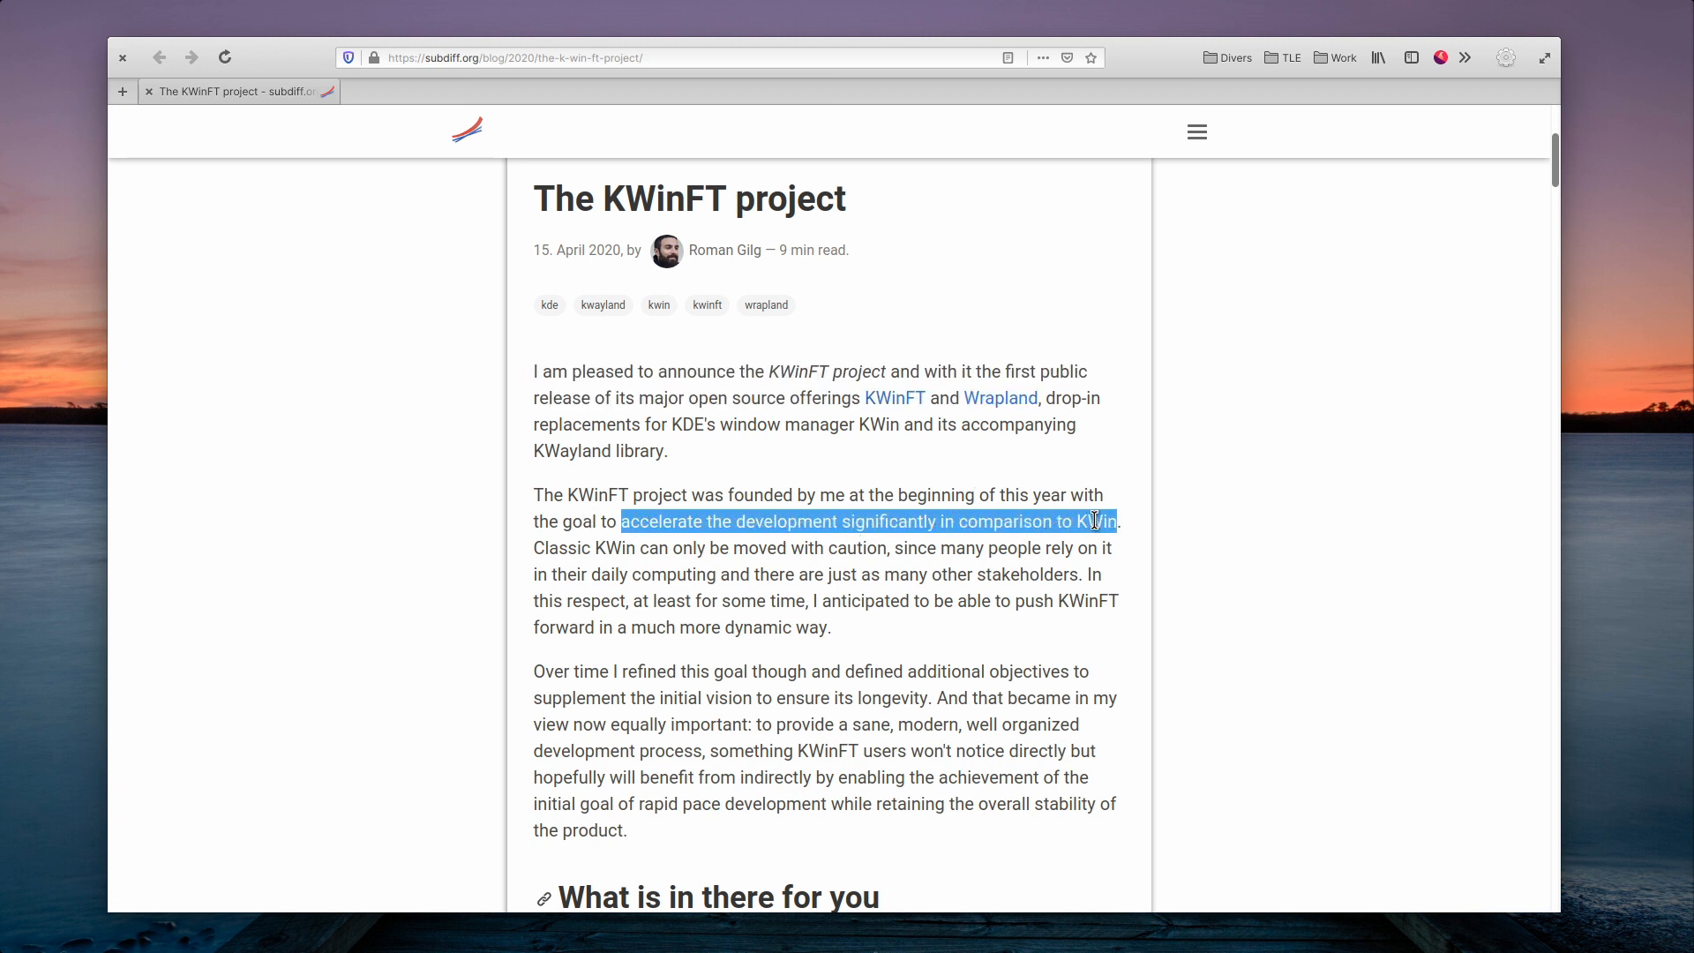
double_click(559, 548)
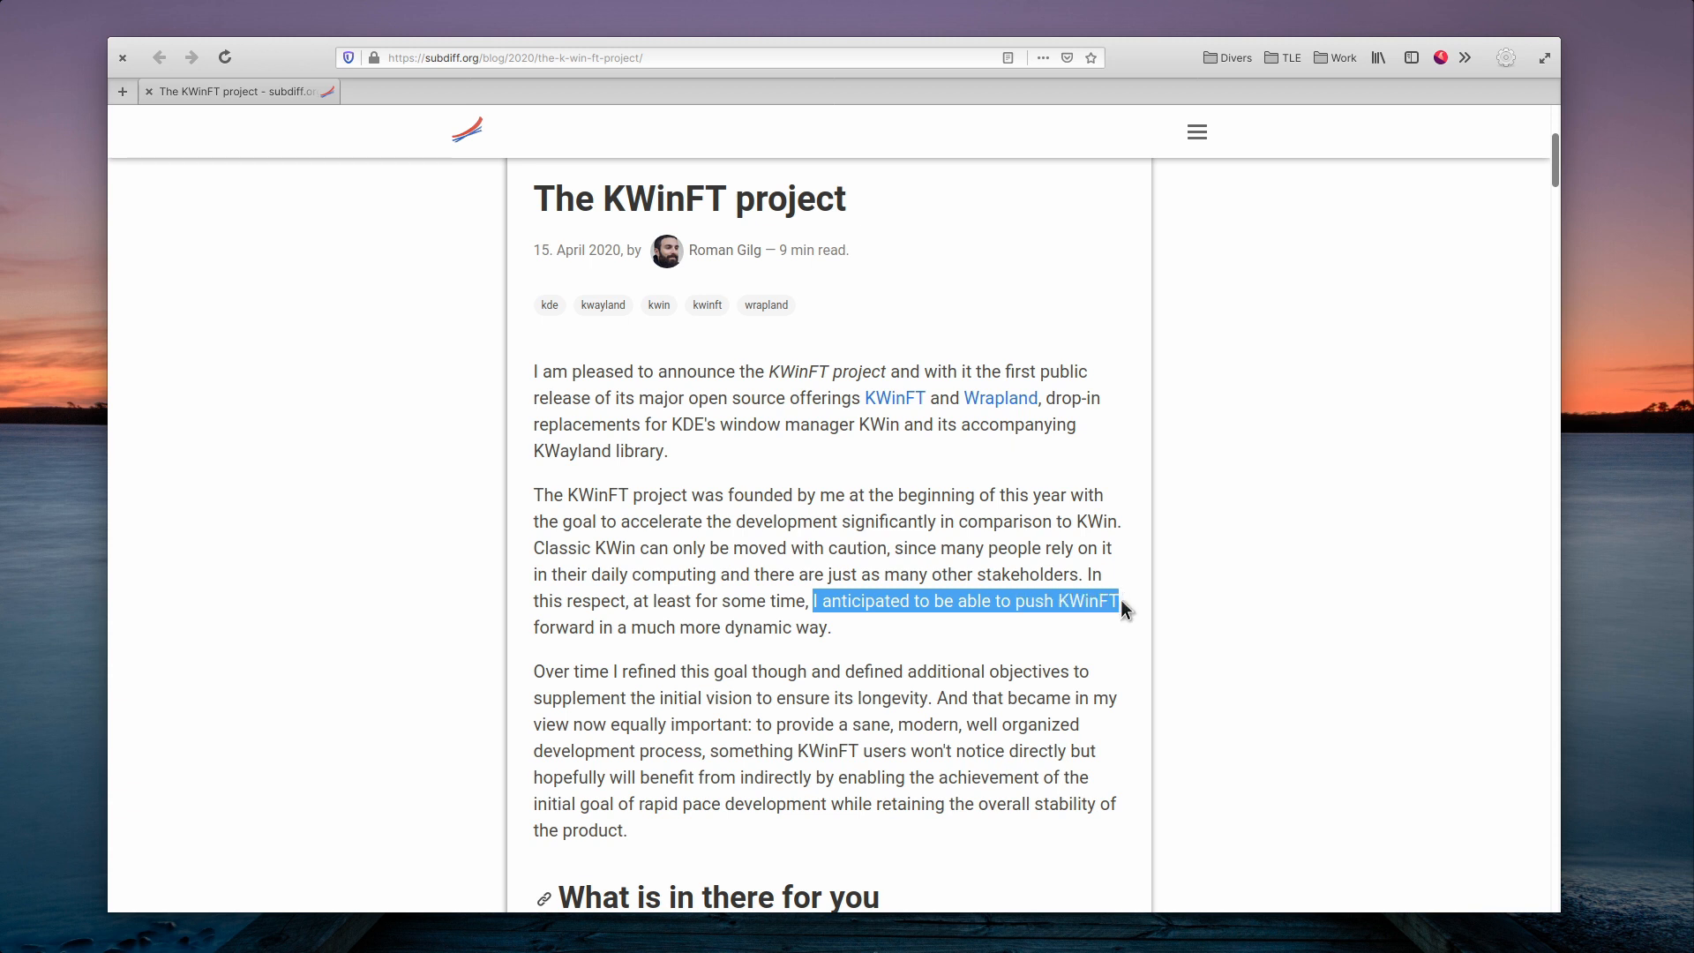
left_click(1113, 634)
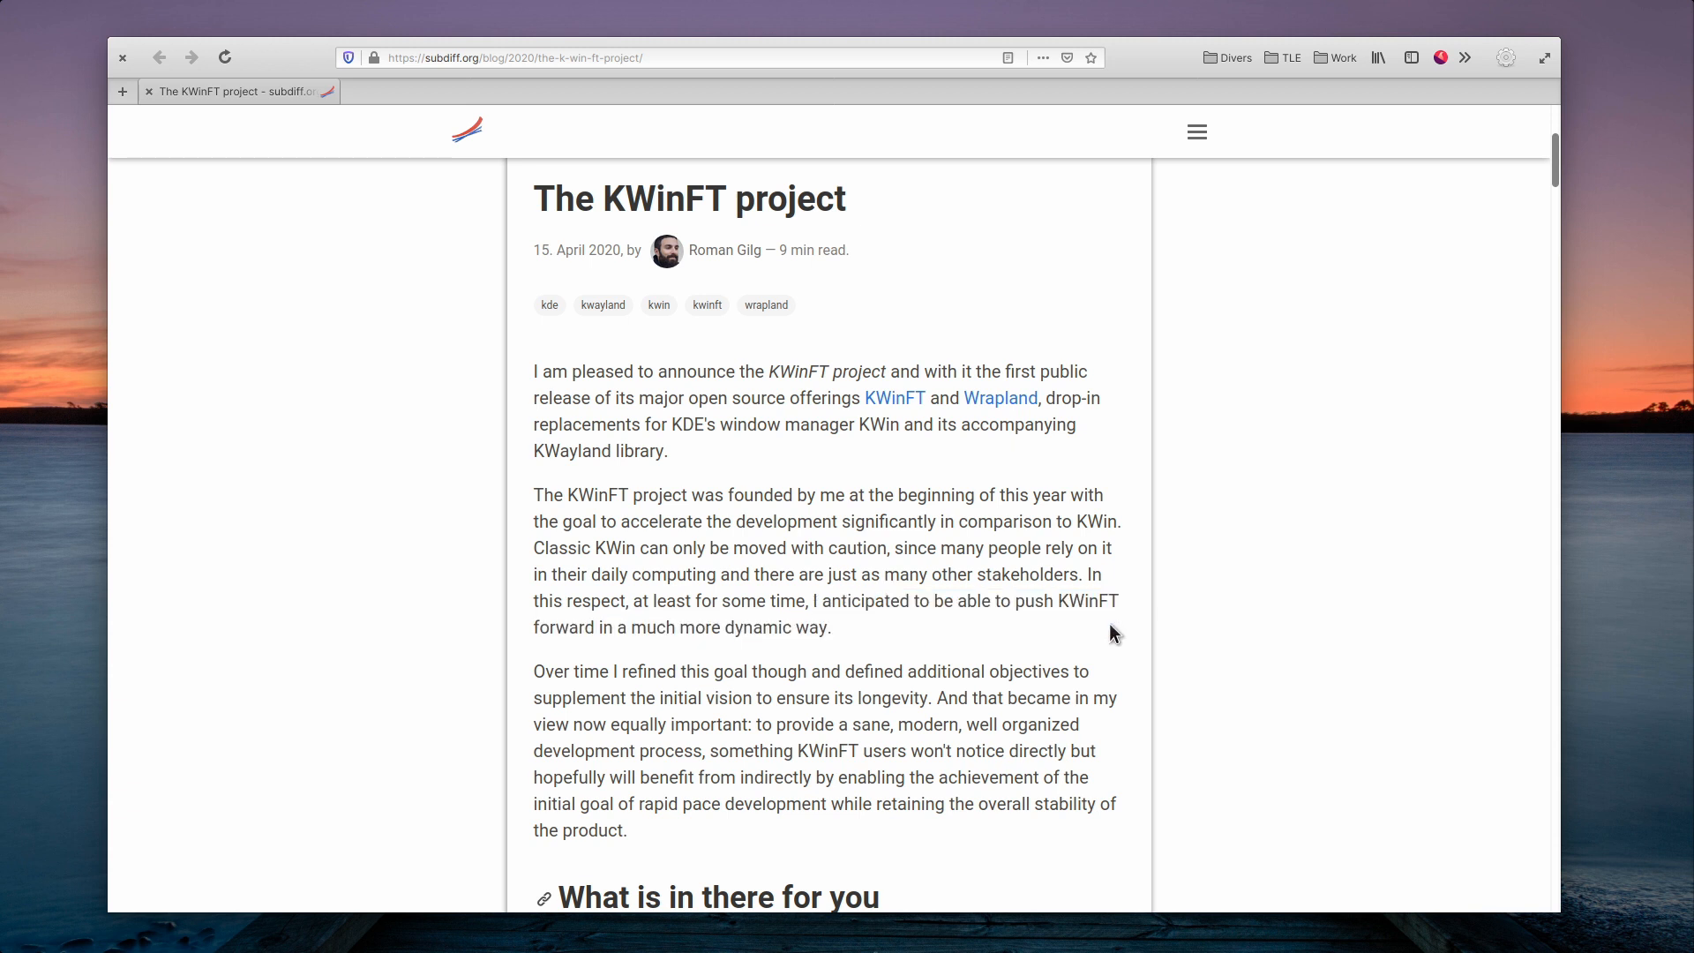
scroll("down", 3)
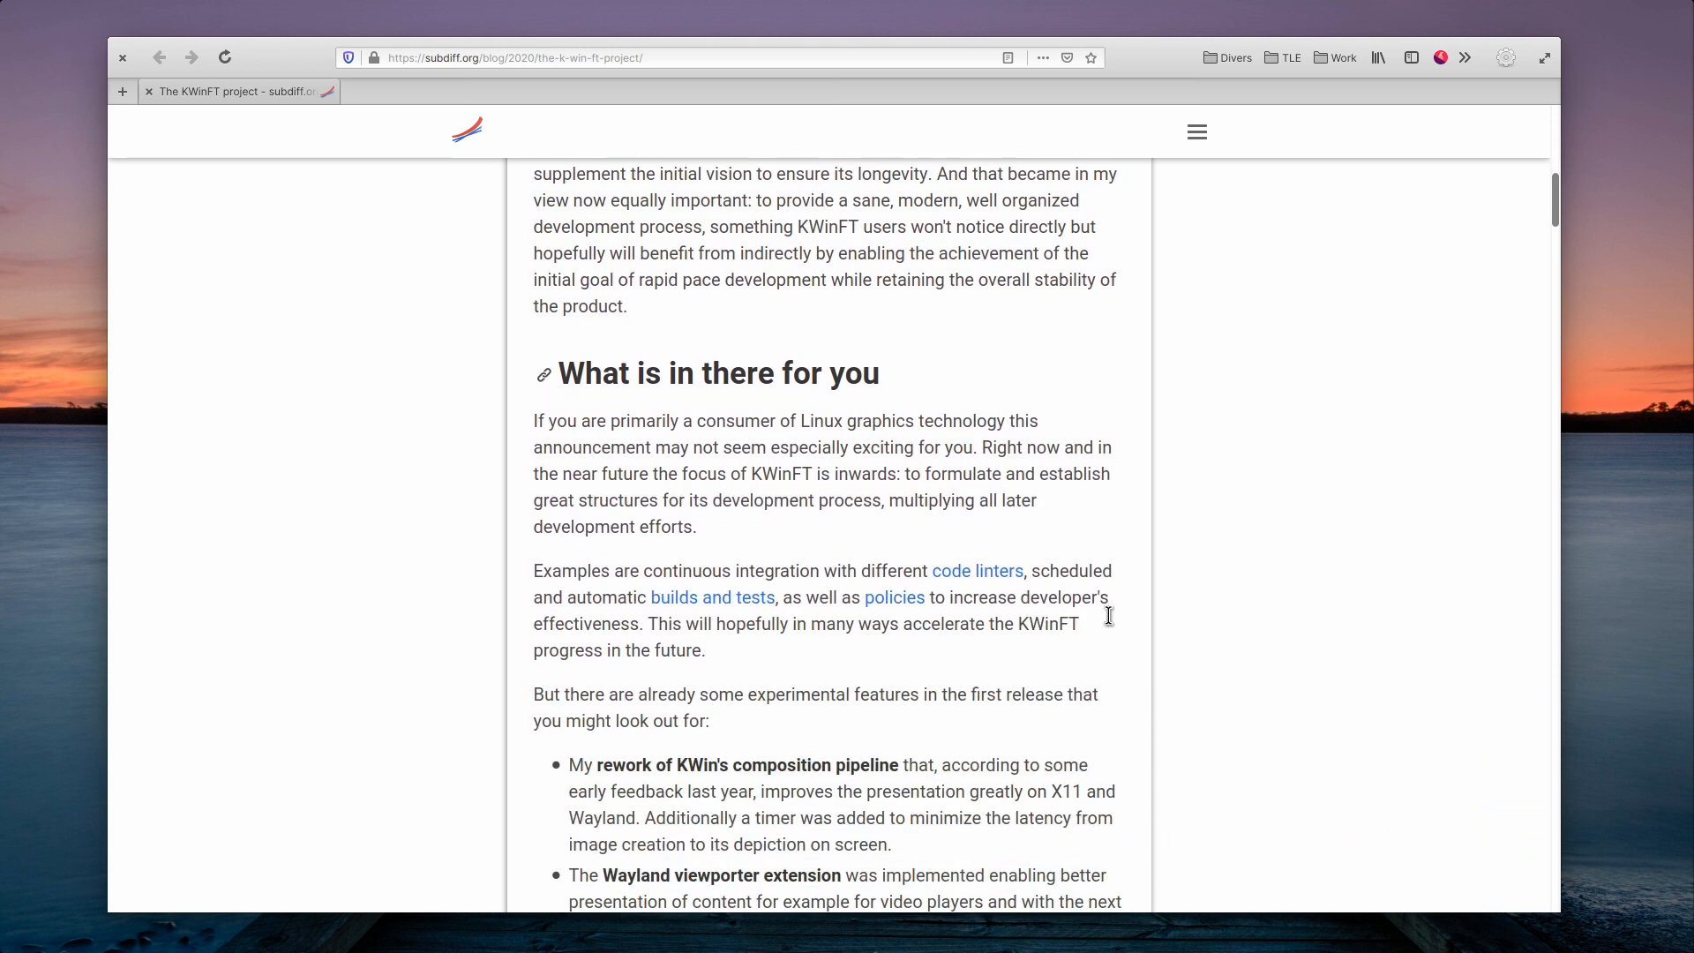
scroll("down", 3)
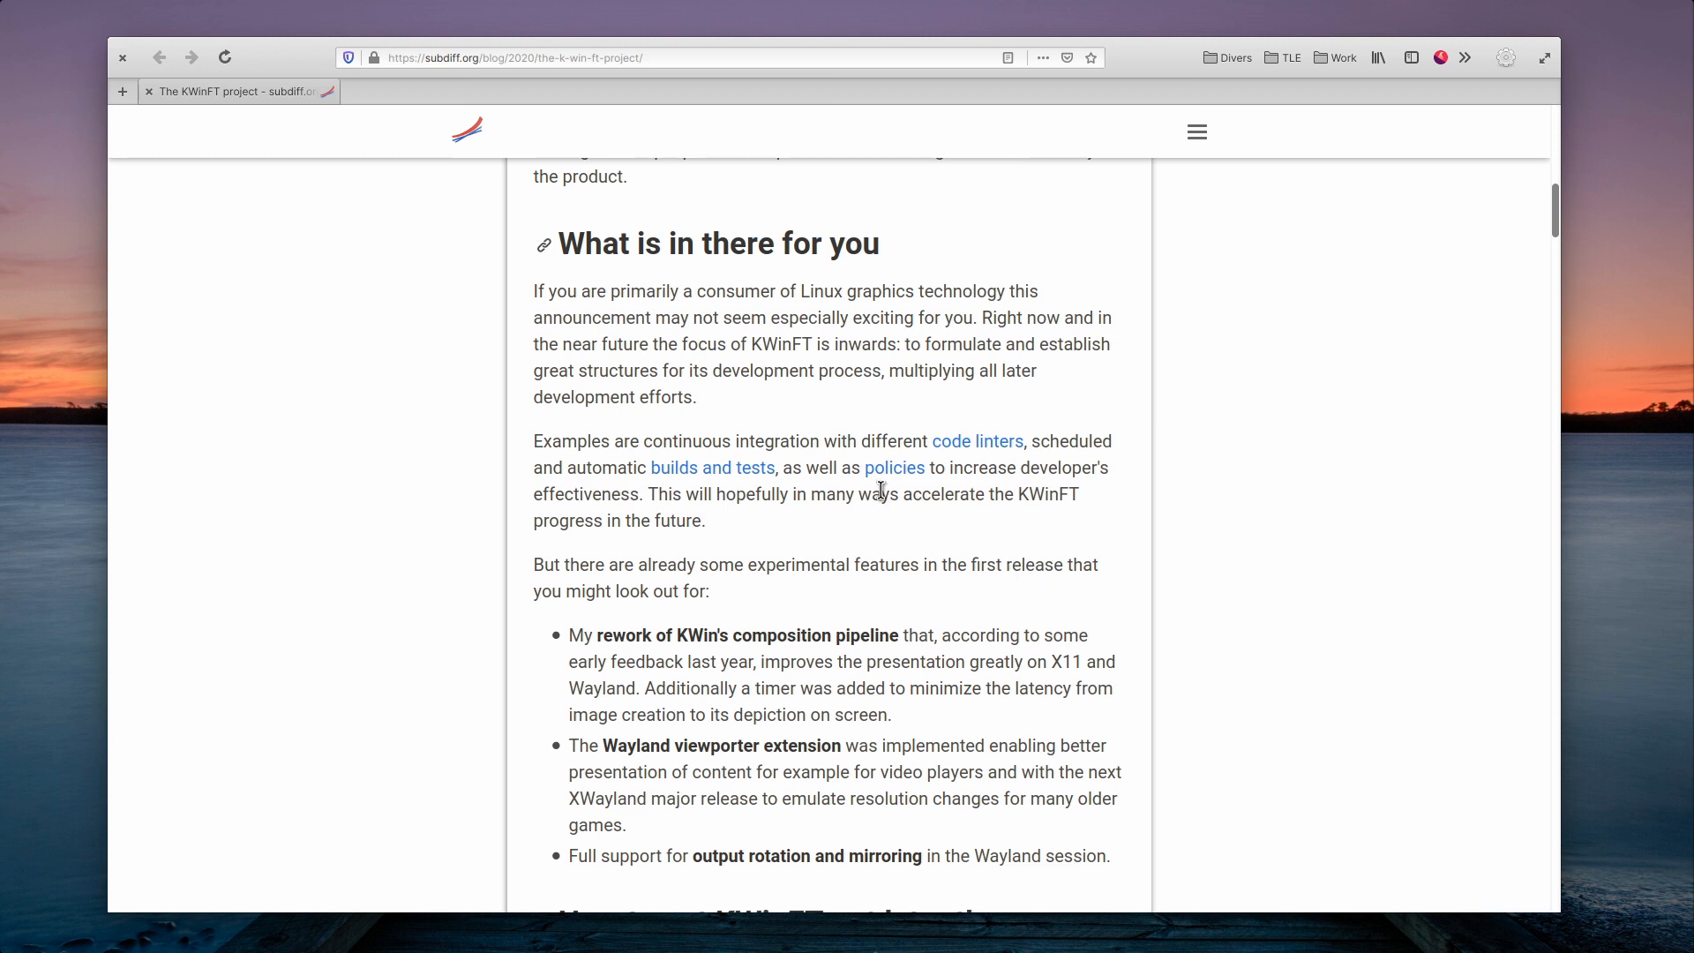
mouse_move(894, 396)
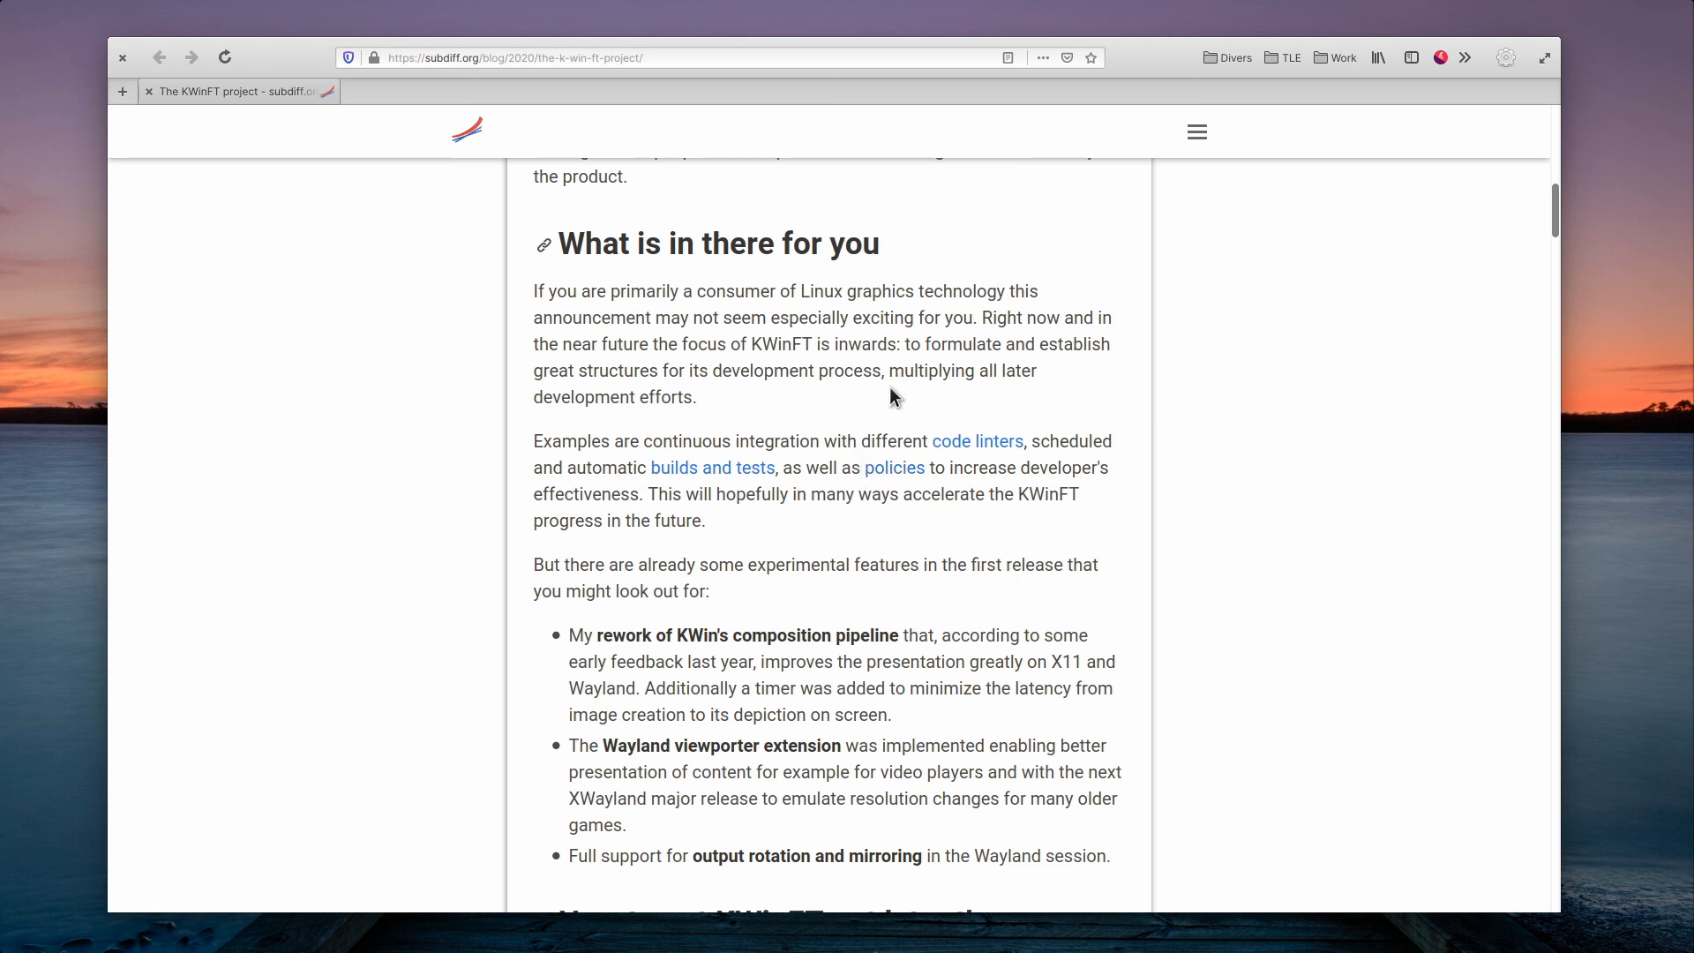
scroll("down", 3)
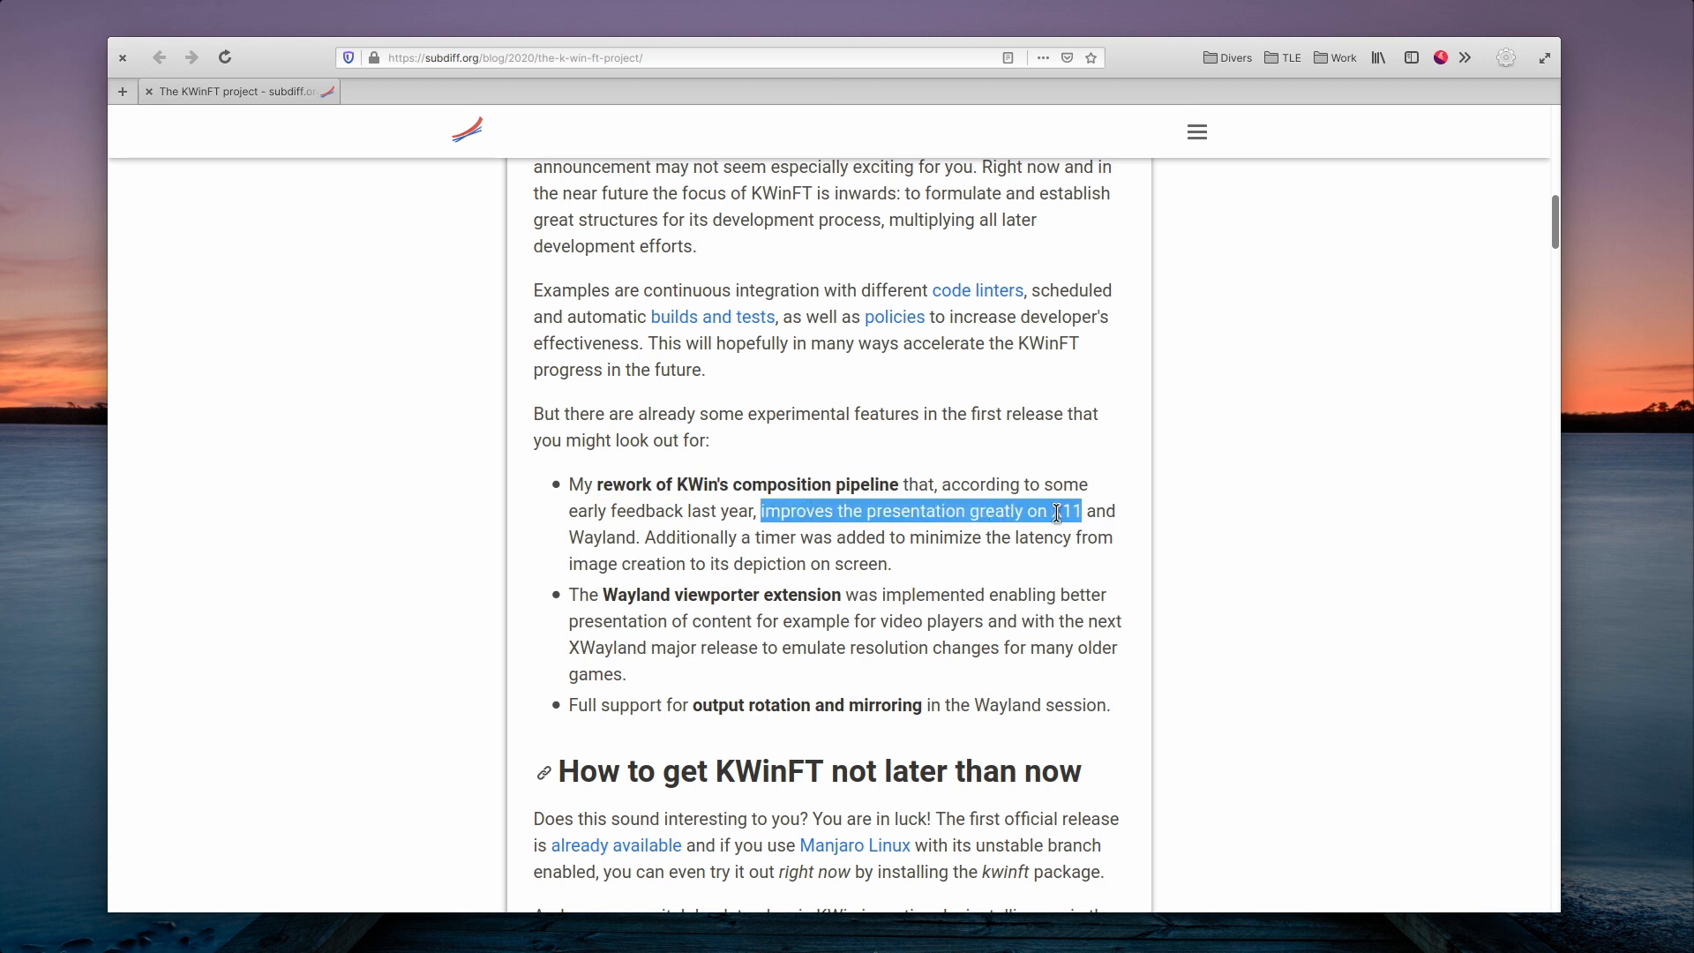
left_click(603, 537)
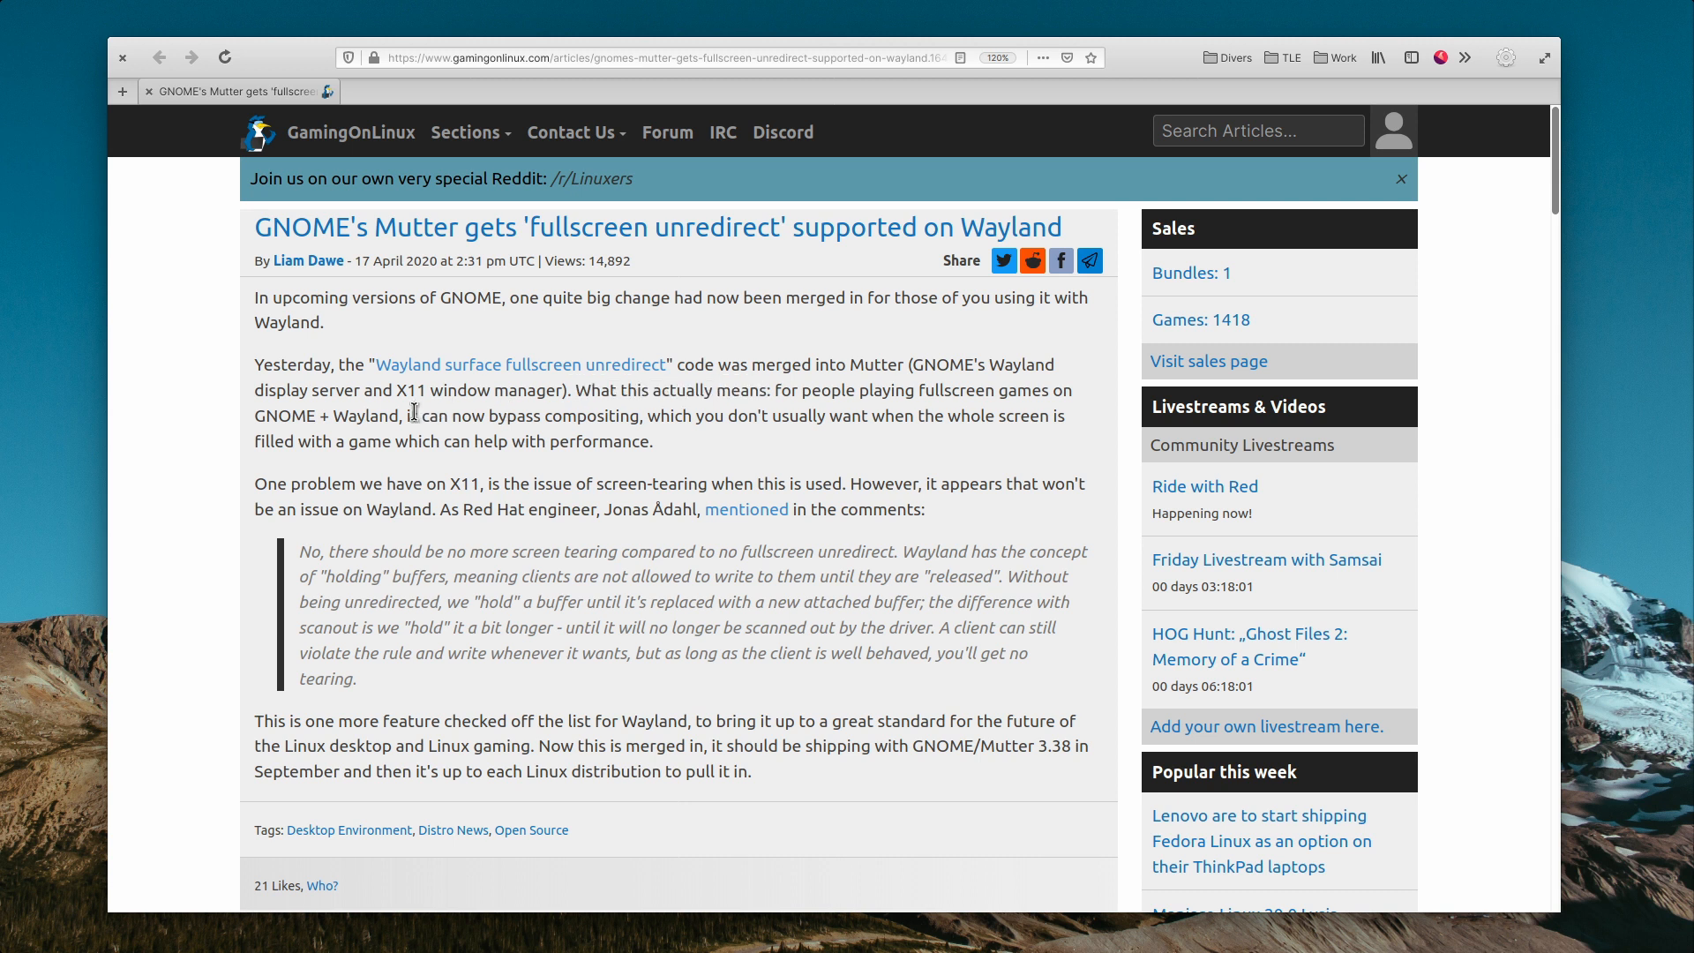
- Highlight a word in the GamingOnLinux Mutter fullscreen unredirect article text
double_click(522, 416)
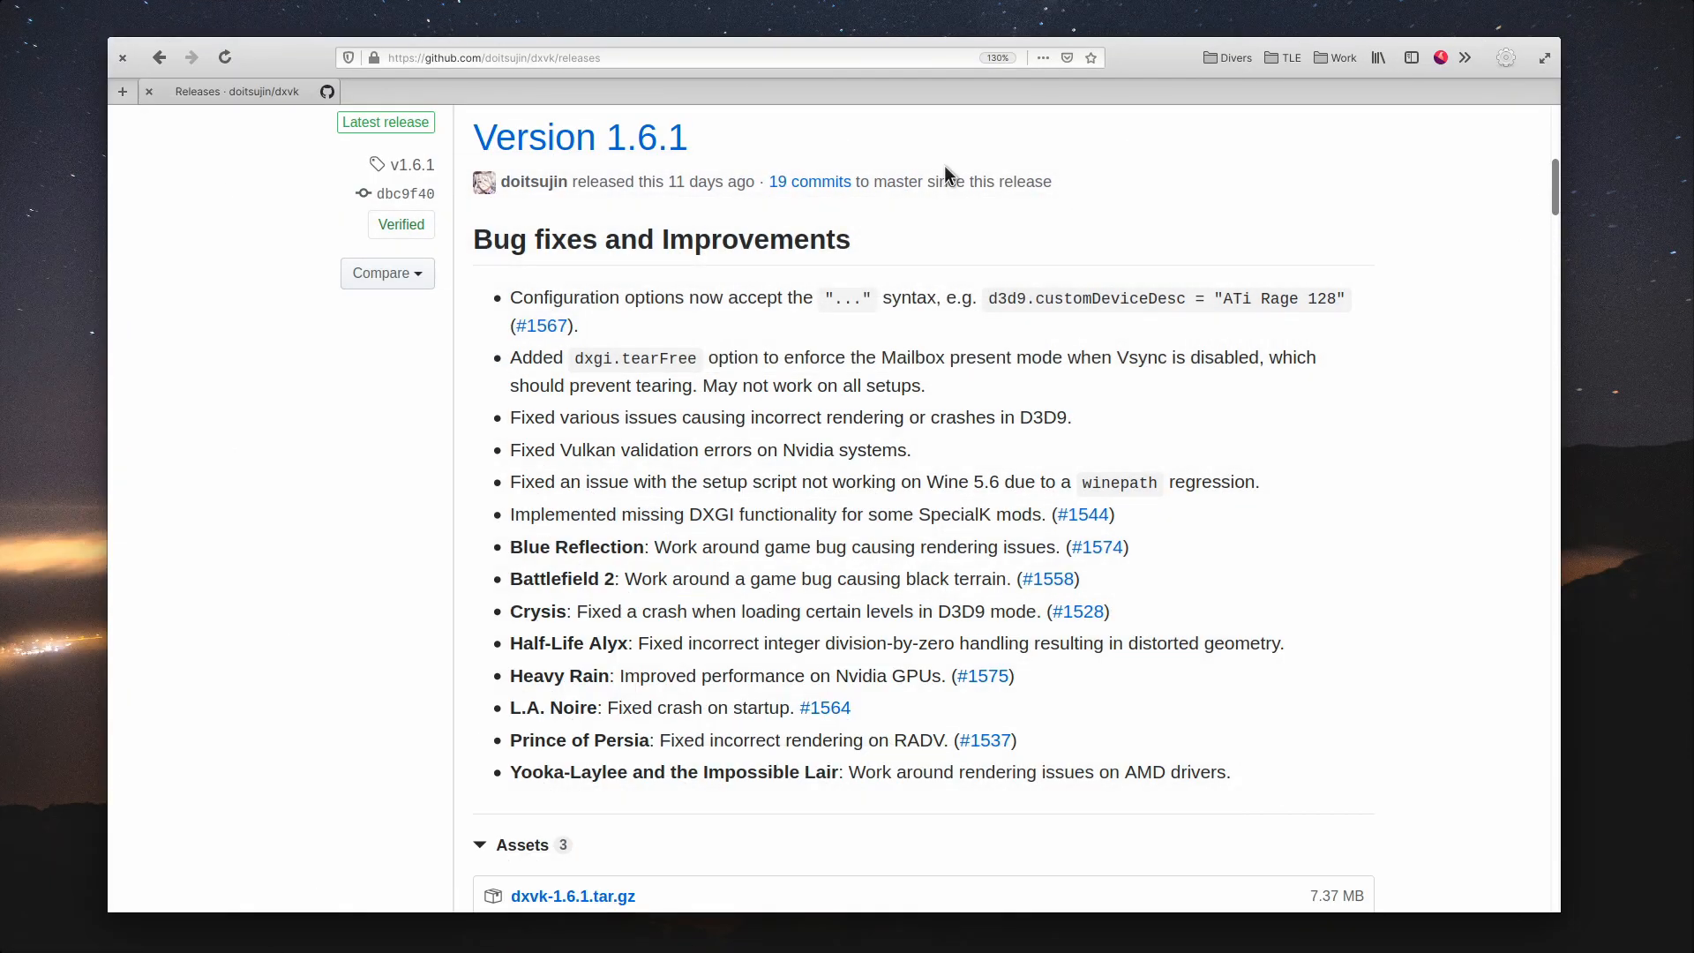
- Highlight the DXVK 'Version 1.6.1' release heading above its bug-fix list
double_click(578, 137)
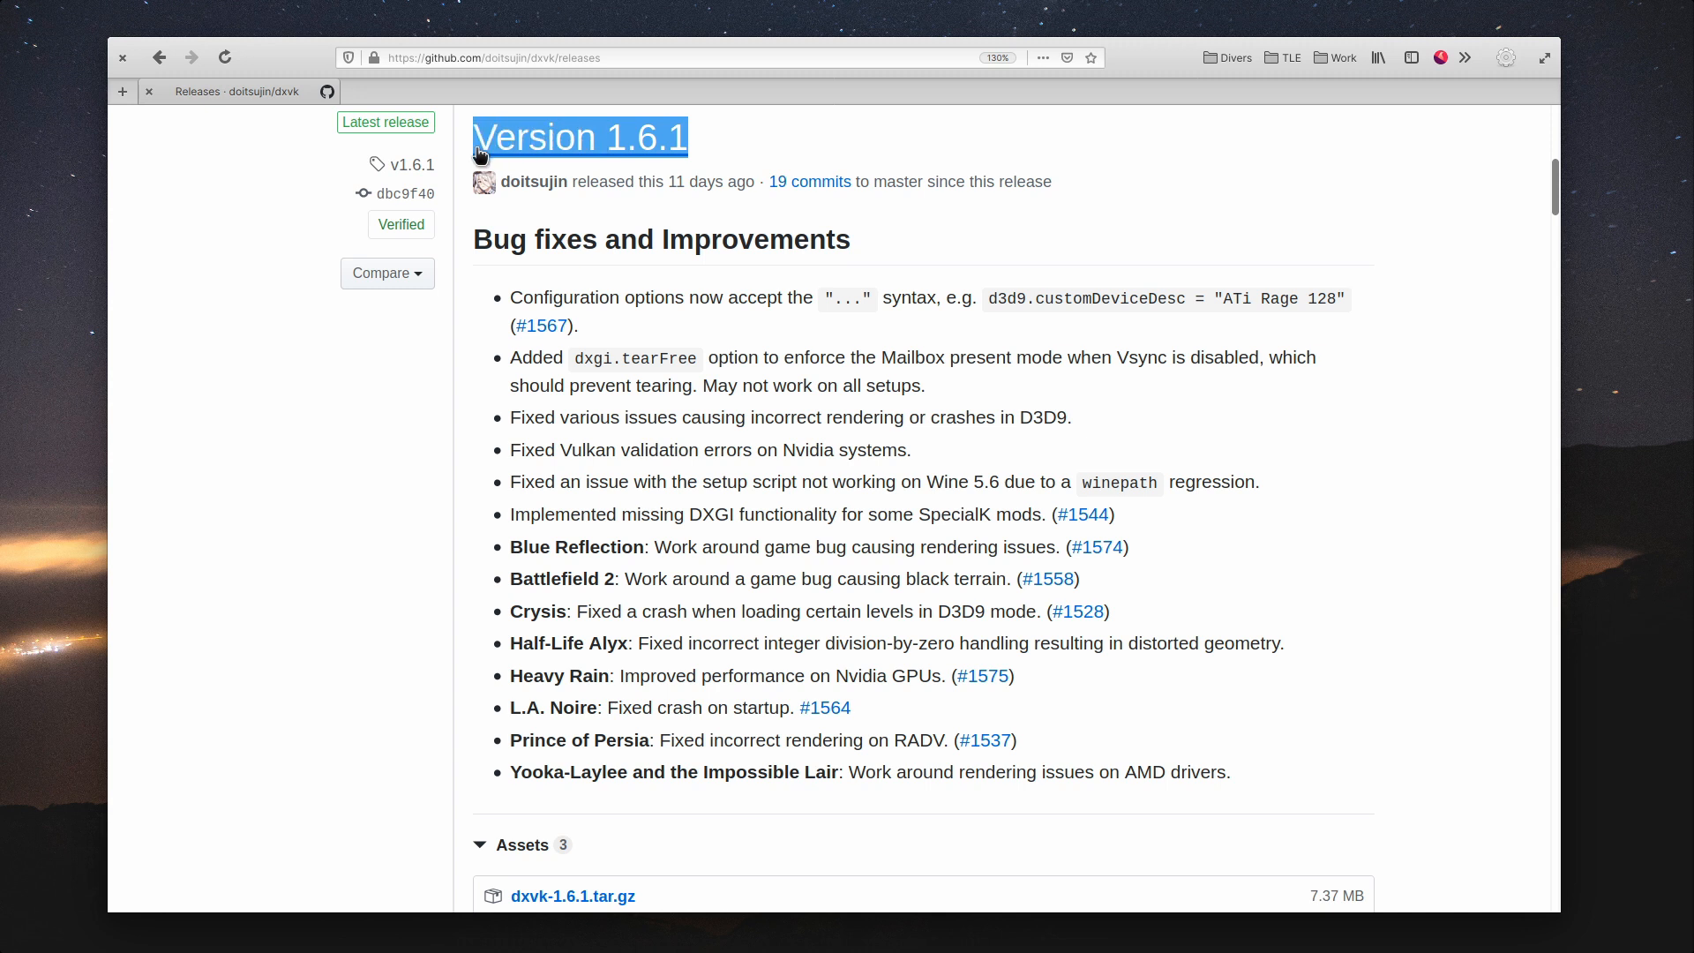
mouse_move(660, 304)
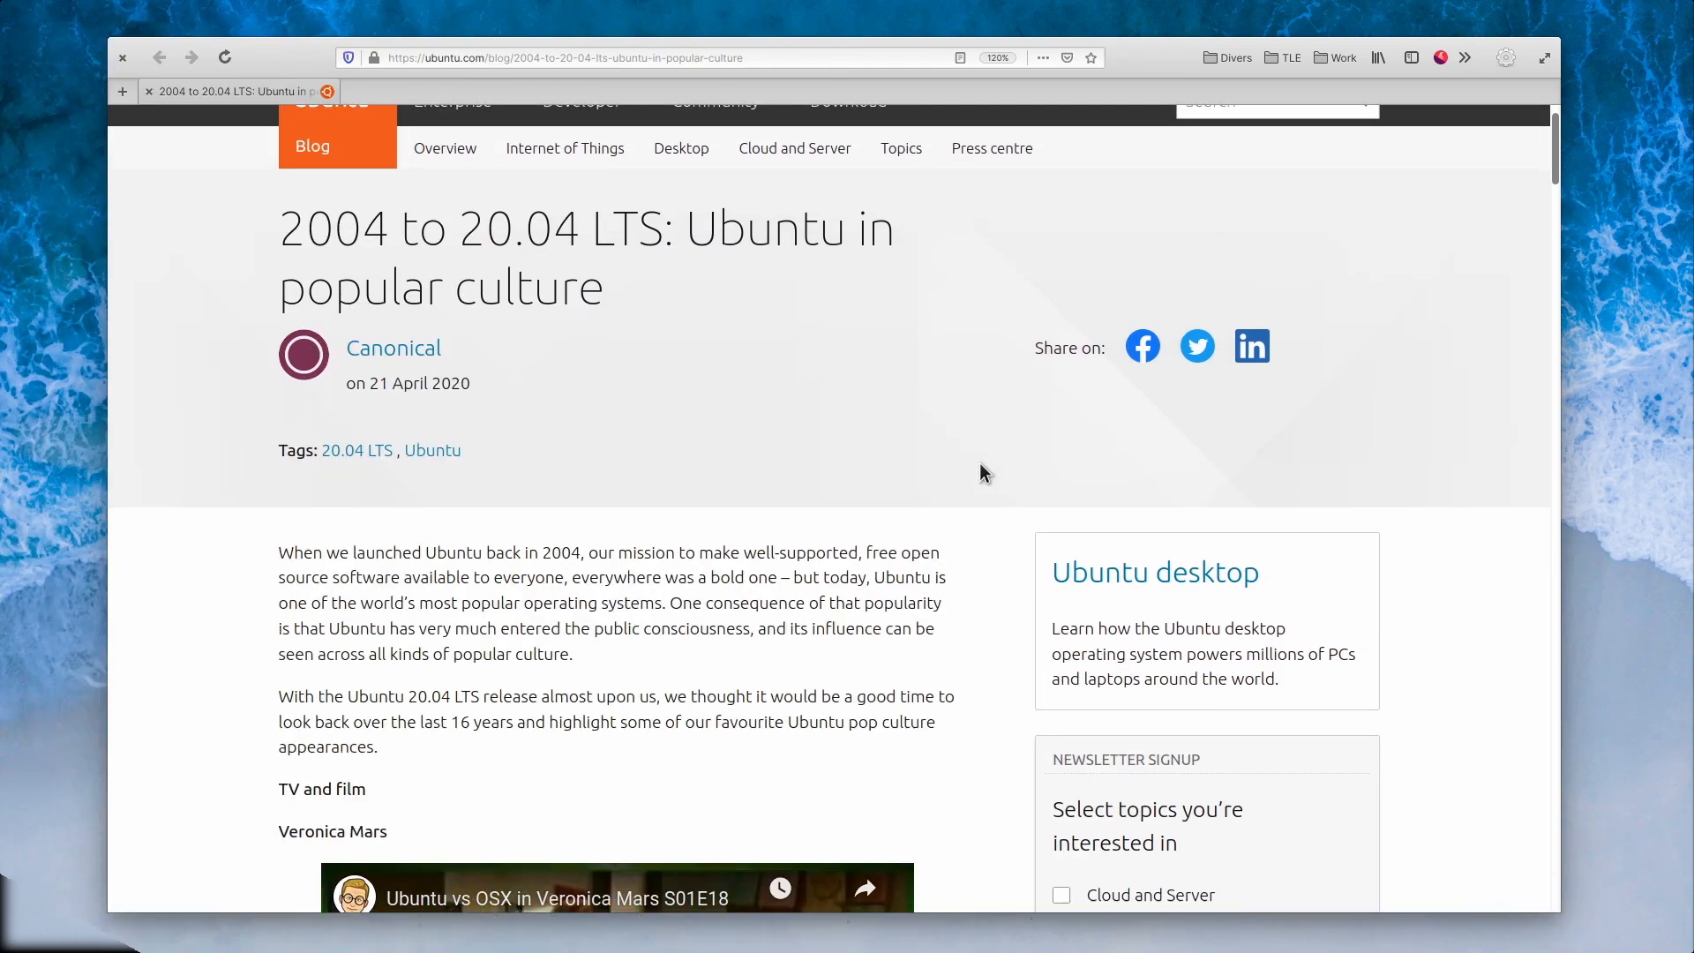
- Scroll the Ubuntu pop-culture article past the Veronica Mars heading to the first video
scroll("down", 3)
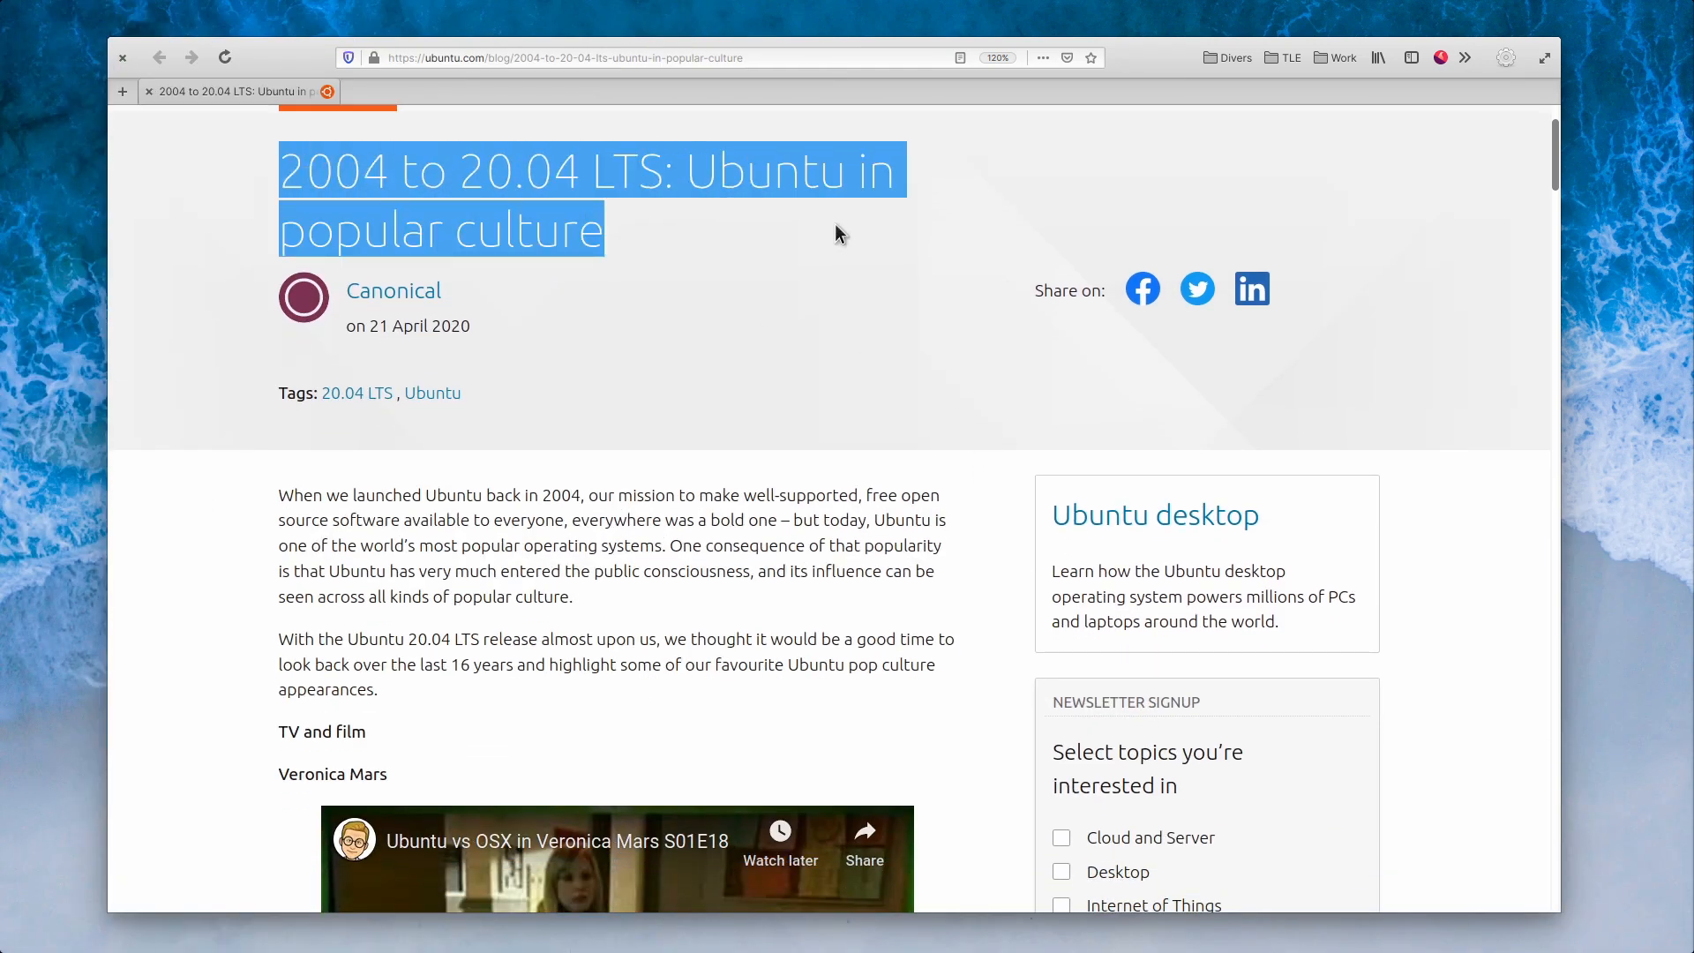
scroll("down", 3)
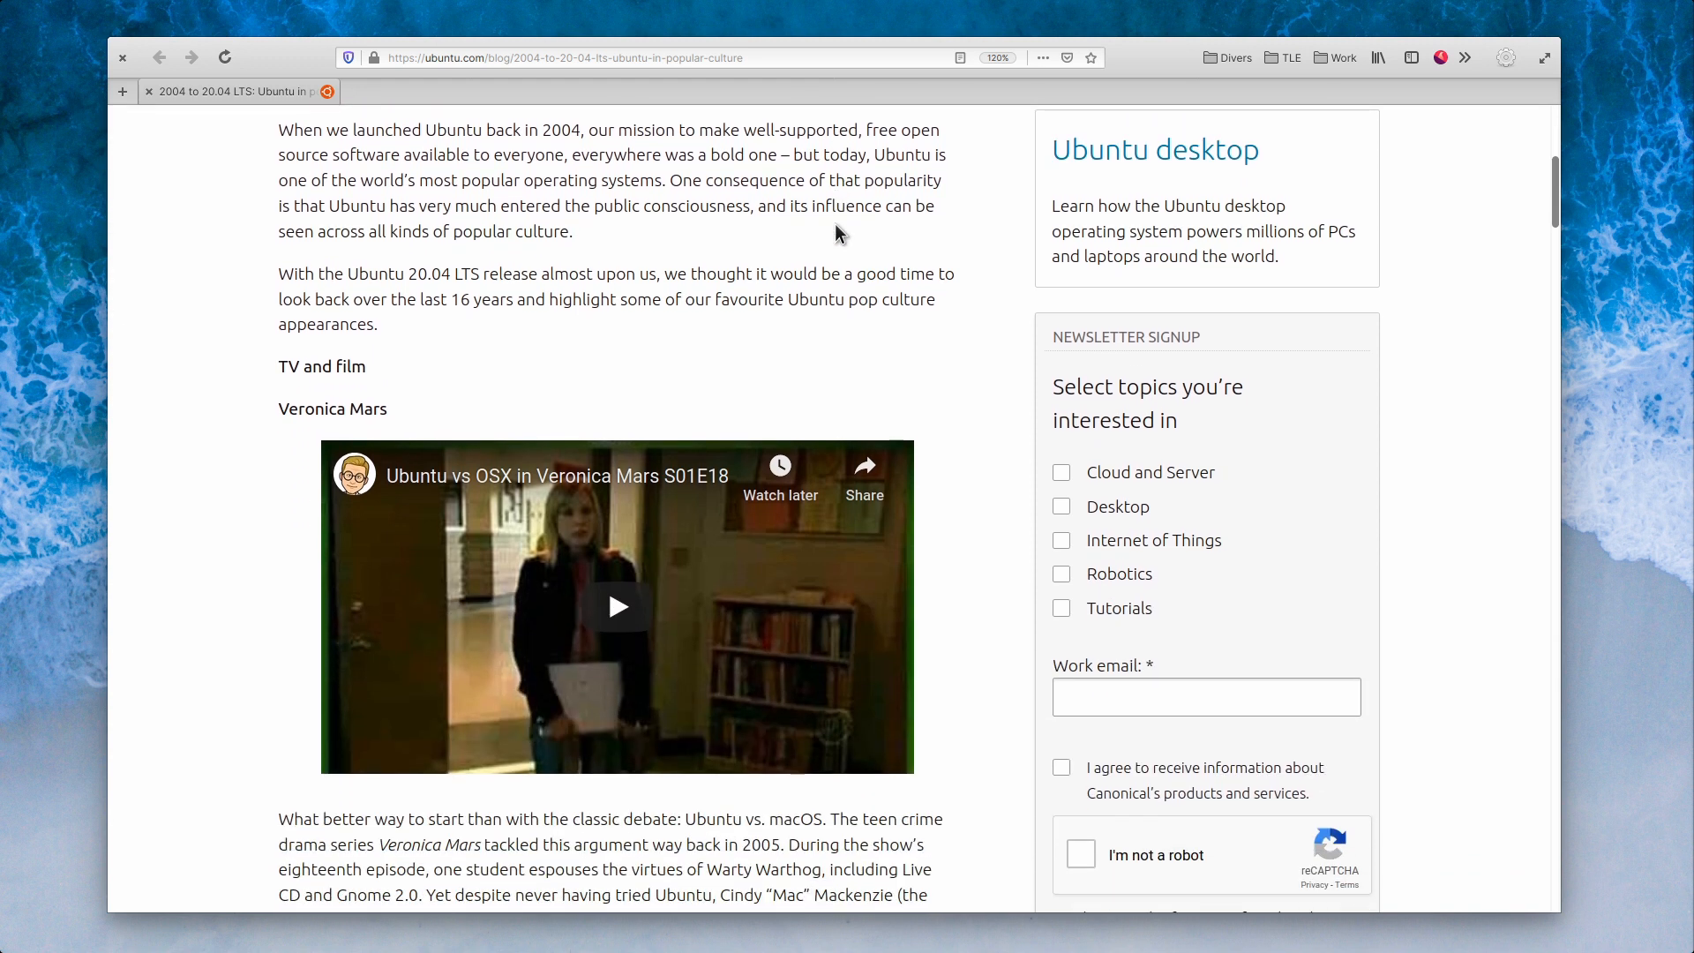
scroll("down", 3)
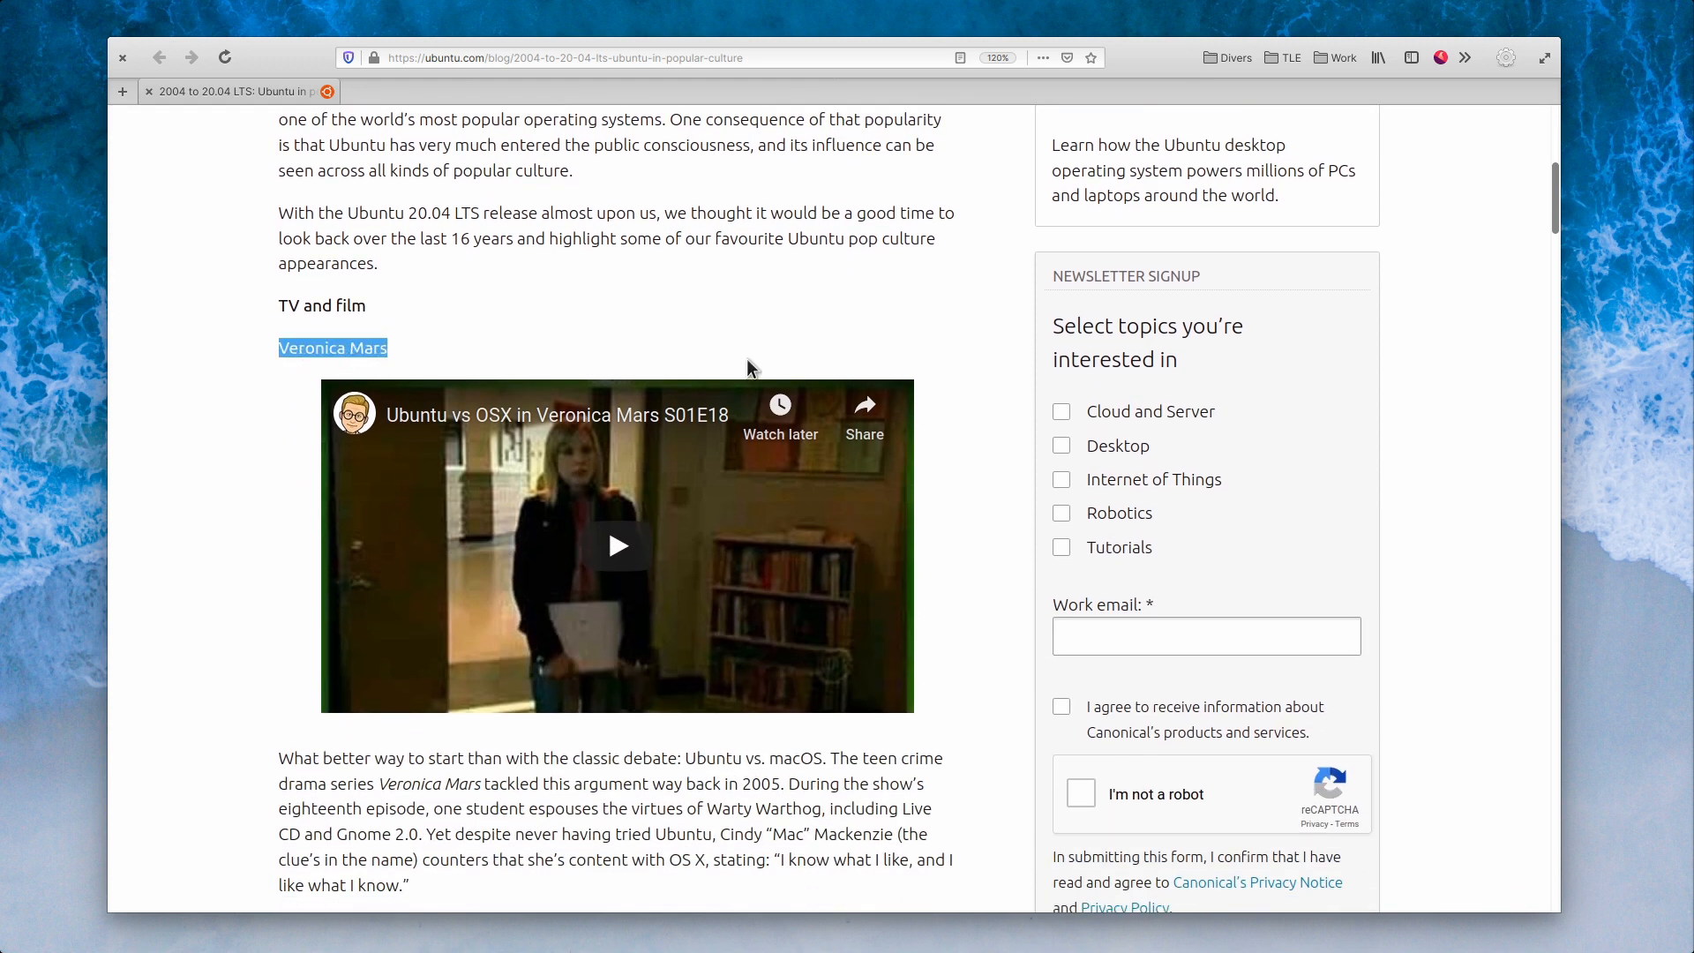
scroll("down", 3)
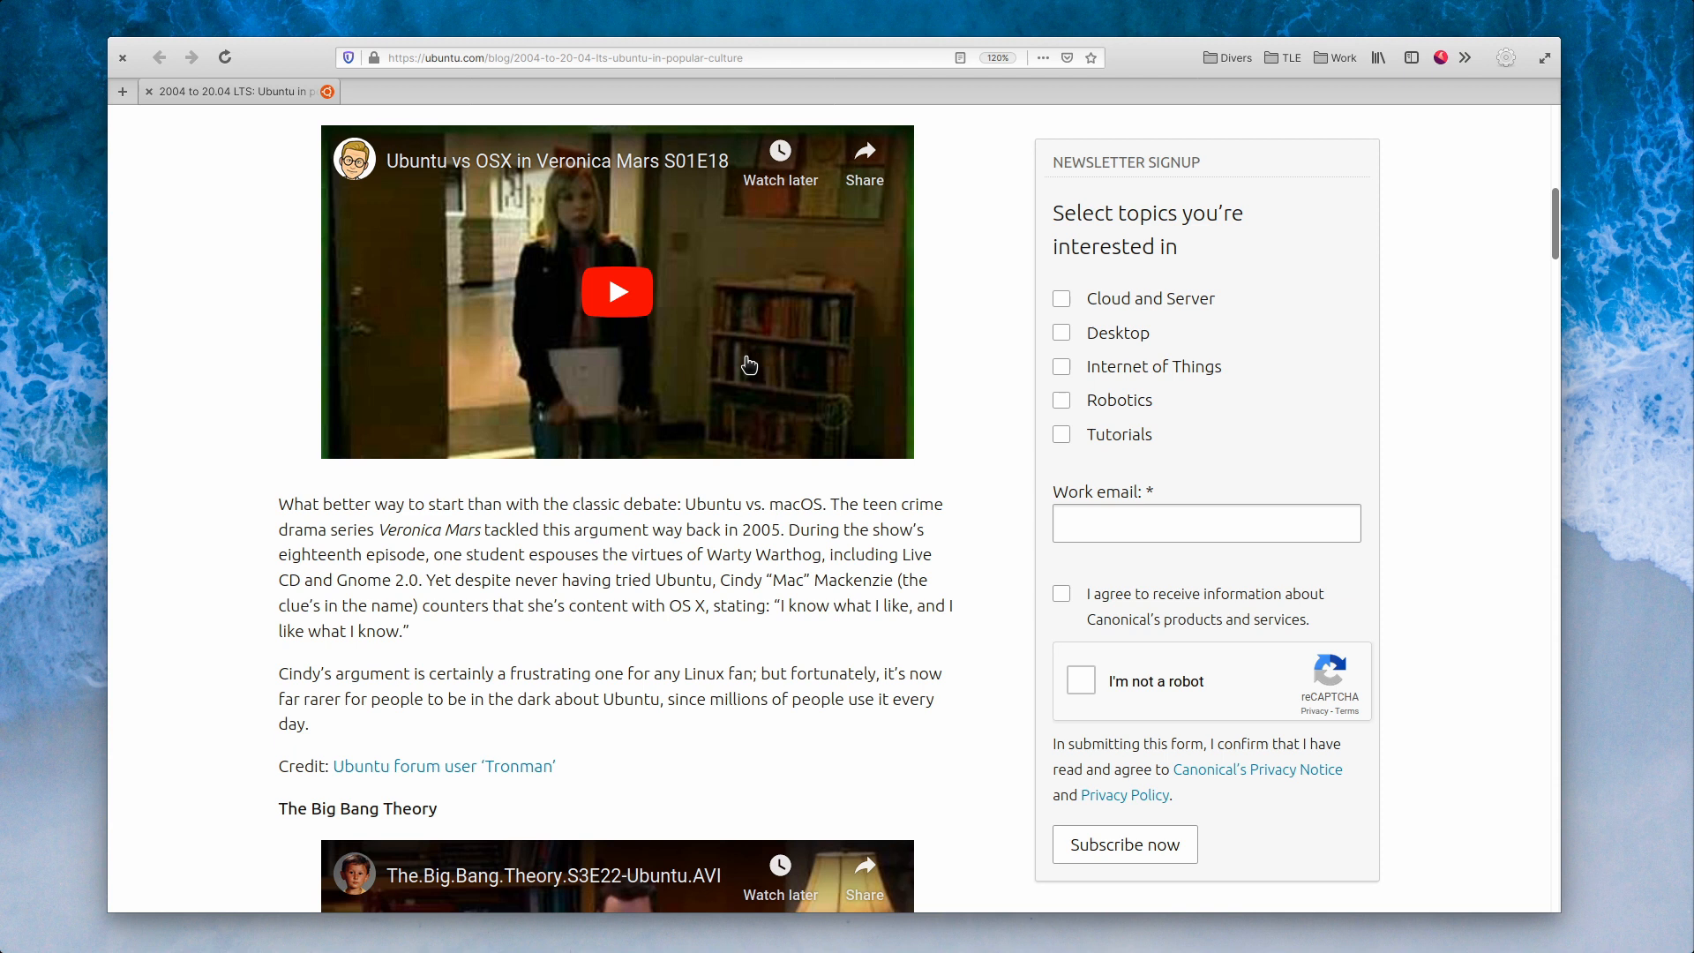
scroll("down", 3)
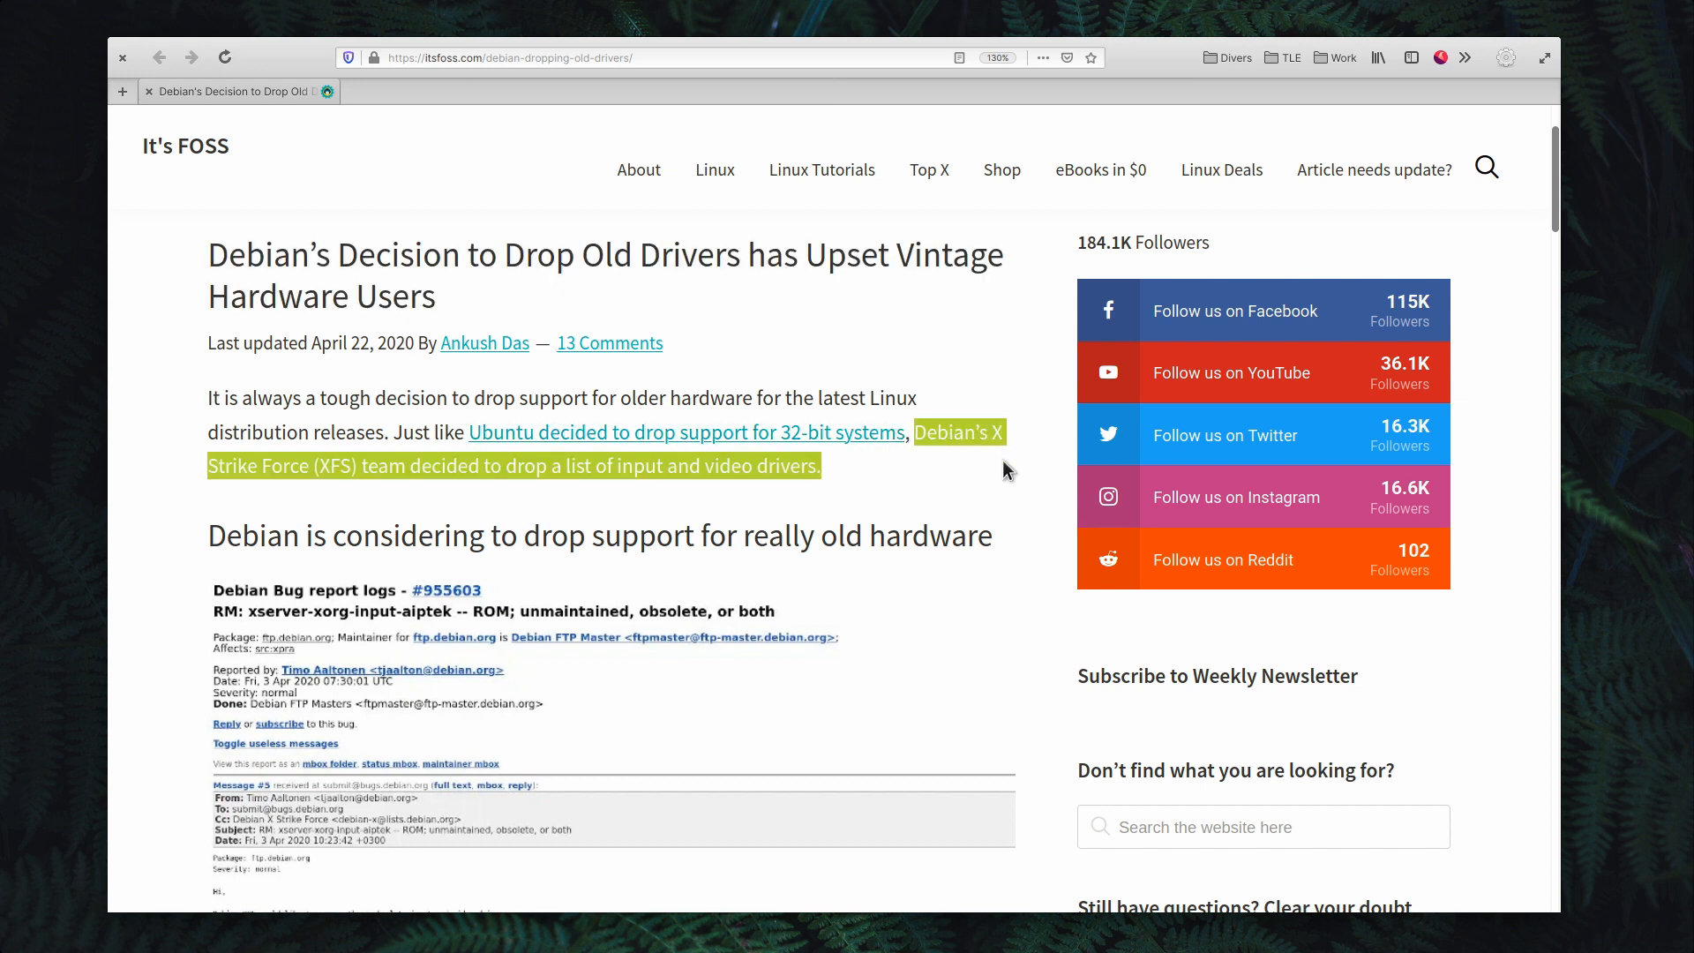
- Scroll the Debian old-drivers article past the driver list to 'Vintage hardware owners are going to be upset'
left_click(1005, 468)
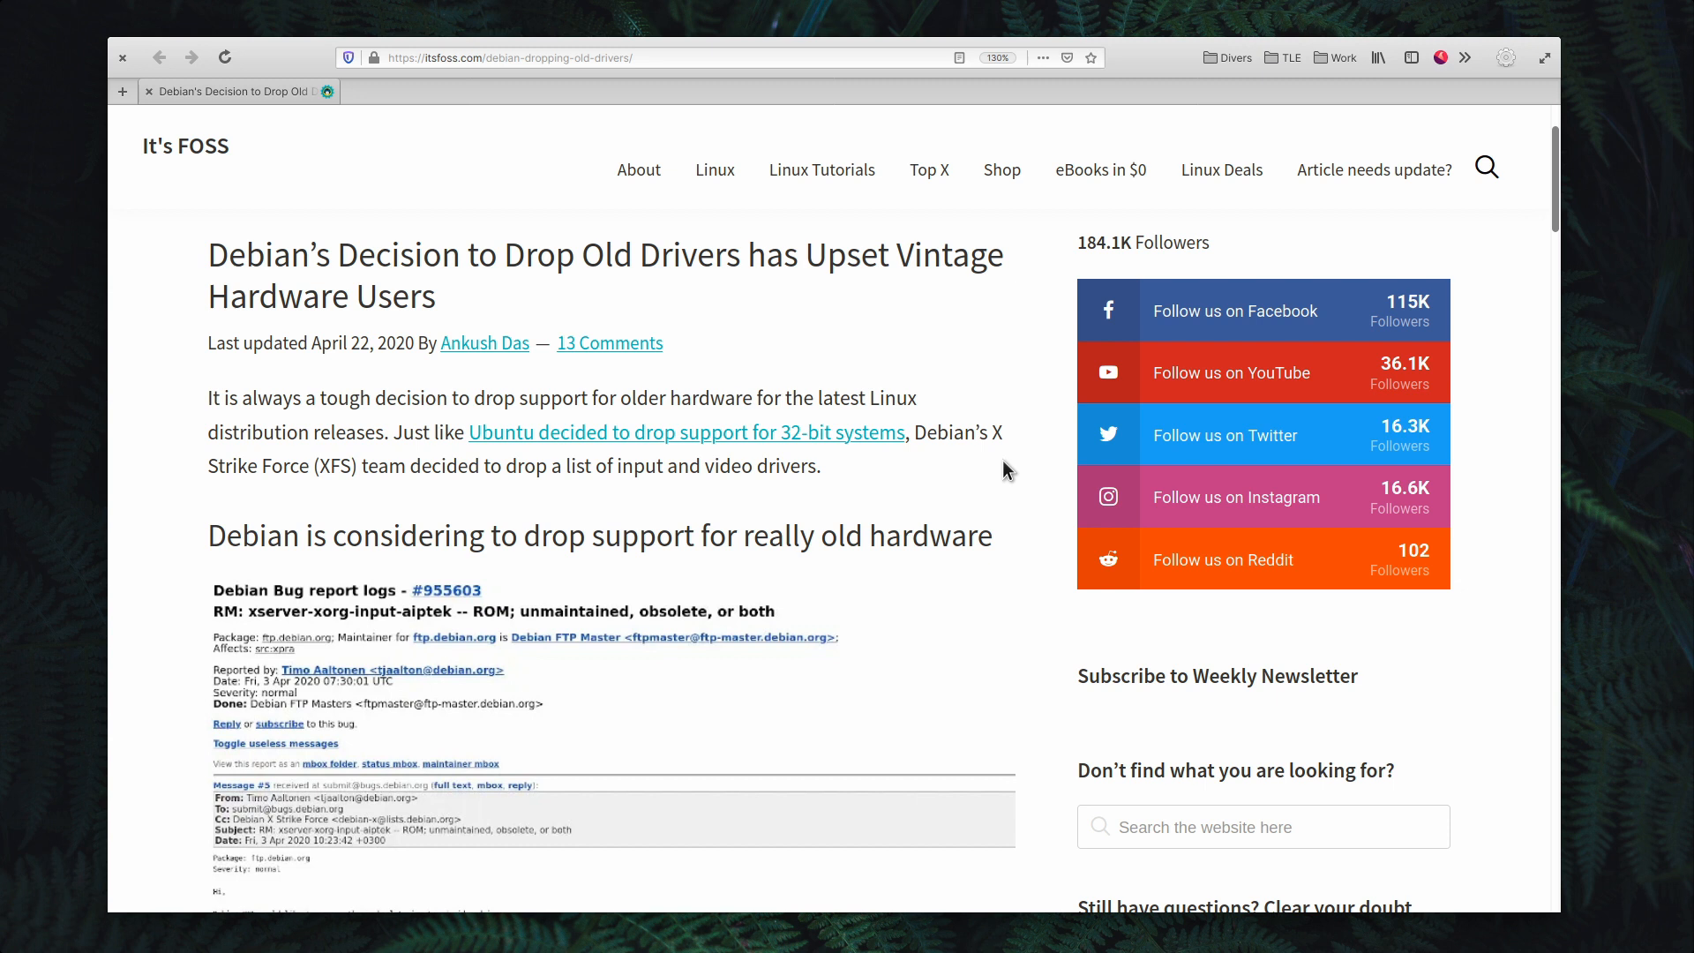
scroll("down", 3)
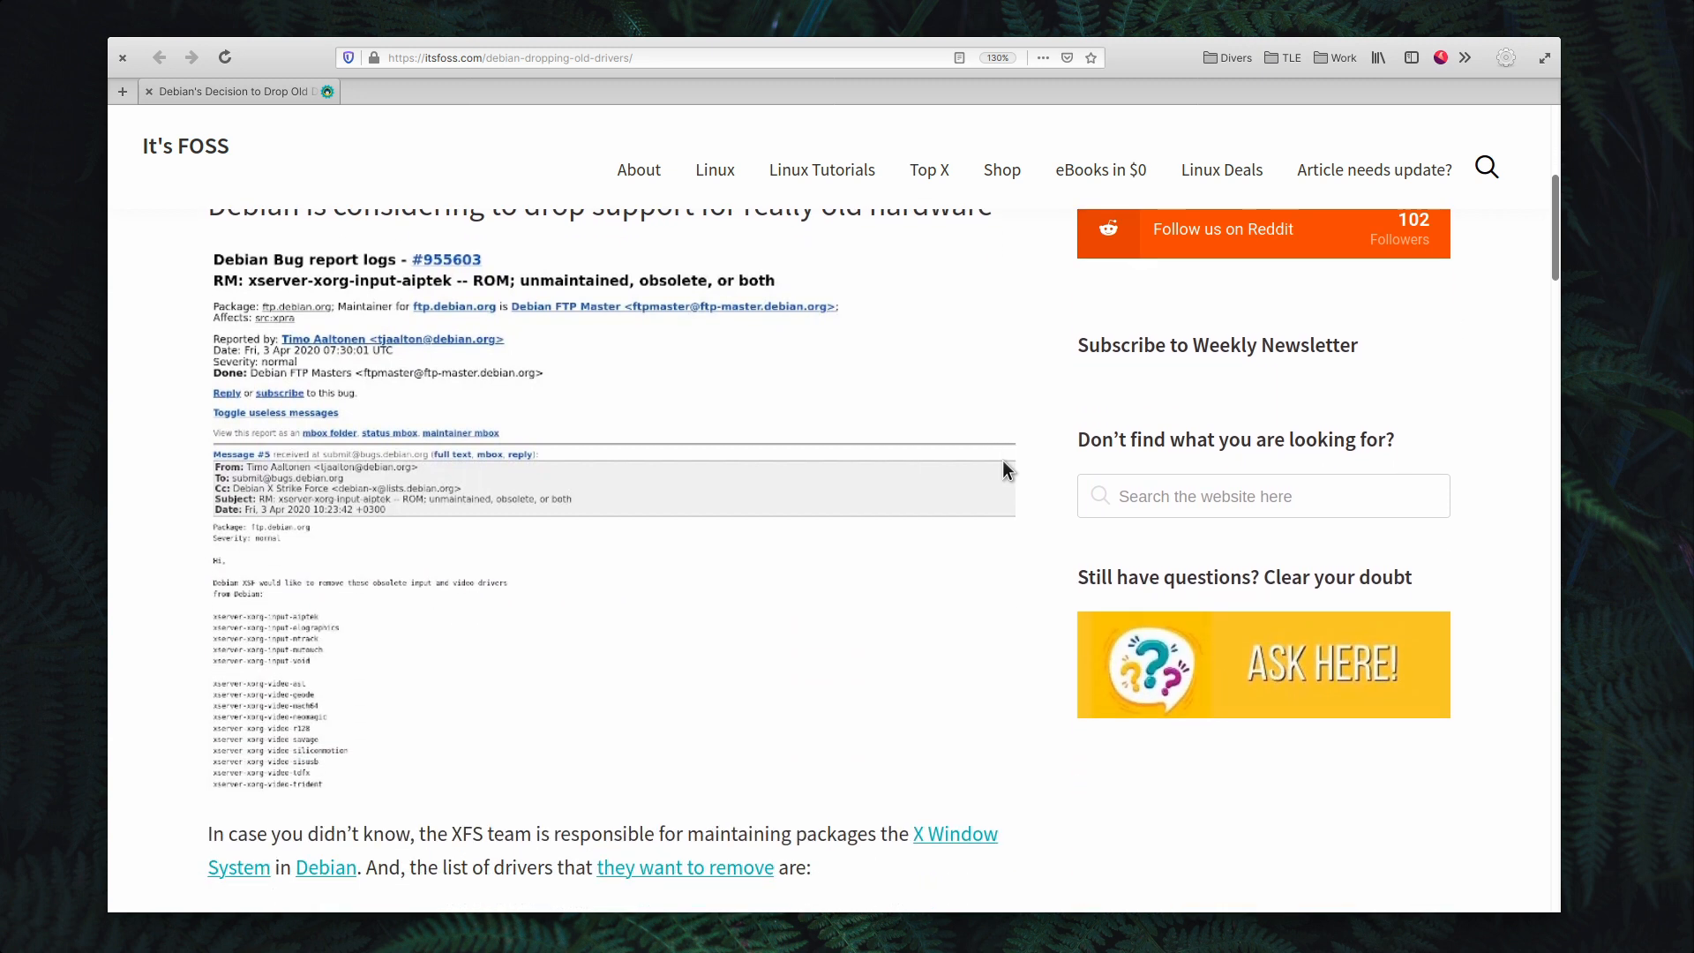
scroll("down", 3)
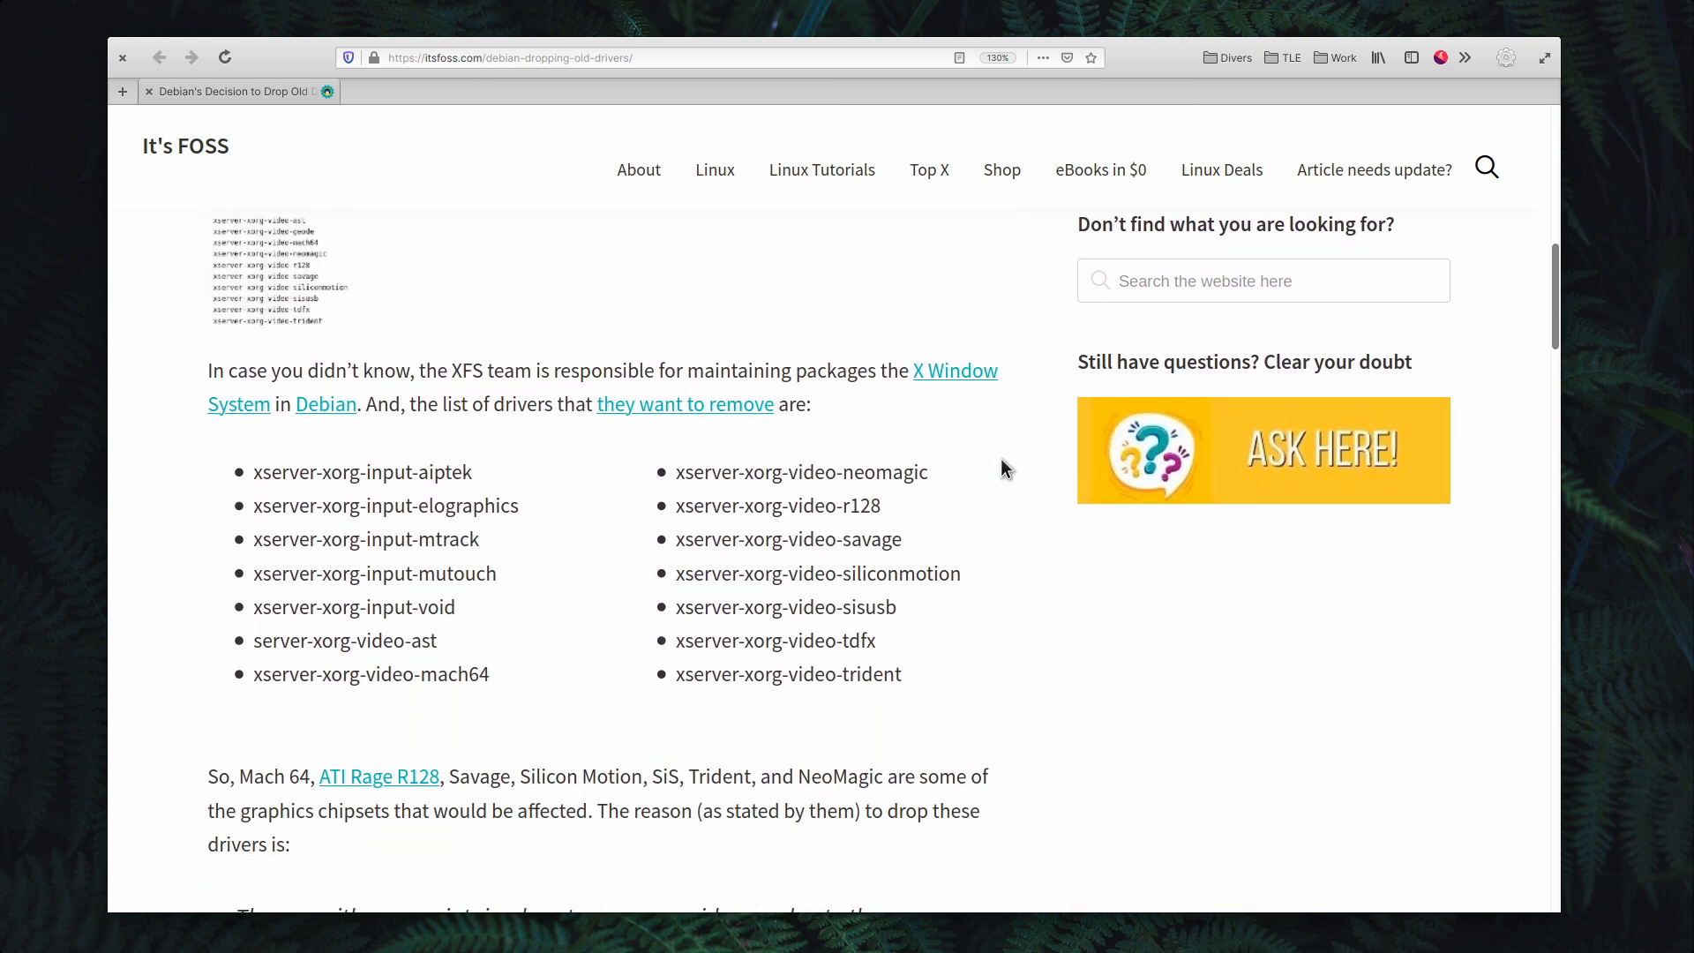
mouse_move(502, 516)
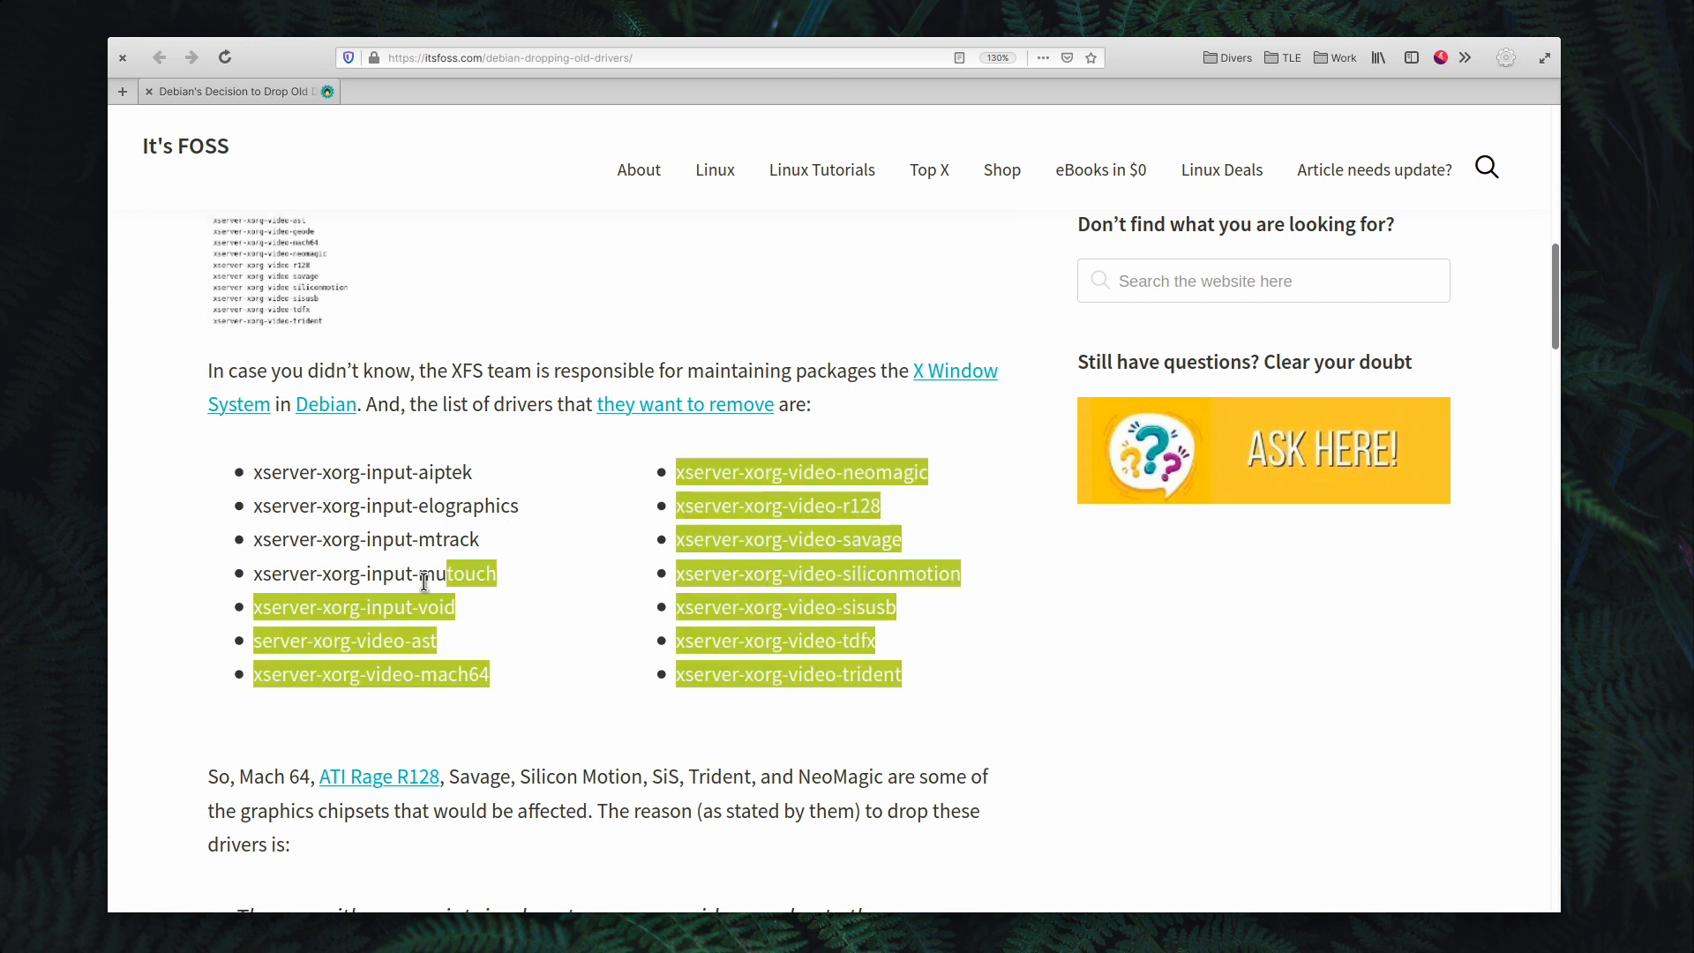
scroll("down", 3)
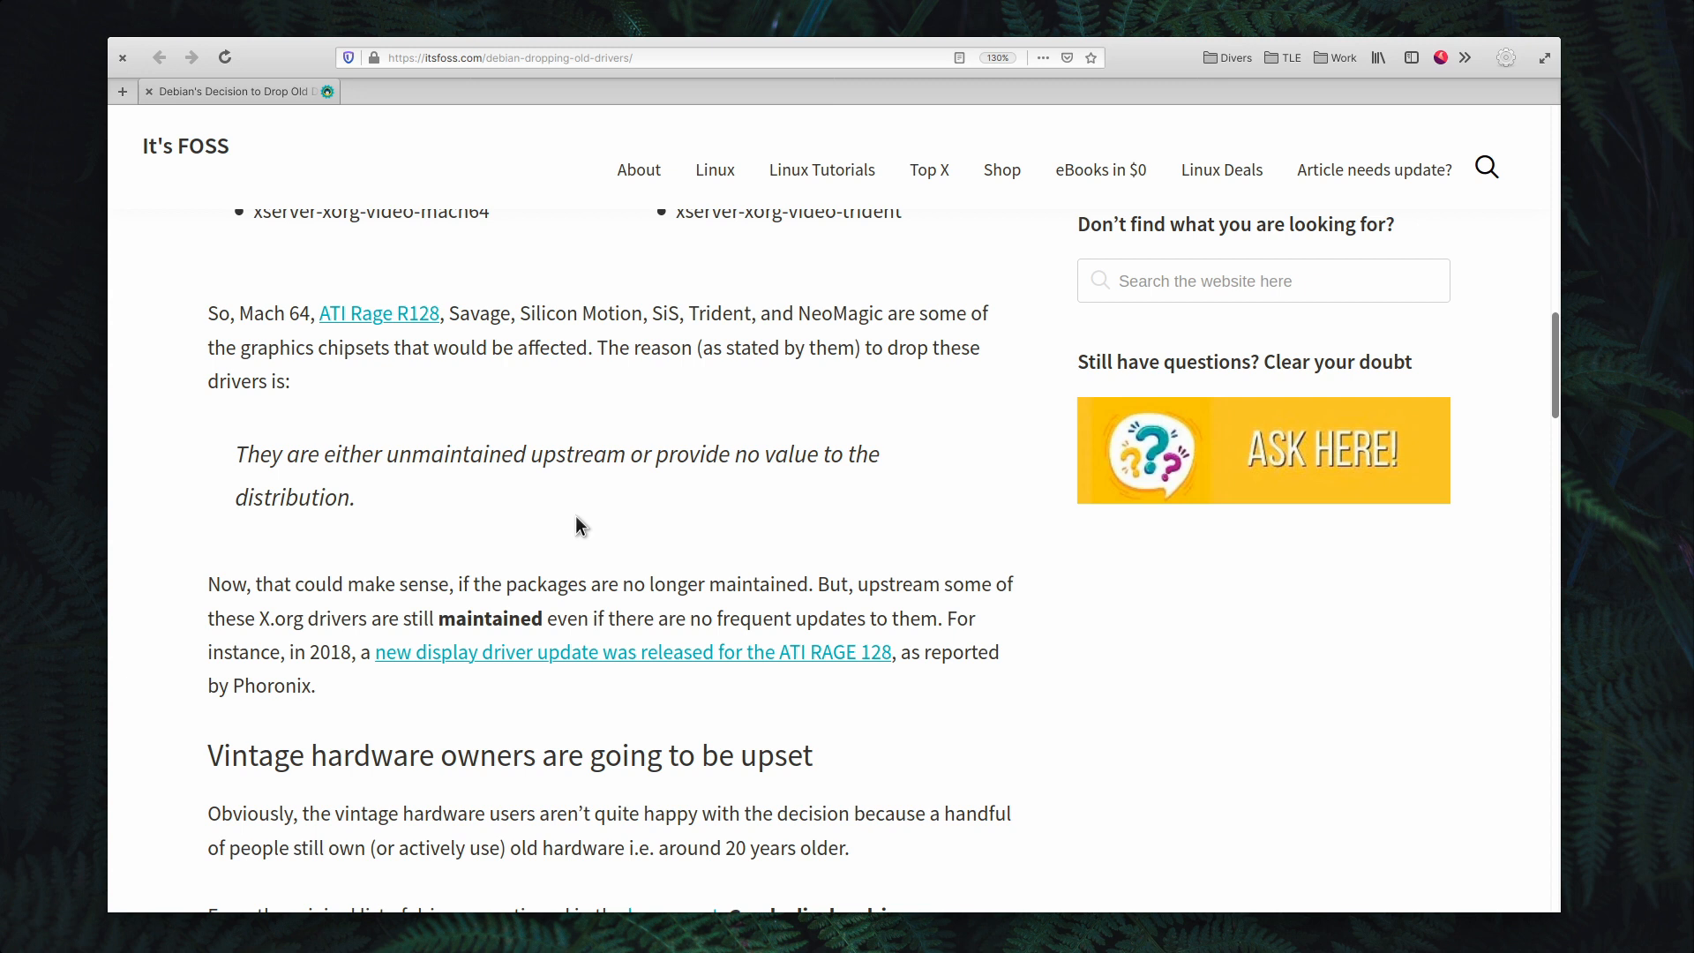
scroll("down", 3)
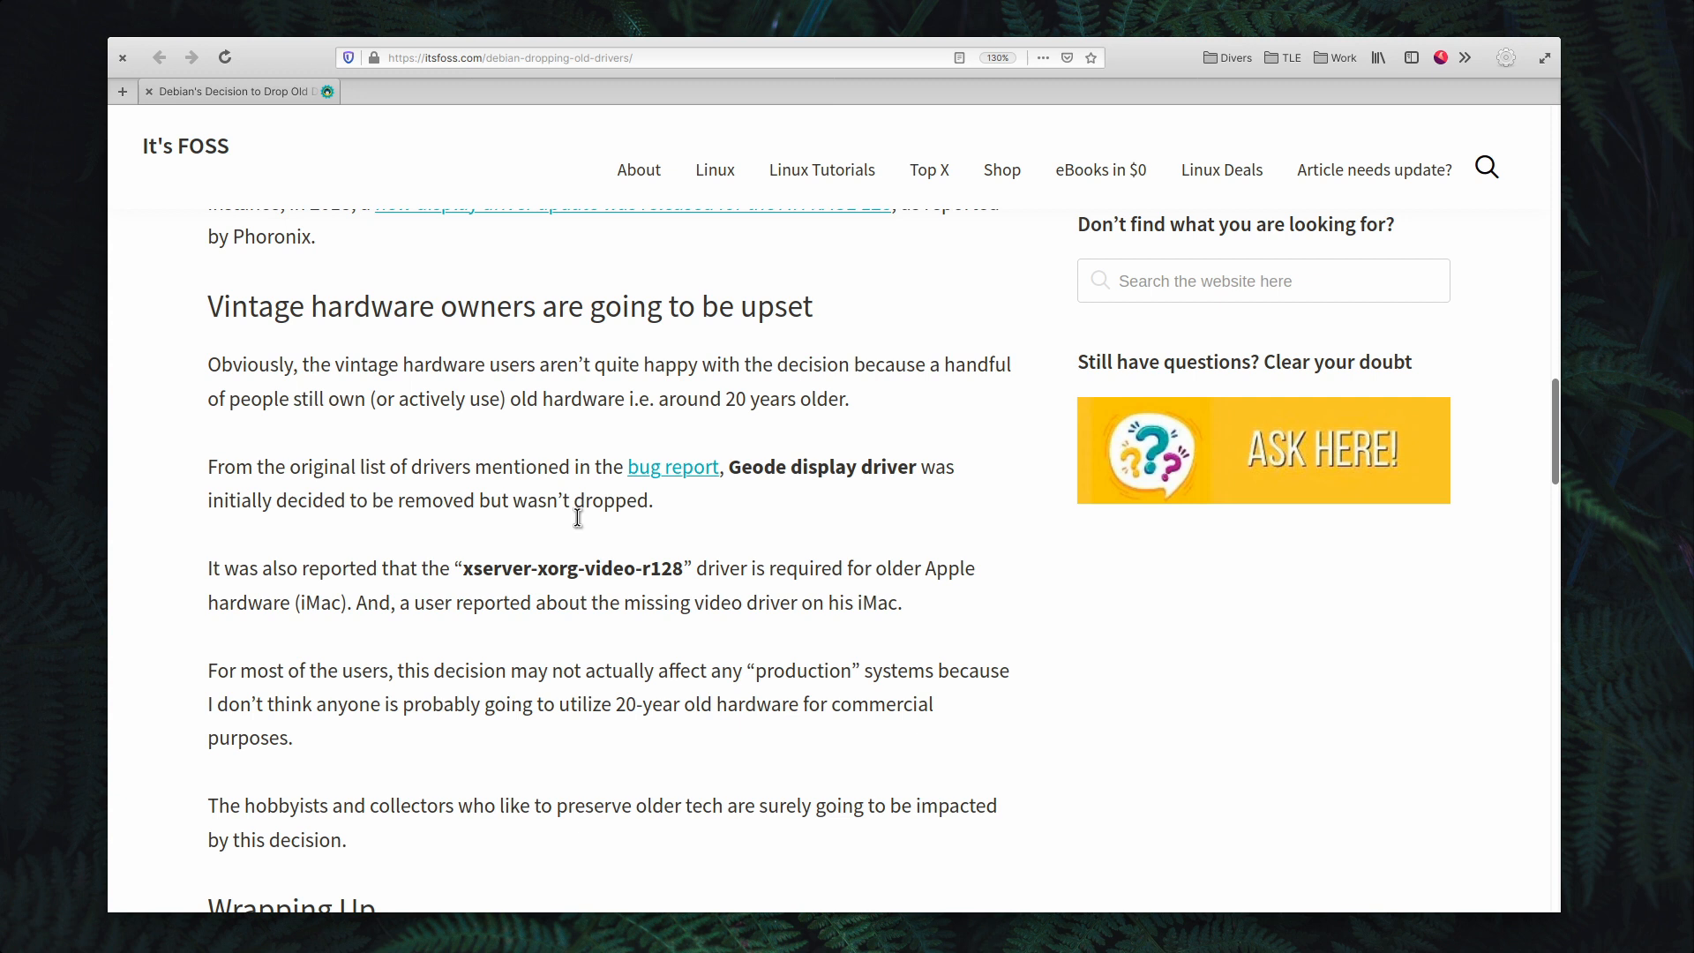
scroll("down", 3)
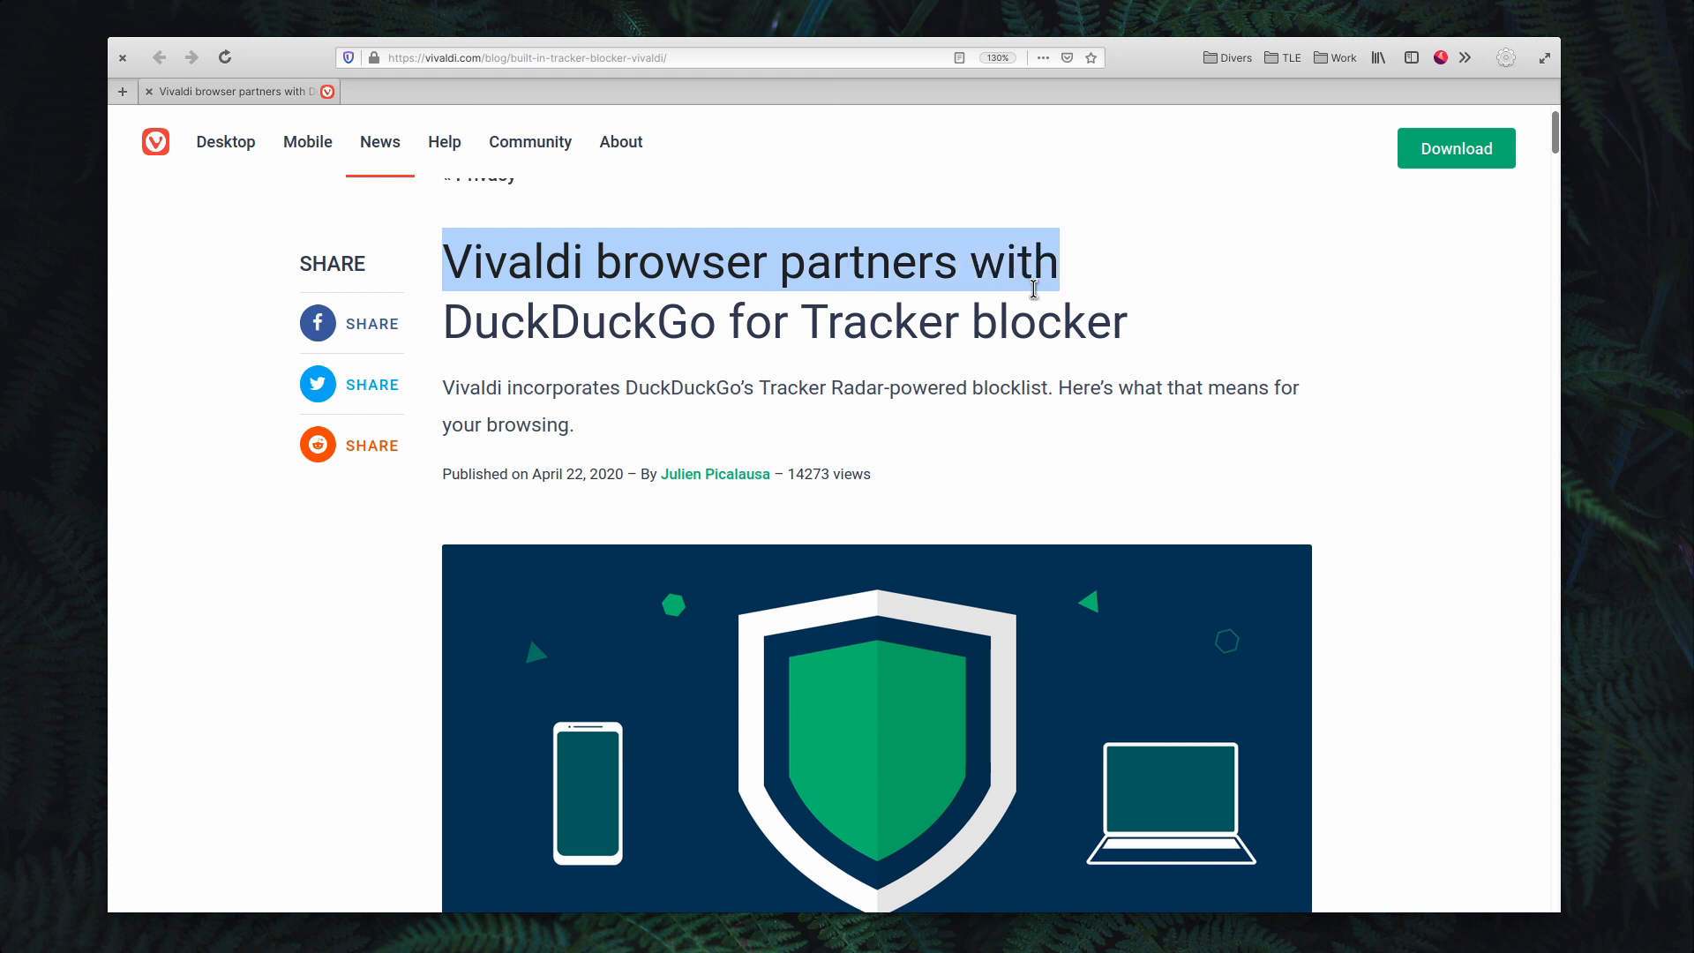
- Clear the headline highlight and read past the Tracker blocker and DuckDuckGo sentences to the quote
left_click(1217, 349)
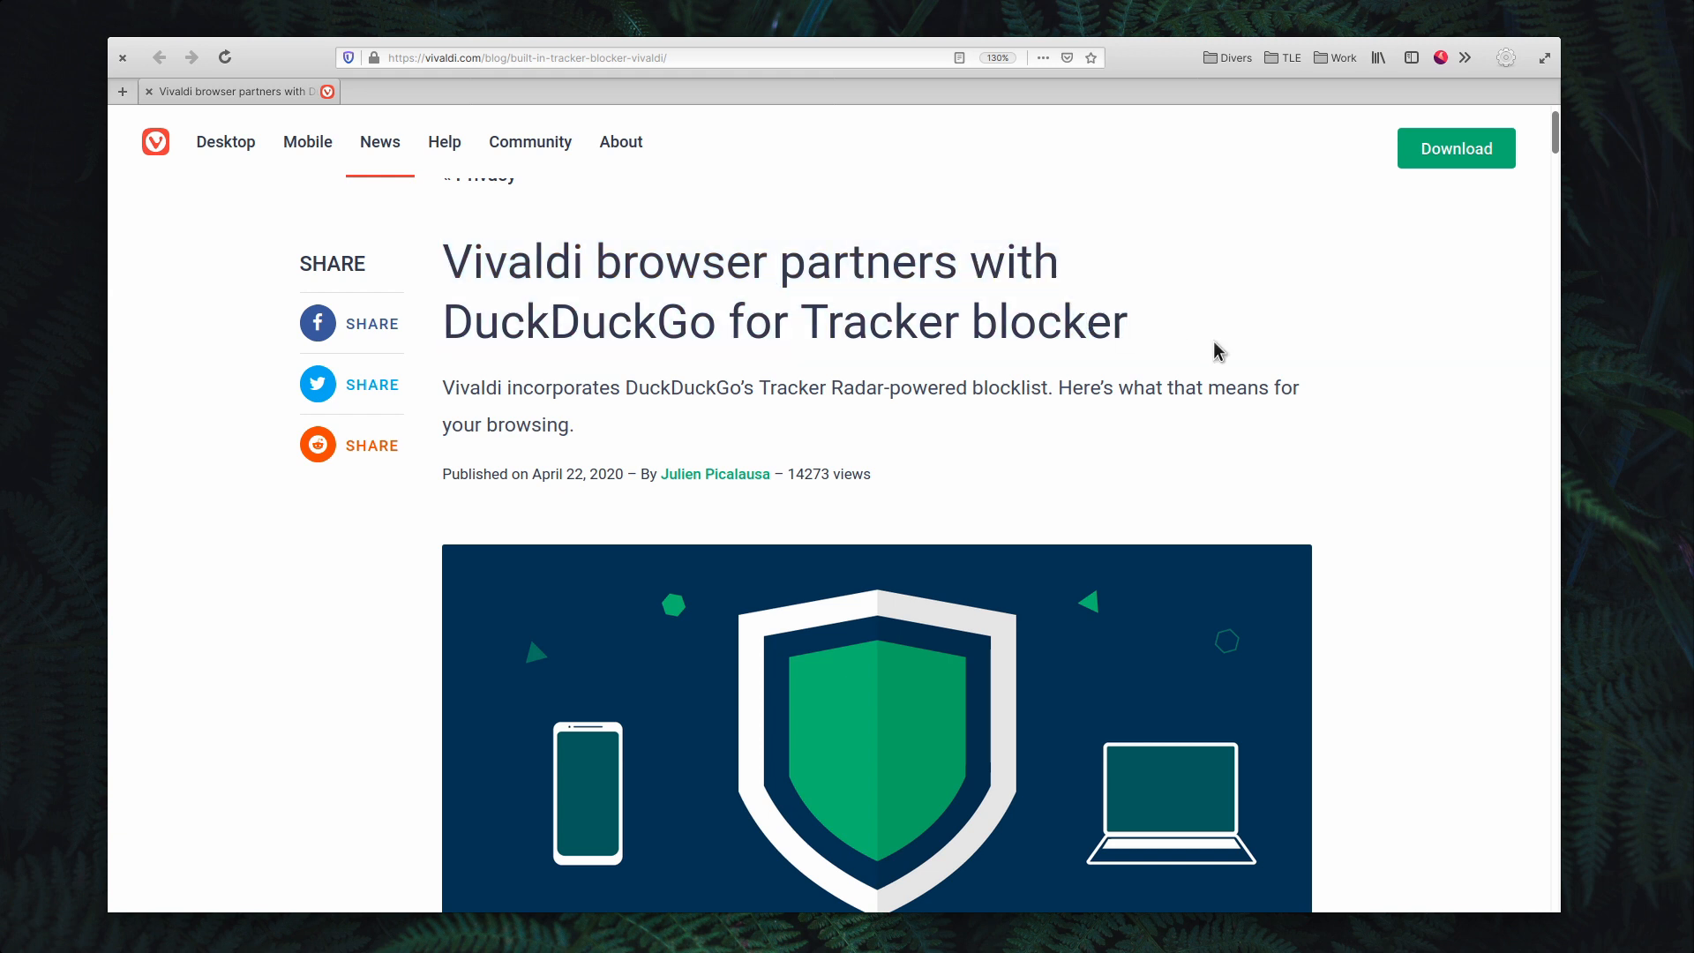
scroll("down", 3)
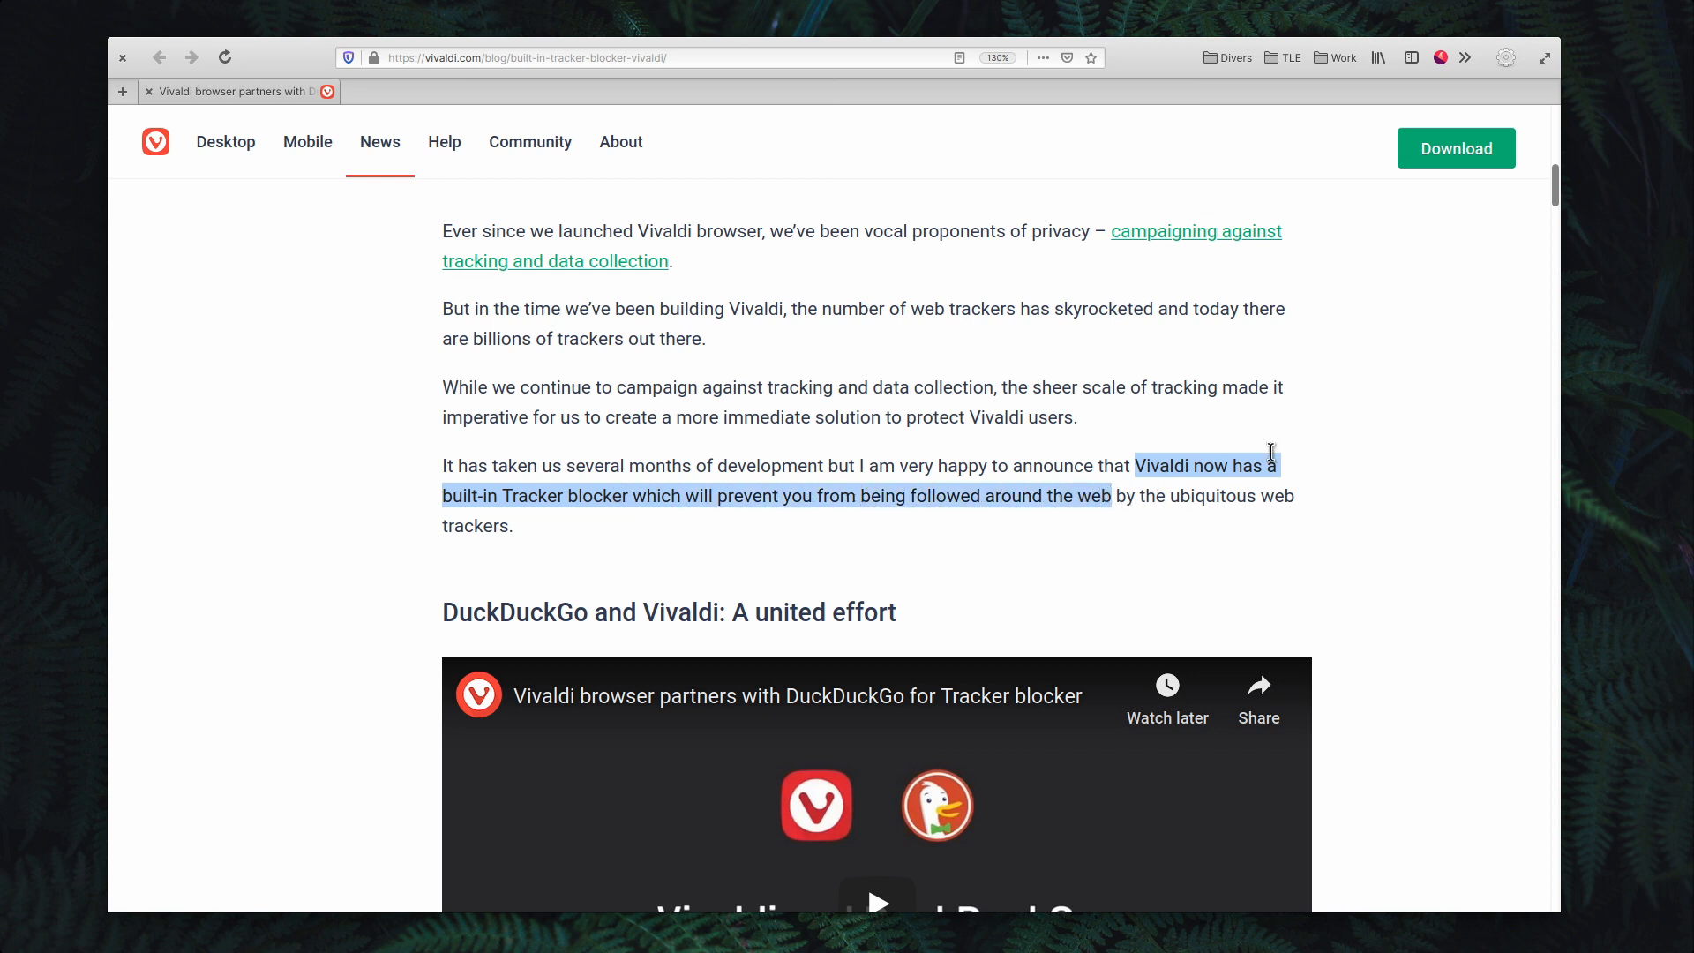
scroll("down", 3)
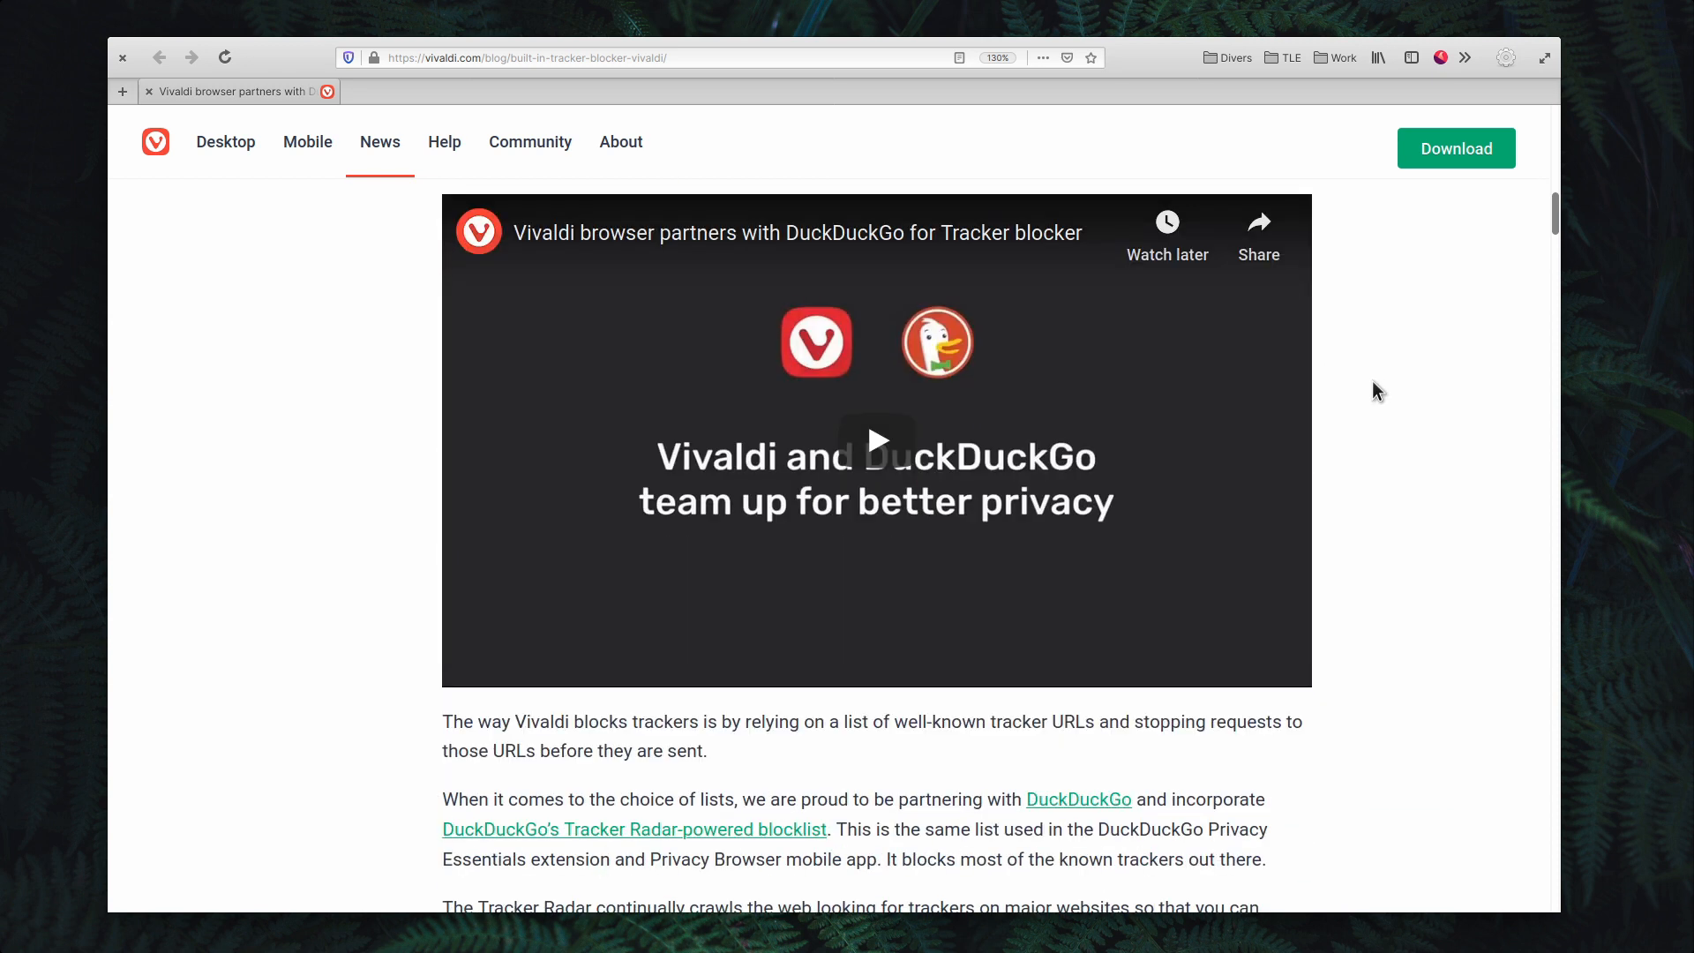
scroll("down", 3)
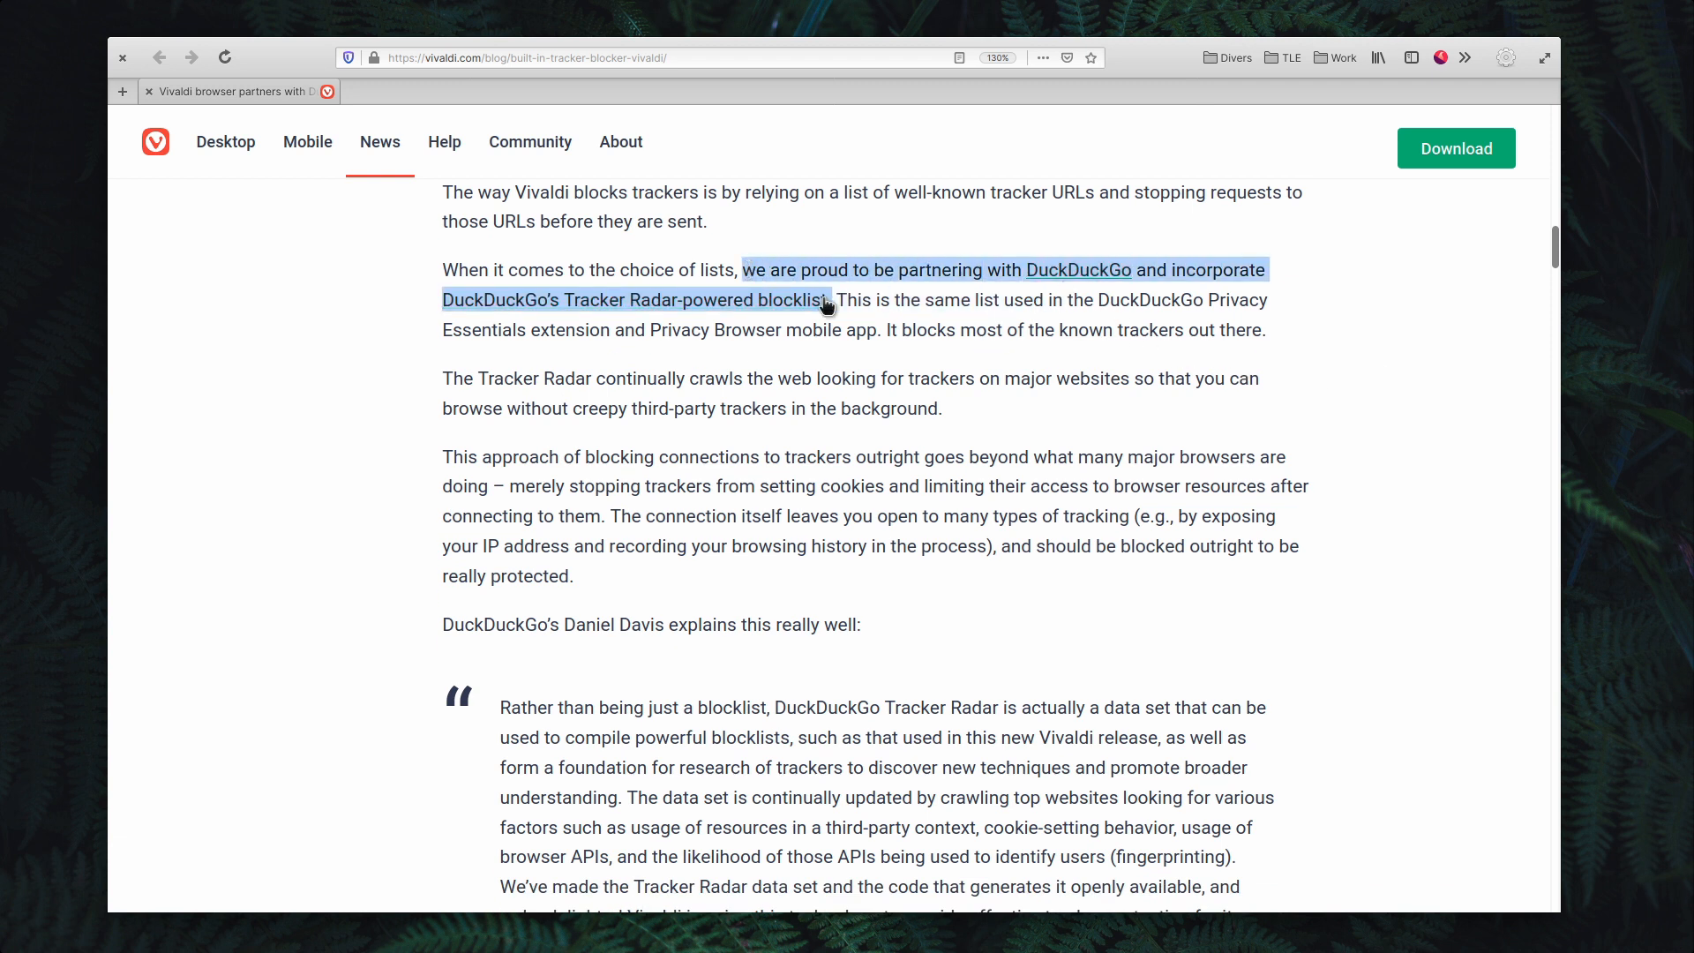
scroll("down", 3)
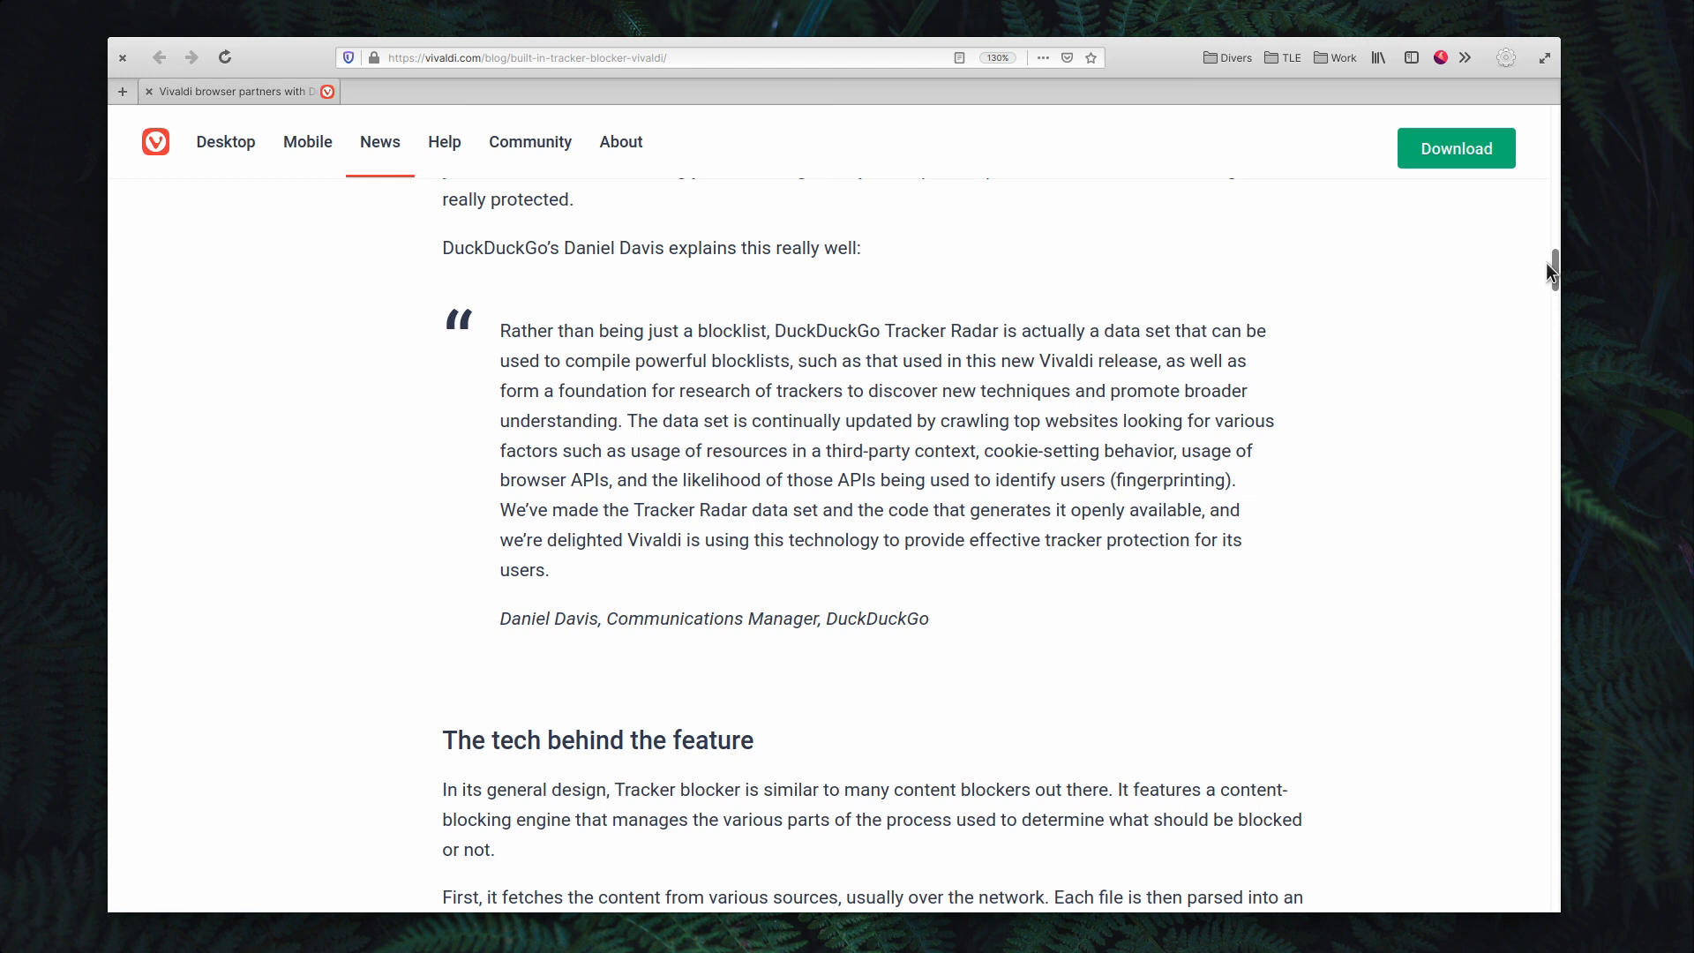
mouse_move(1641, 278)
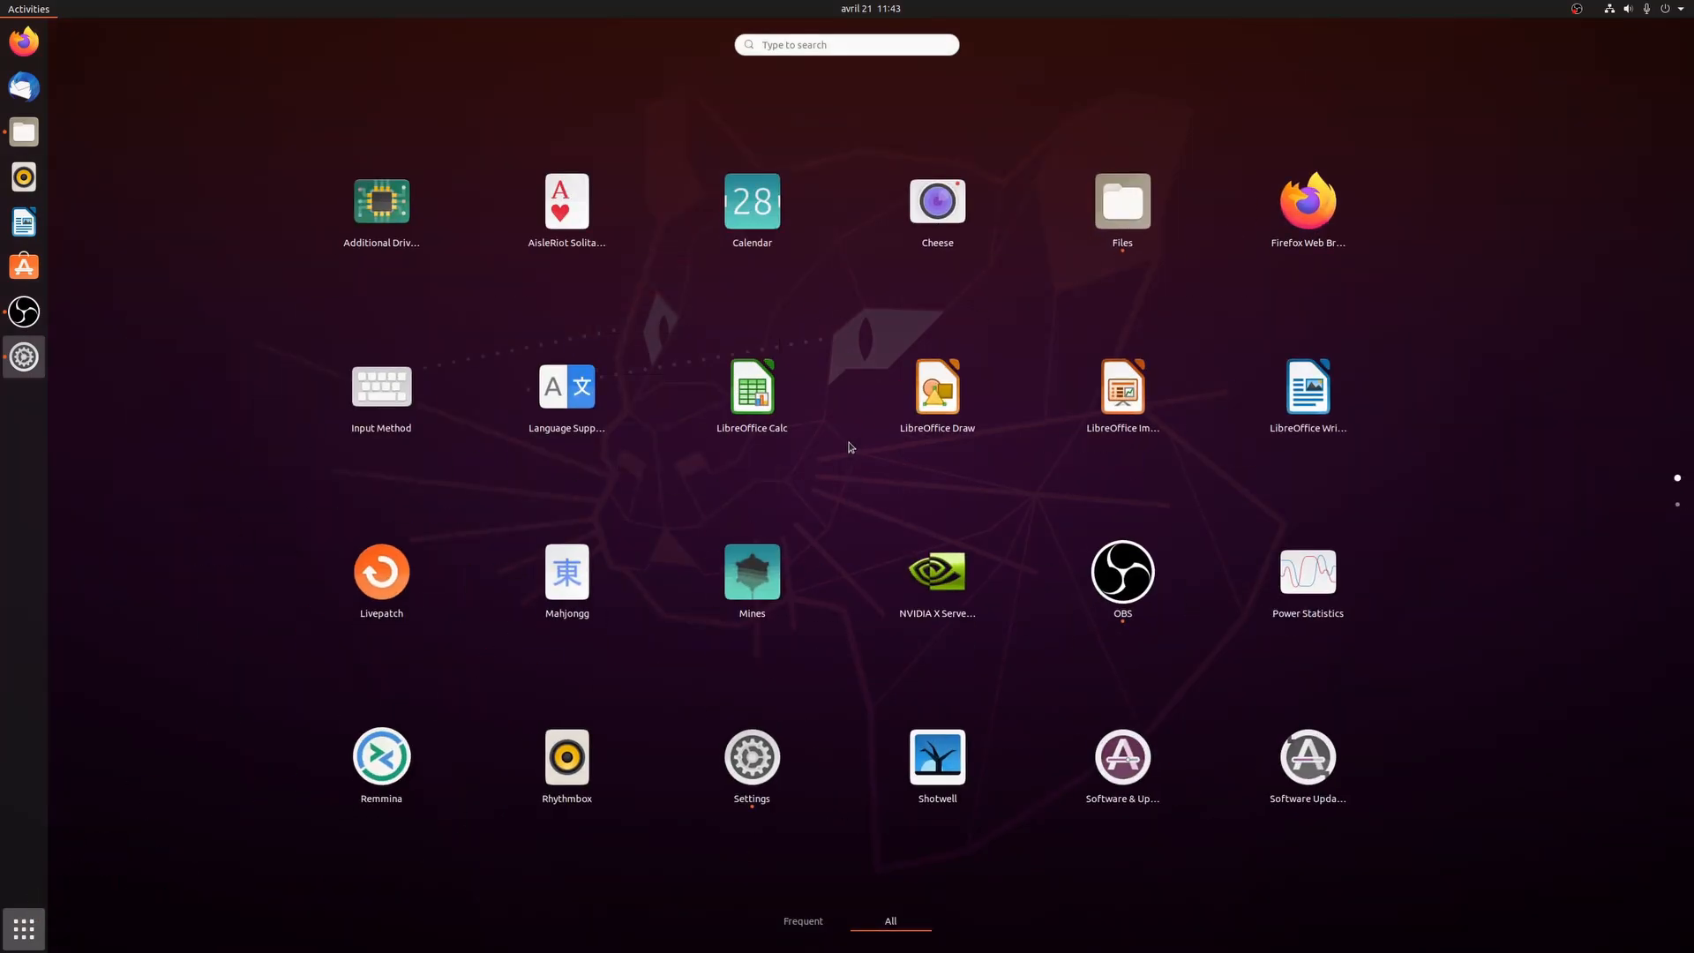
- Browse the Files preferences, viewing the icon caption choices and the Behavior settings
left_click(1121, 208)
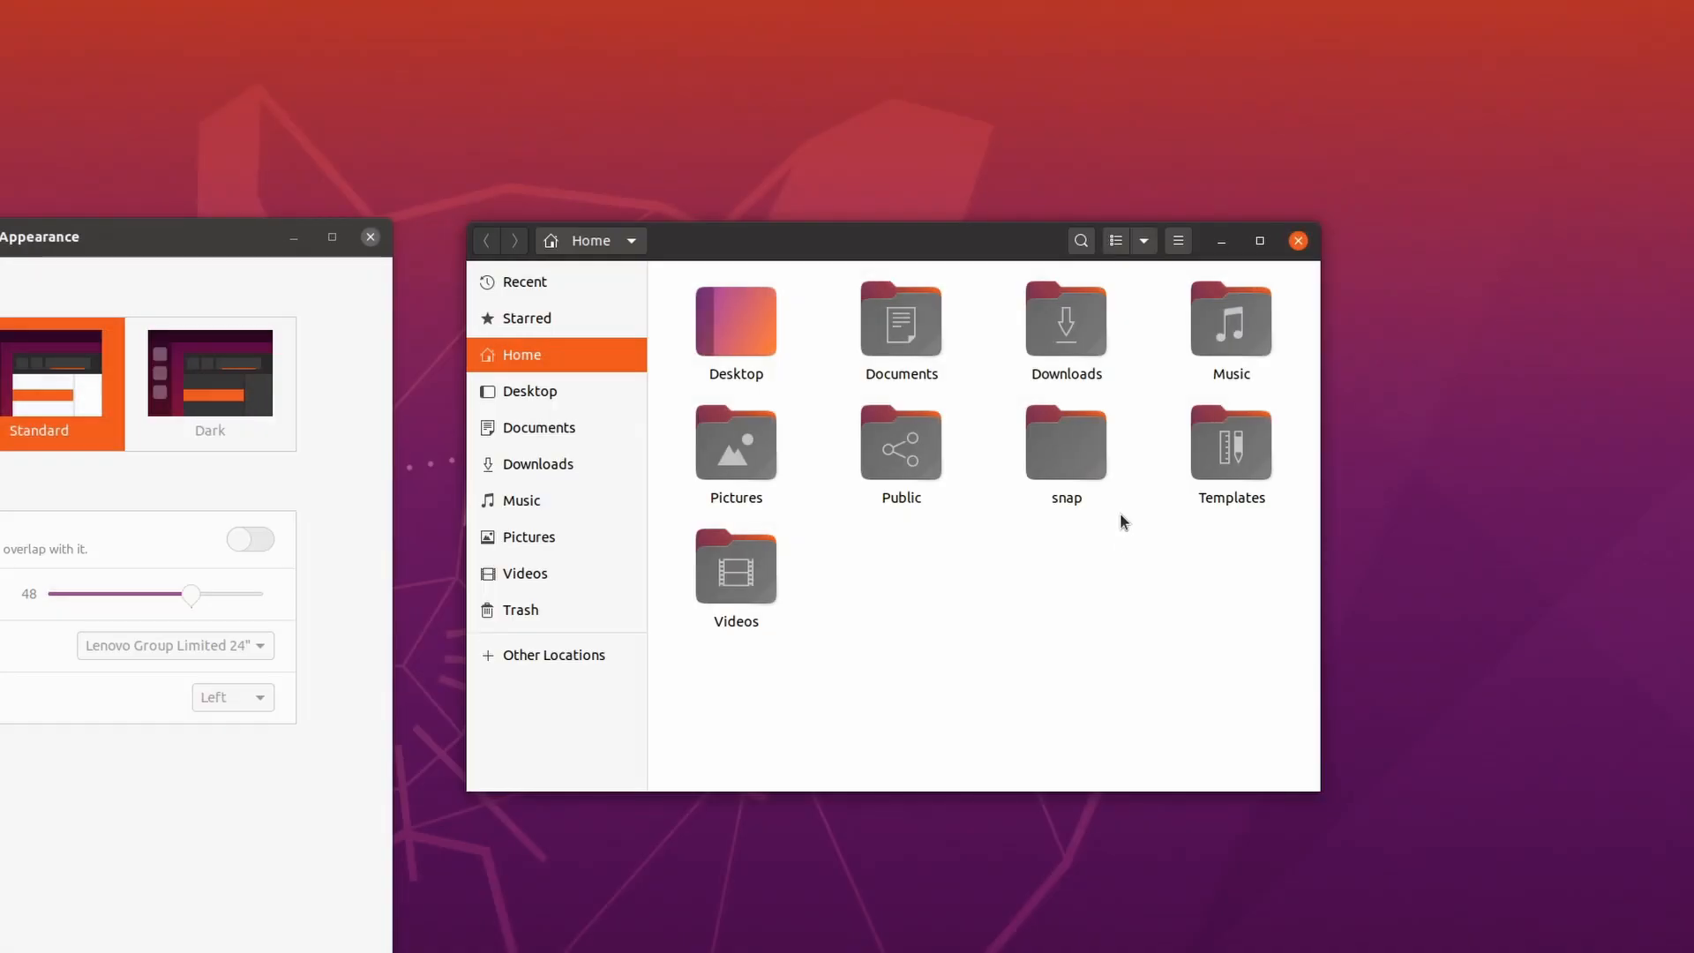
mouse_move(1203, 261)
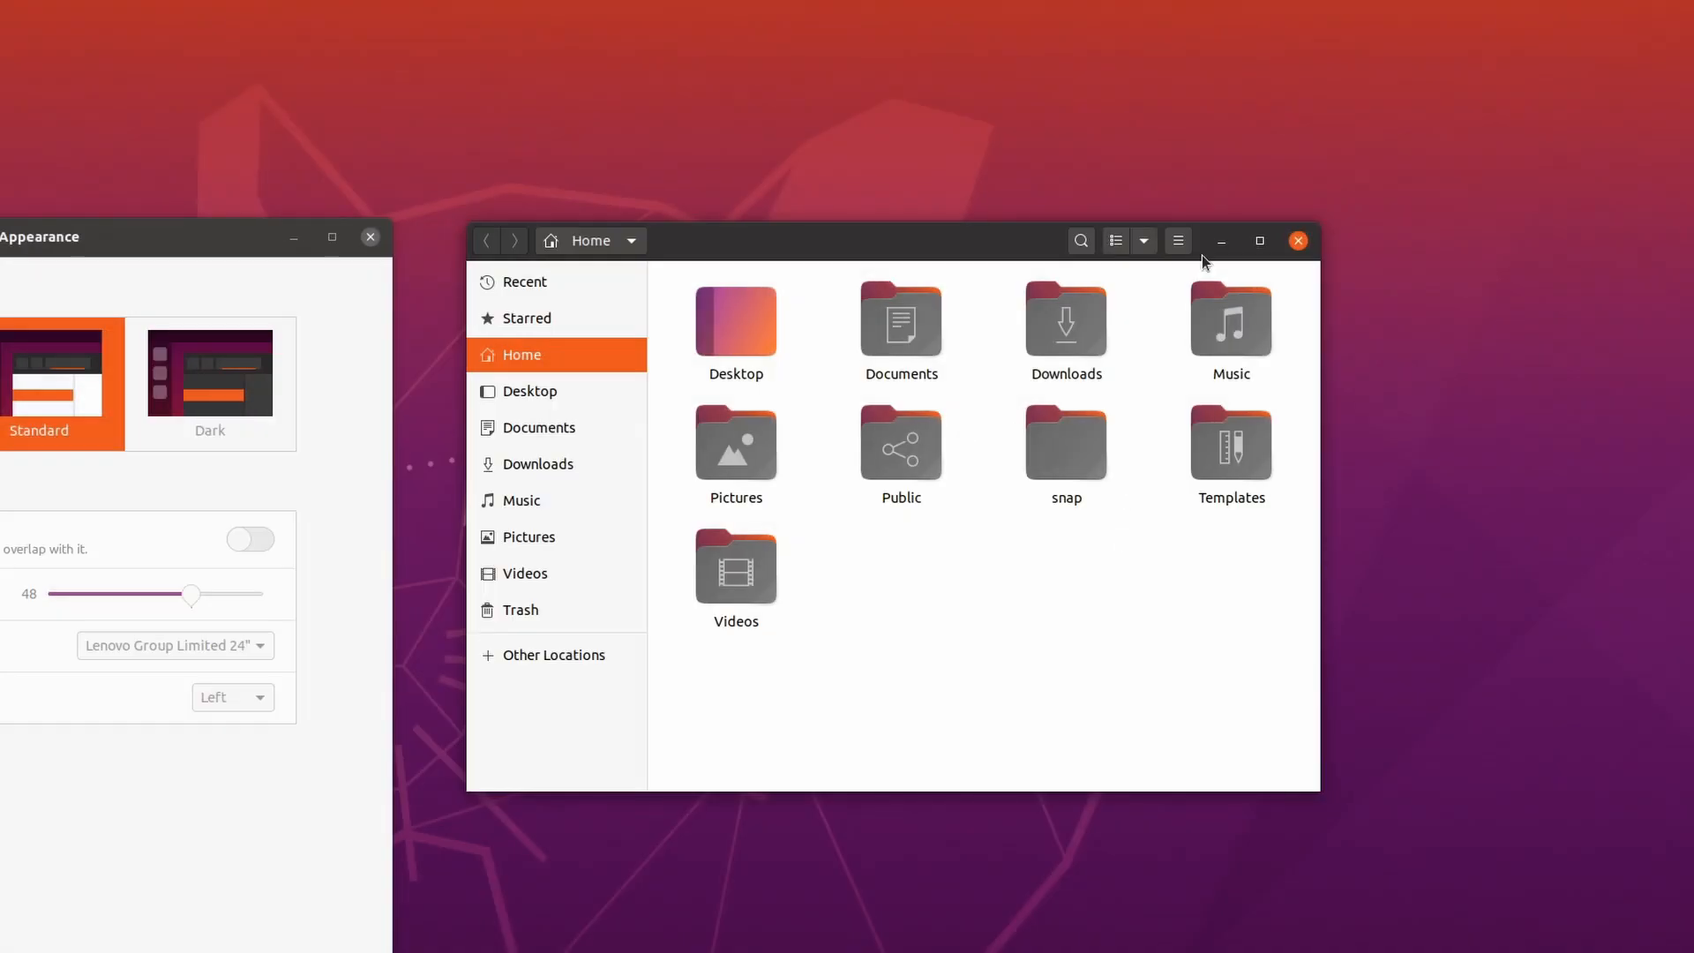
left_click(1148, 501)
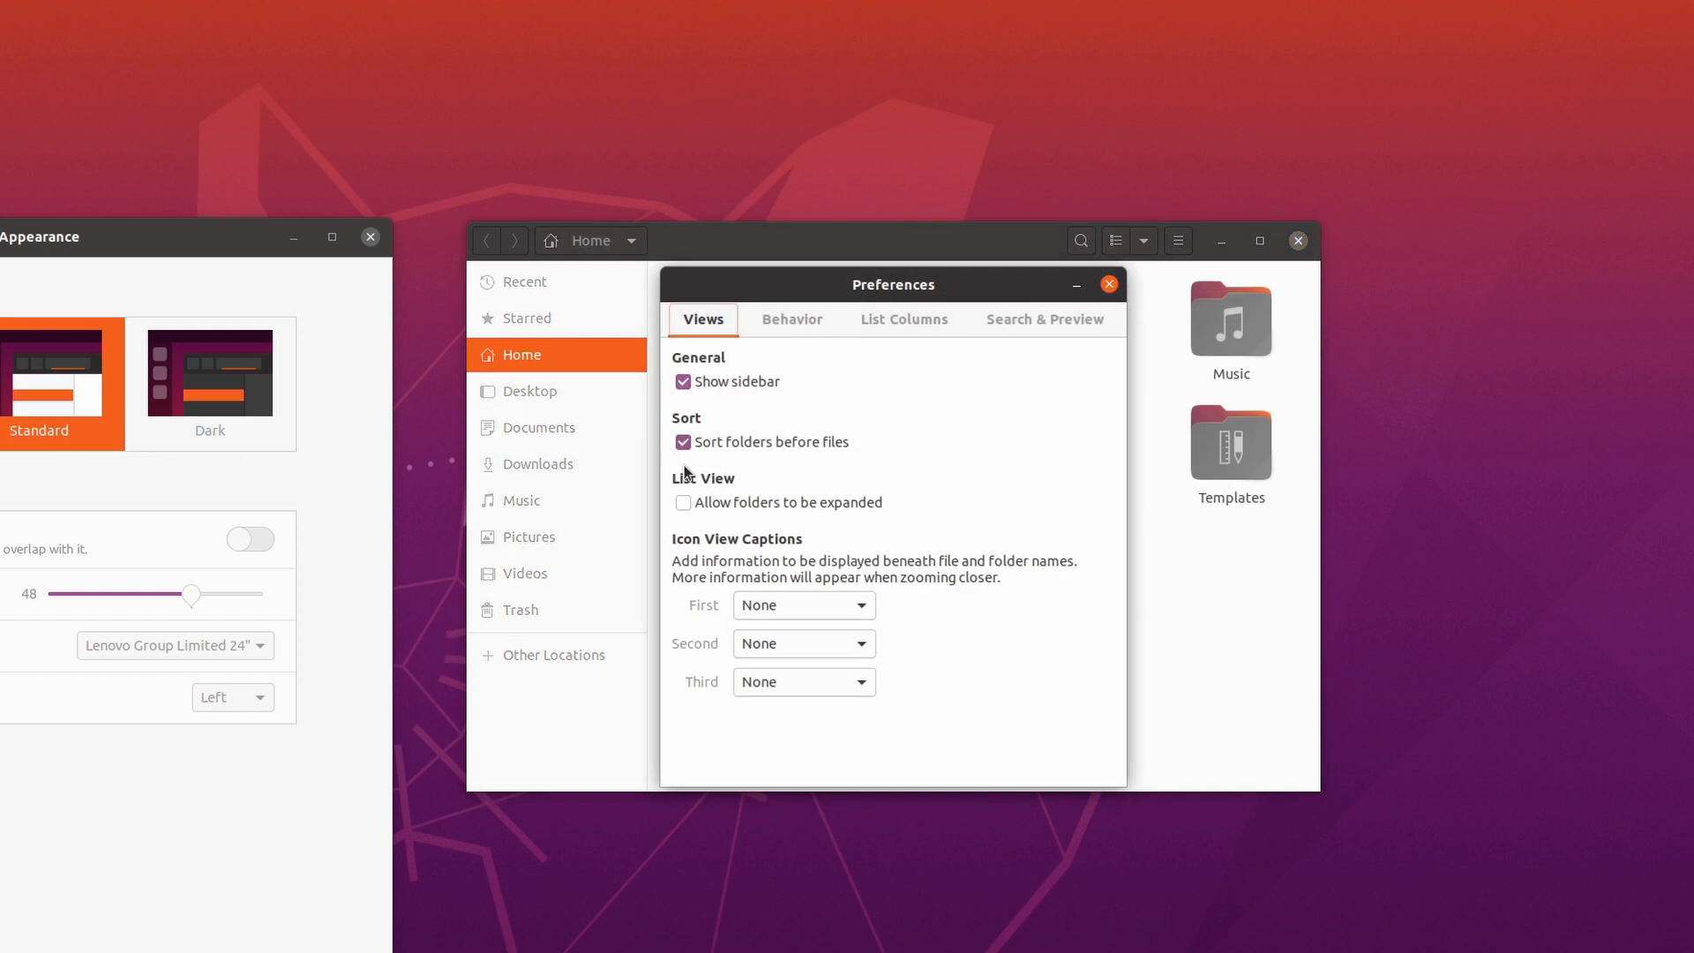
left_click(803, 605)
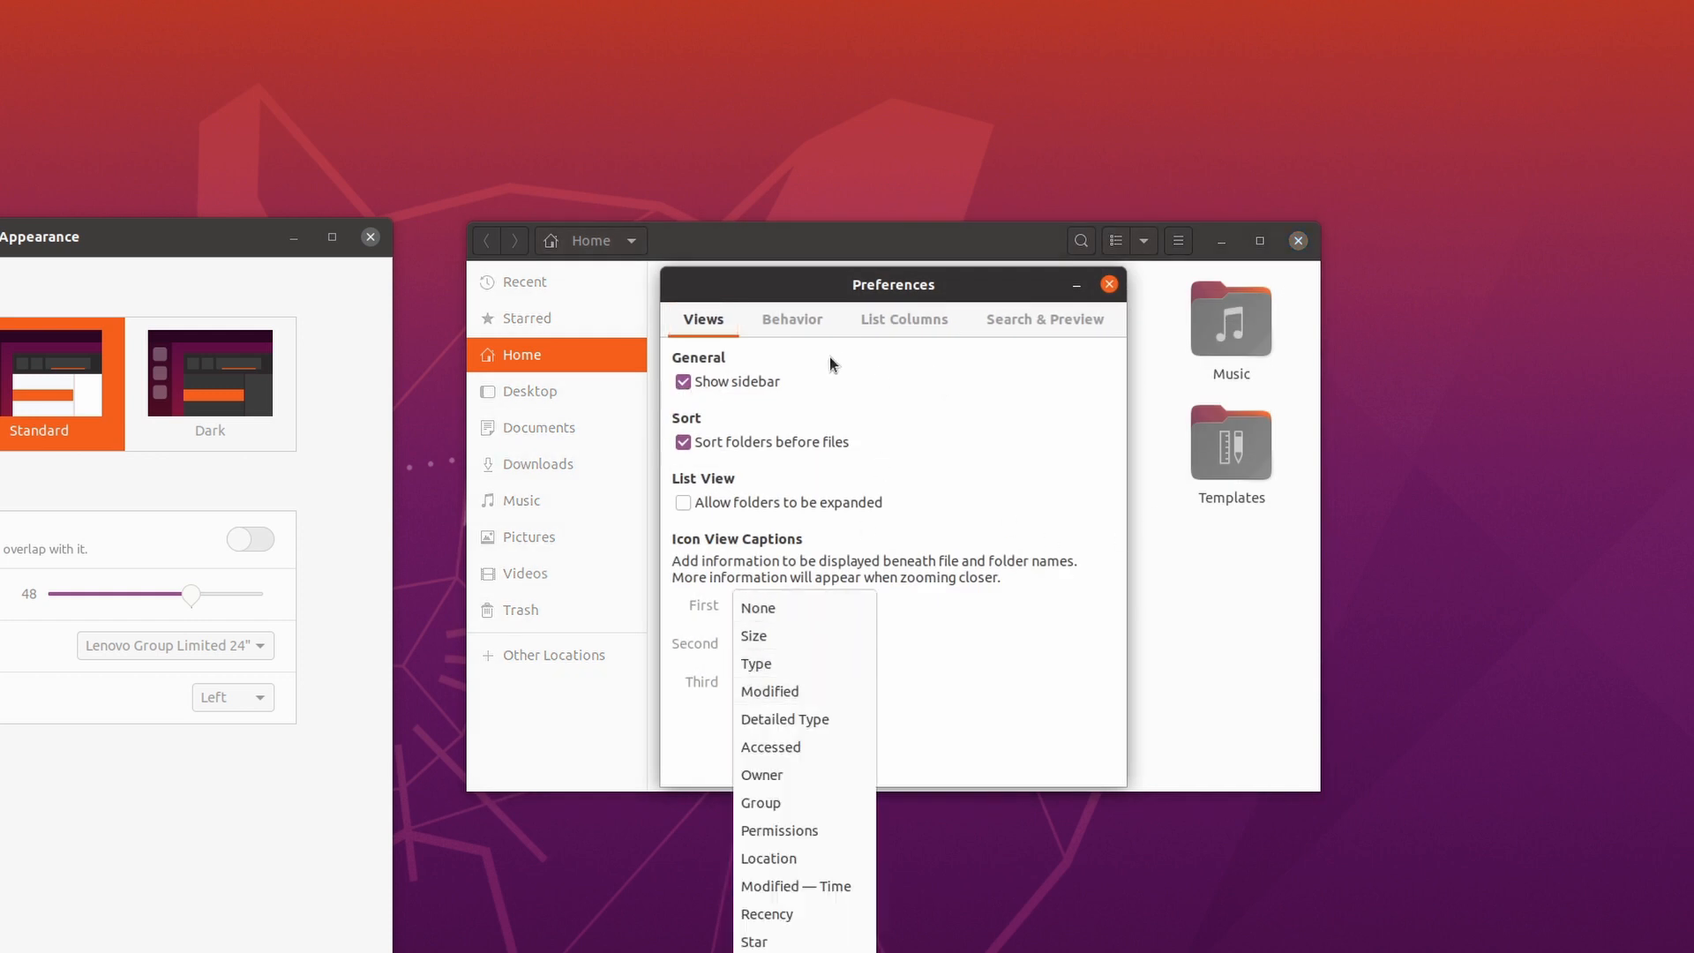
left_click(793, 319)
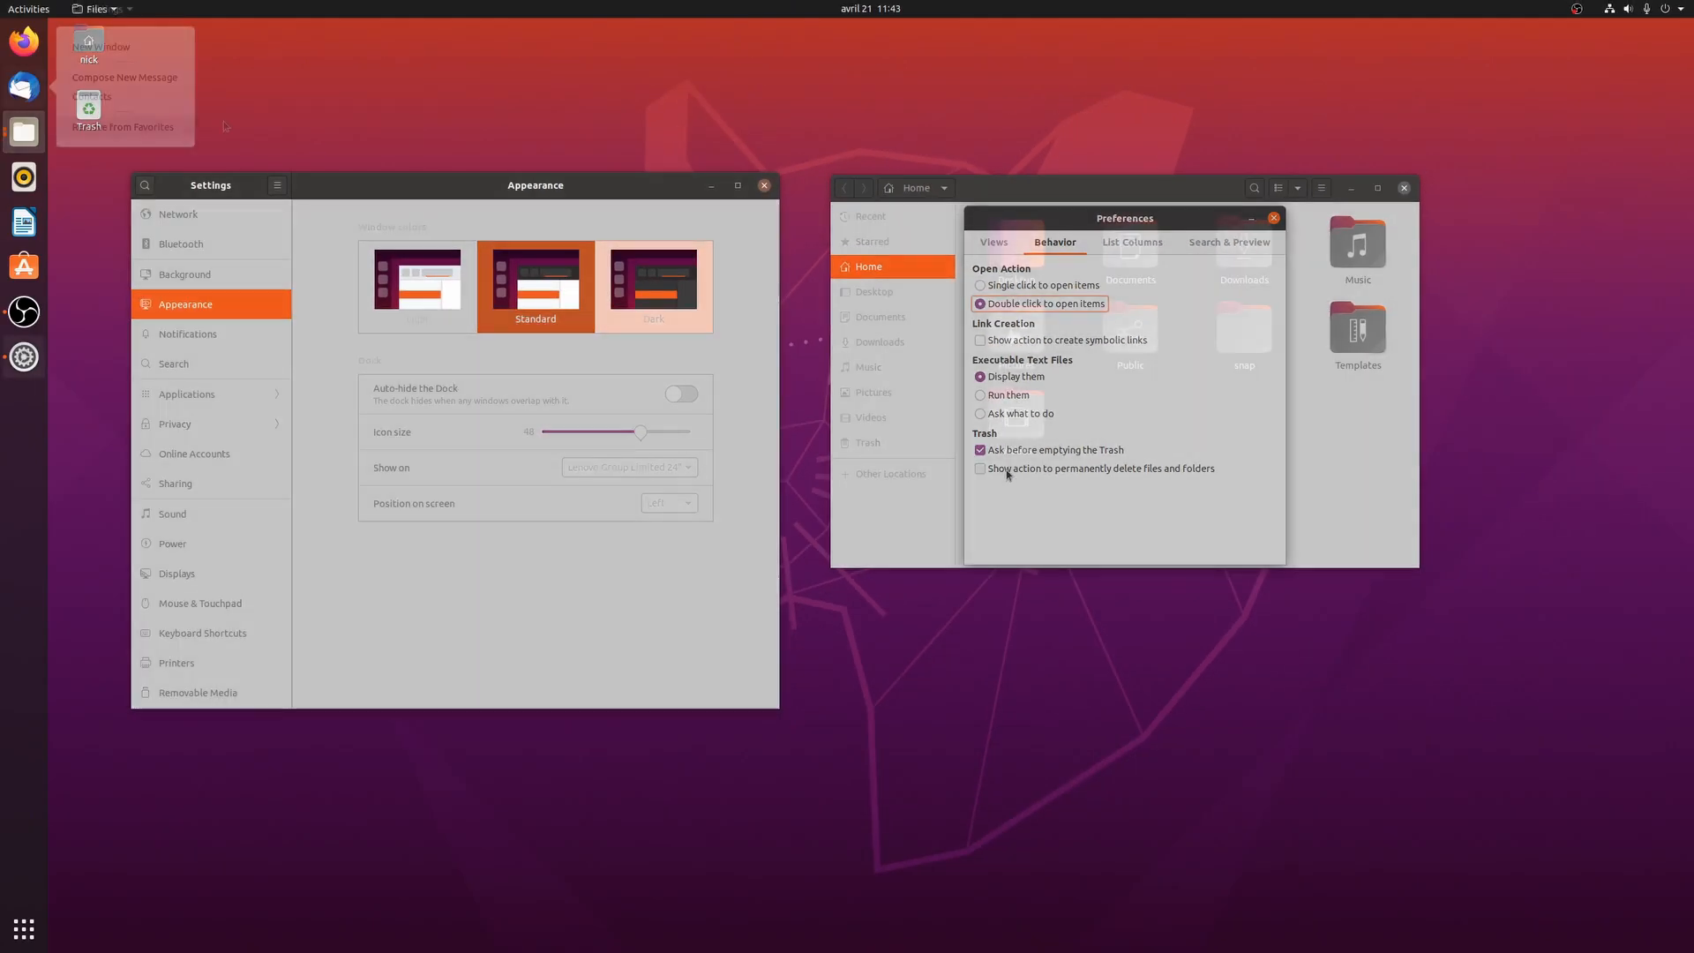
- Show the calendar and notifications, then use the top-right system menu toward the Dark theme
left_click(870, 9)
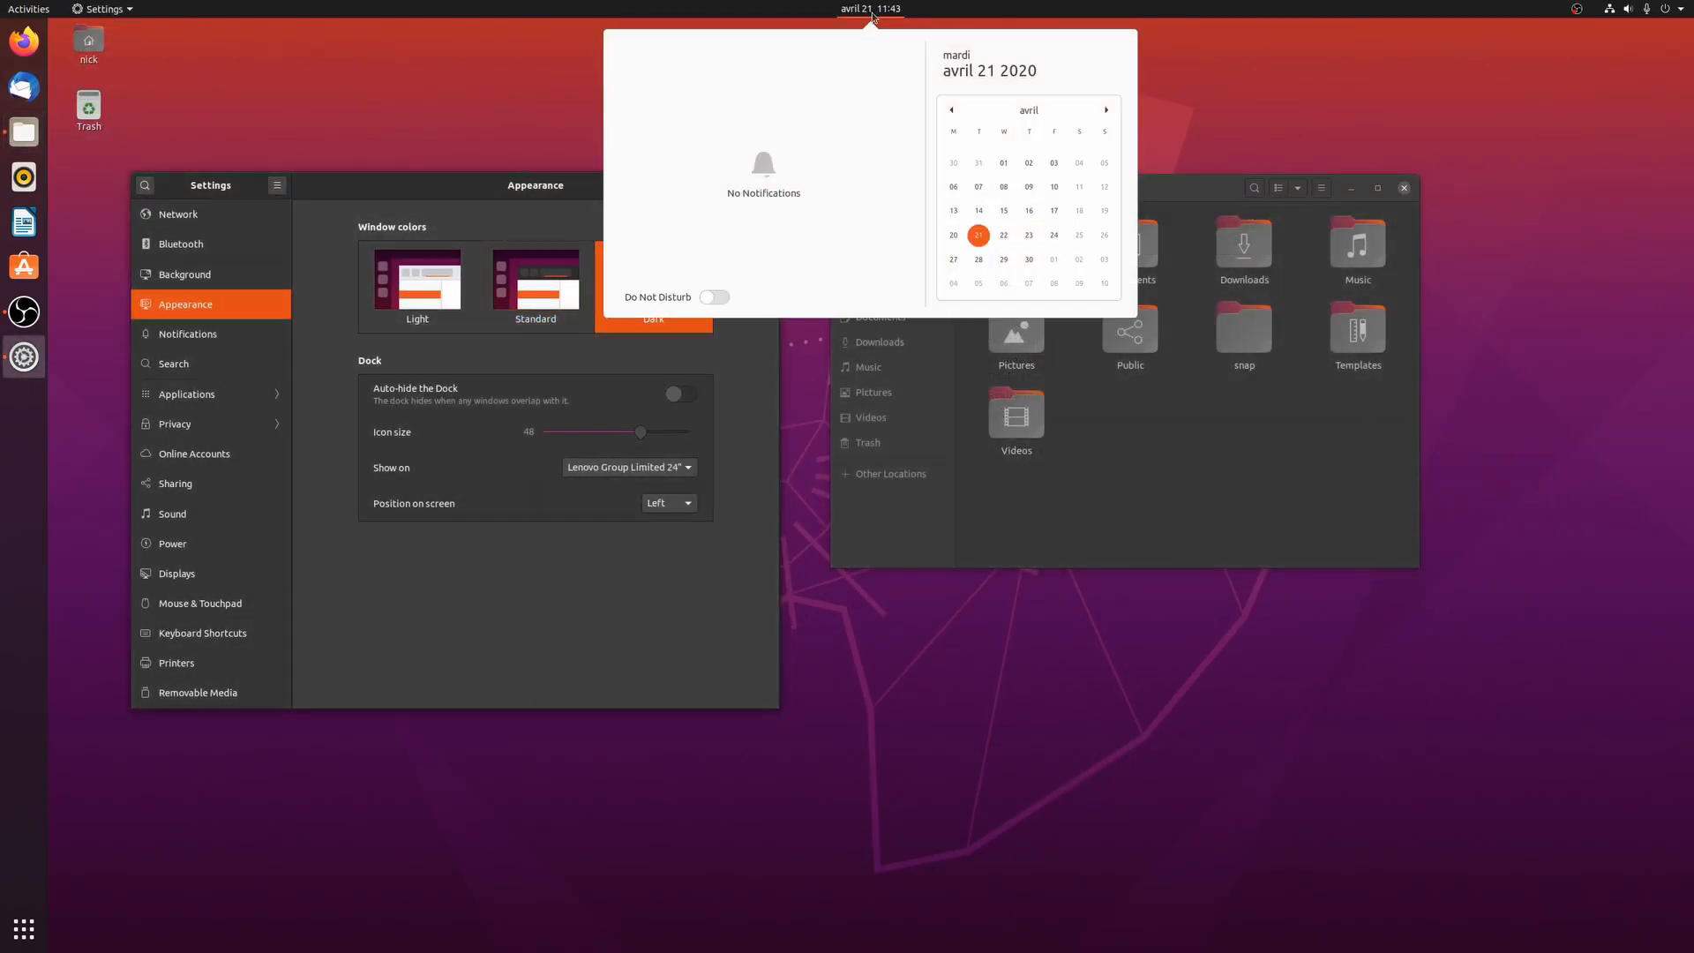
left_click(1577, 8)
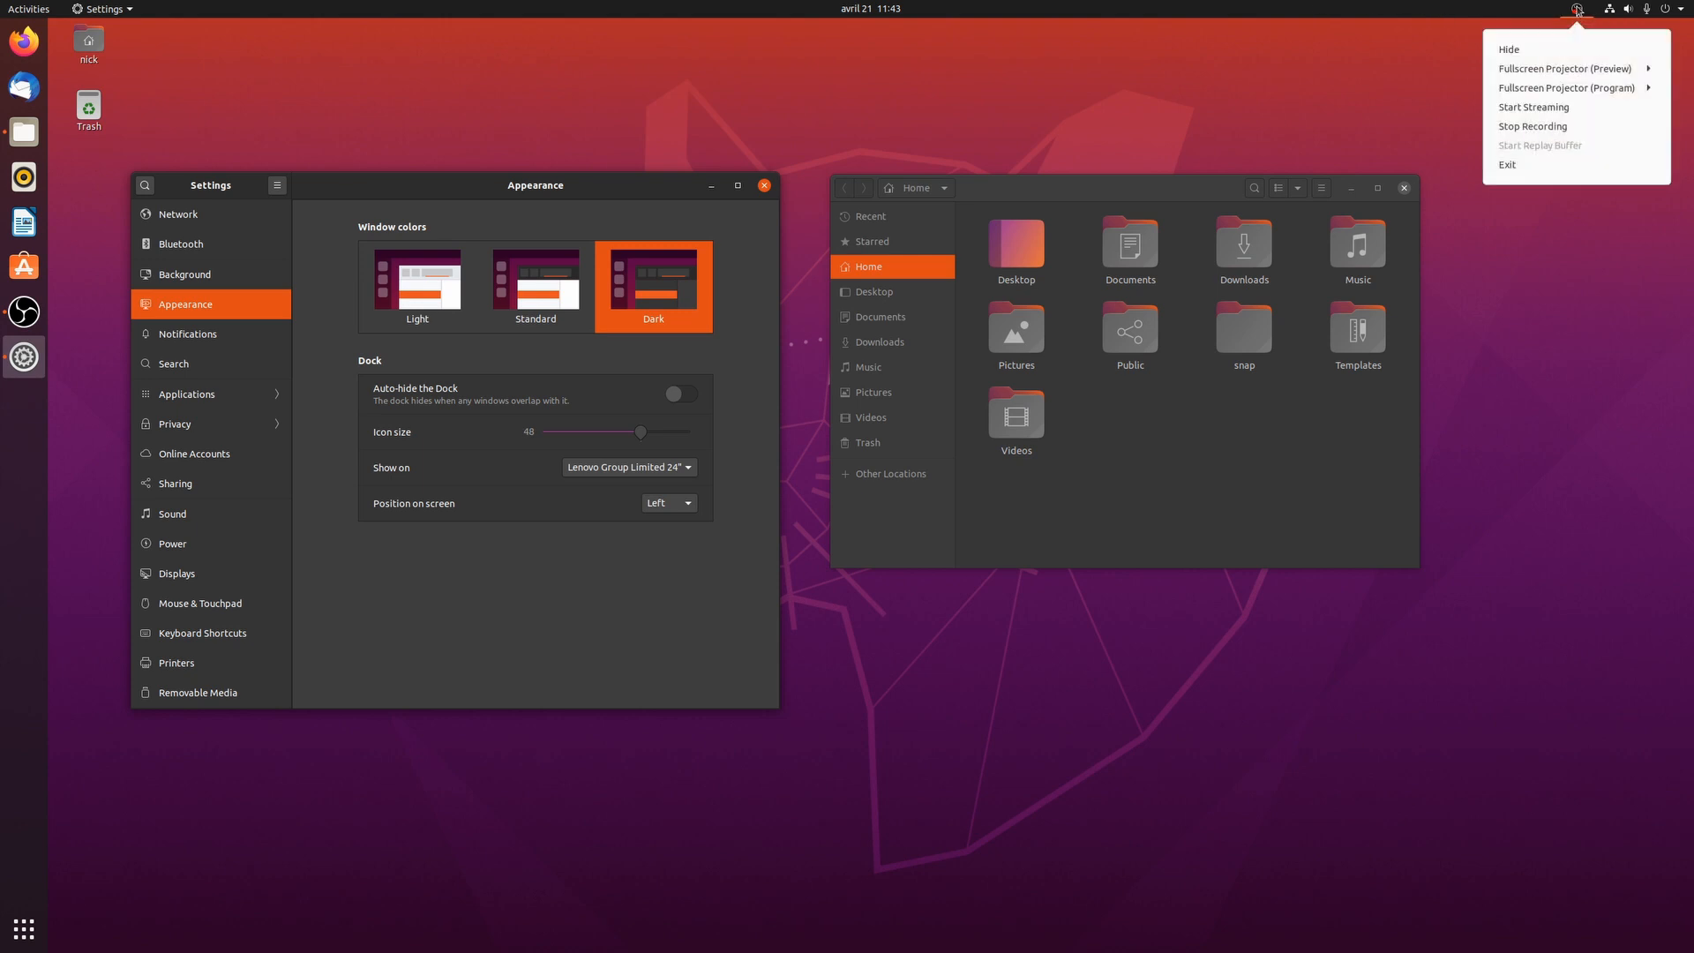
left_click(1629, 9)
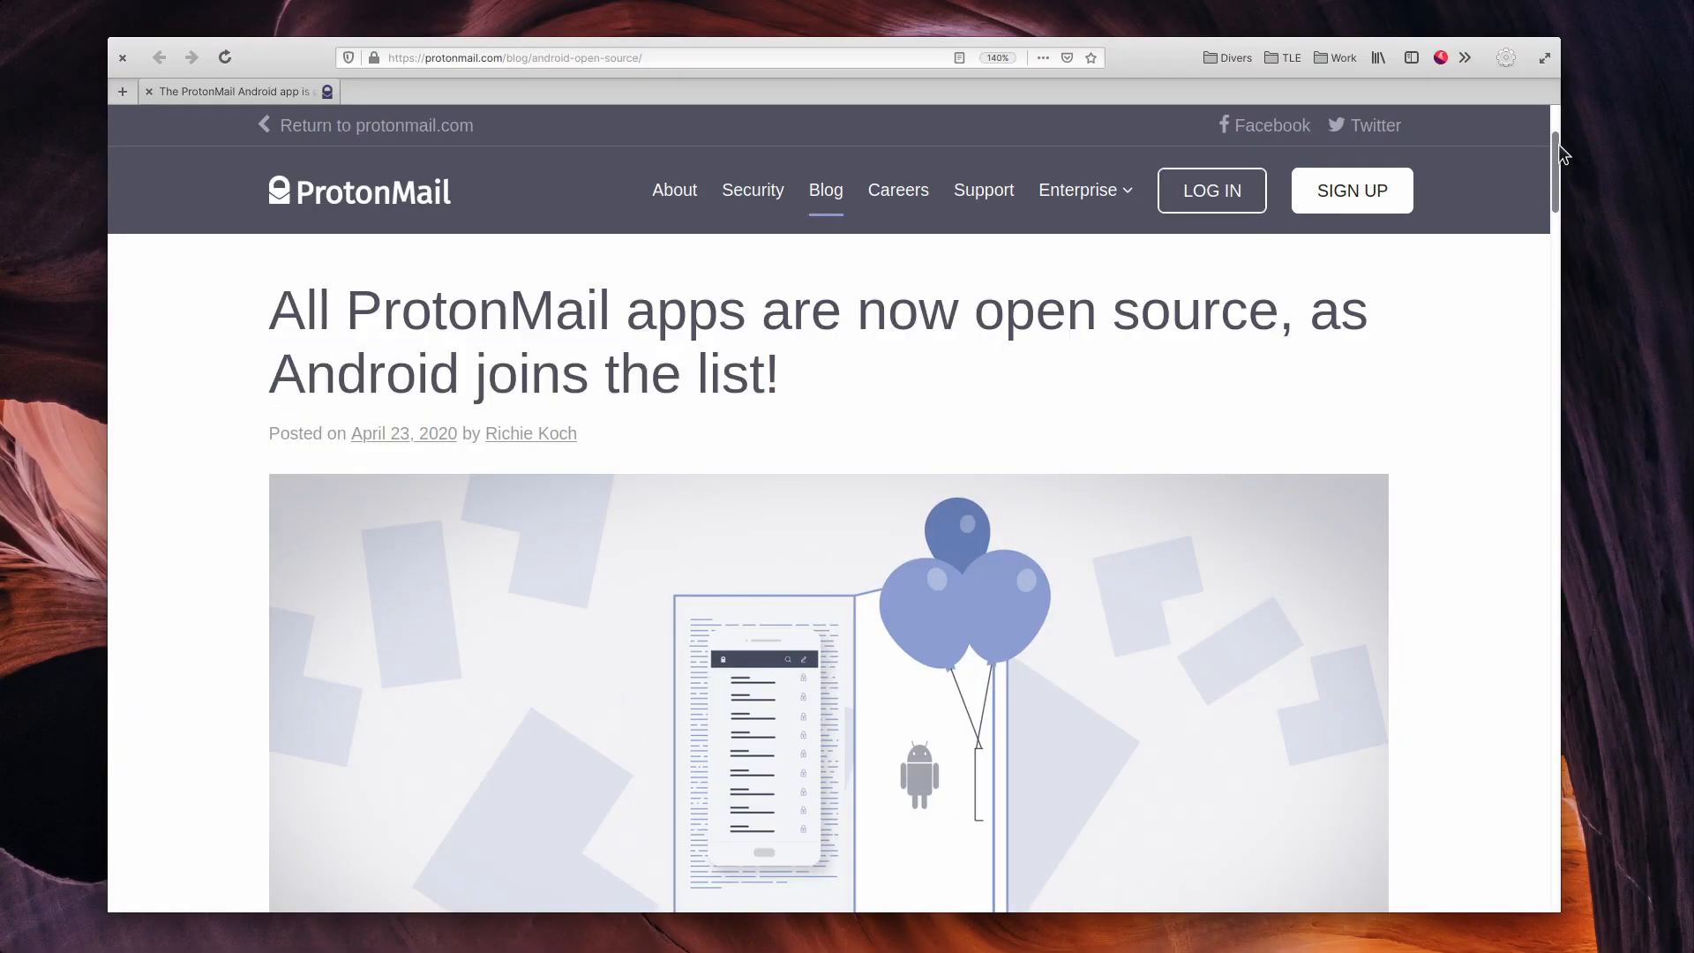
- Mark the open-source Proton apps sentence, clear it, then scroll to the GitHub code sentence
scroll("down", 3)
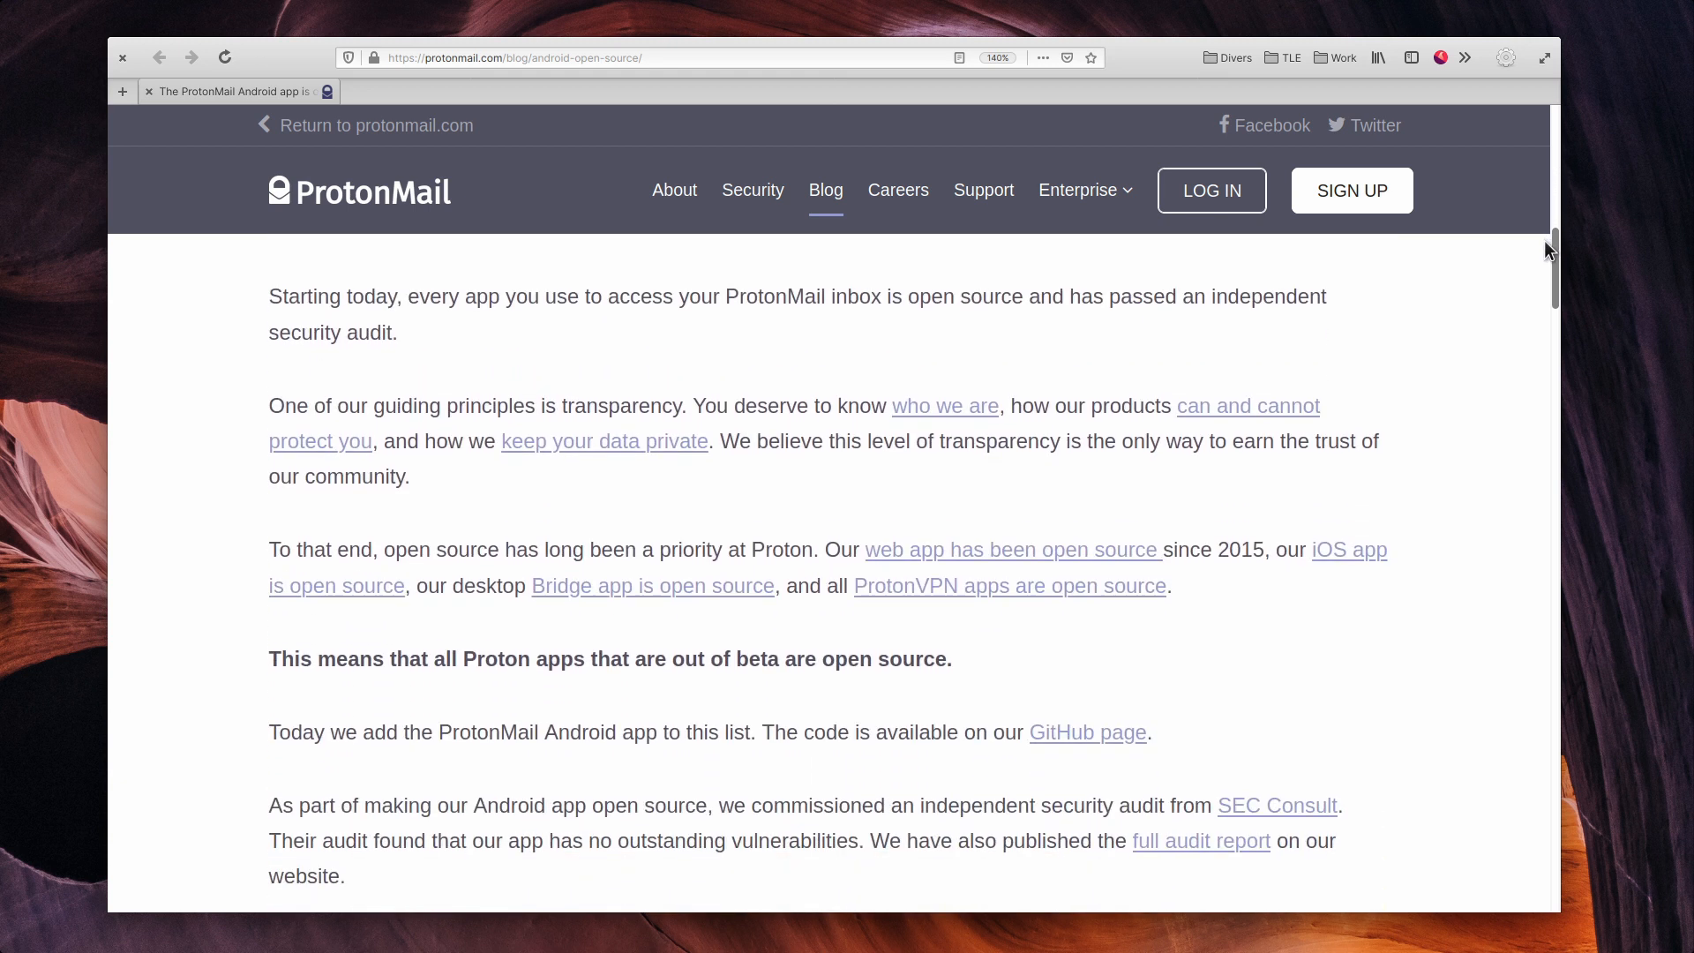
double_click(288, 660)
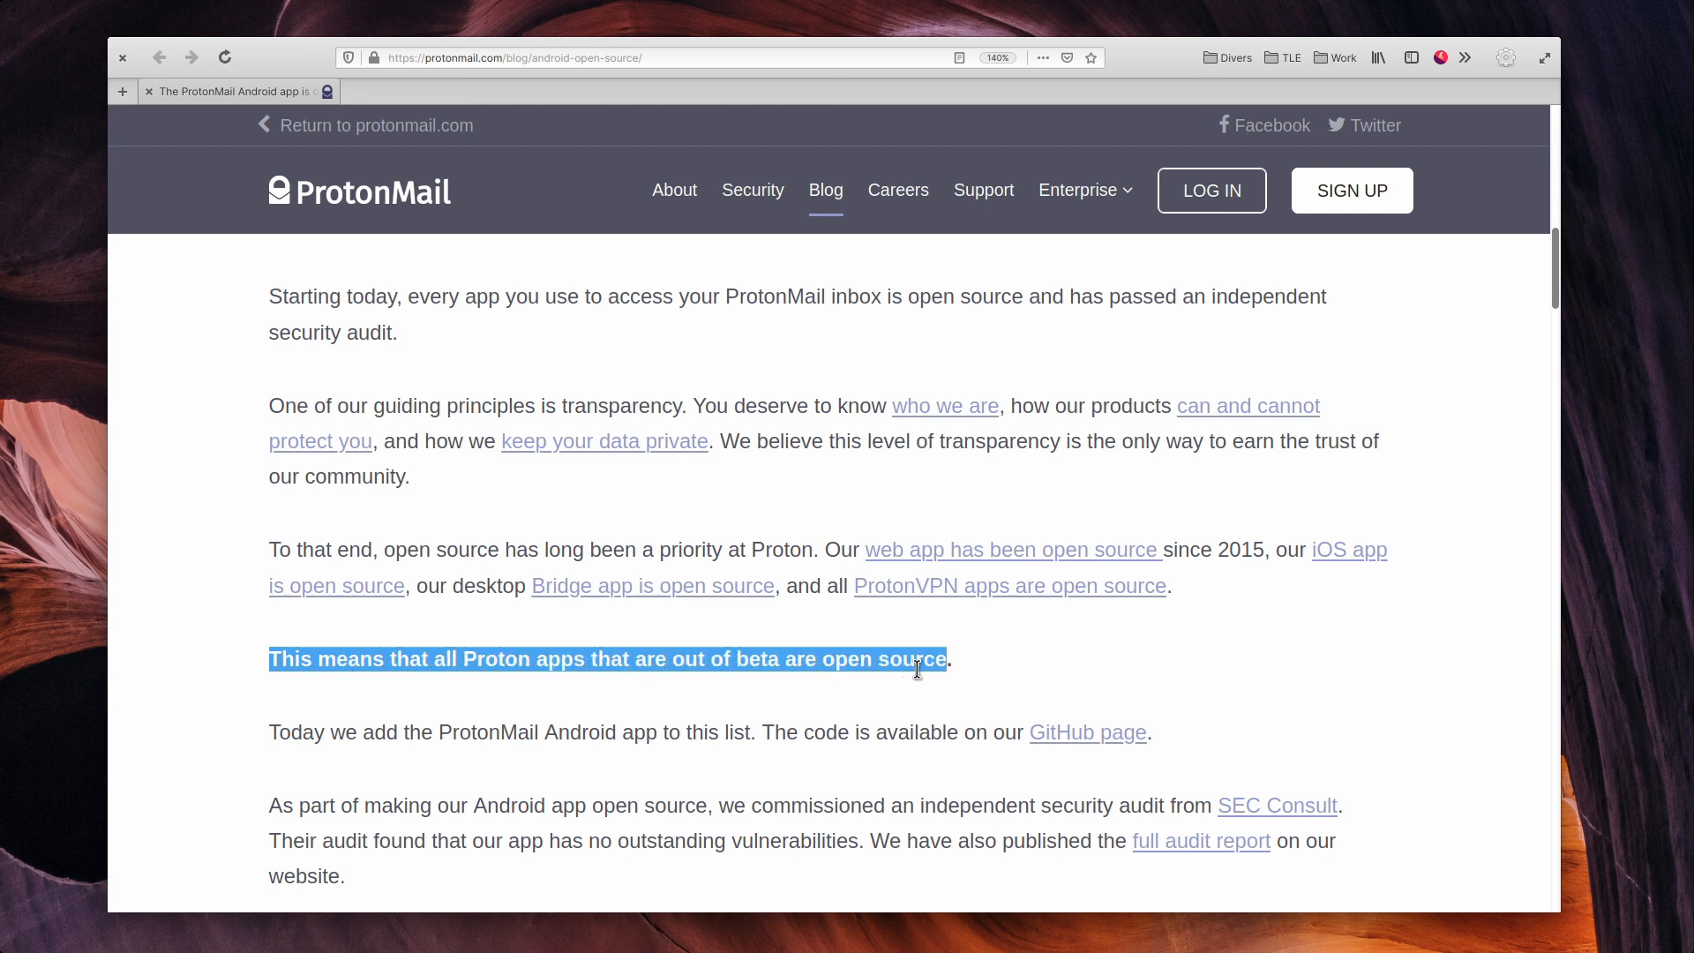
mouse_move(1107, 684)
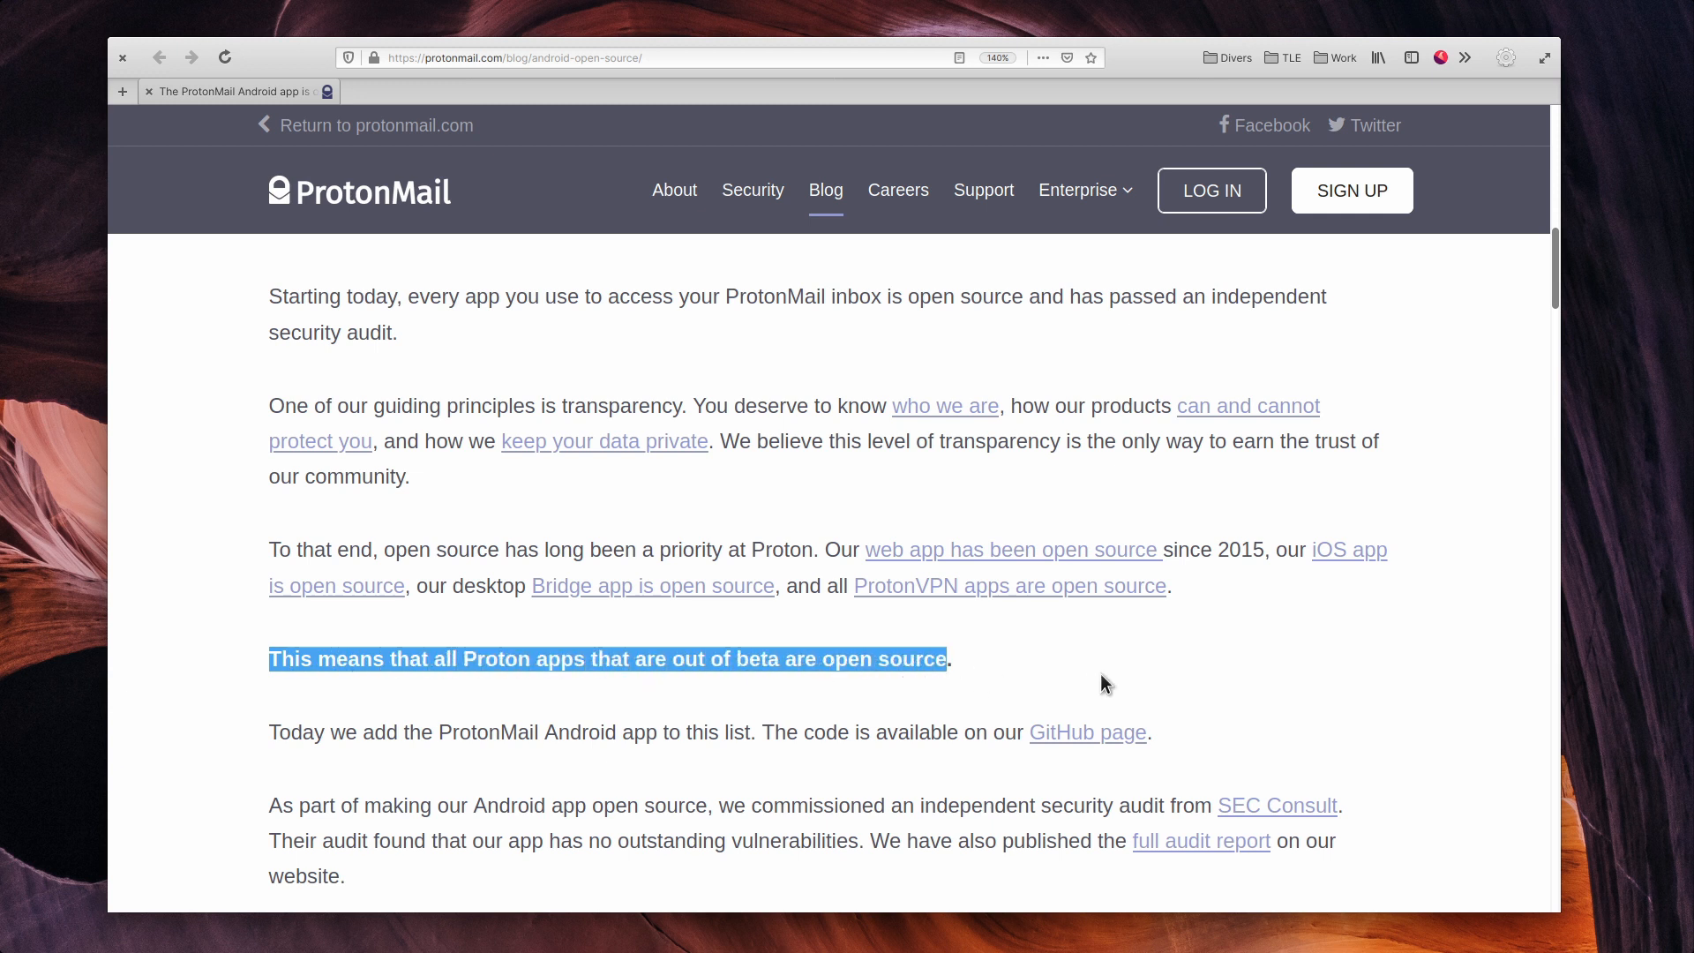
left_click(771, 730)
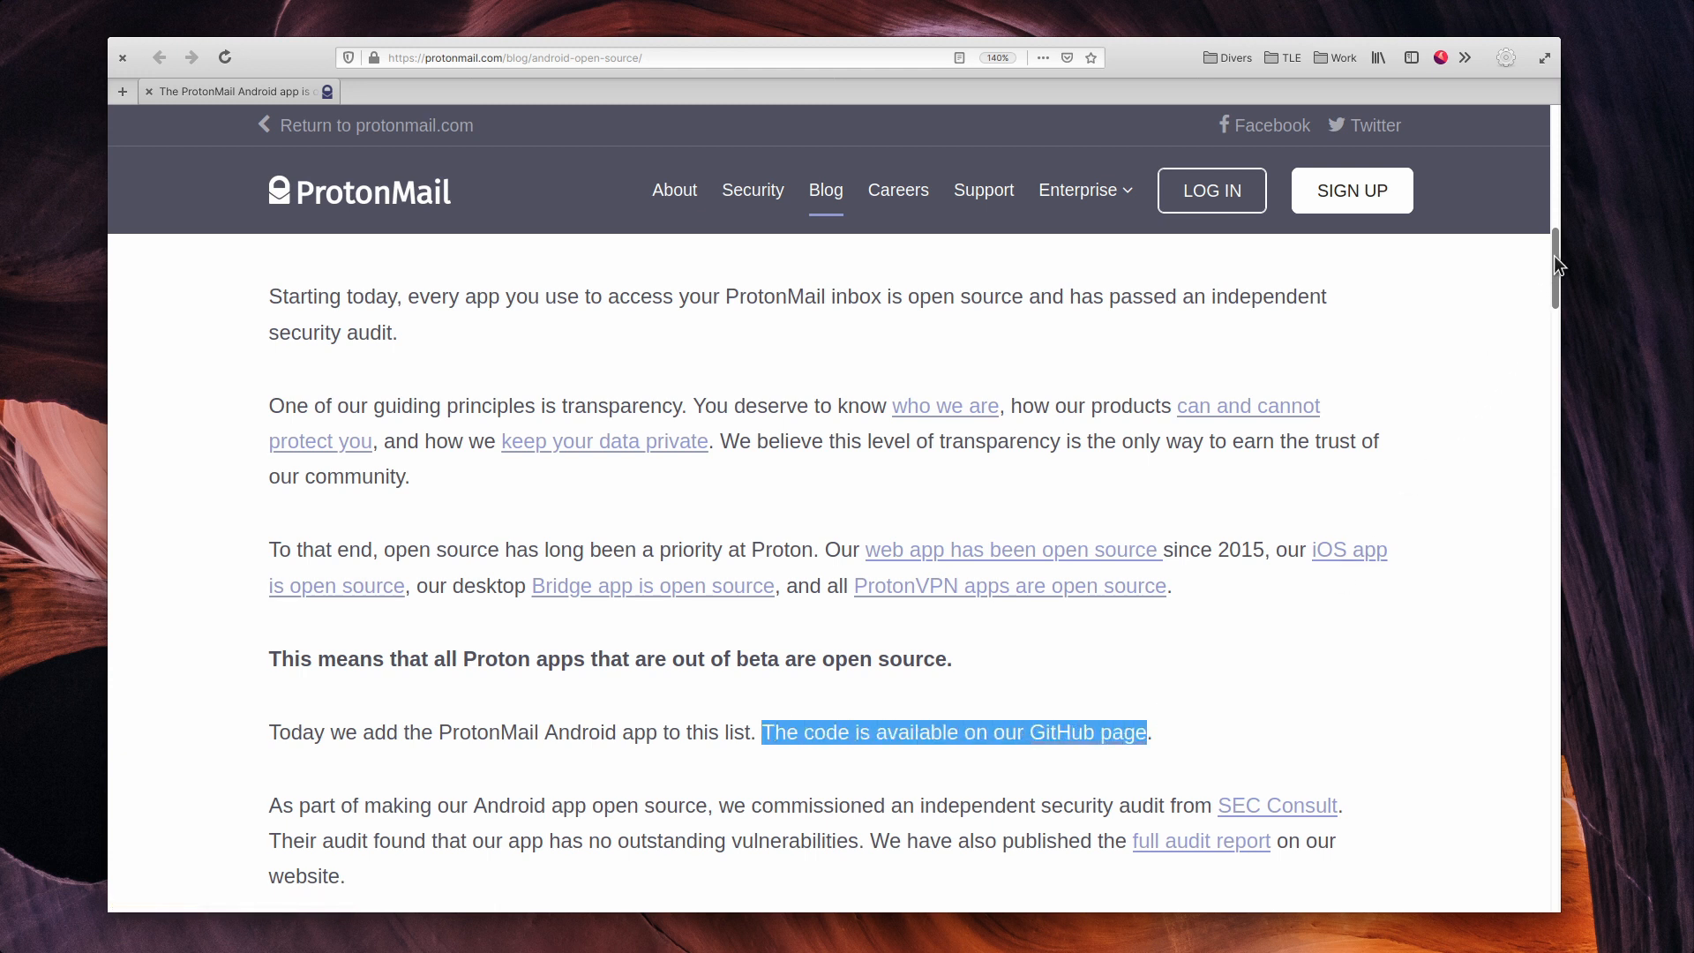
scroll("down", 3)
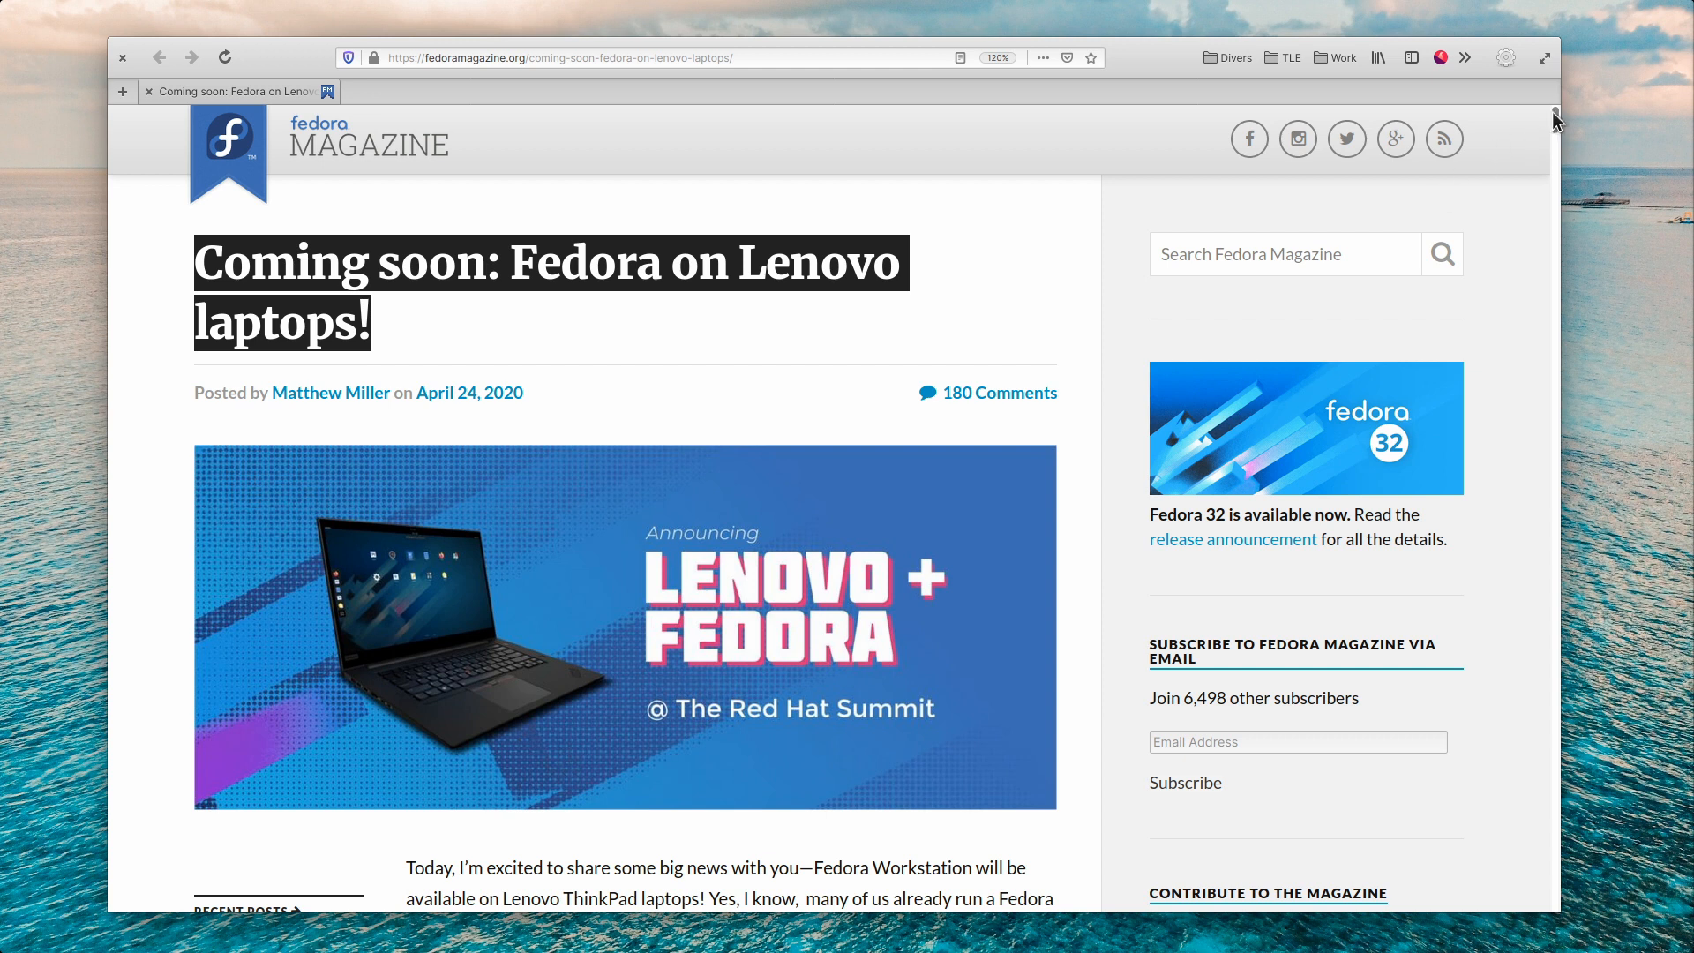
- Mark the Lenovo Linux Community Series pilot passage and scroll to the Fedora article's end
scroll("down", 3)
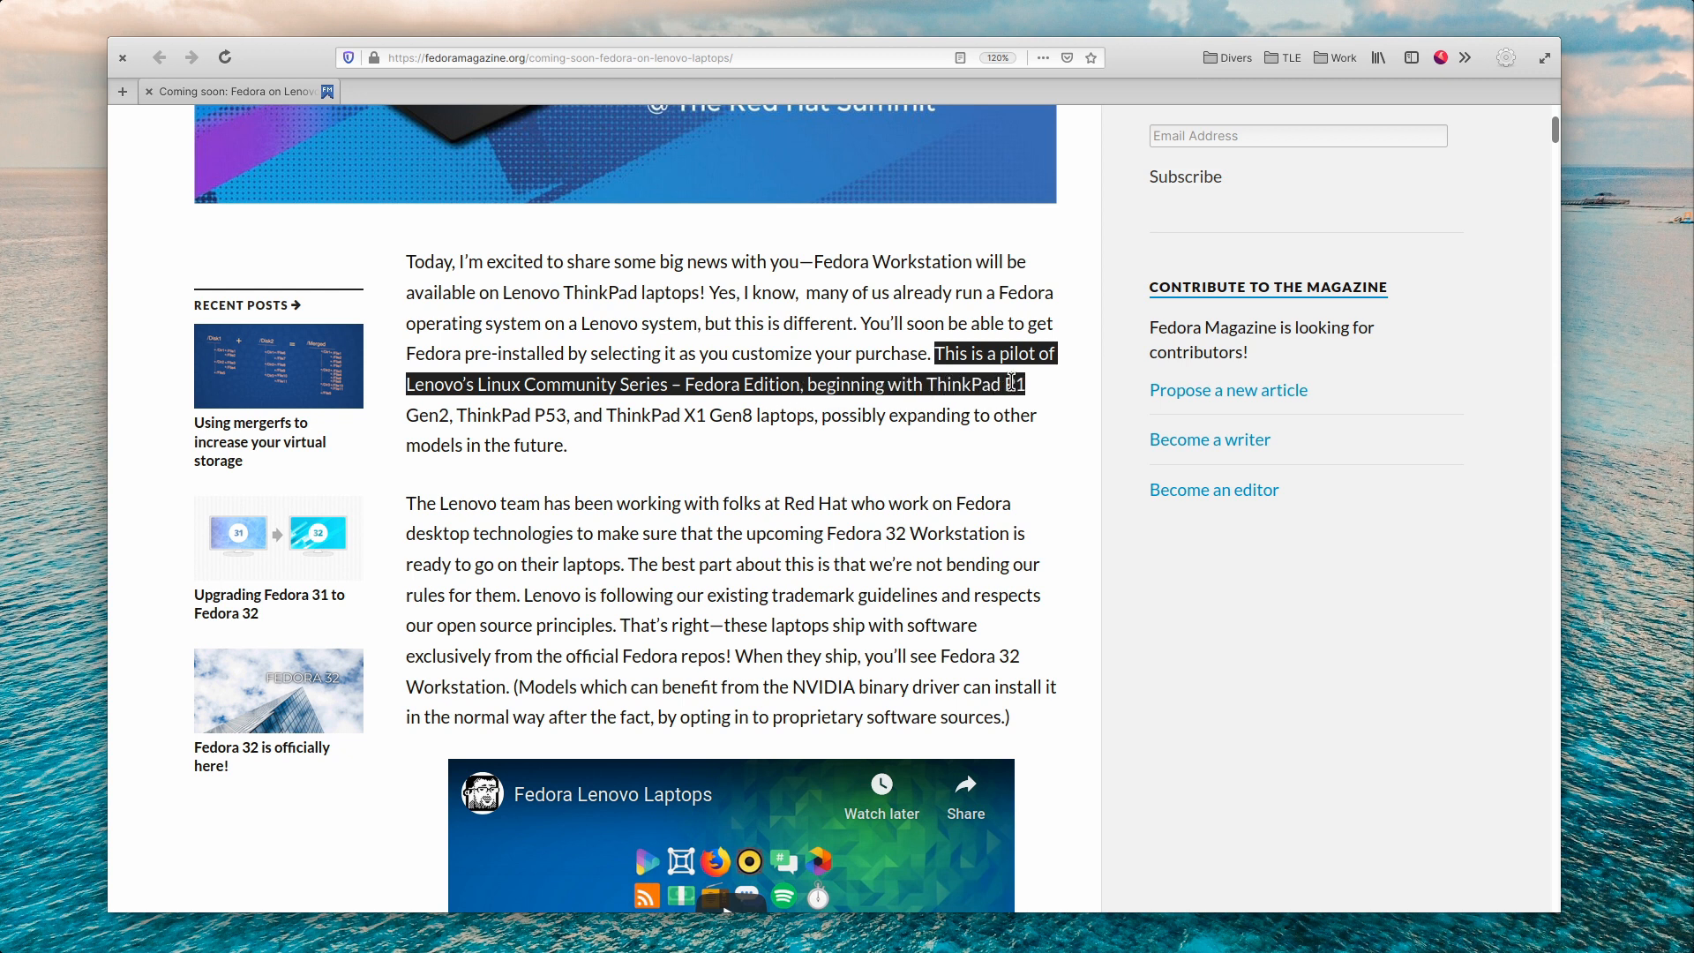
double_click(510, 415)
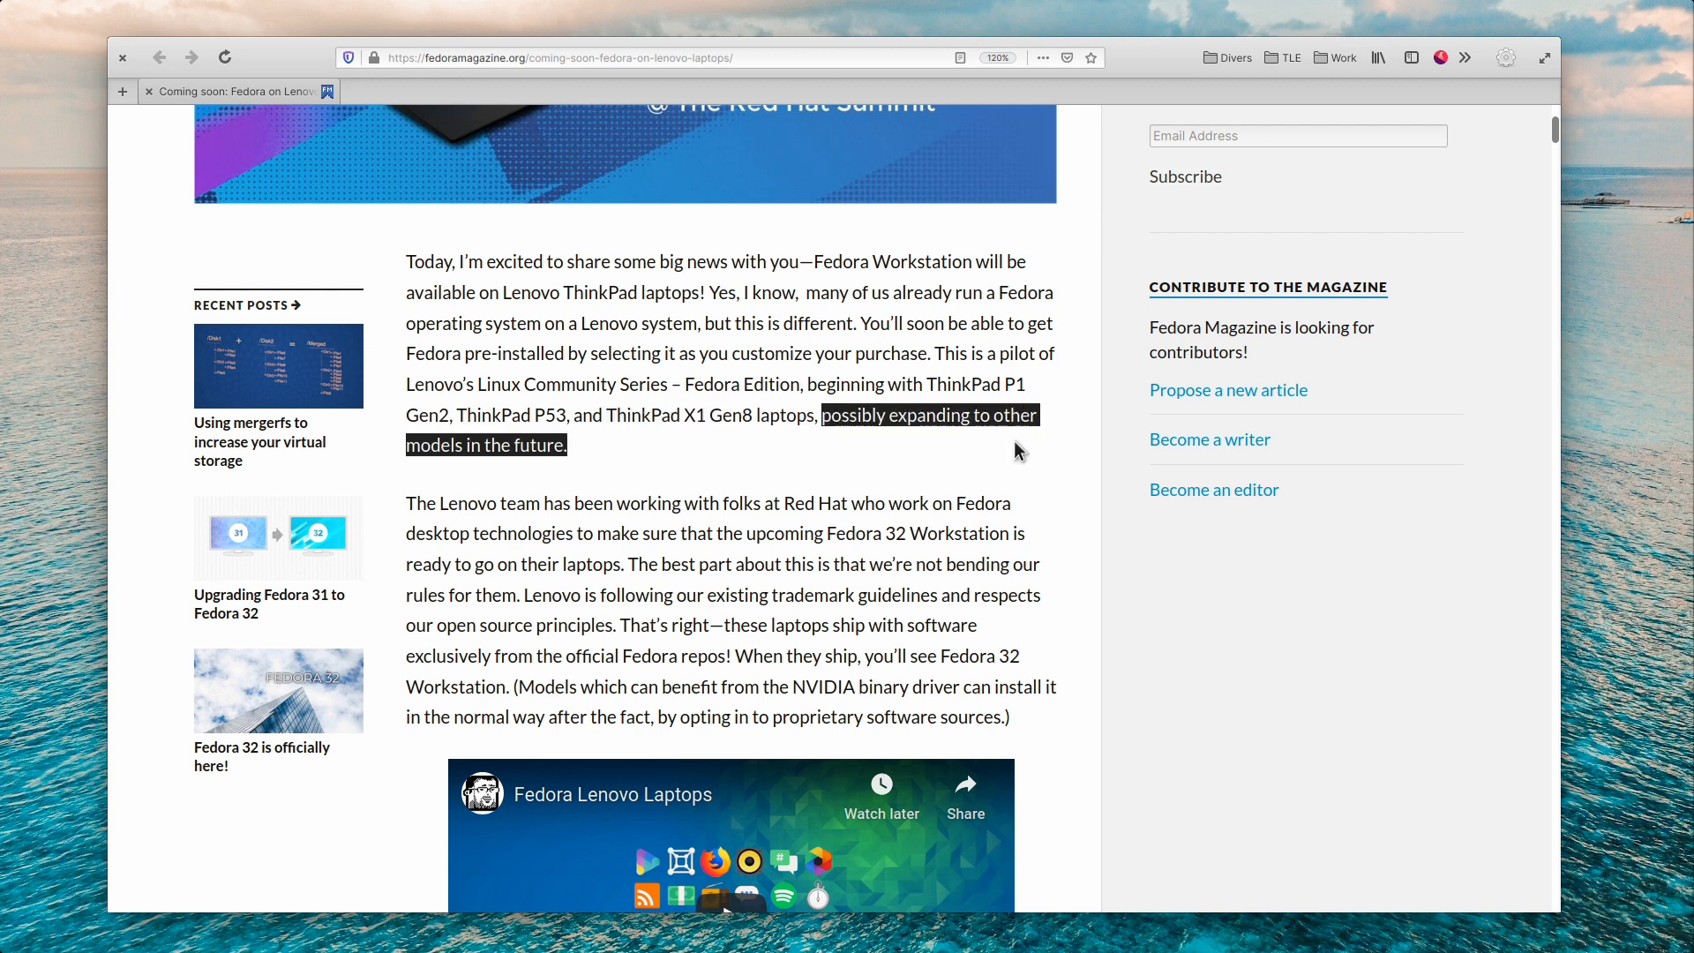
scroll("down", 3)
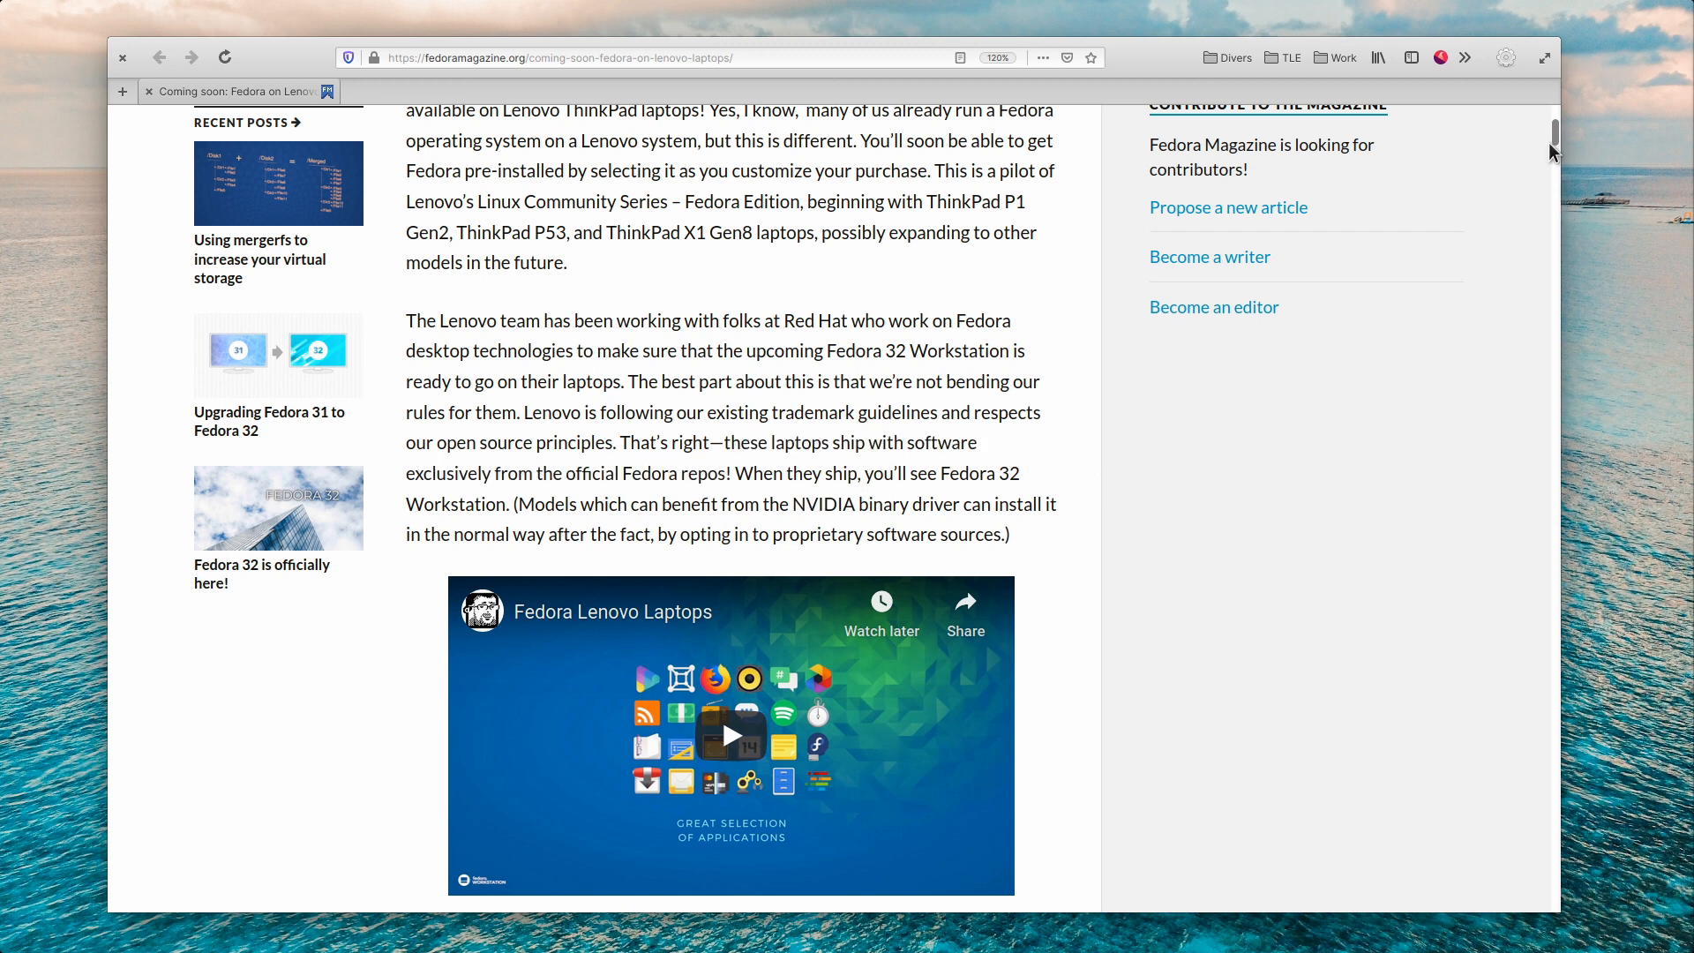
scroll("down", 3)
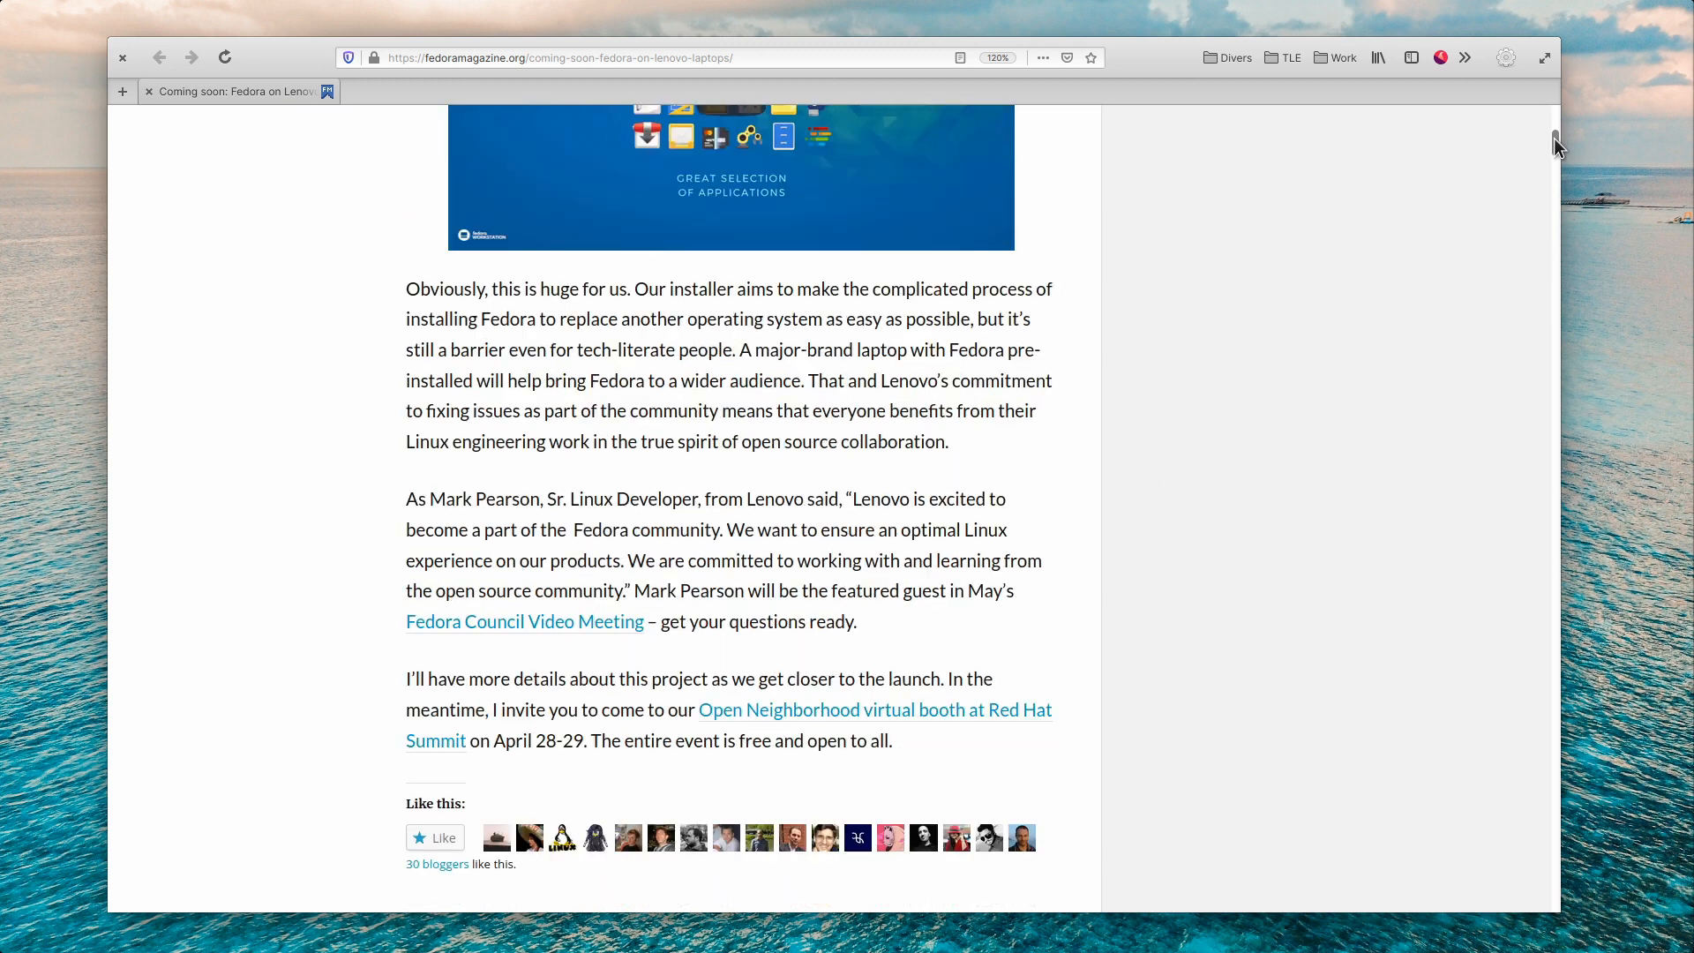
scroll("down", 3)
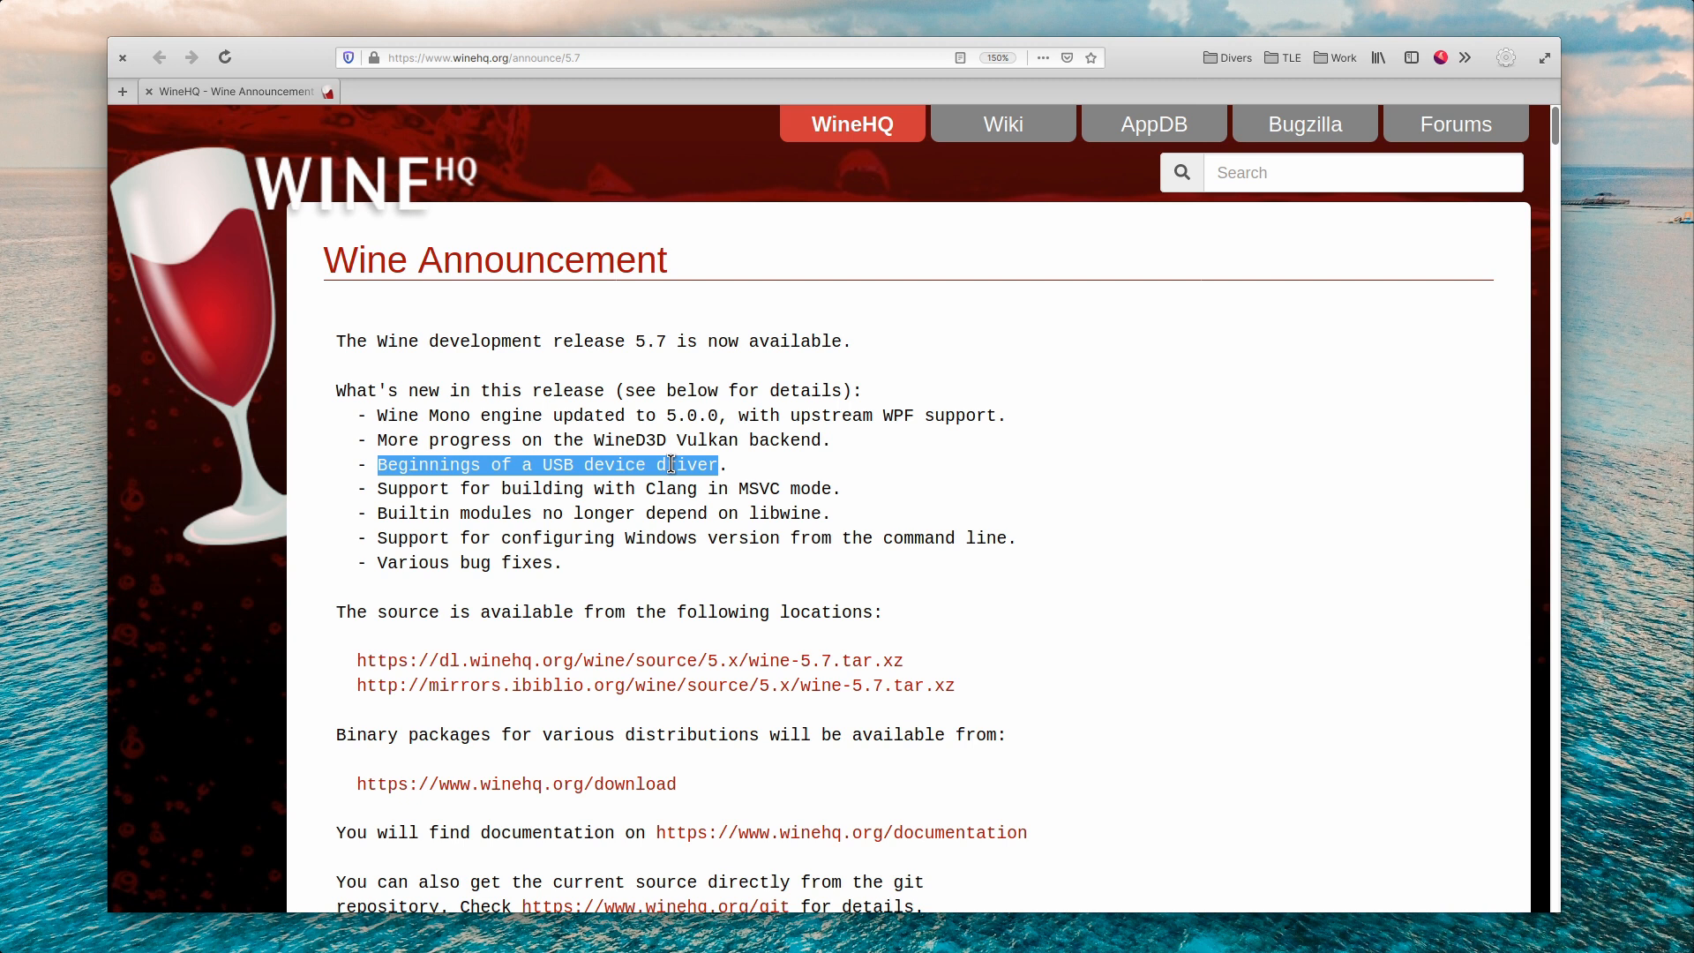
mouse_move(1272, 381)
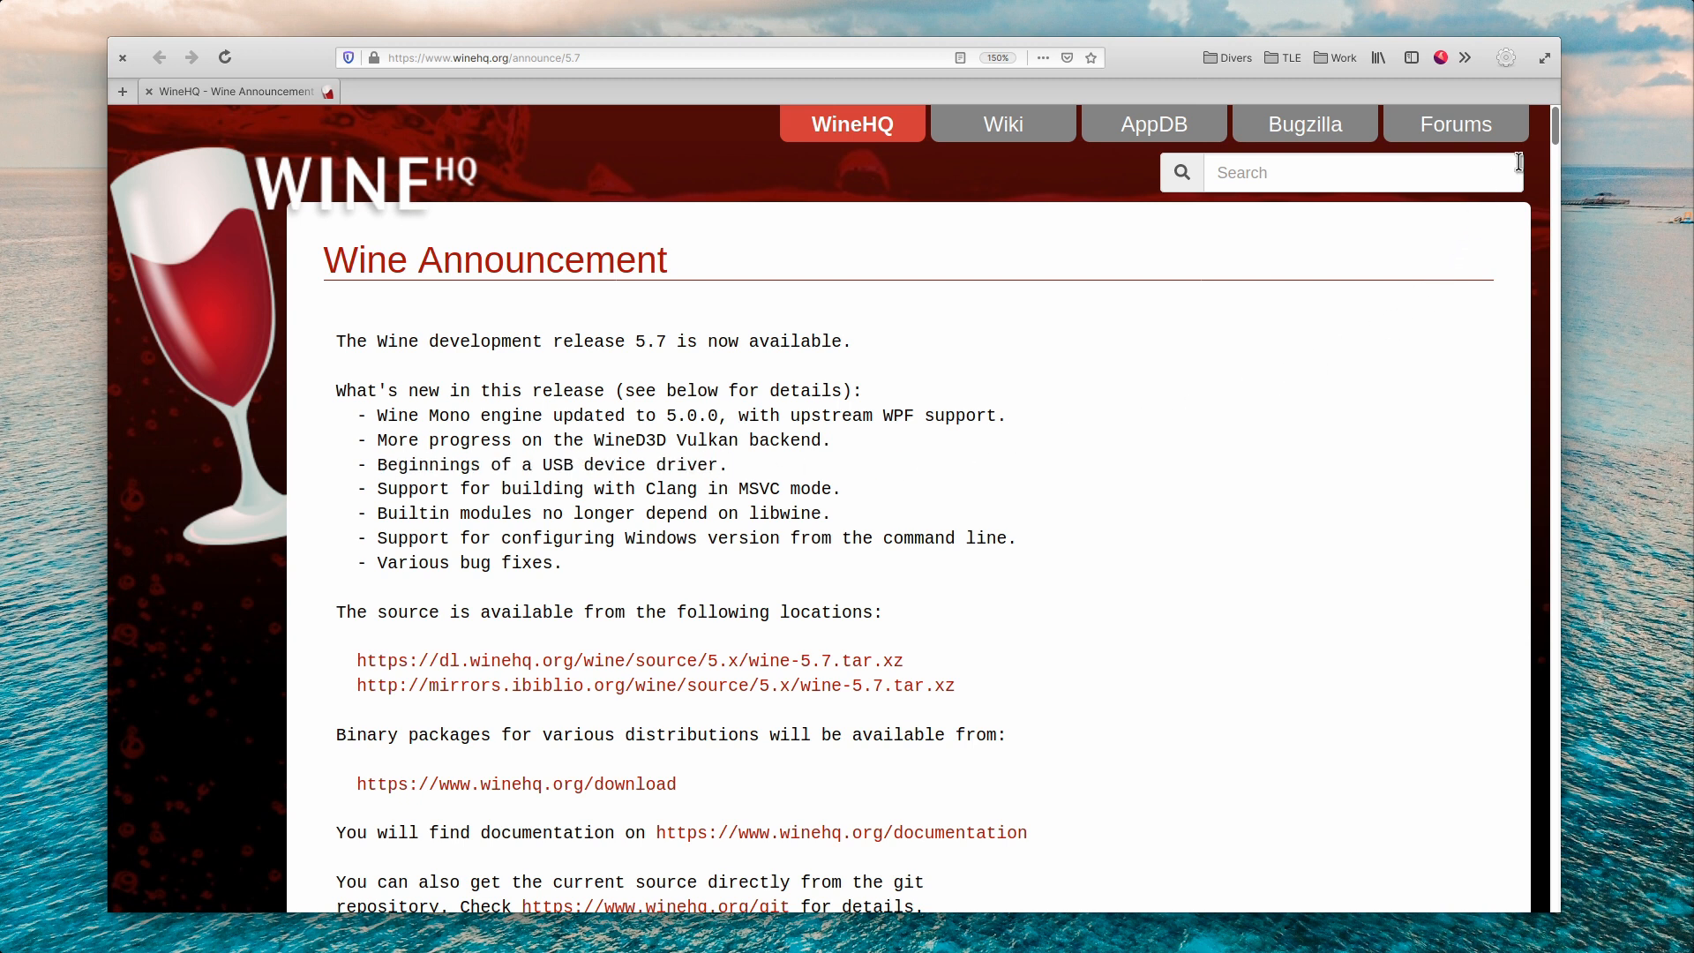
- Scroll the WineHQ 5.7 announcement to the 'Beginnings of a USB device driver' line
scroll("down", 3)
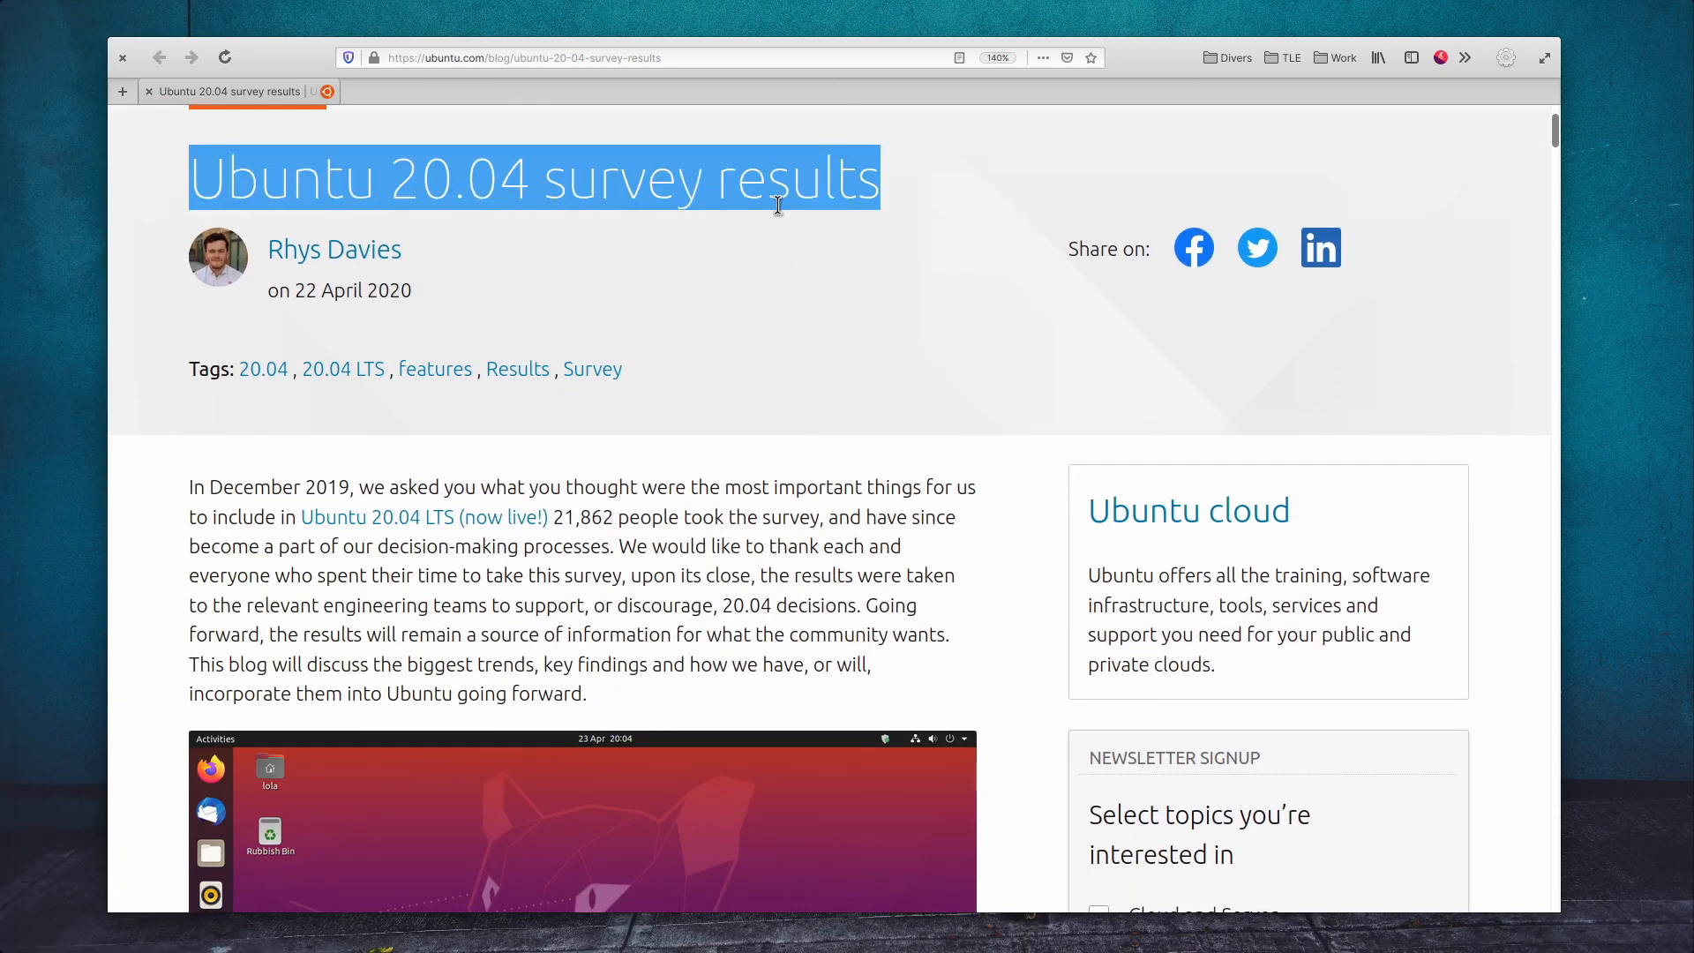
mouse_move(1550, 145)
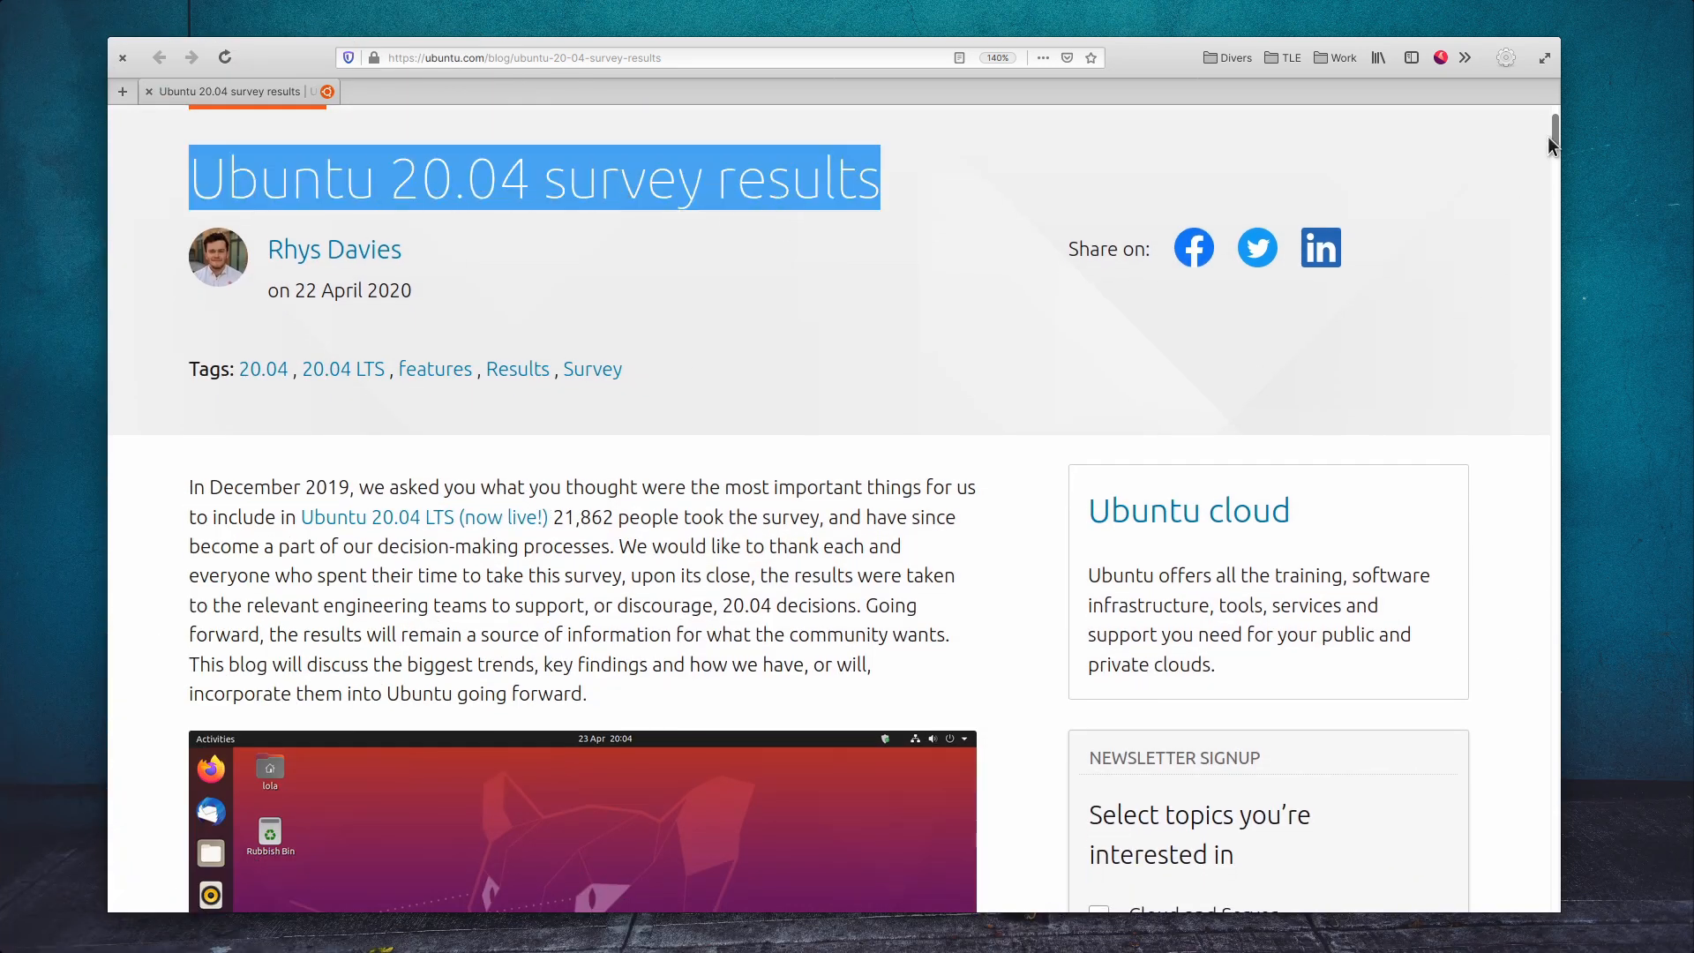
- Highlight 'GNOME proved as controversial as expected' and '1,280 people spoke about gaming'
scroll("down", 3)
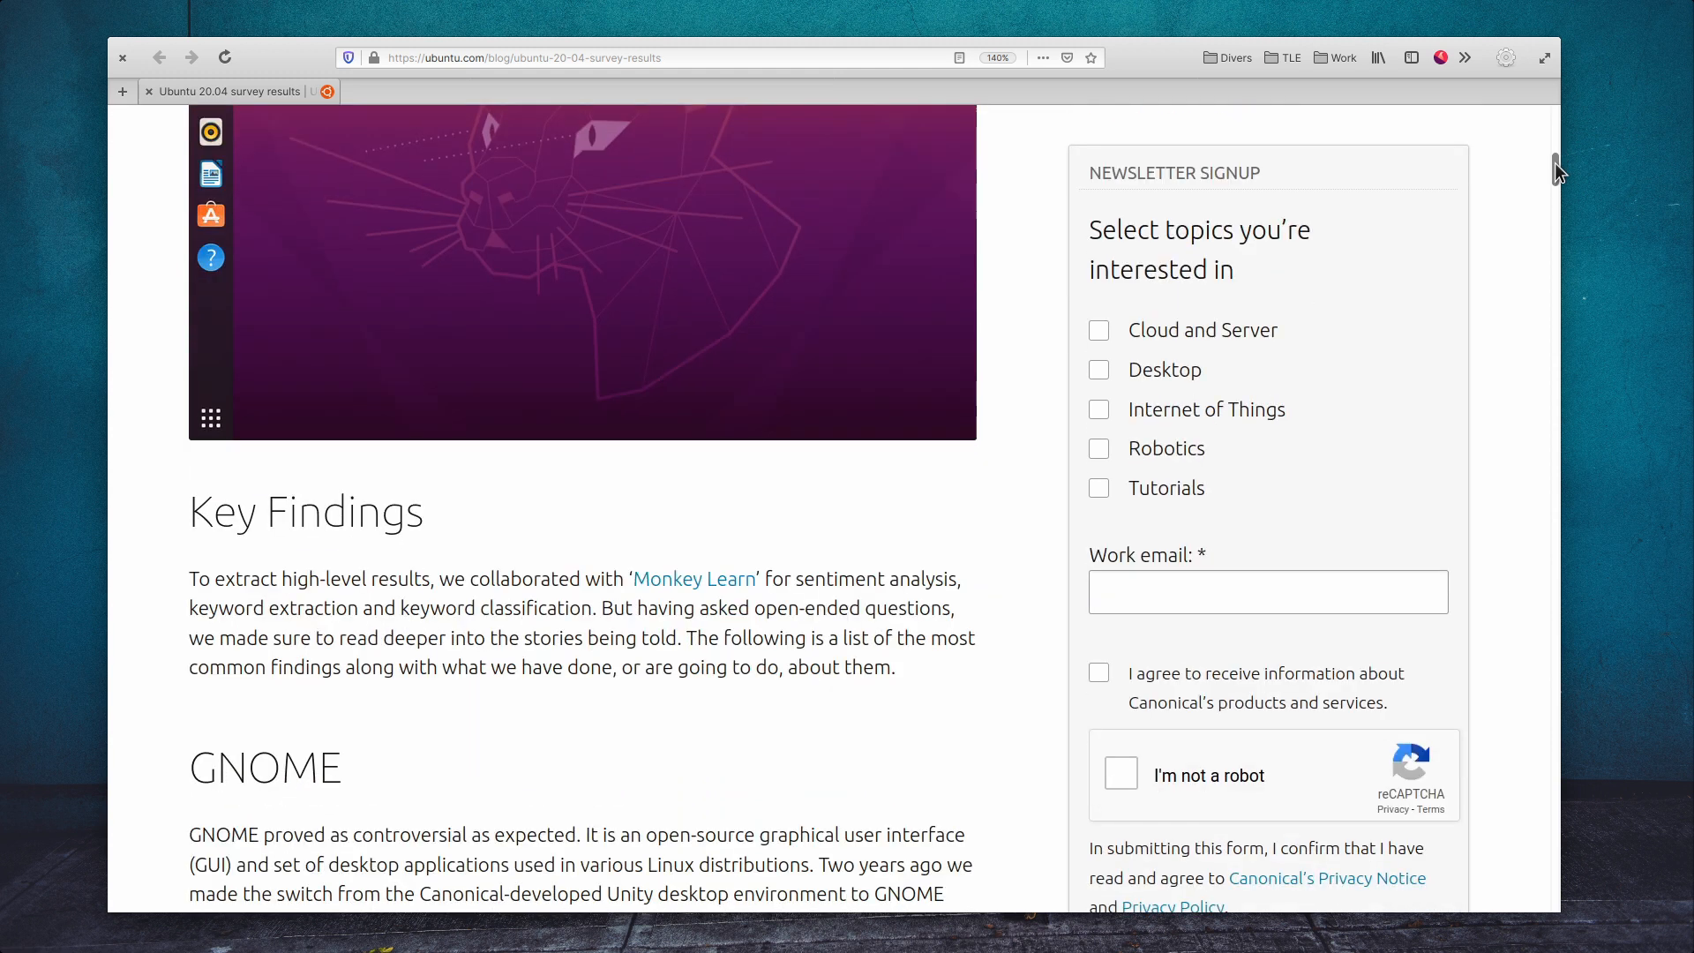
scroll("down", 3)
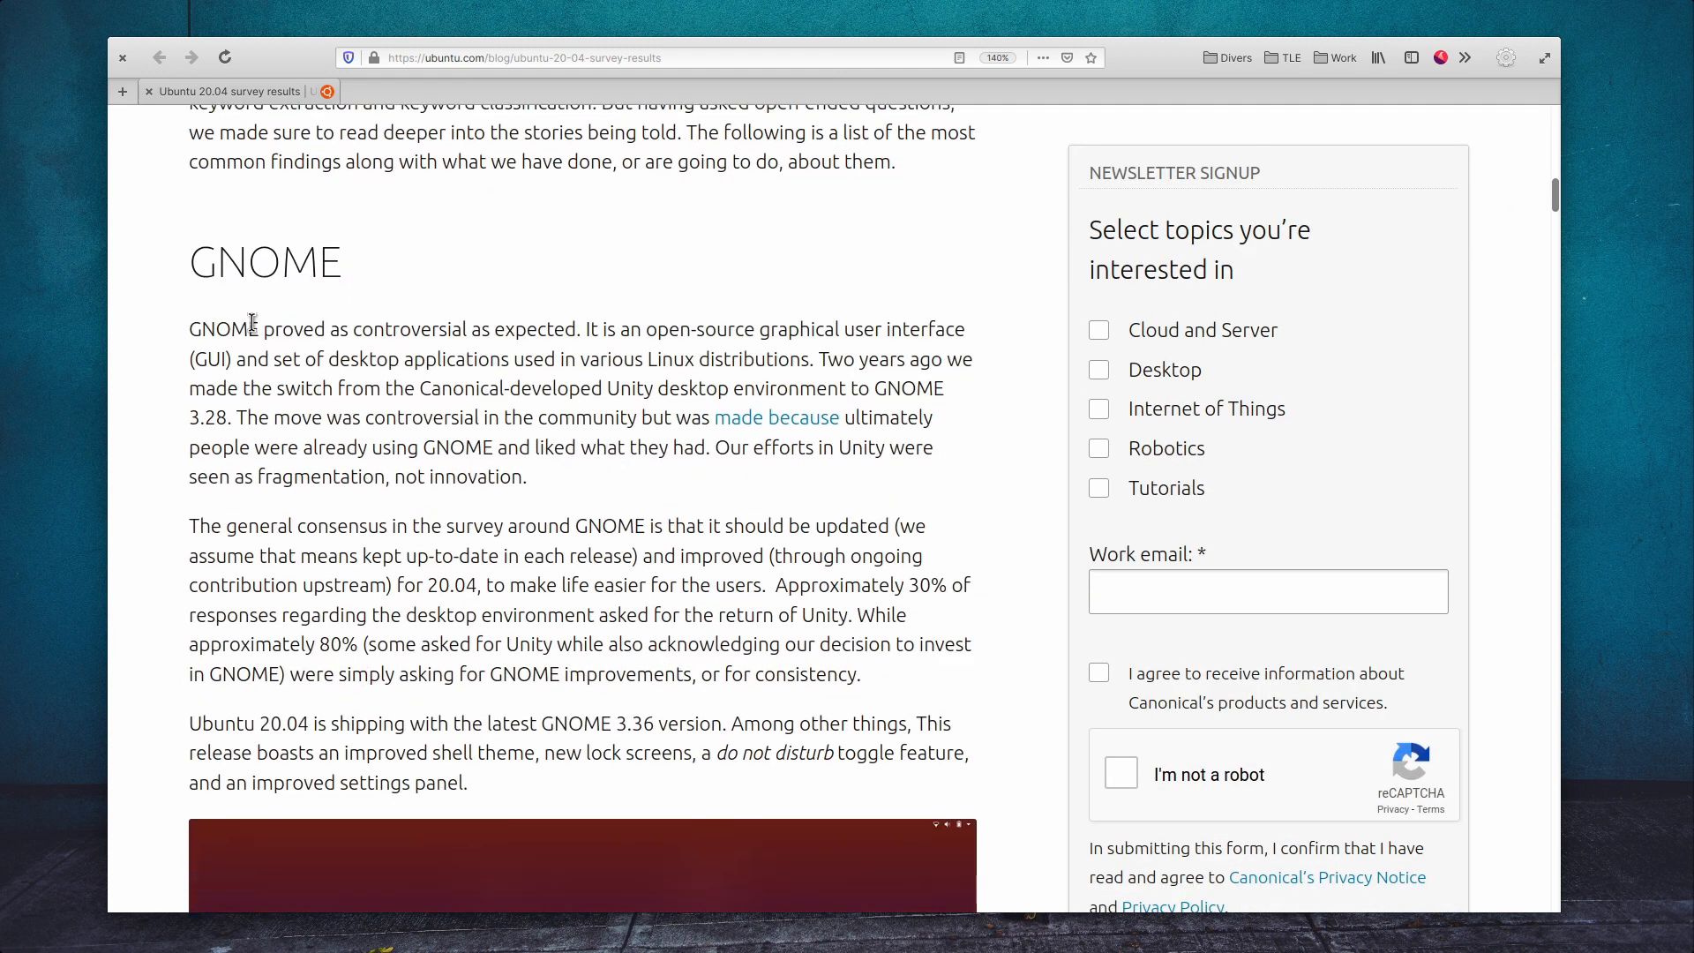
left_click_drag(189, 329, 578, 328)
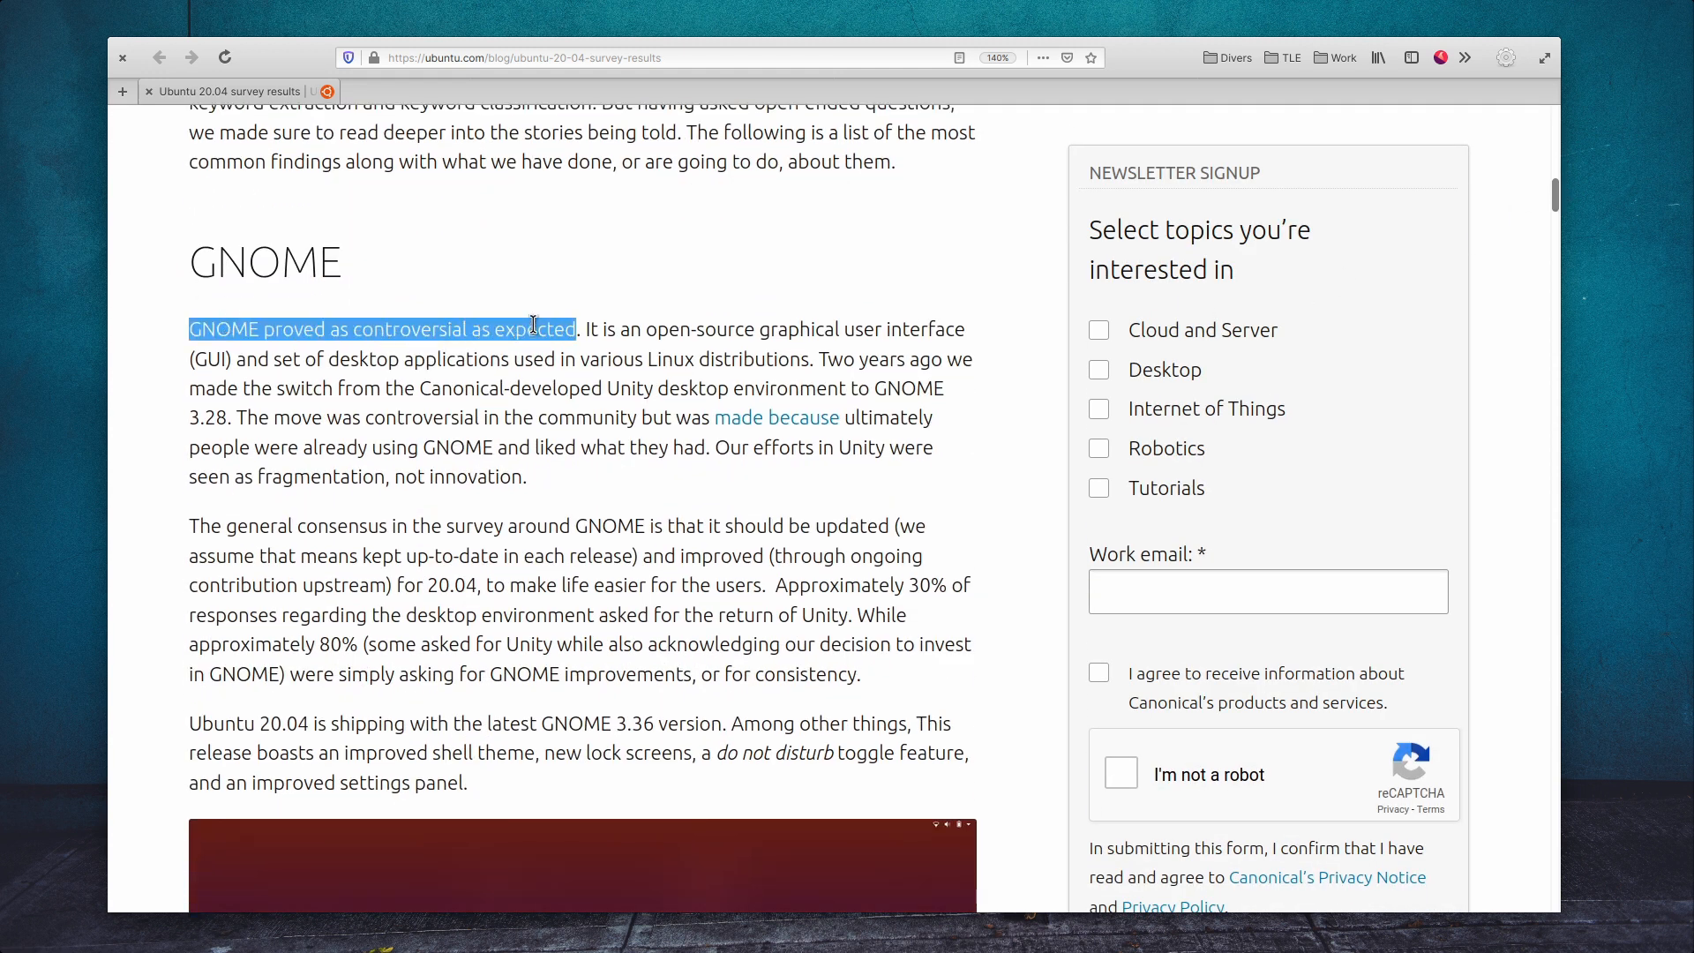
scroll("down", 3)
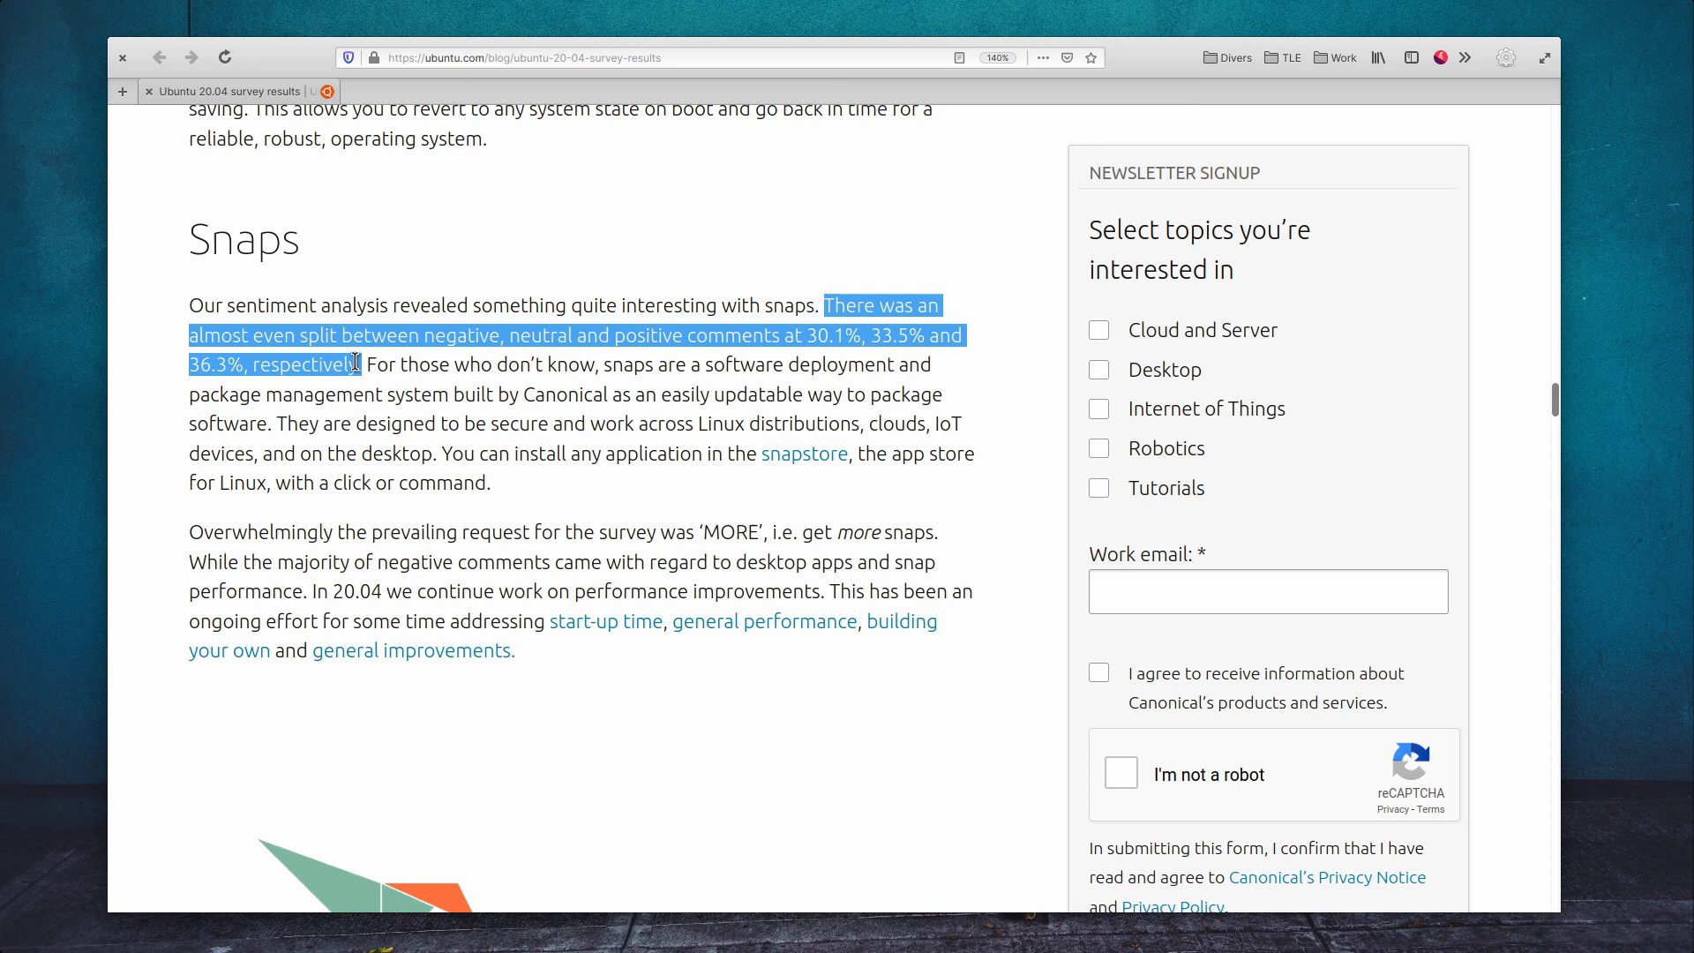
scroll("down", 3)
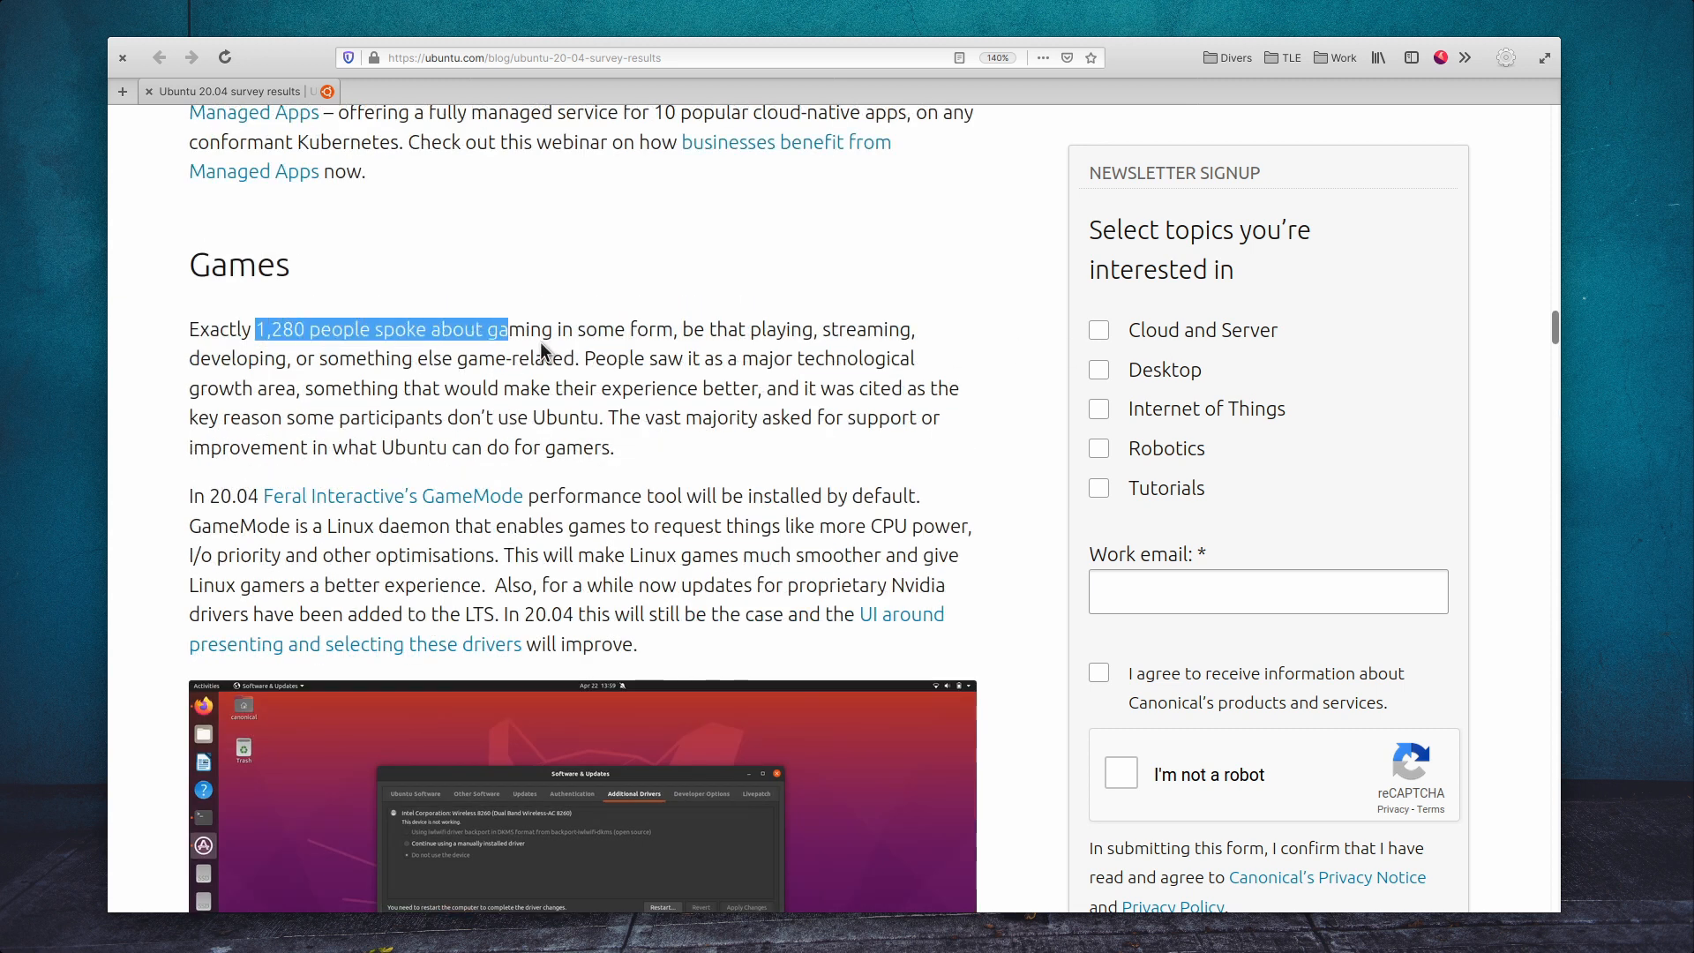
left_click_drag(506, 328, 670, 328)
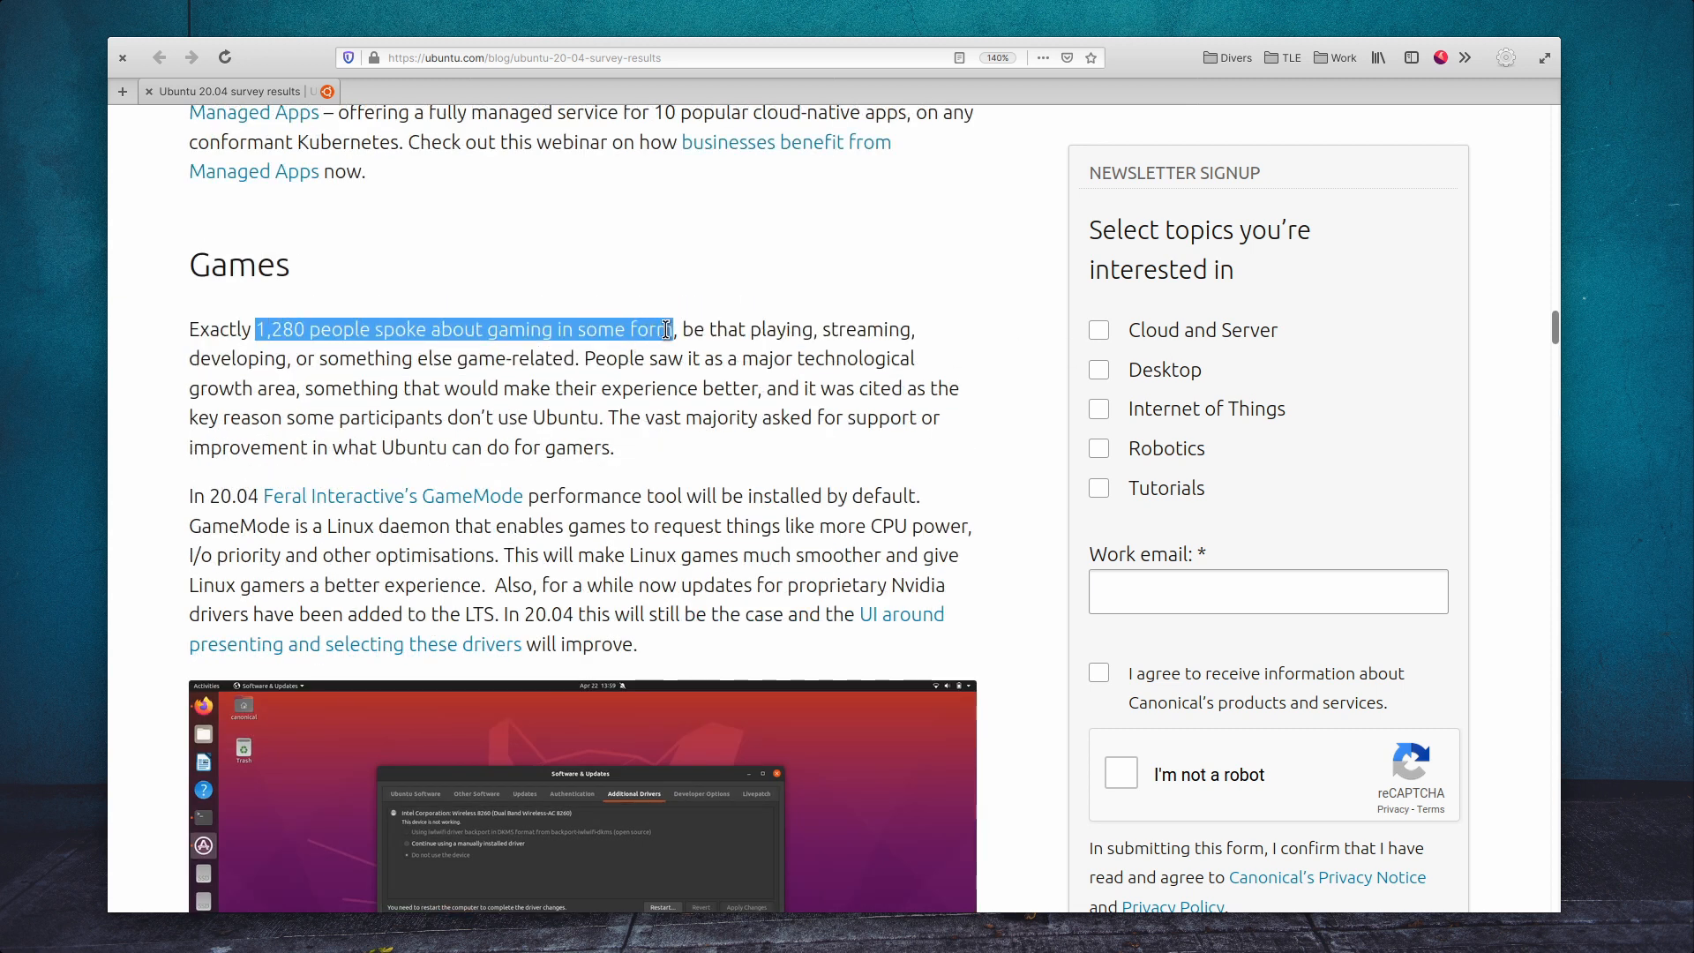
- Return to select the GNOME consensus sentence, then continue toward the application requests
scroll("up", 3)
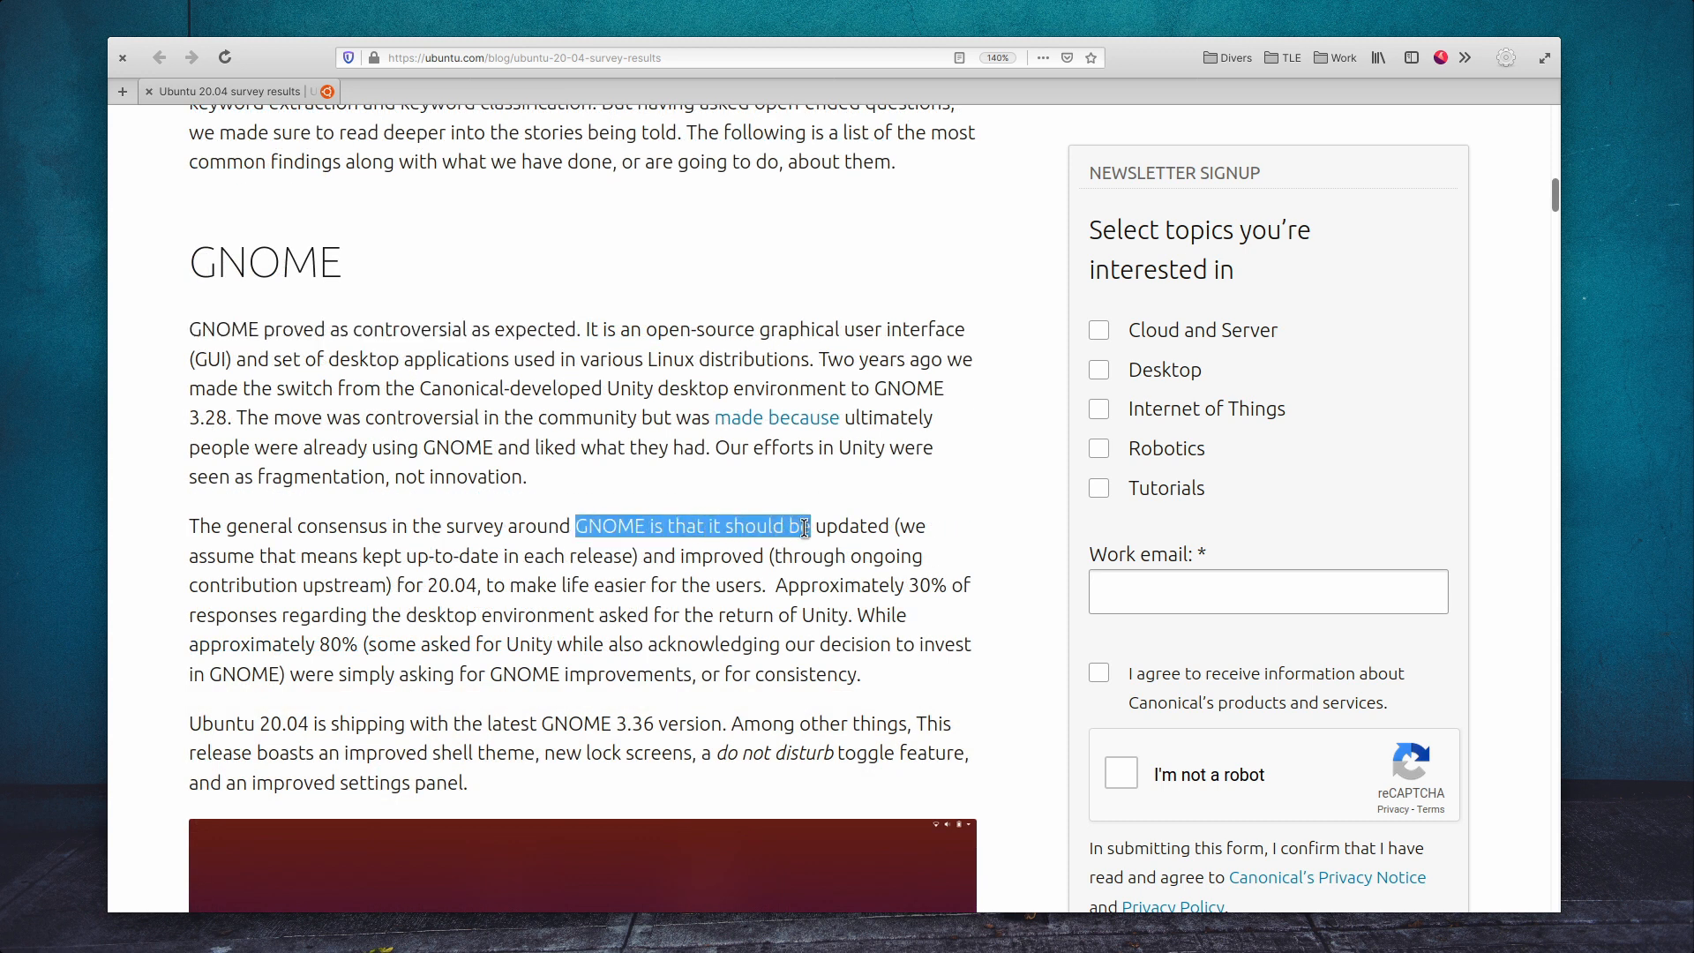
double_click(655, 555)
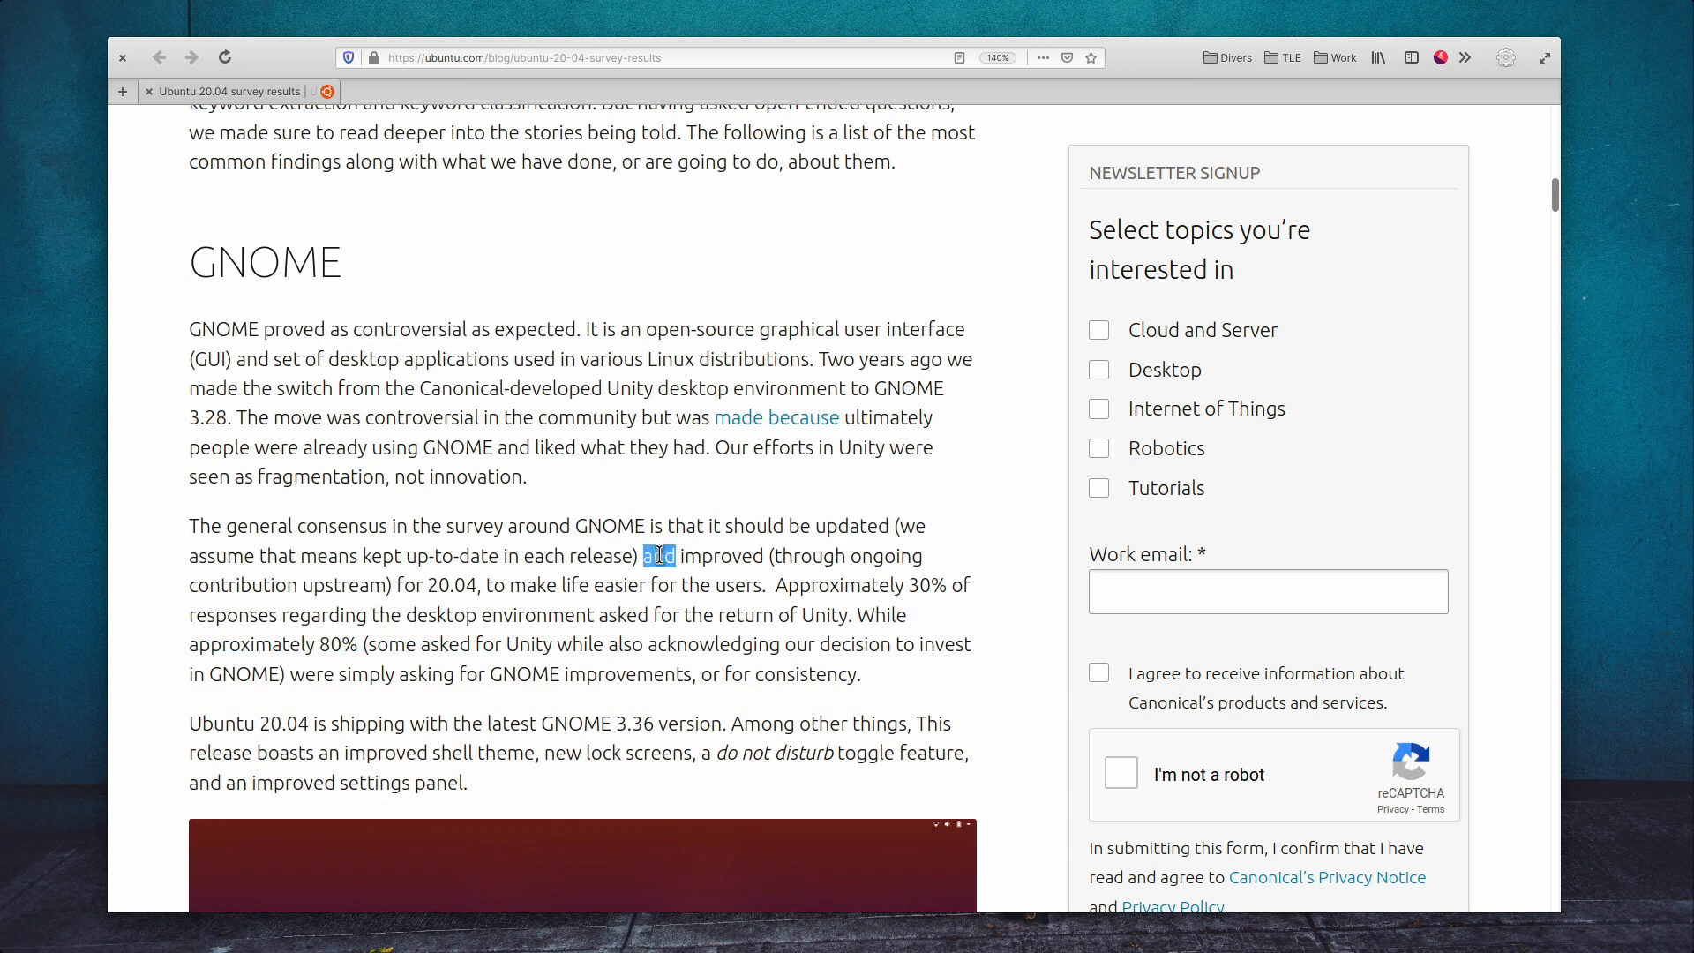
scroll("down", 3)
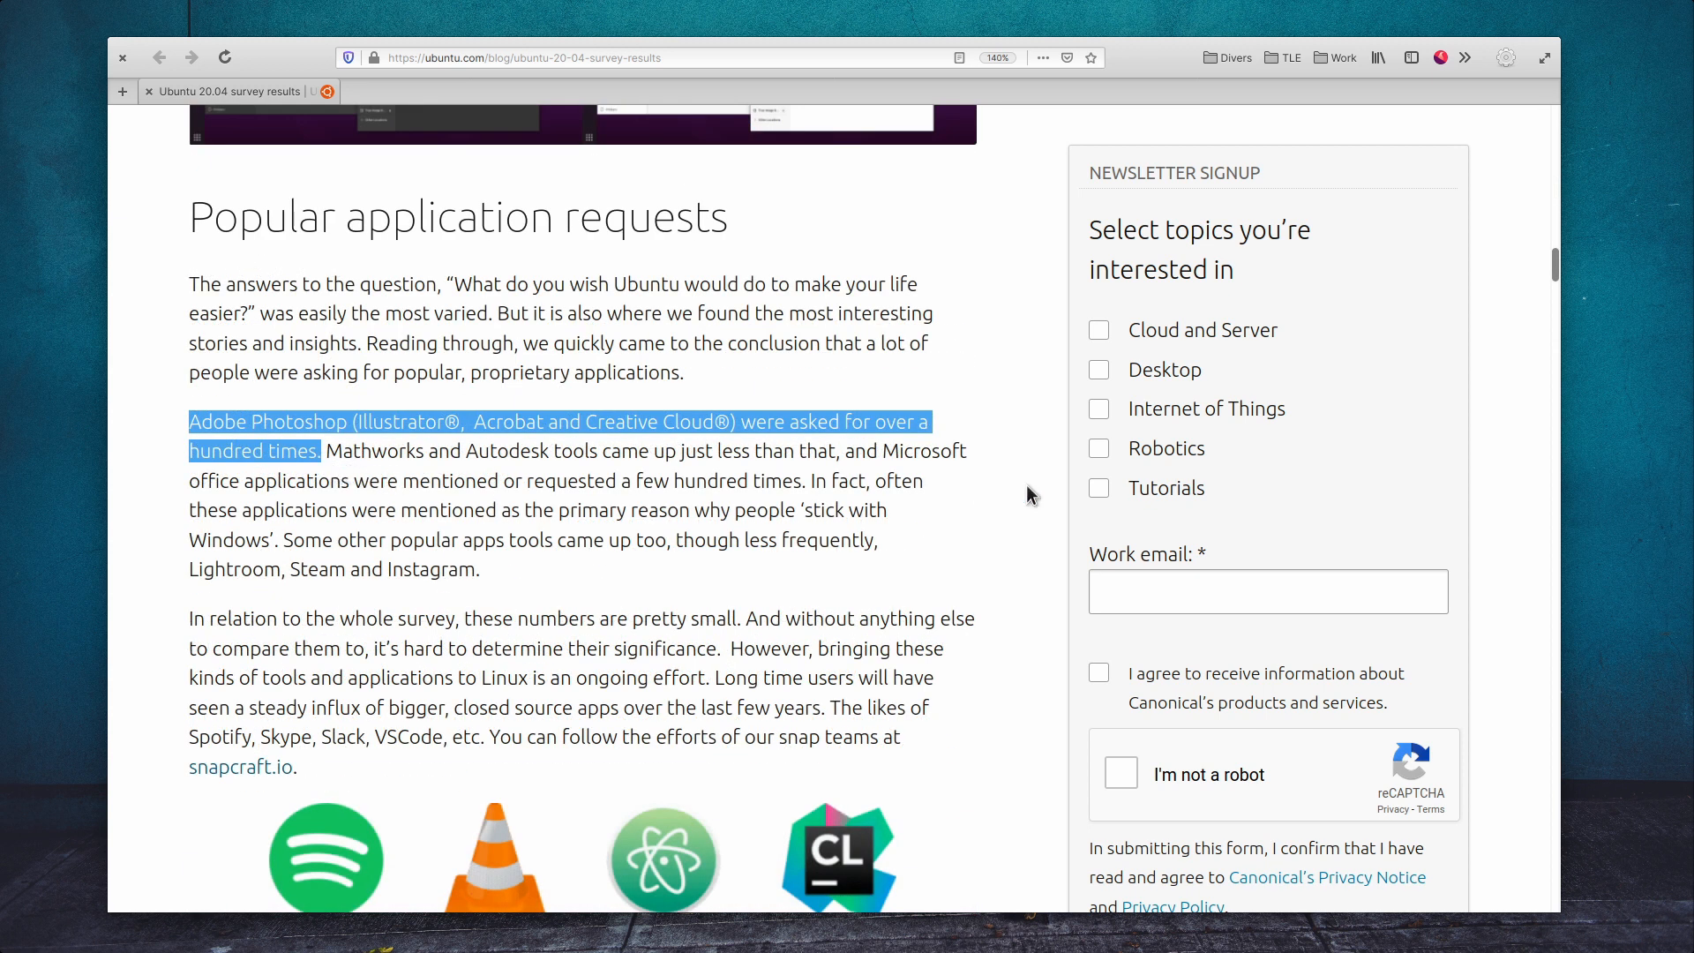
scroll("down", 3)
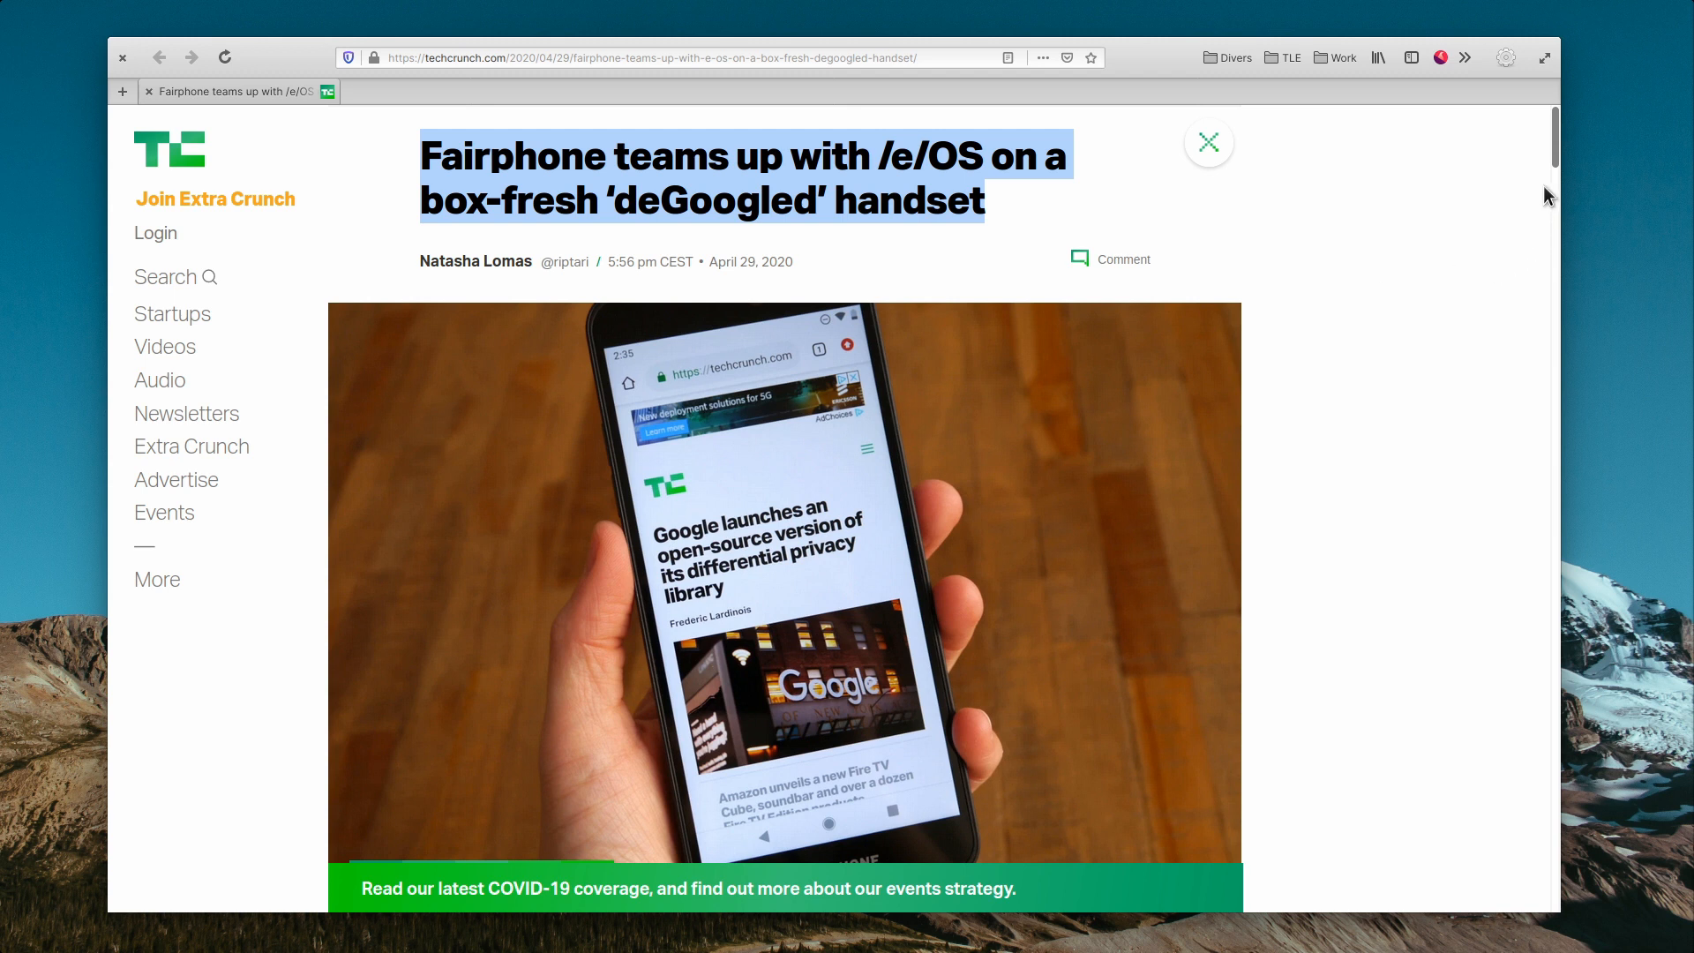
- Read down the TechCrunch Fairphone /e/OS article toward the May 6, under-€480 sentence
scroll("down", 3)
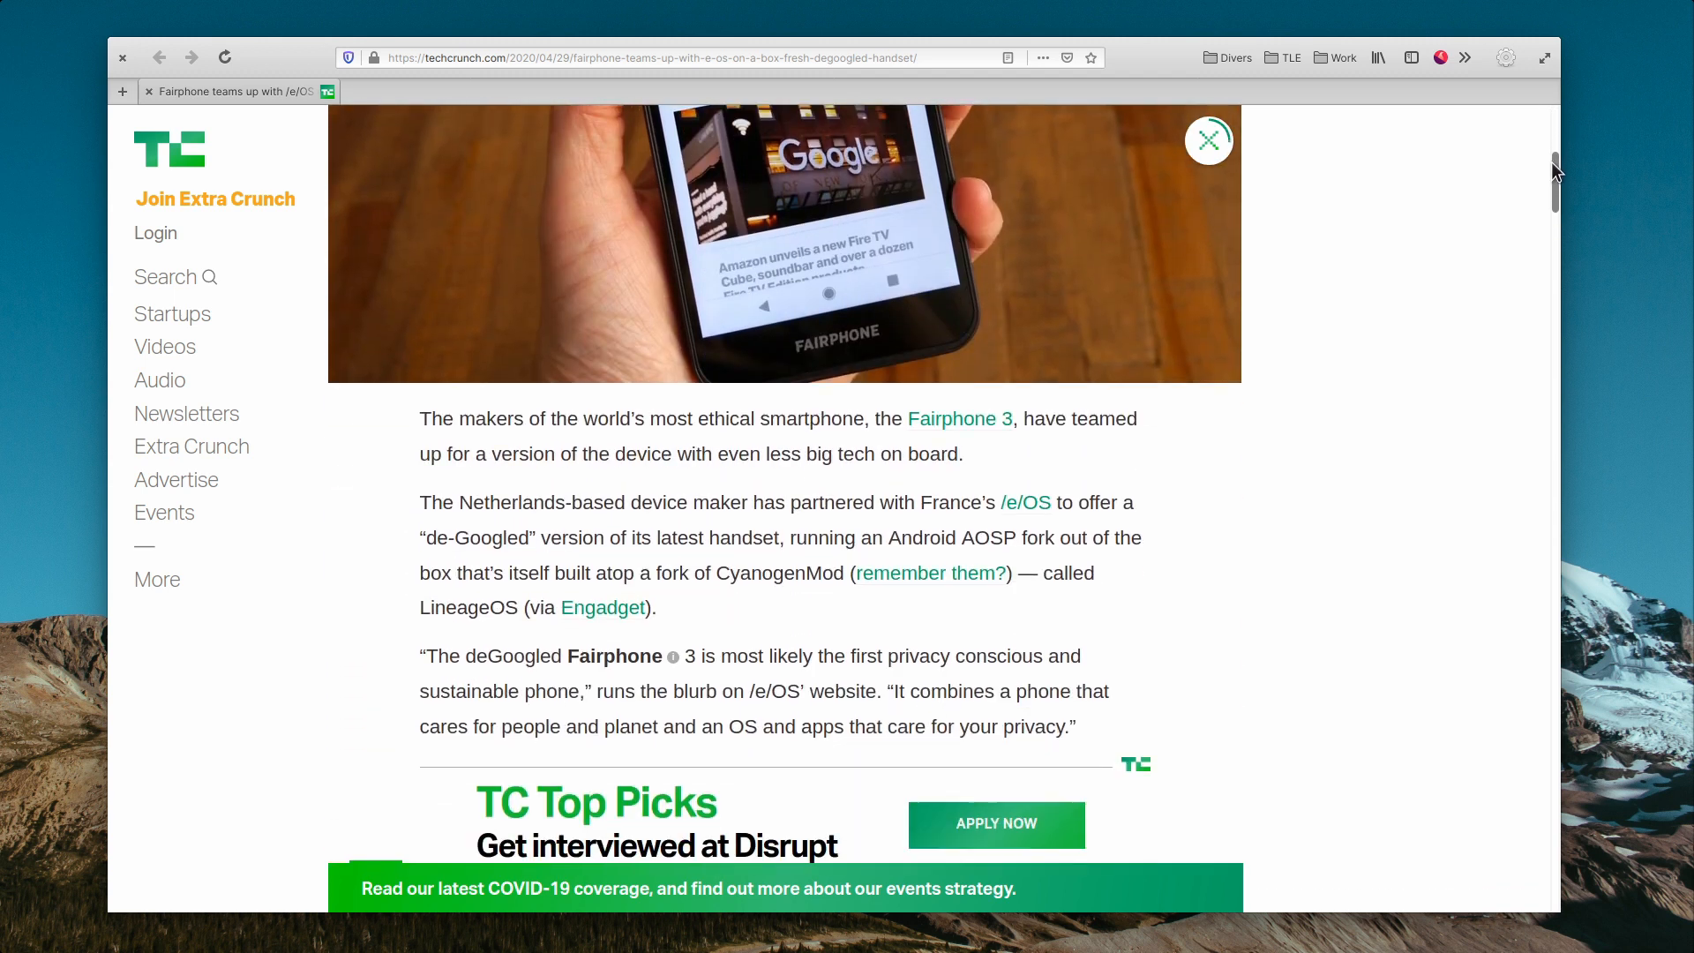
scroll("down", 3)
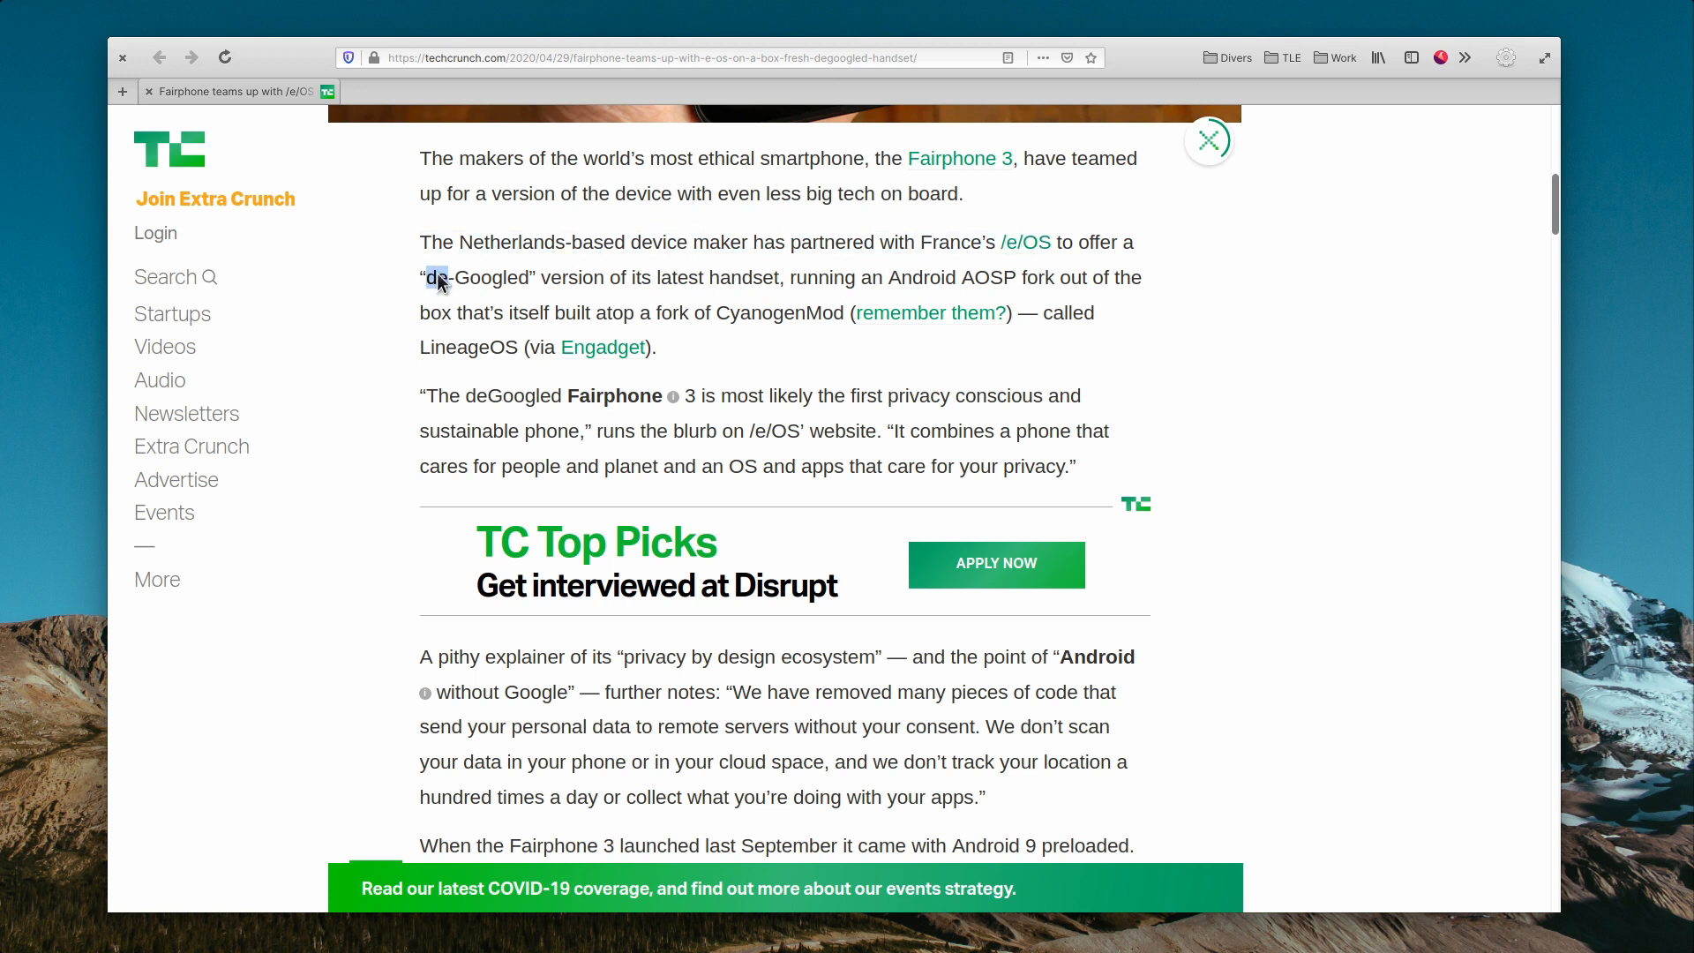
double_click(822, 278)
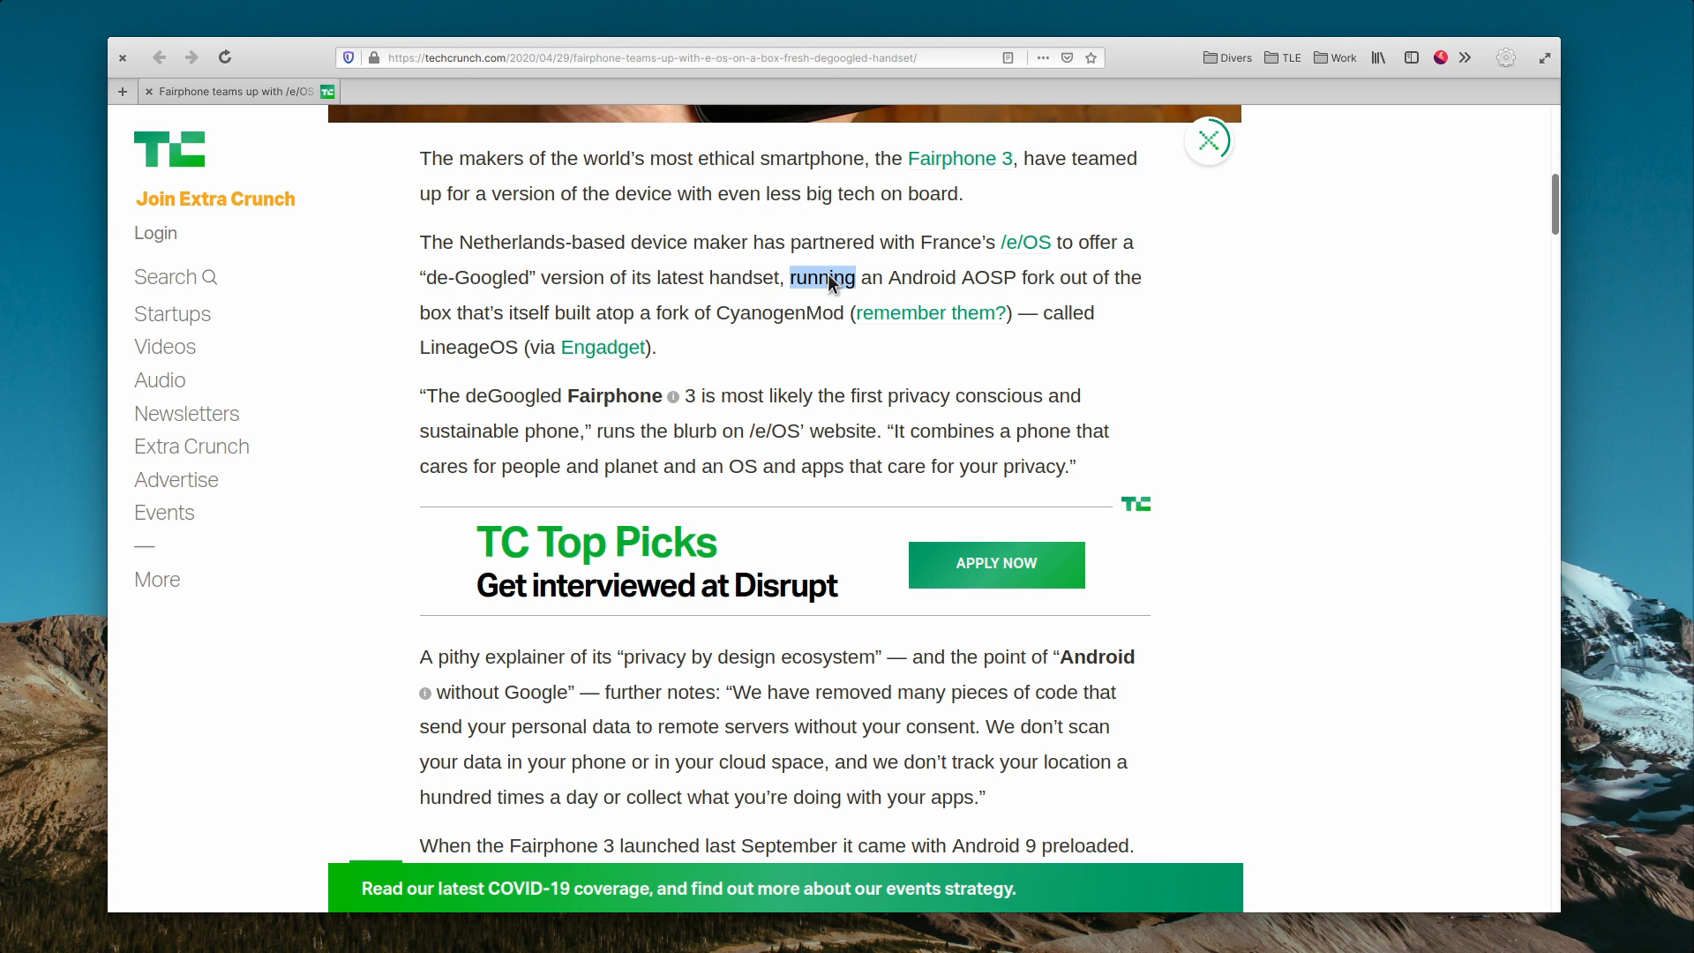
scroll("down", 3)
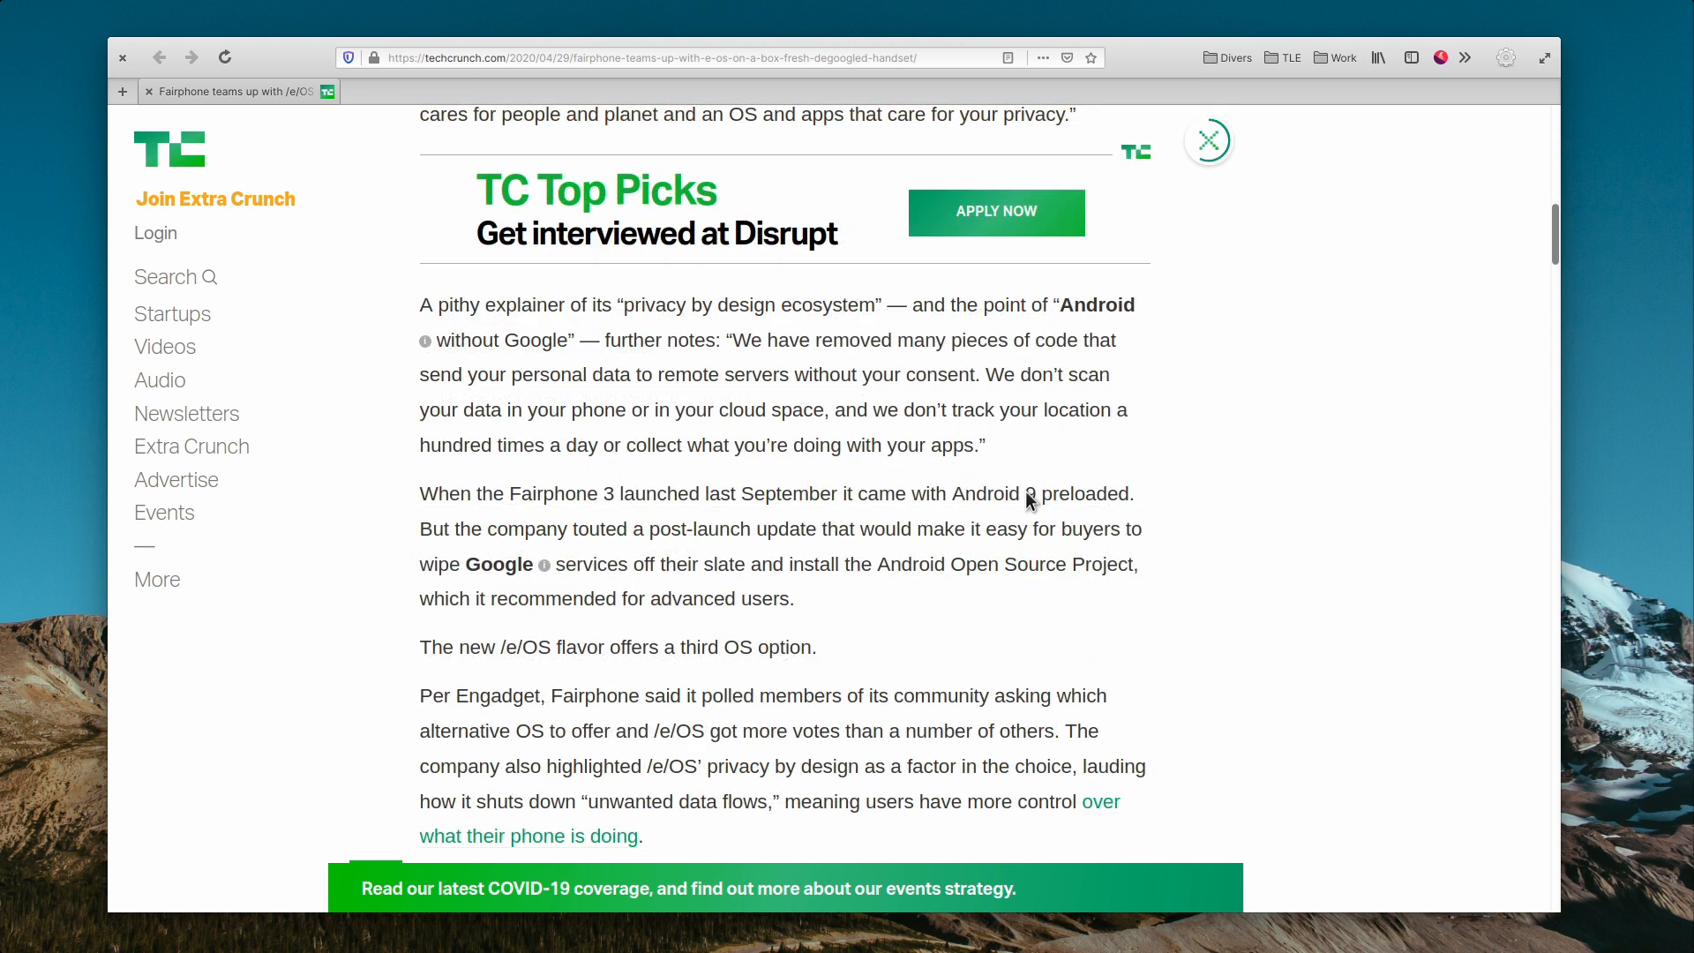
scroll("down", 3)
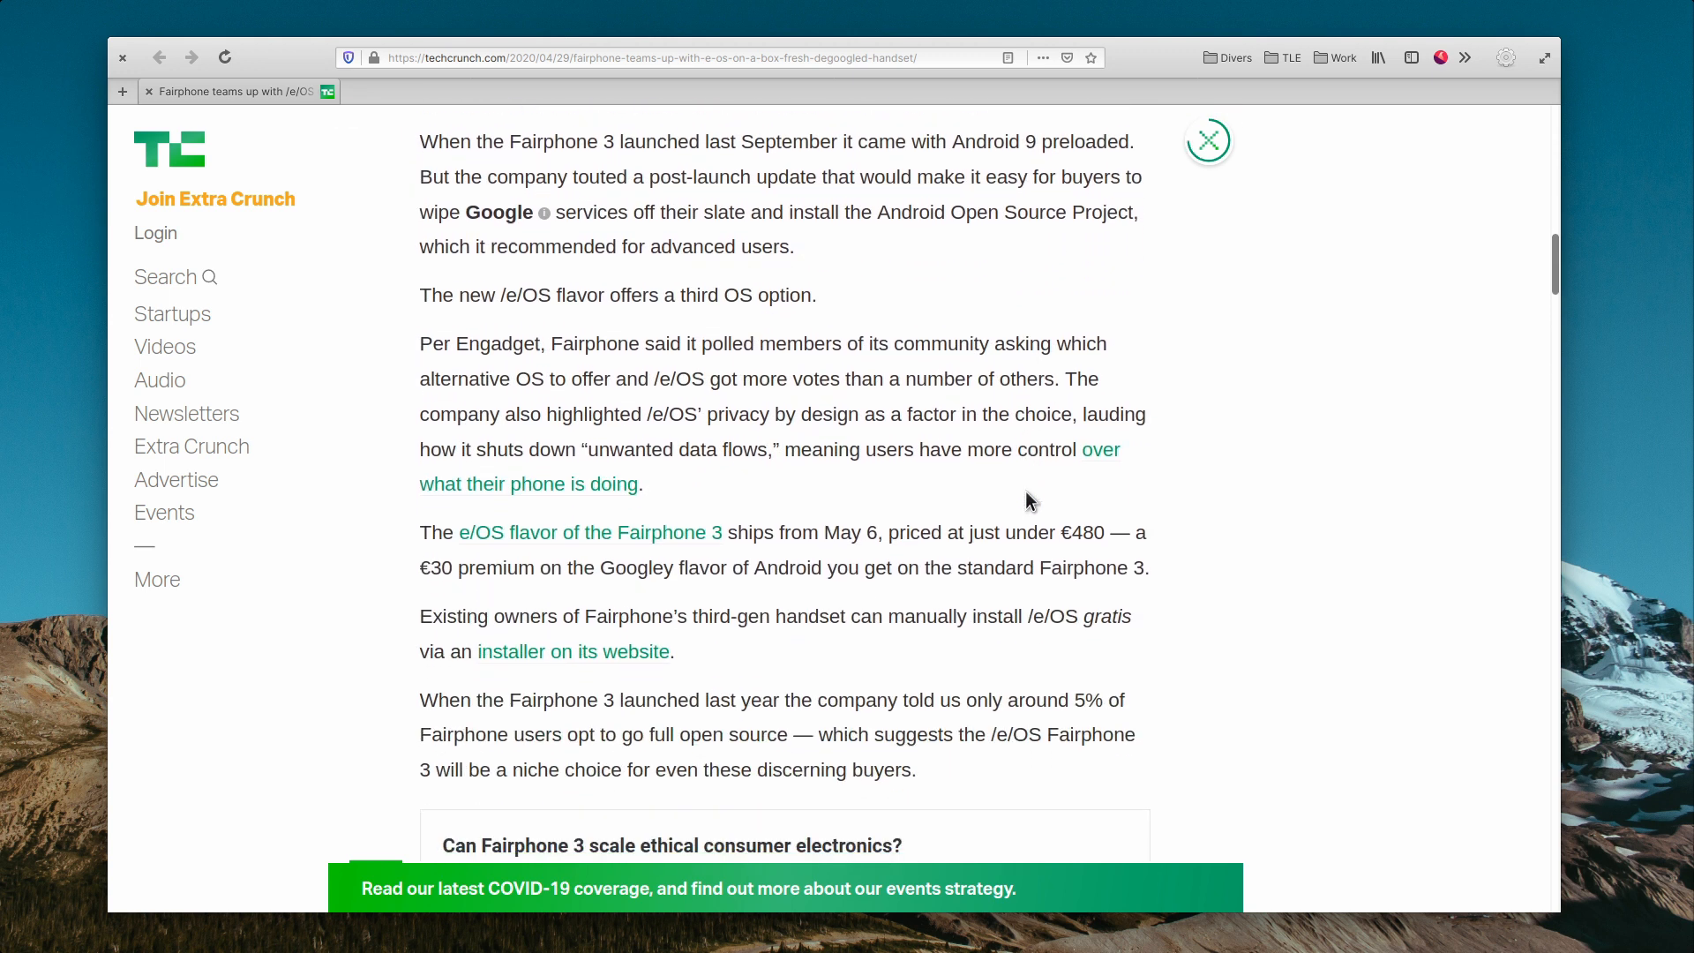
scroll("down", 3)
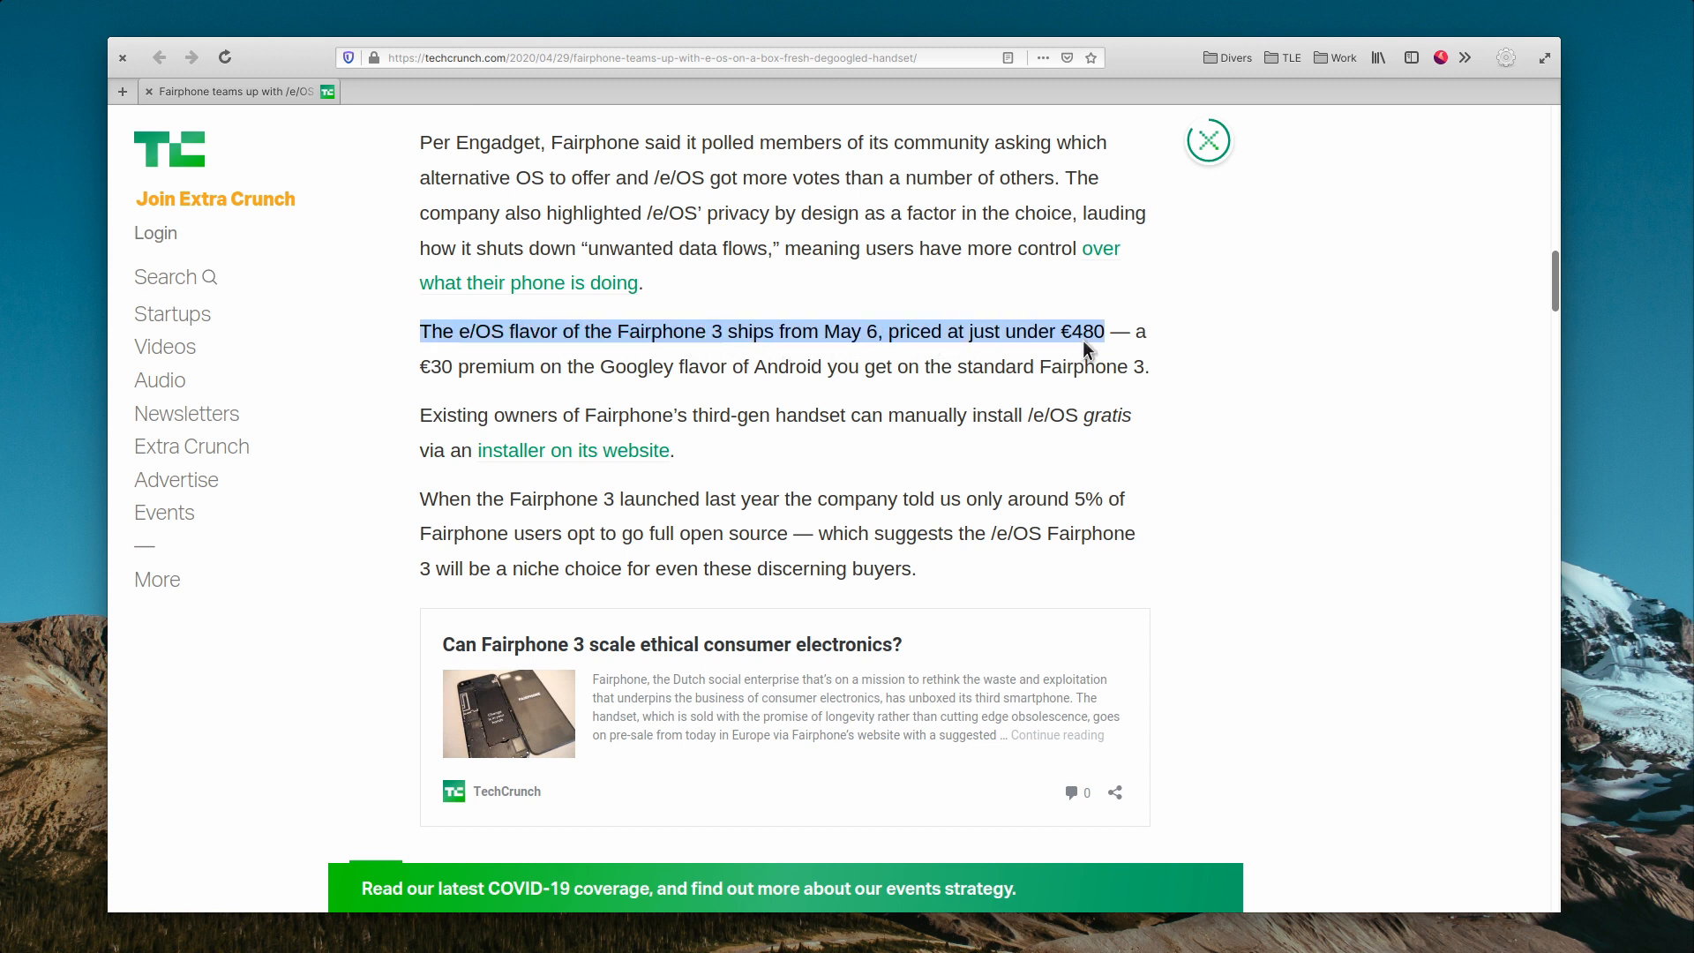
mouse_move(1102, 360)
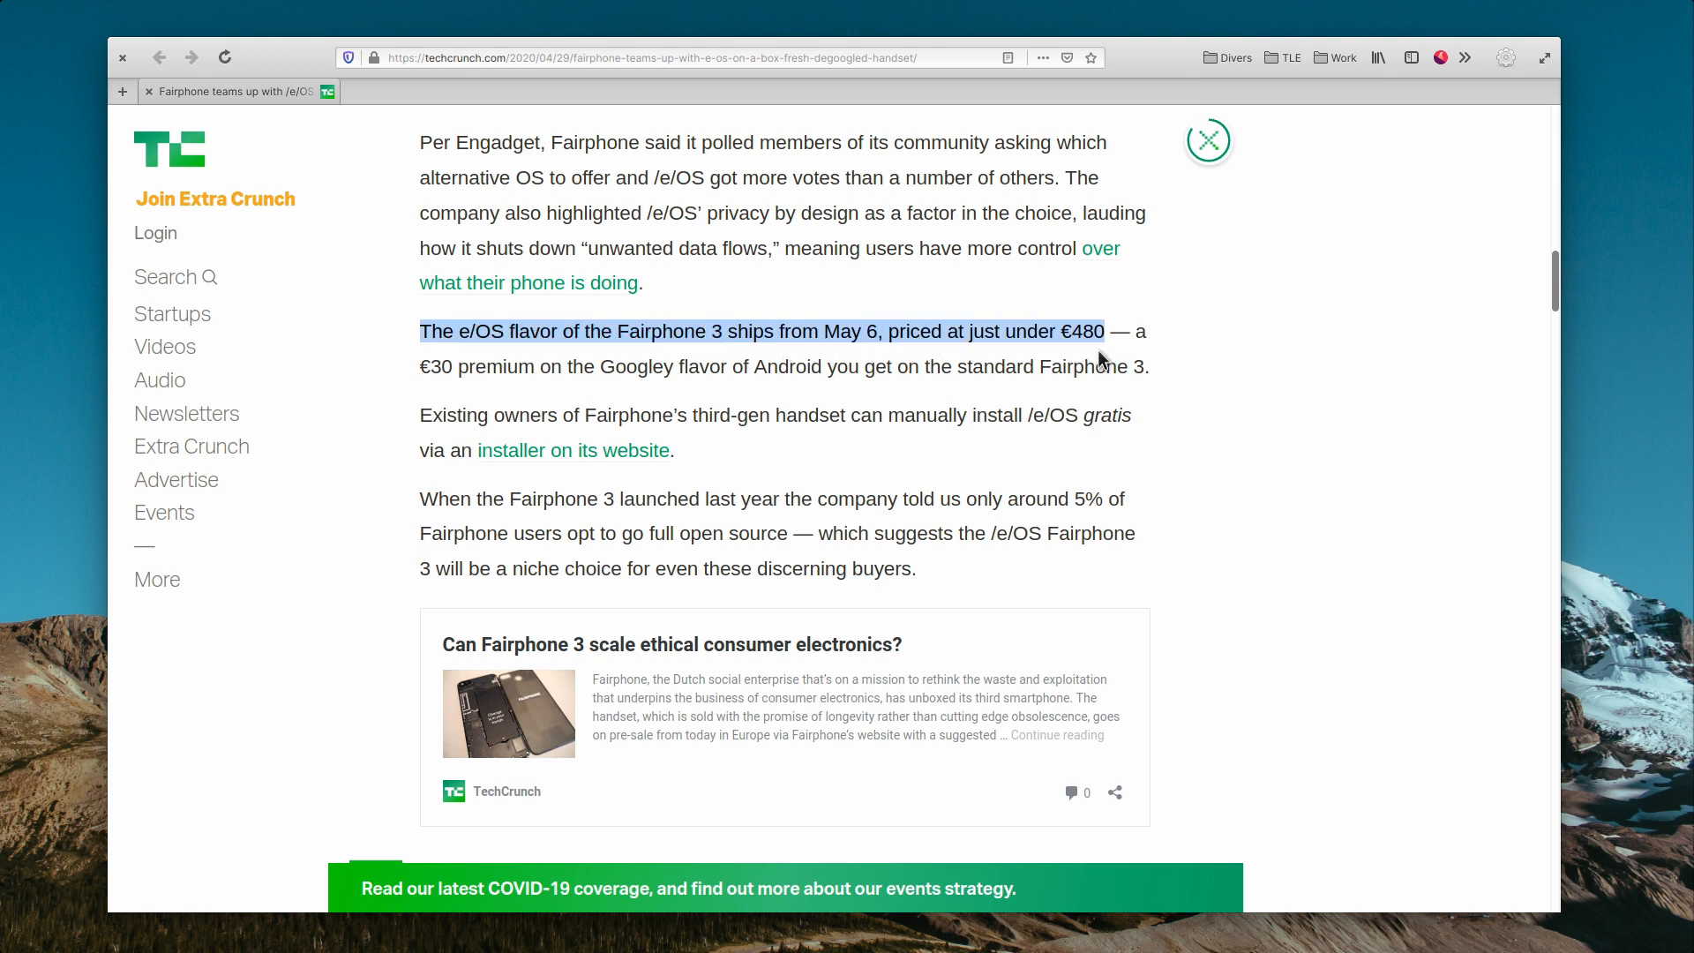
mouse_move(1080, 373)
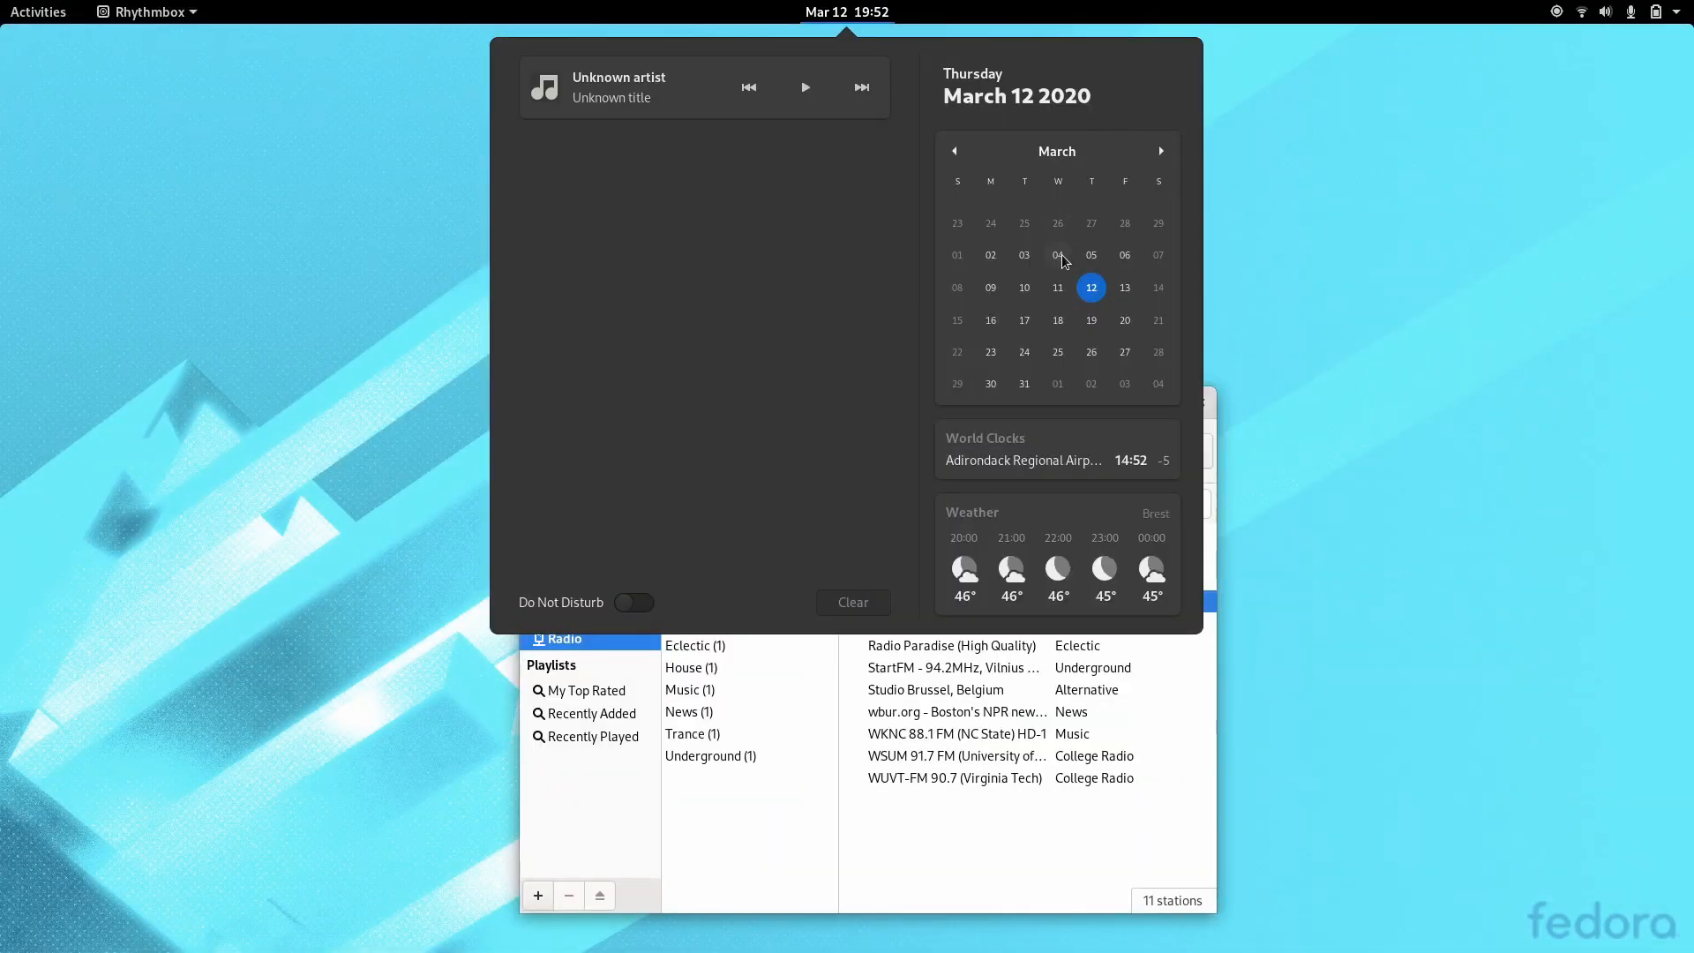
mouse_move(1045, 460)
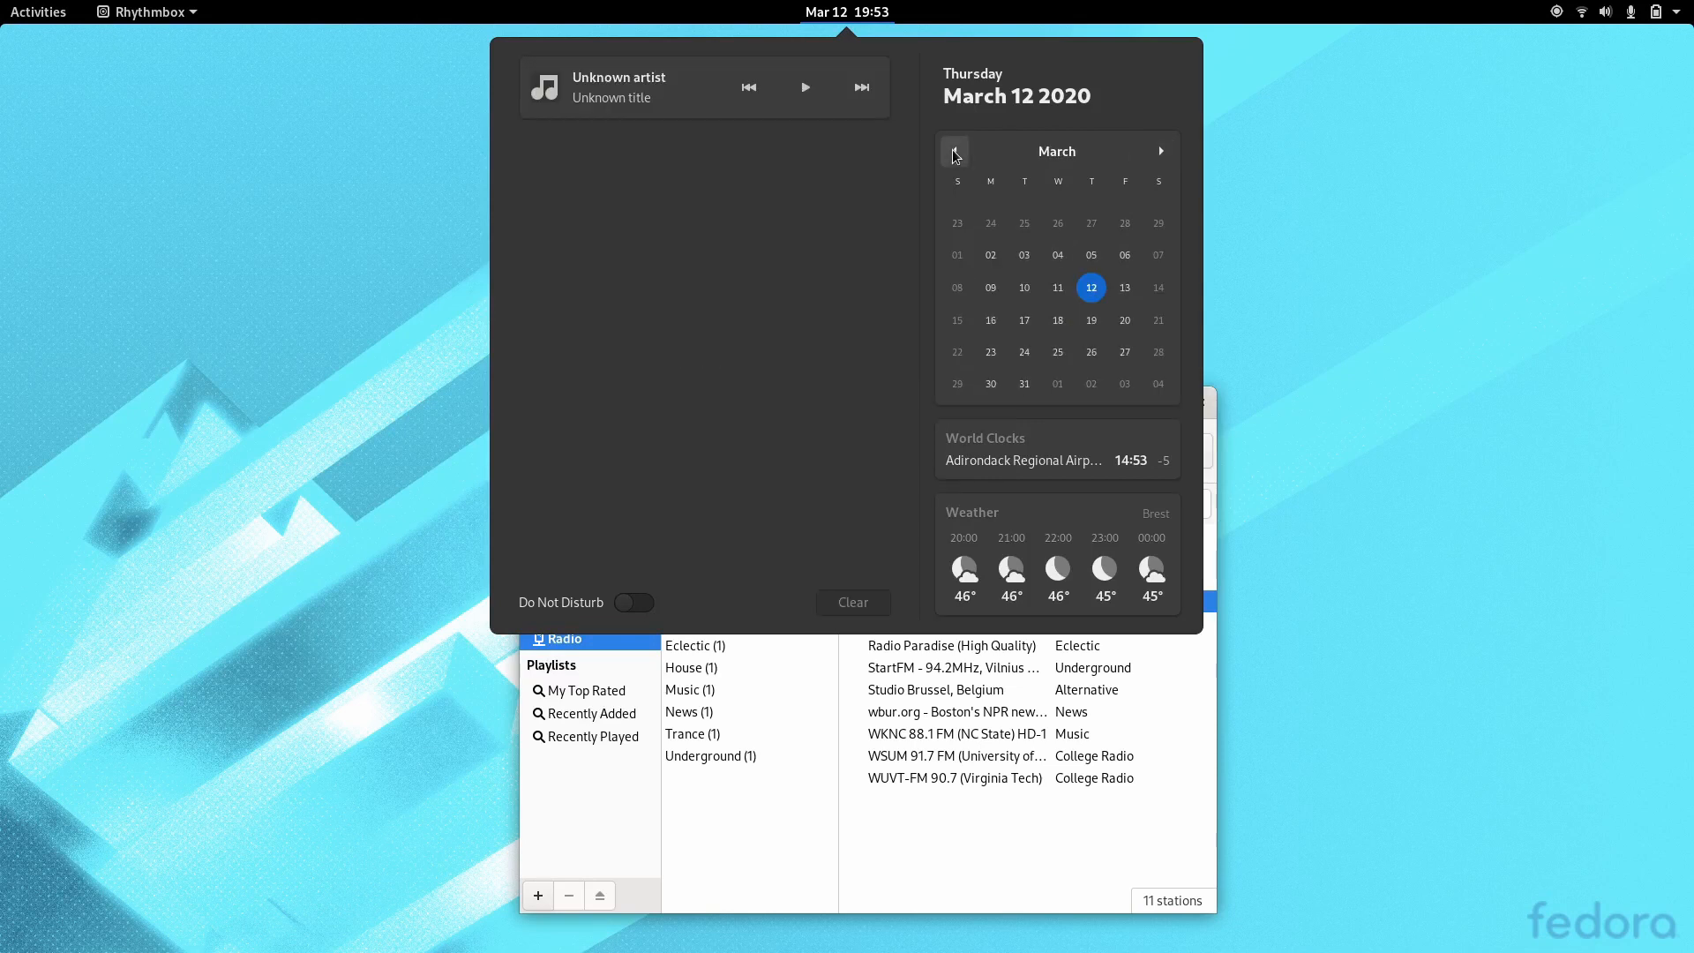
- From Activities, show the full grid of installed applications
left_click(38, 12)
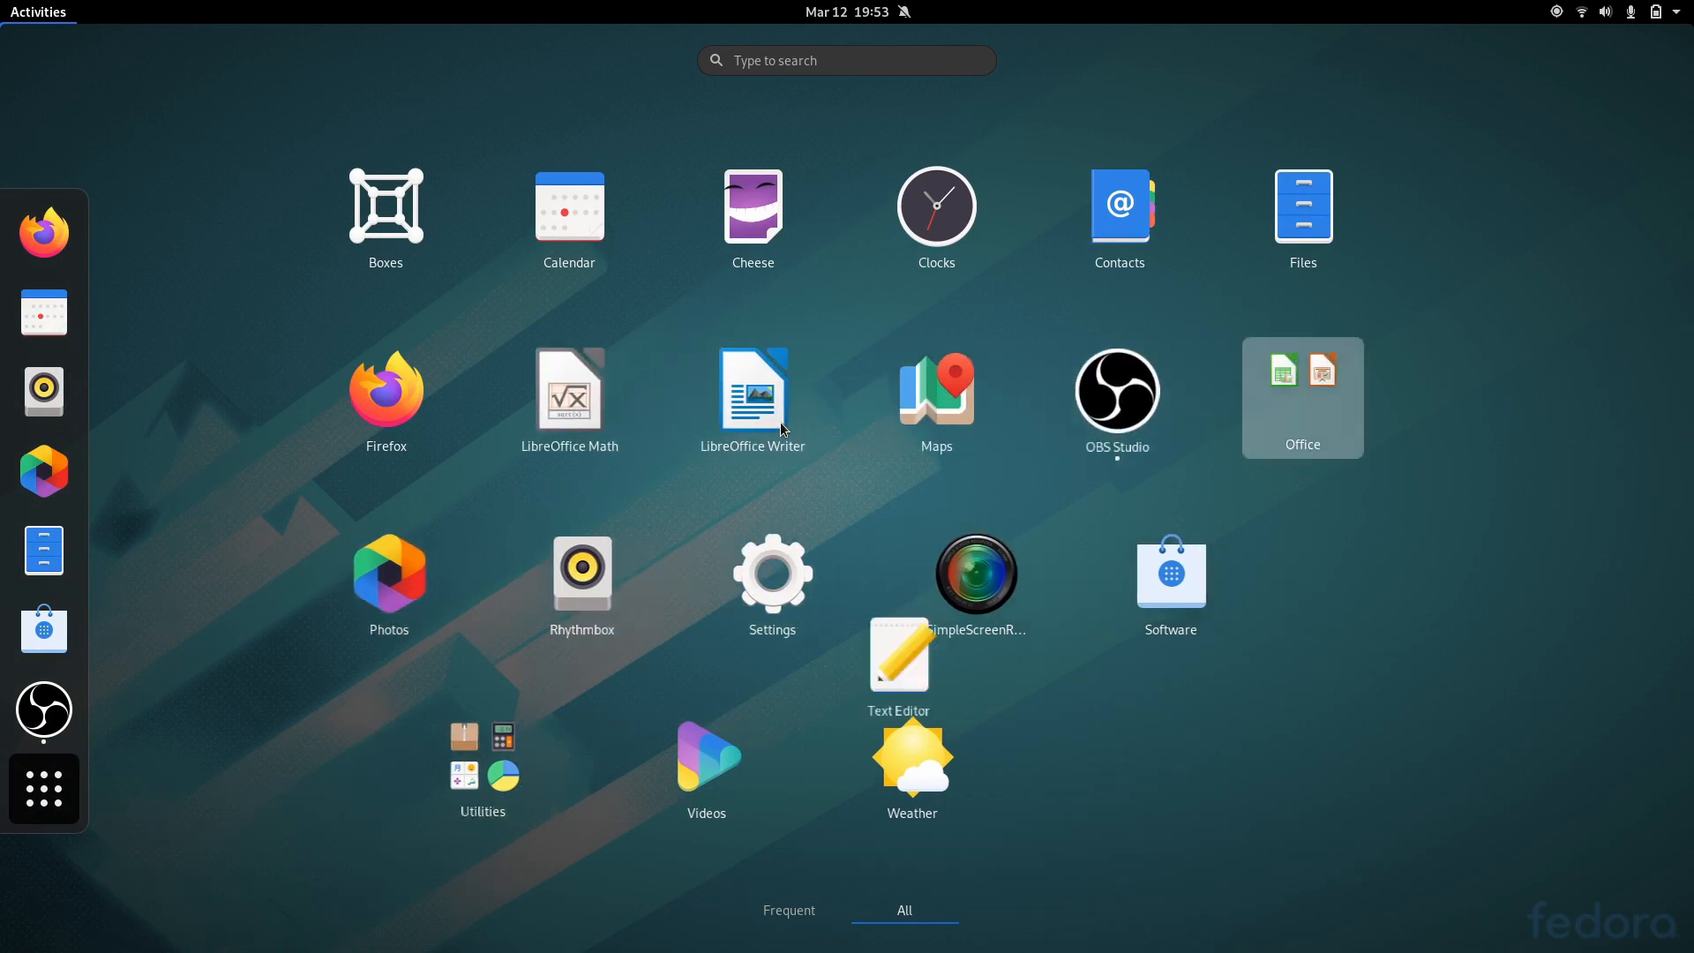
left_click(1303, 396)
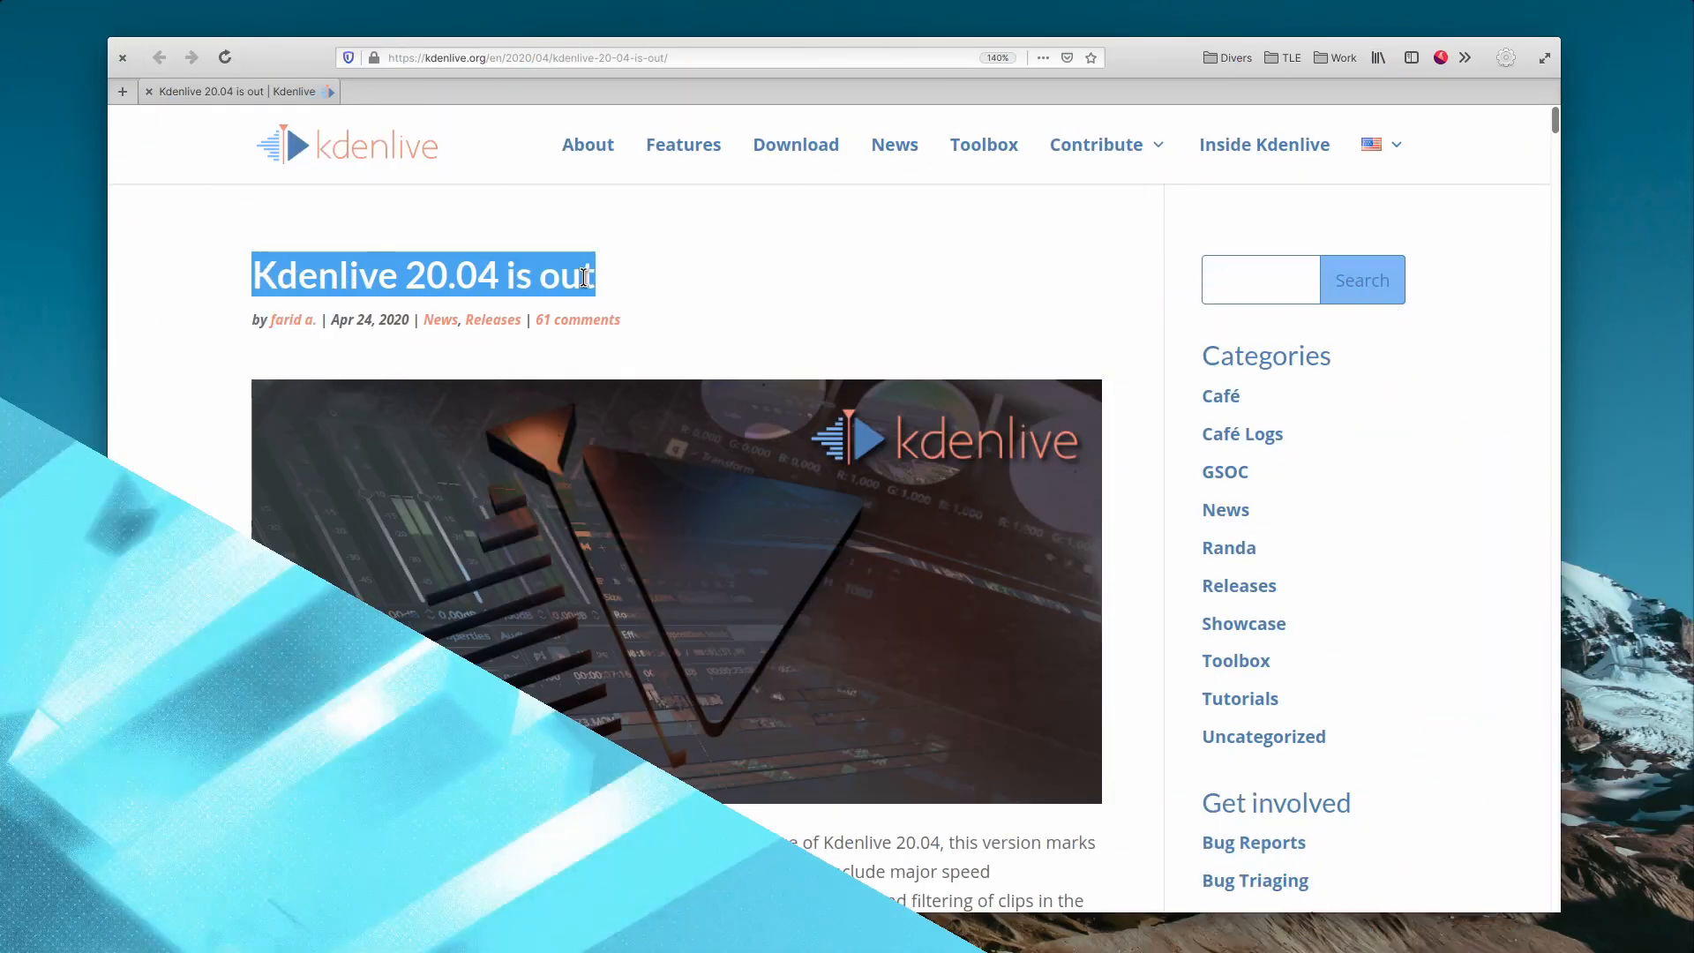
- Read into the Kdenlive 20.04 article, marking the preview resolution passage
scroll("down", 3)
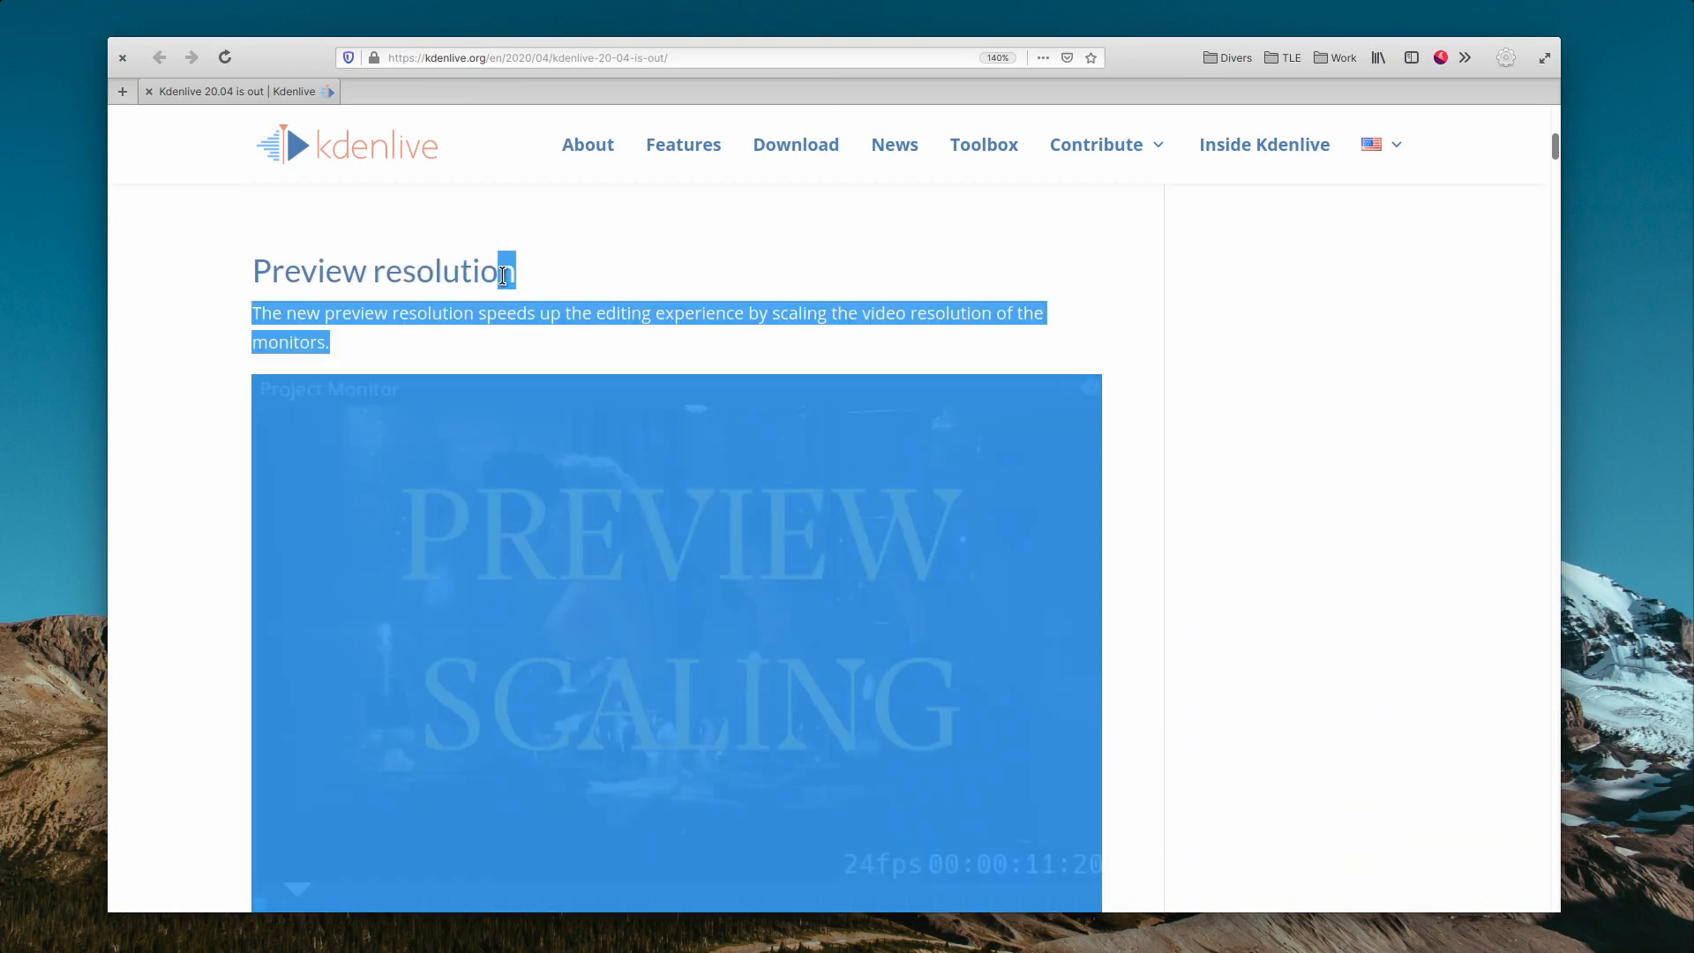
scroll("down", 3)
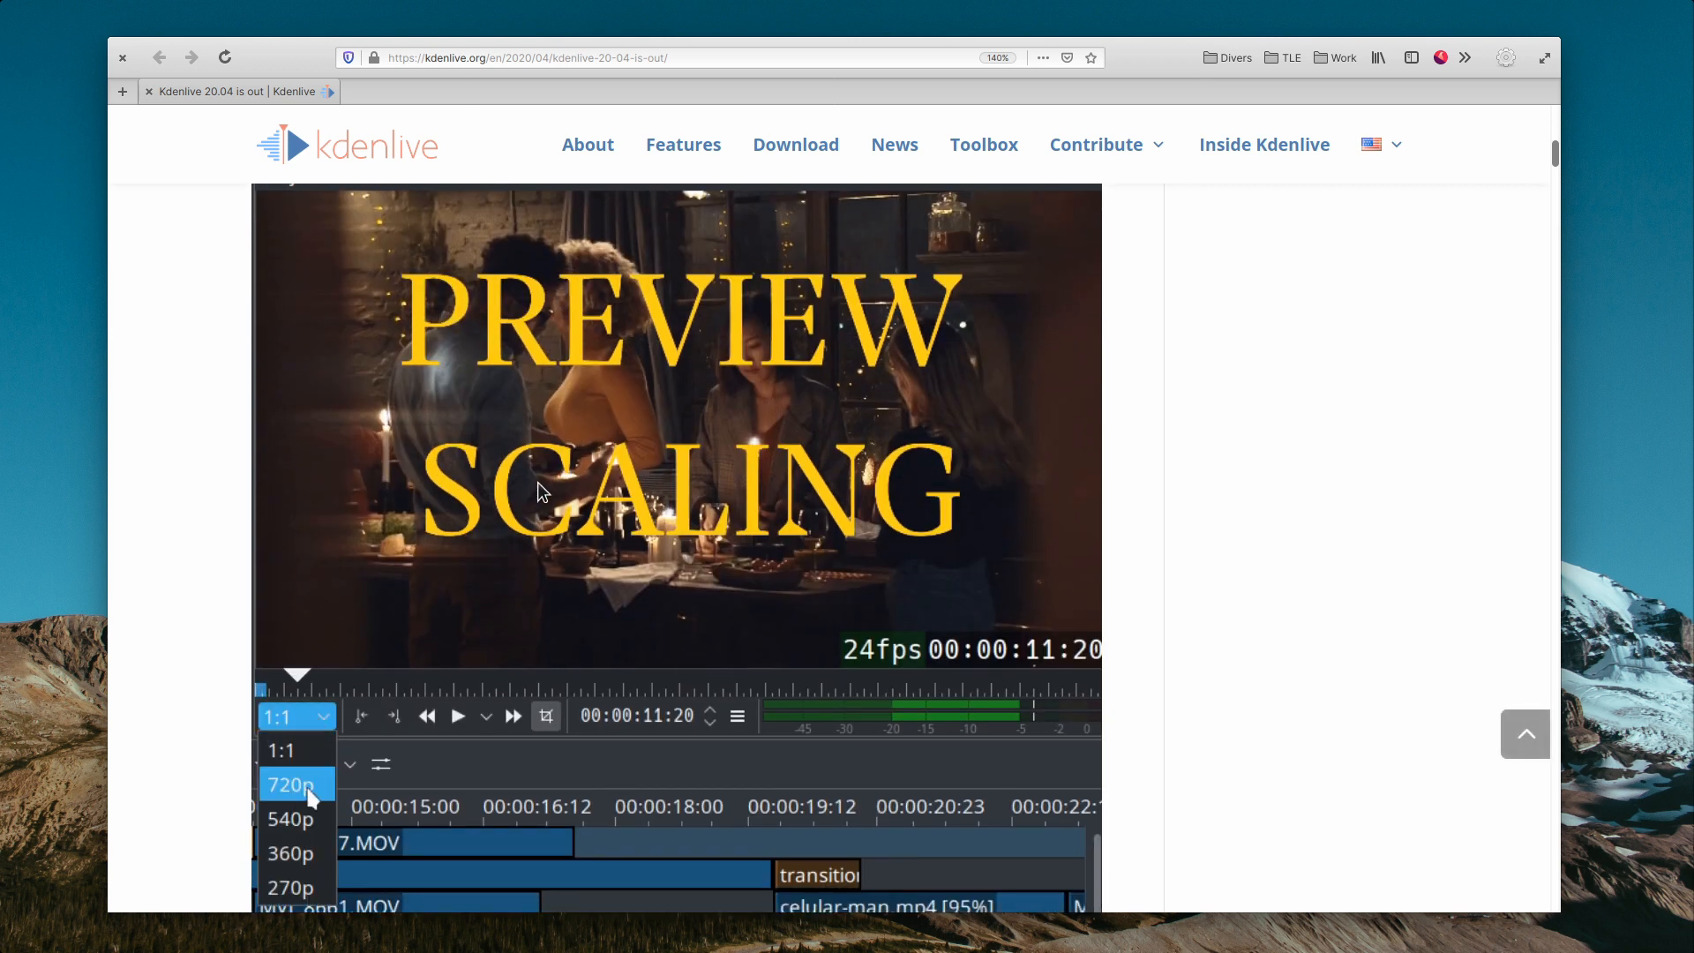
left_click(290, 785)
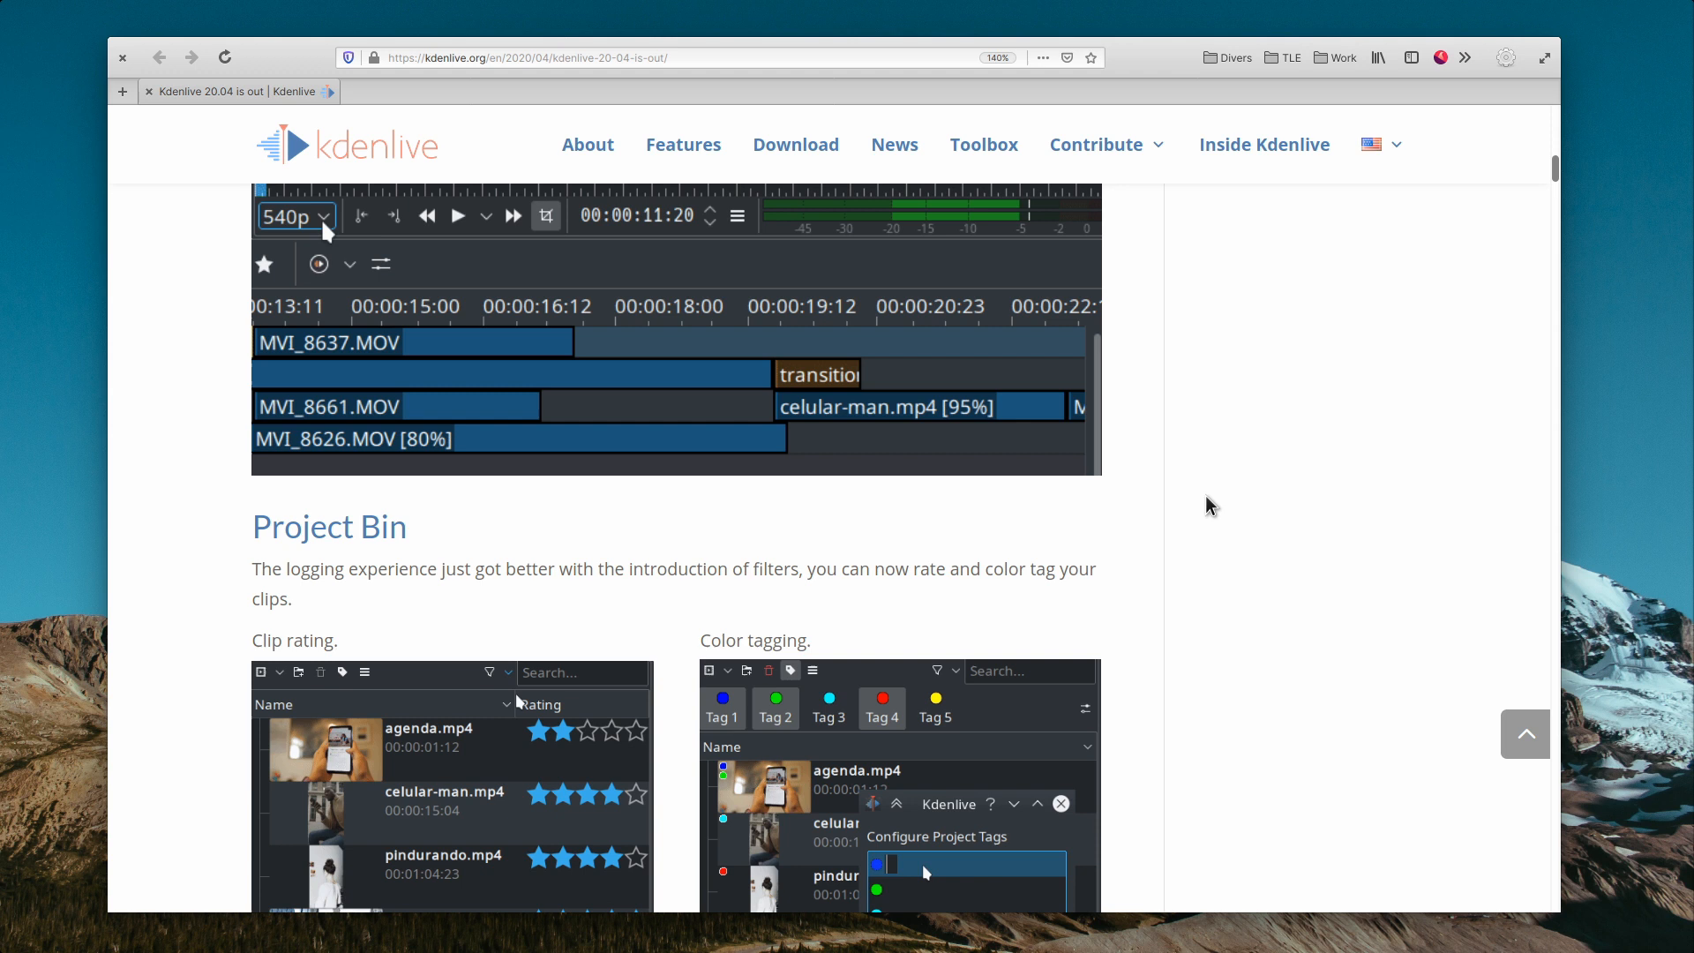
scroll("down", 3)
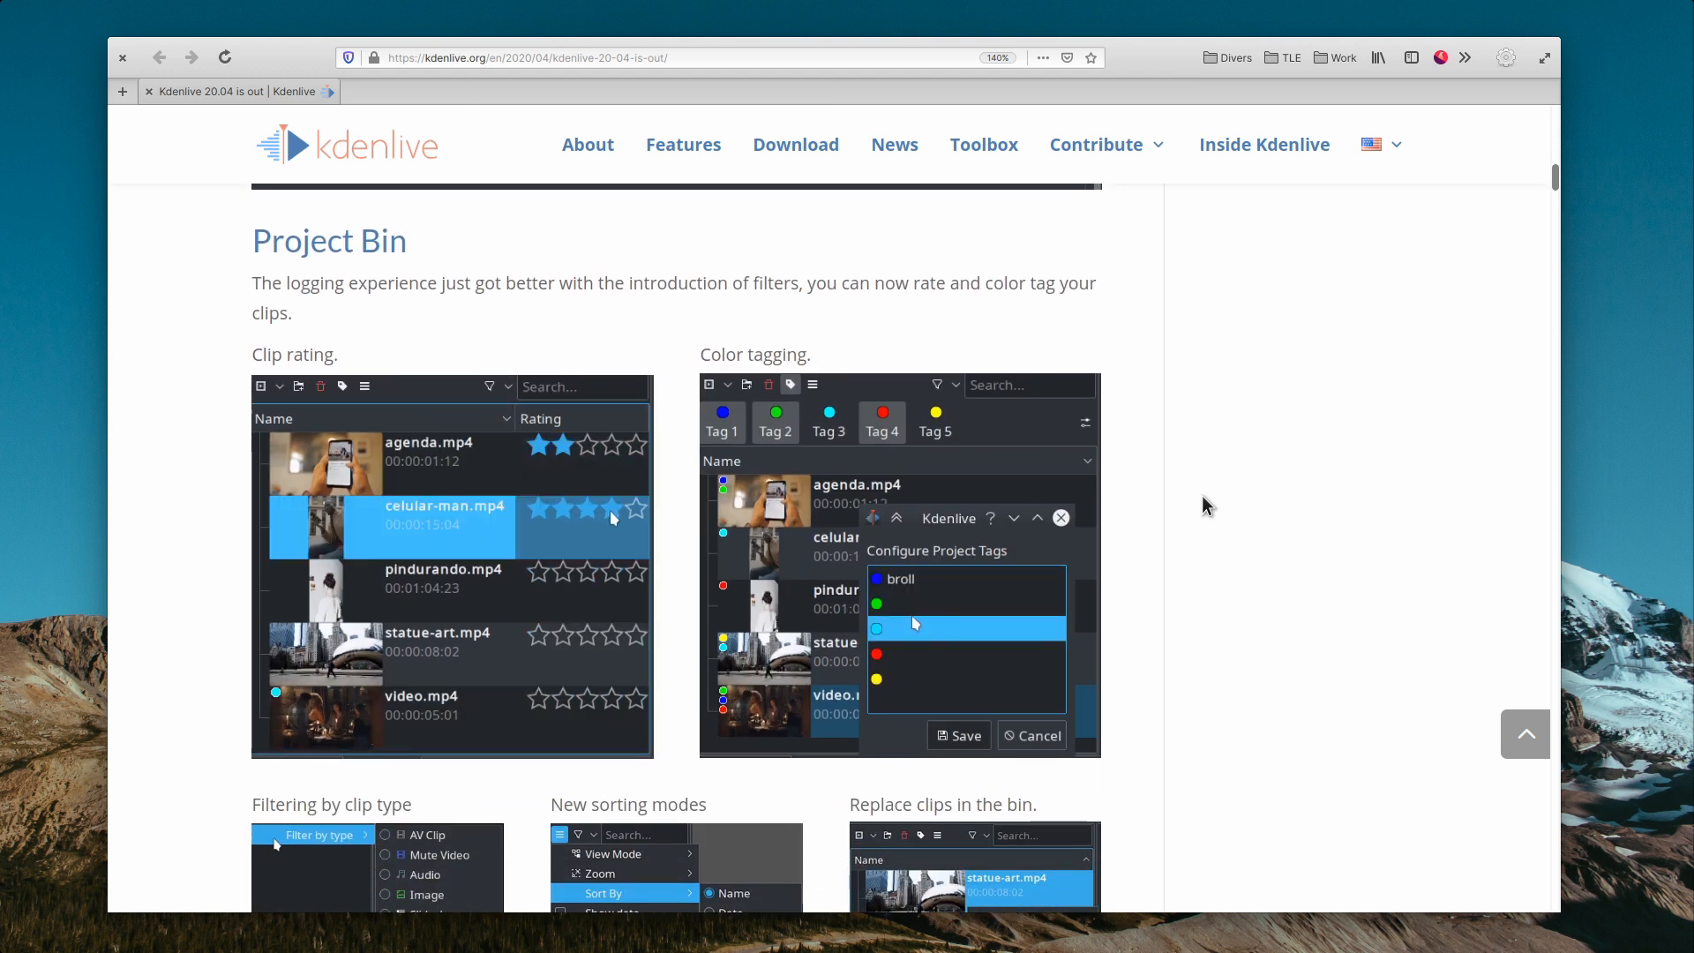
scroll("down", 3)
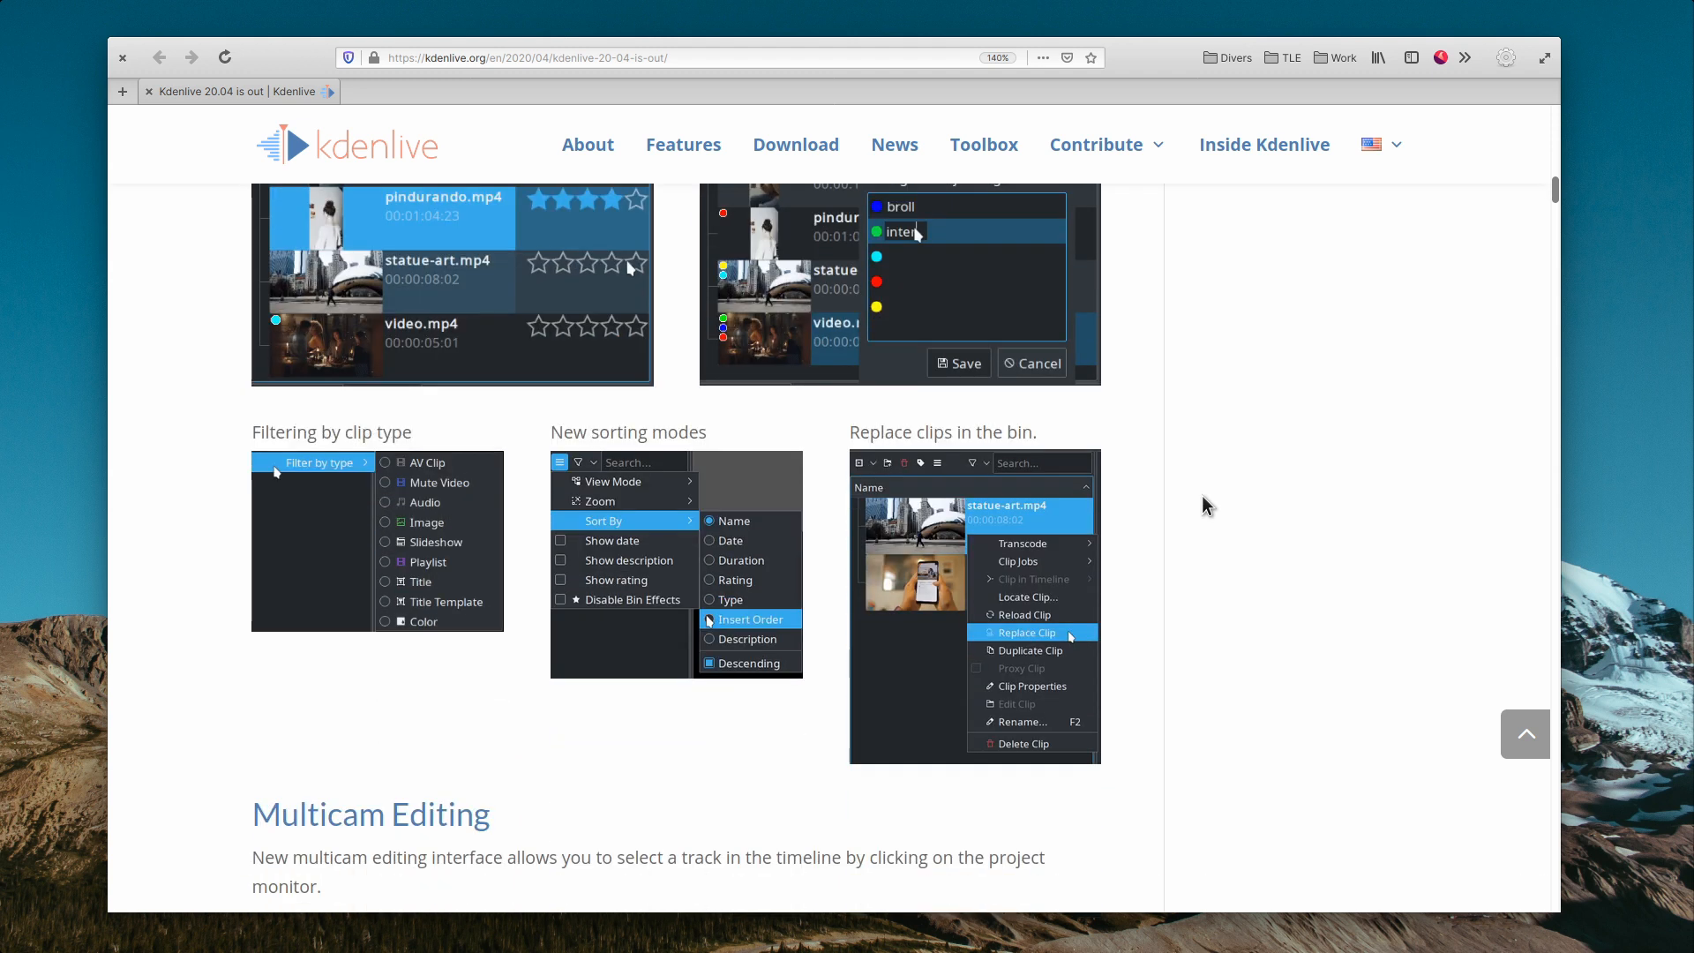
scroll("down", 3)
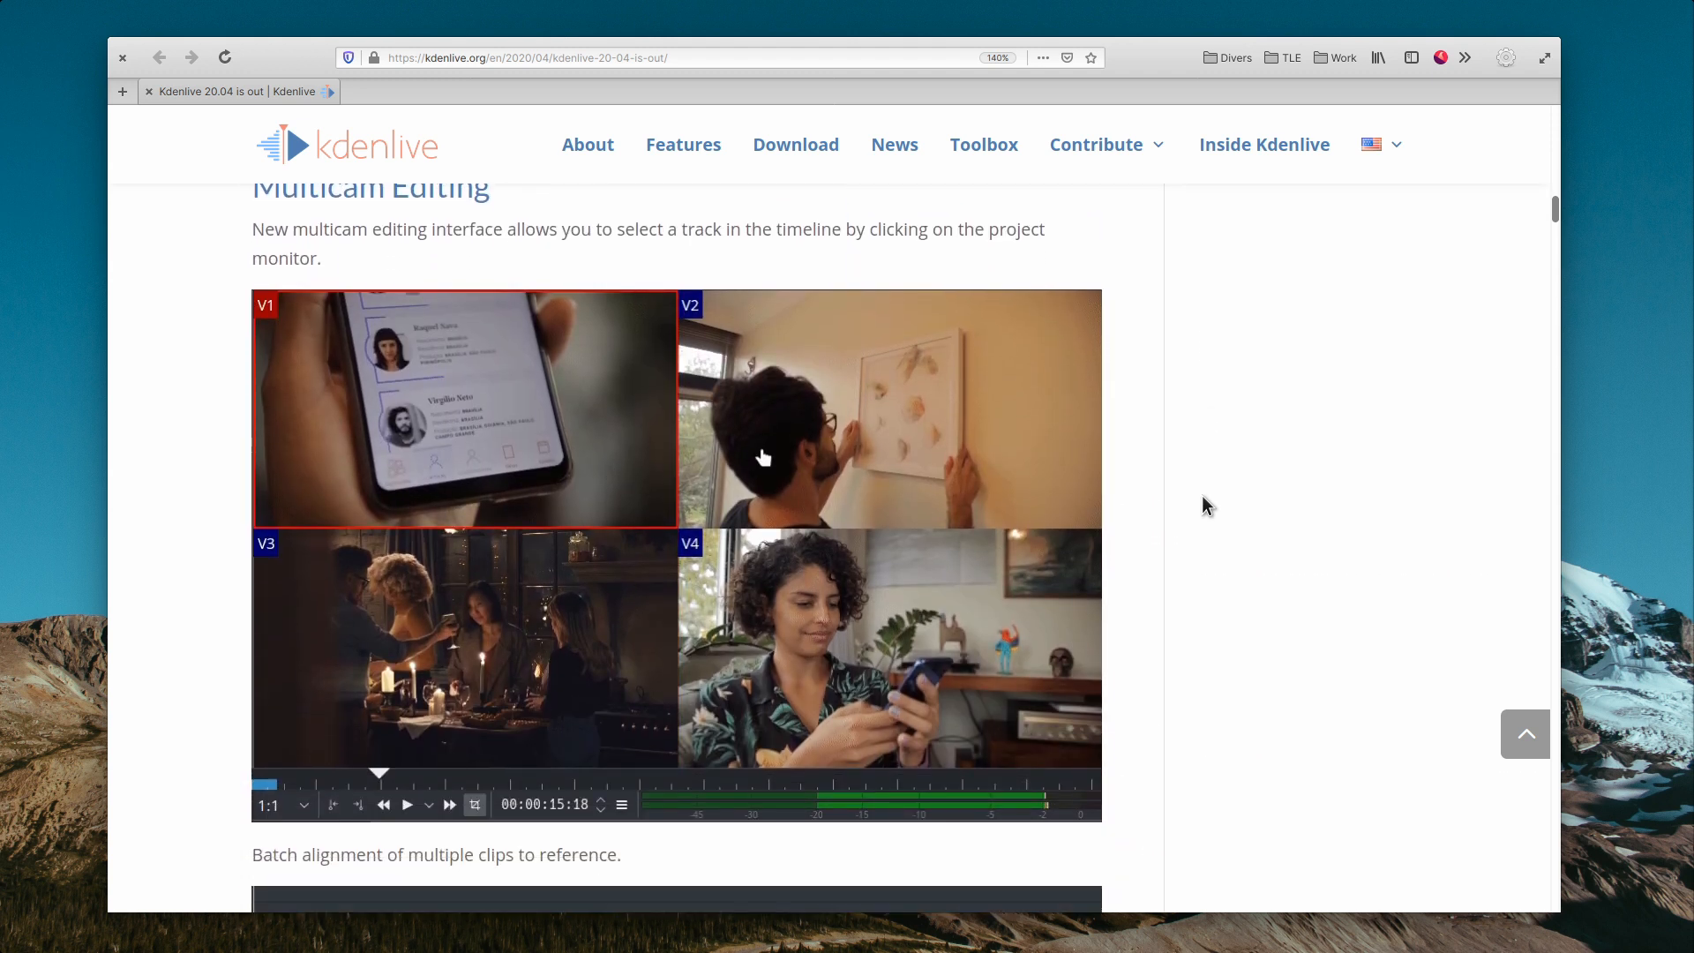
left_click(465, 647)
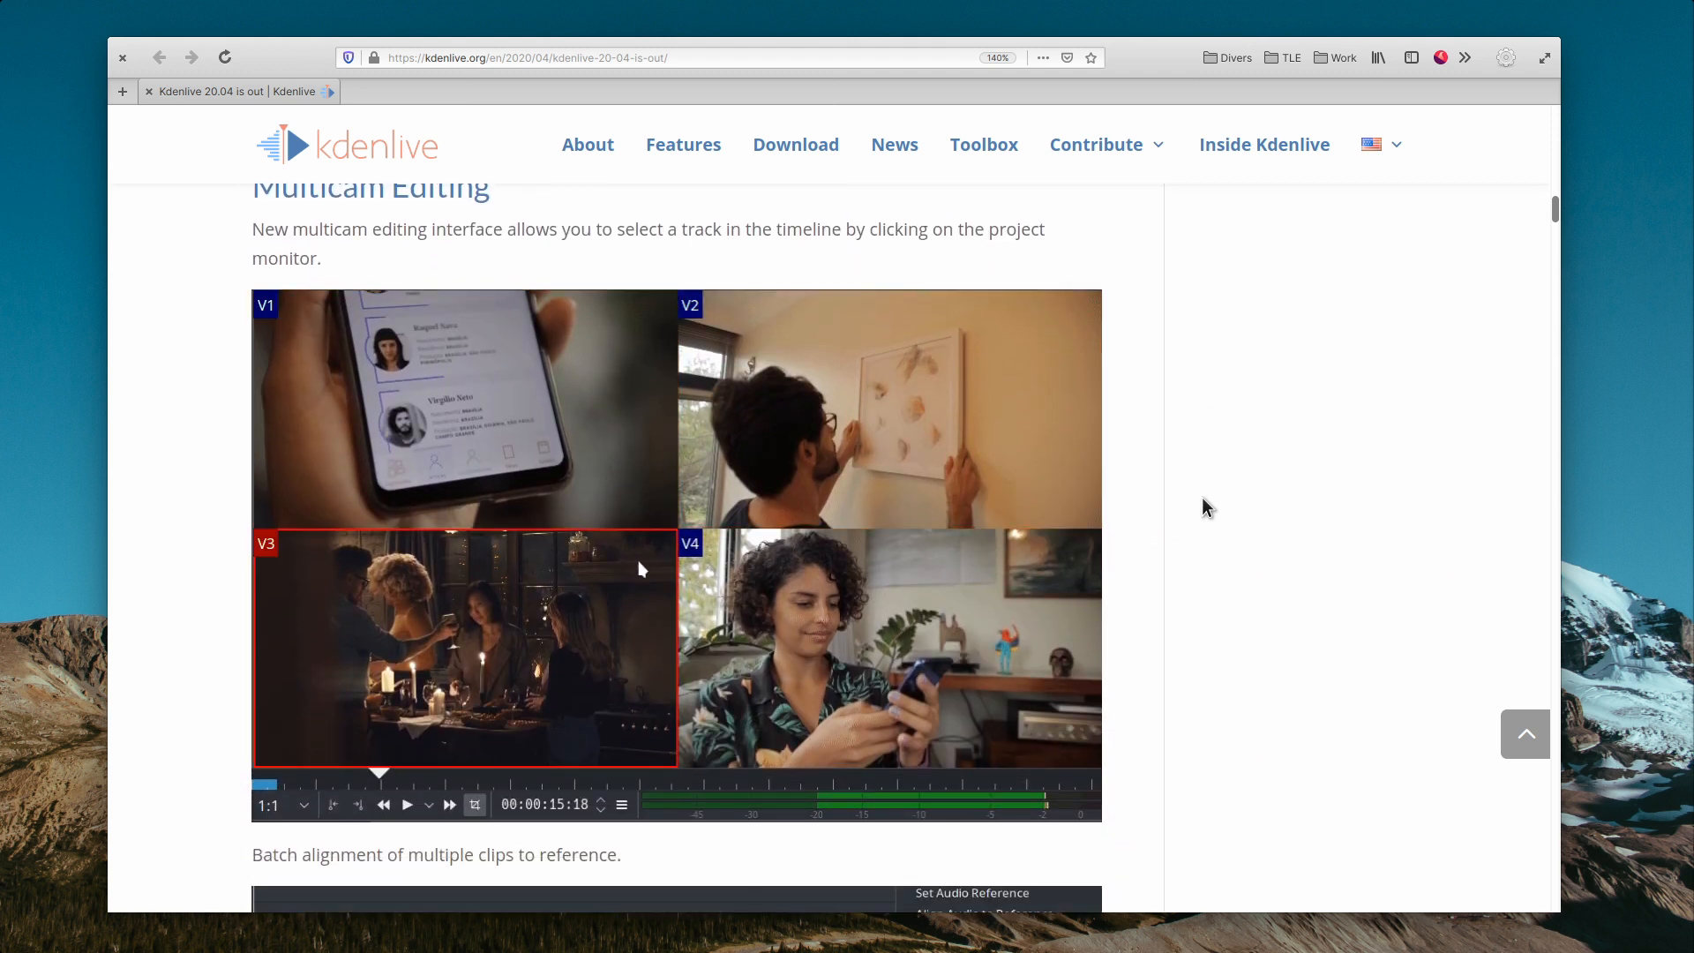
- Read past the supported import/export formats down to Interface and Usability
scroll("down", 3)
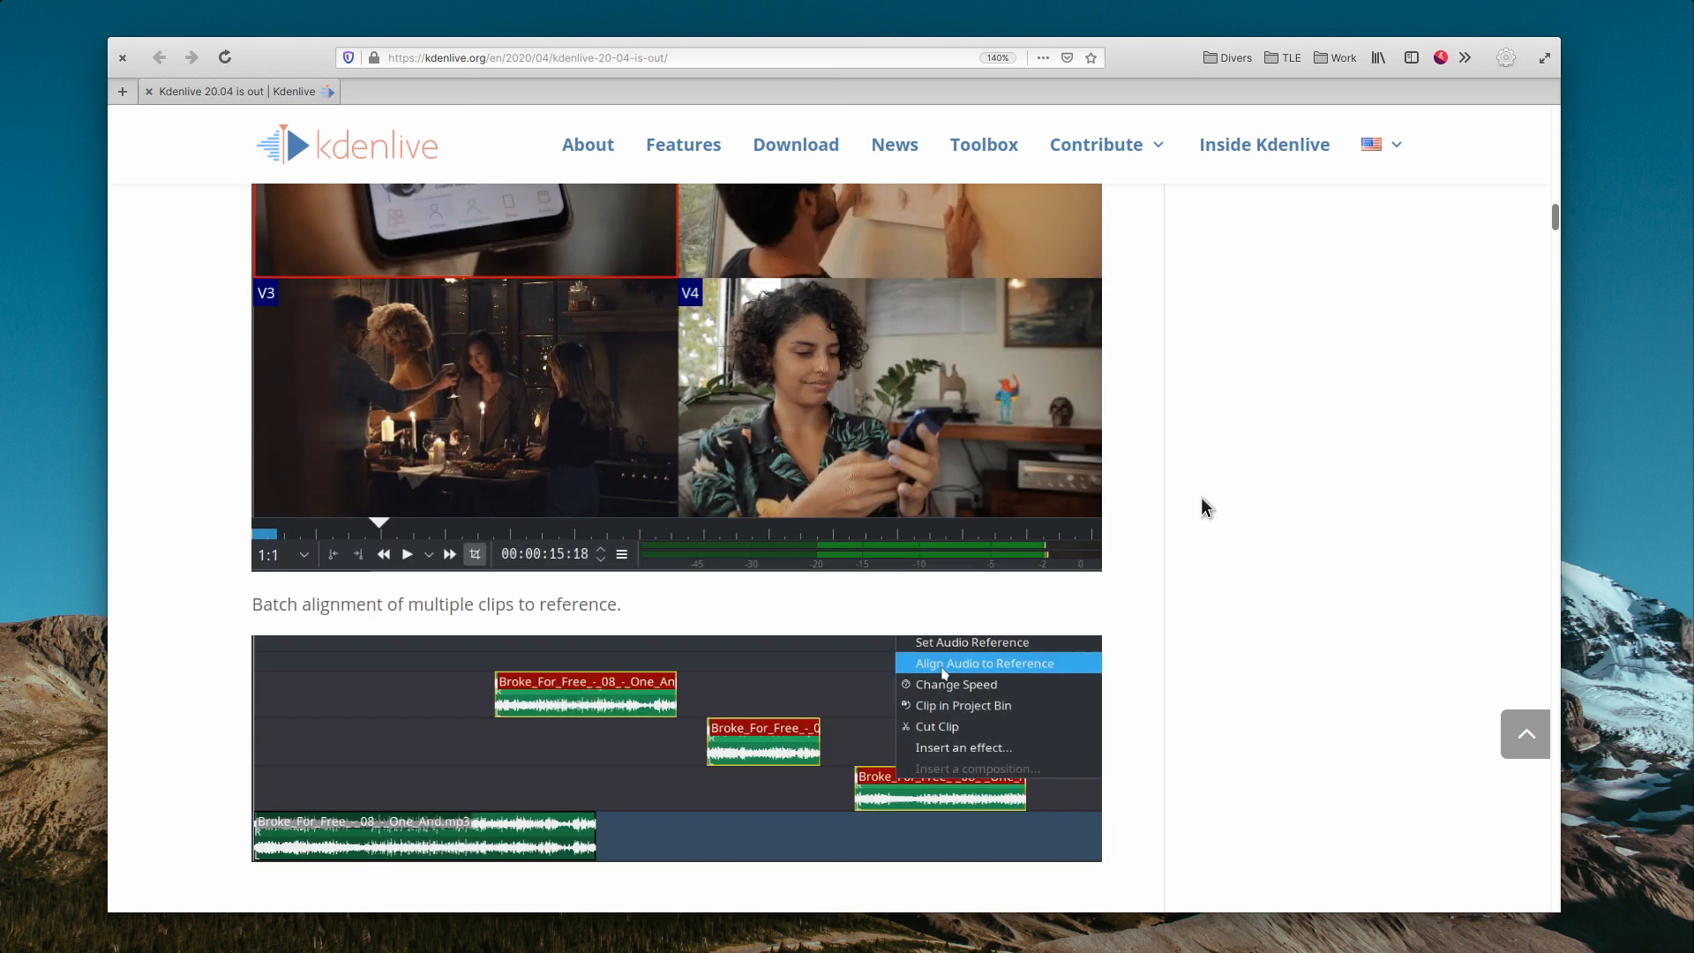
scroll("down", 3)
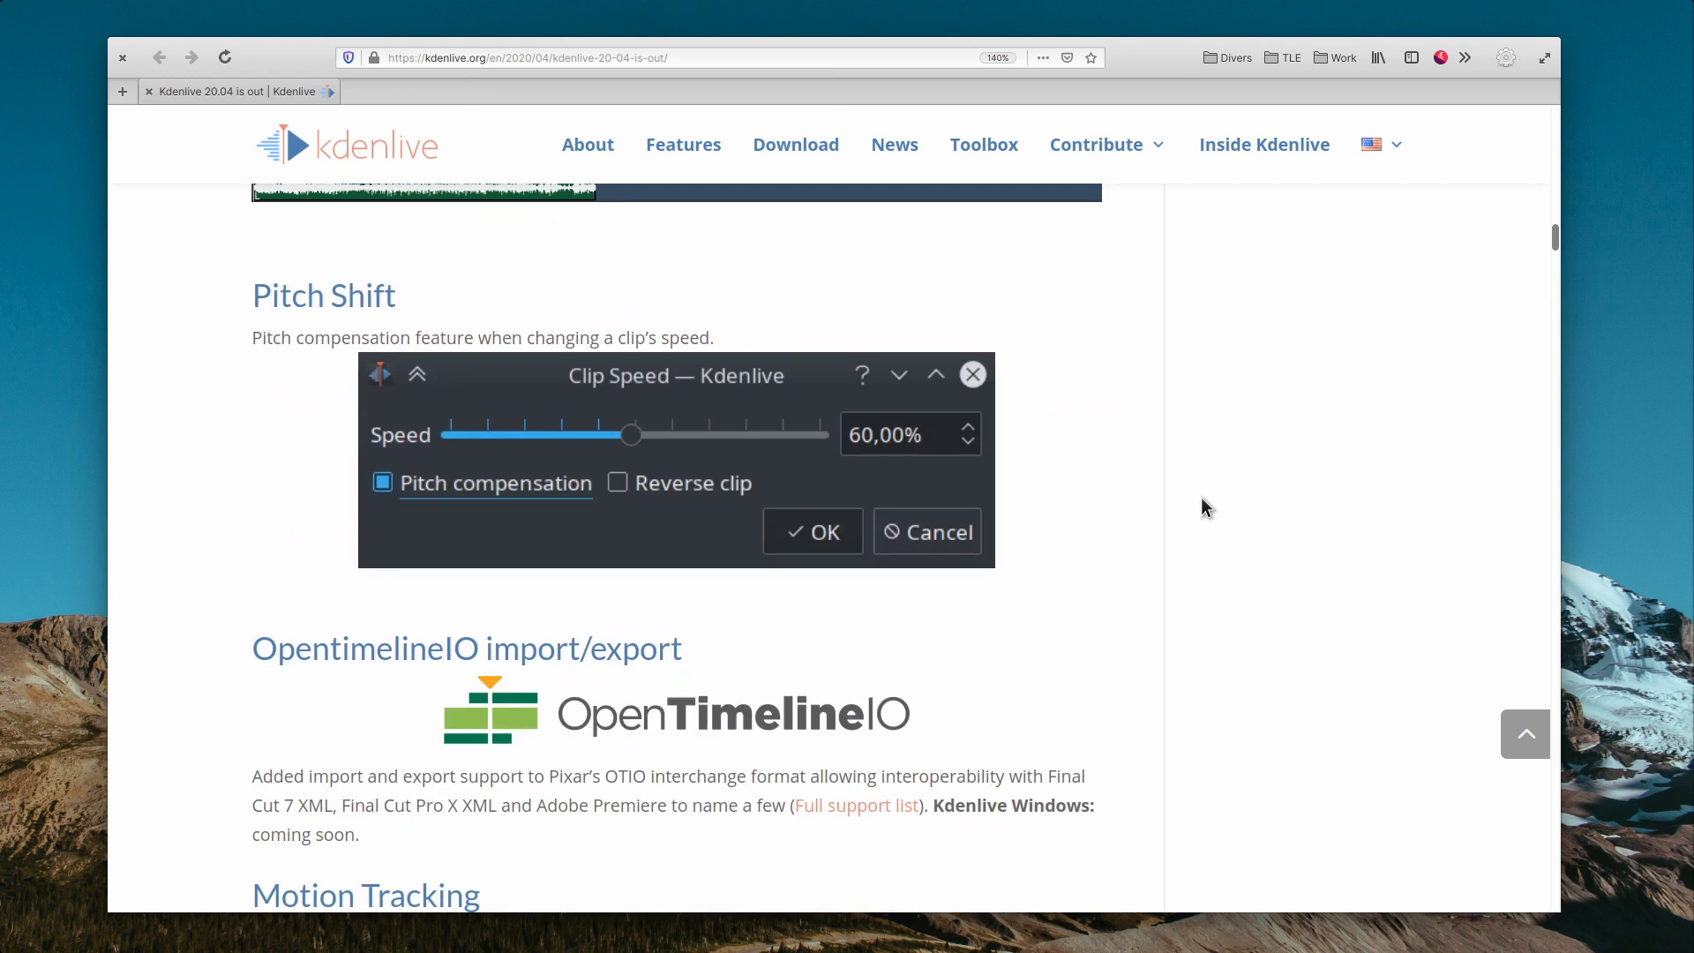
scroll("down", 3)
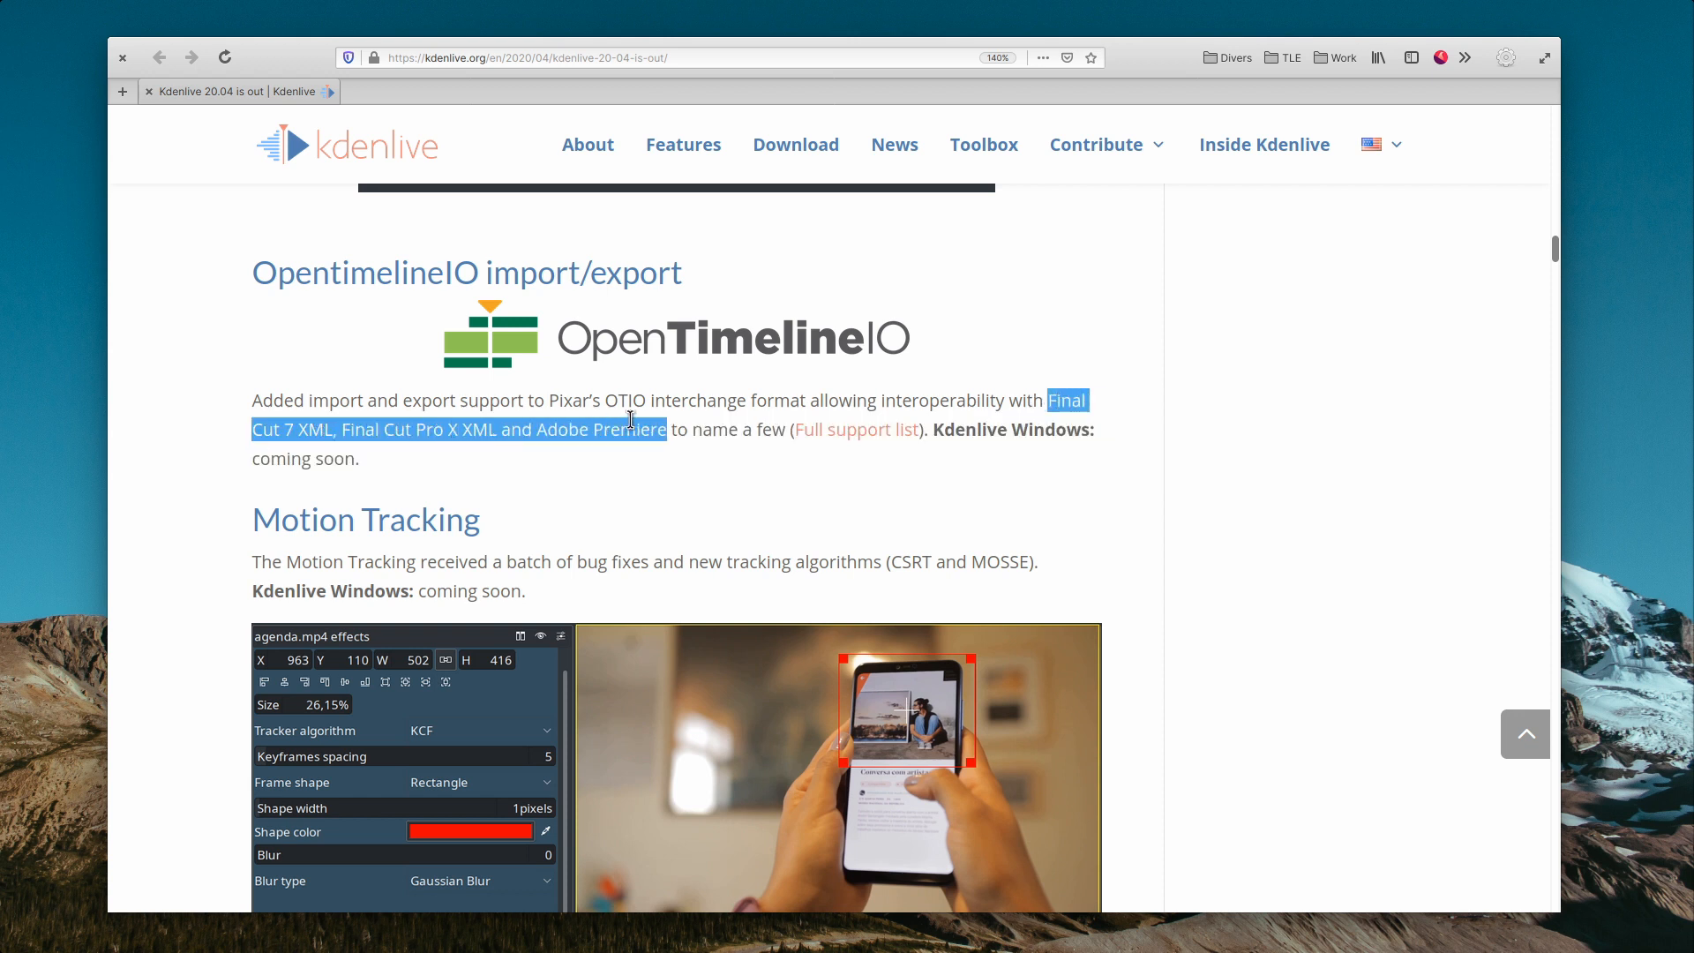
scroll("down", 3)
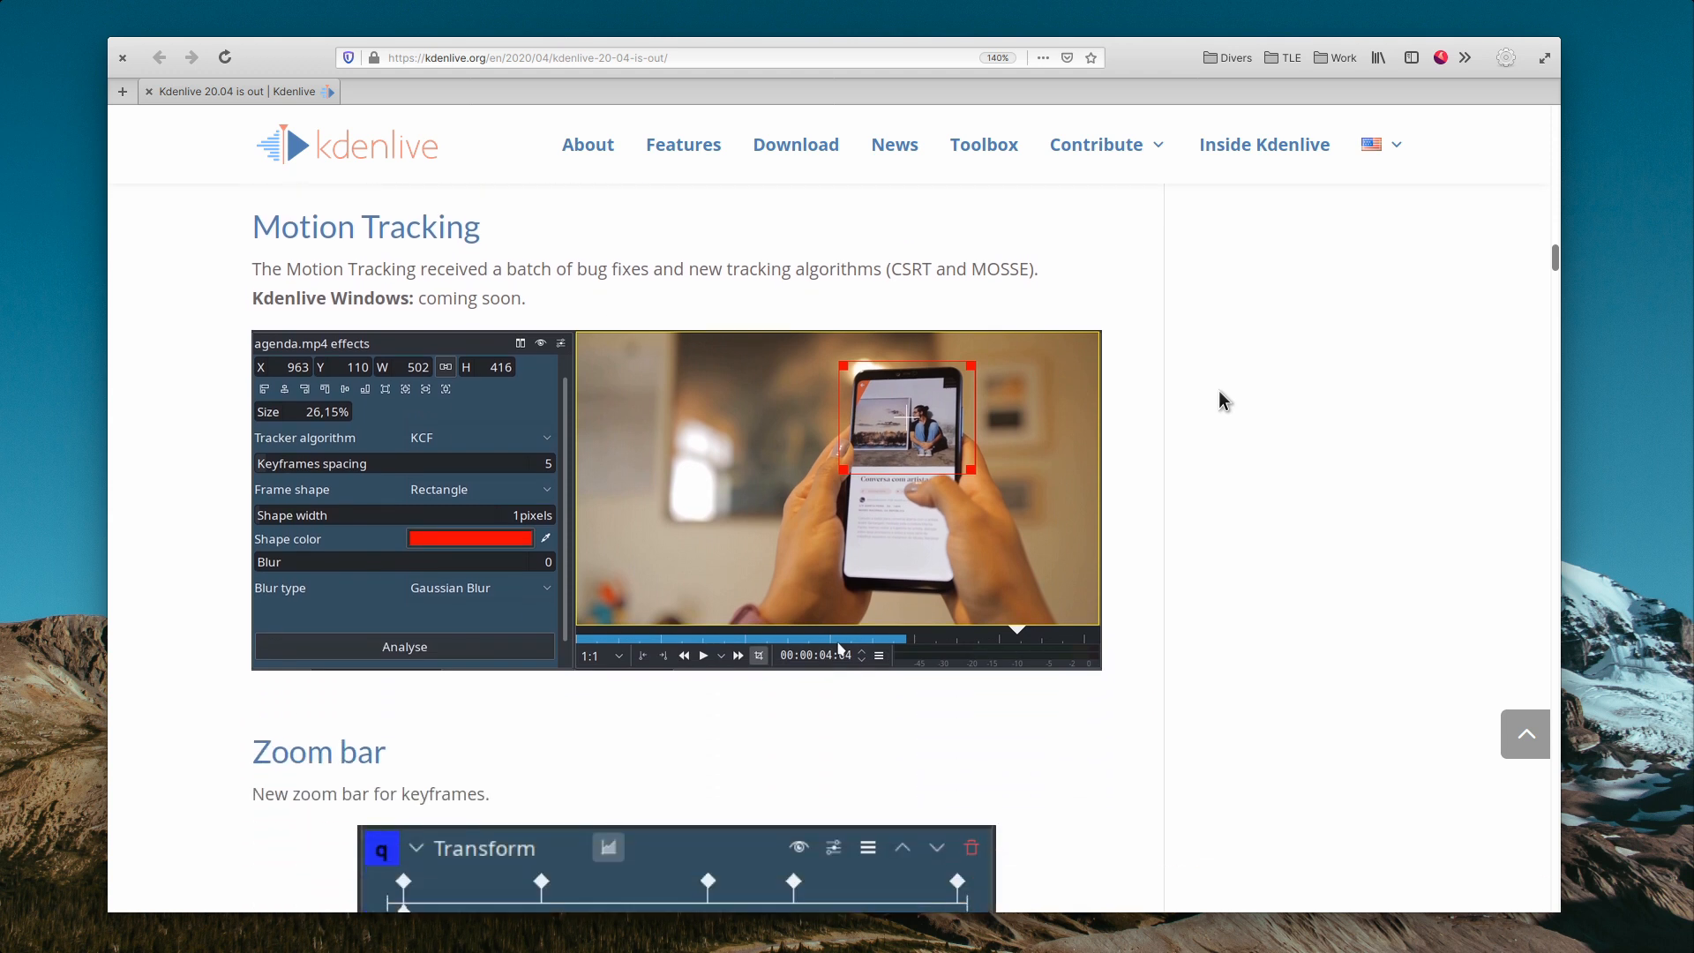
scroll("down", 3)
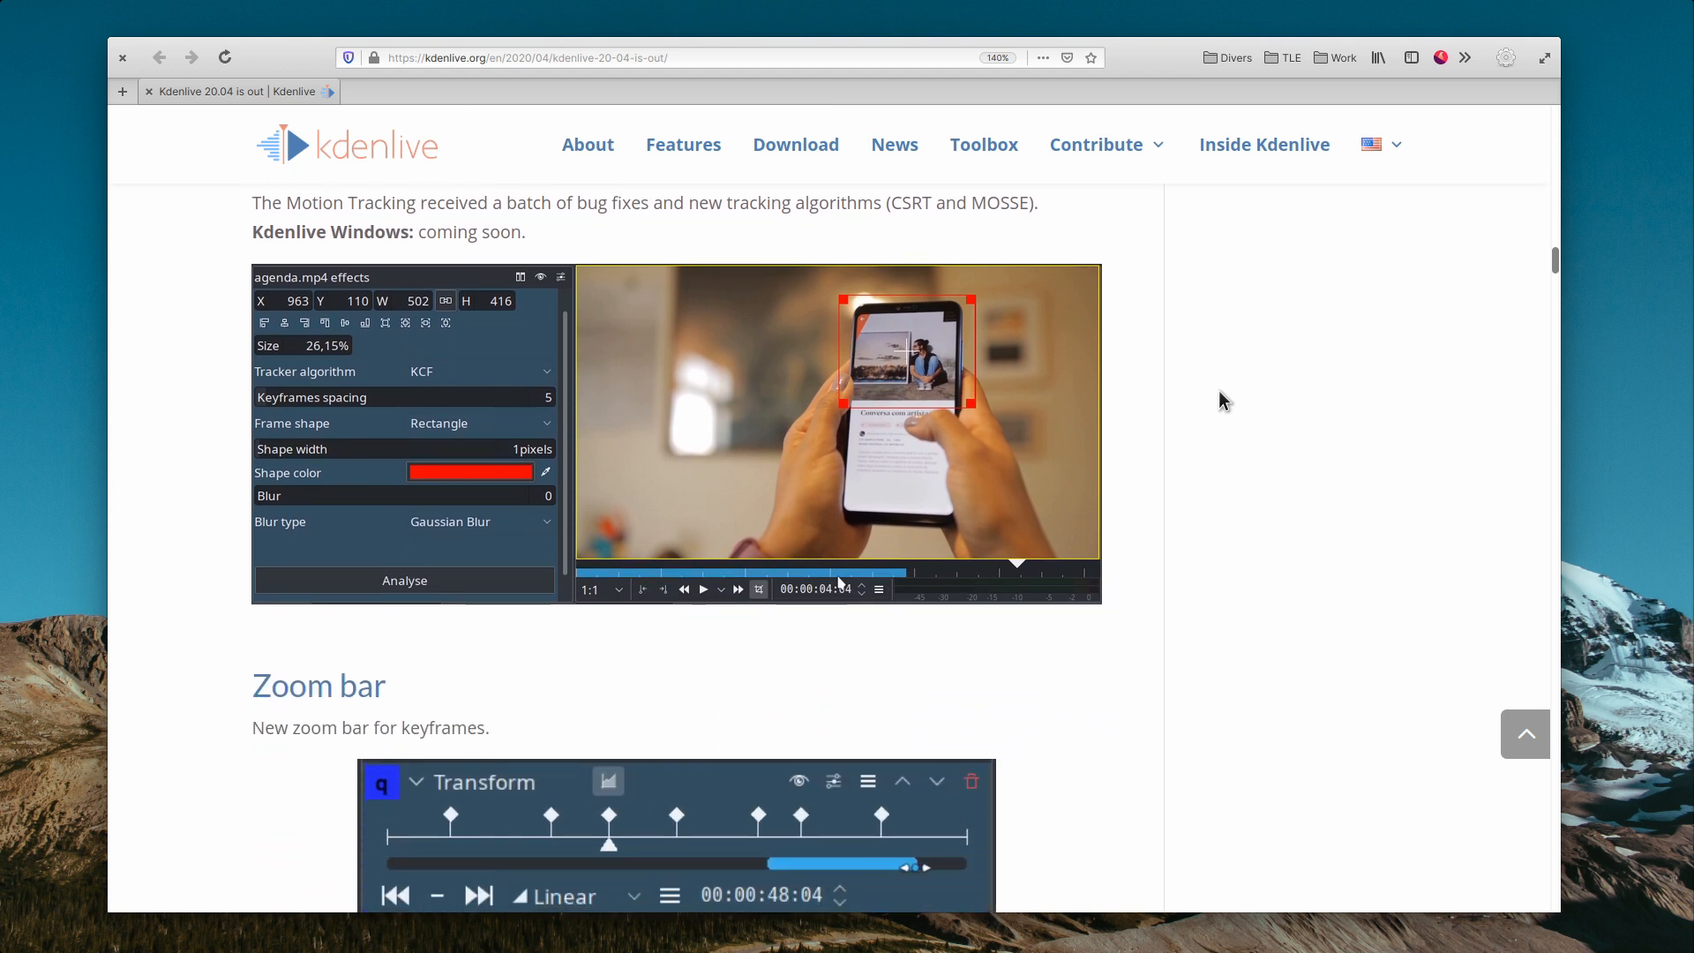
scroll("down", 3)
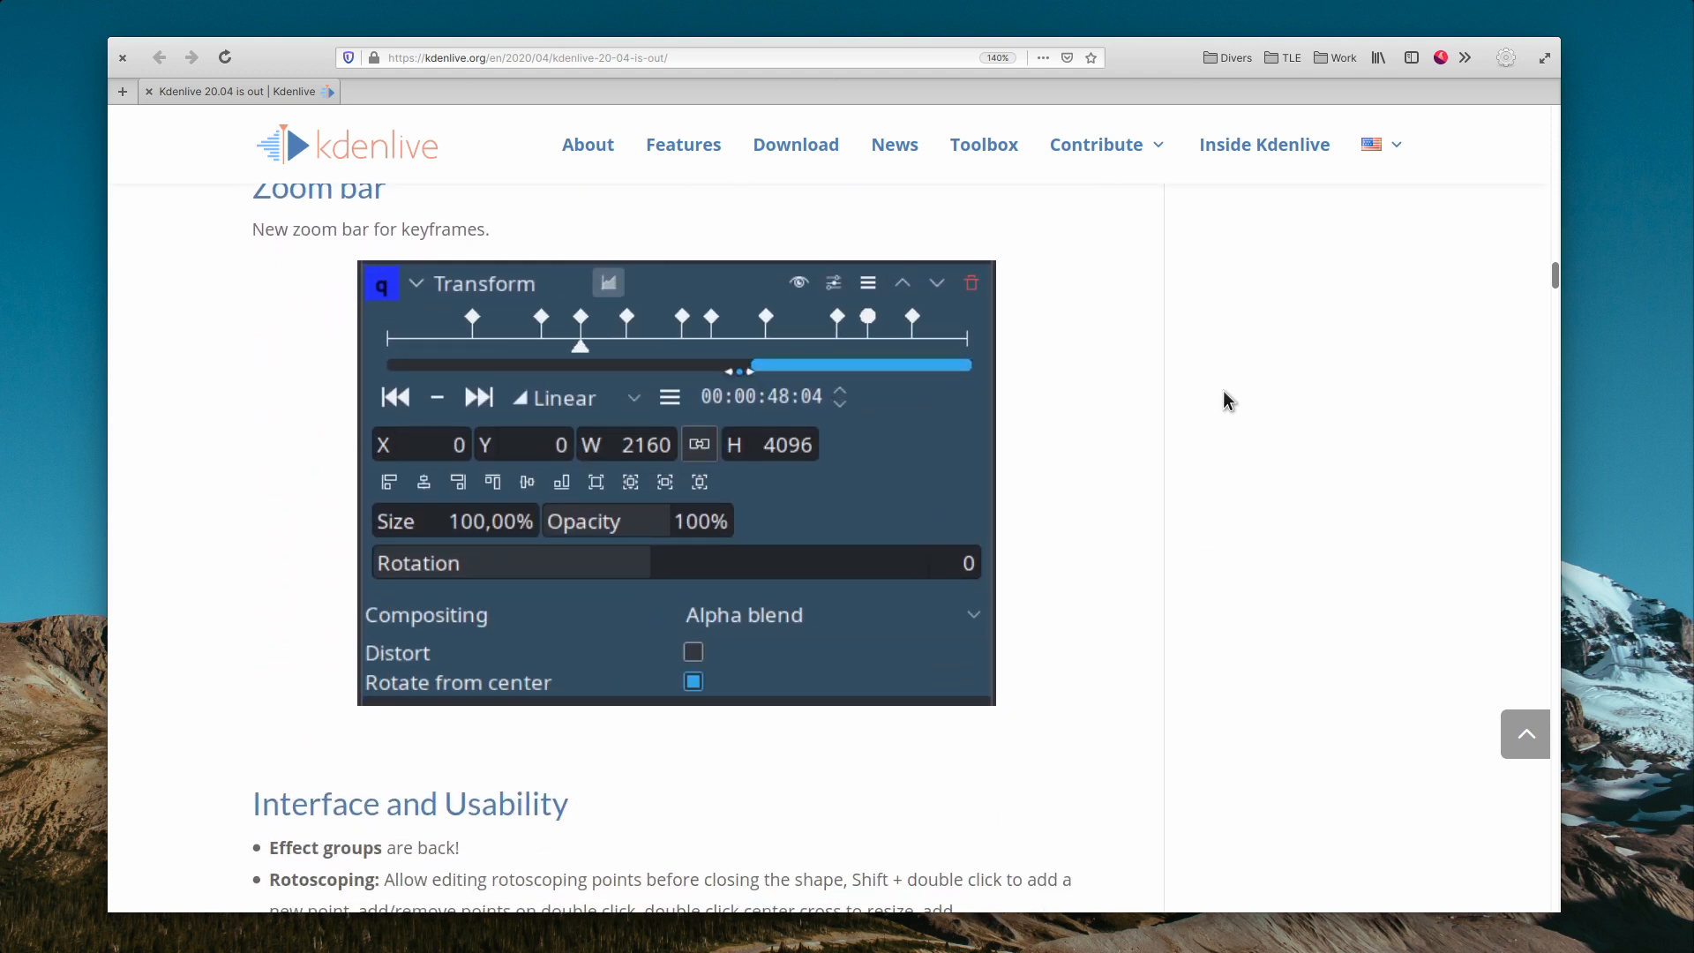
scroll("down", 3)
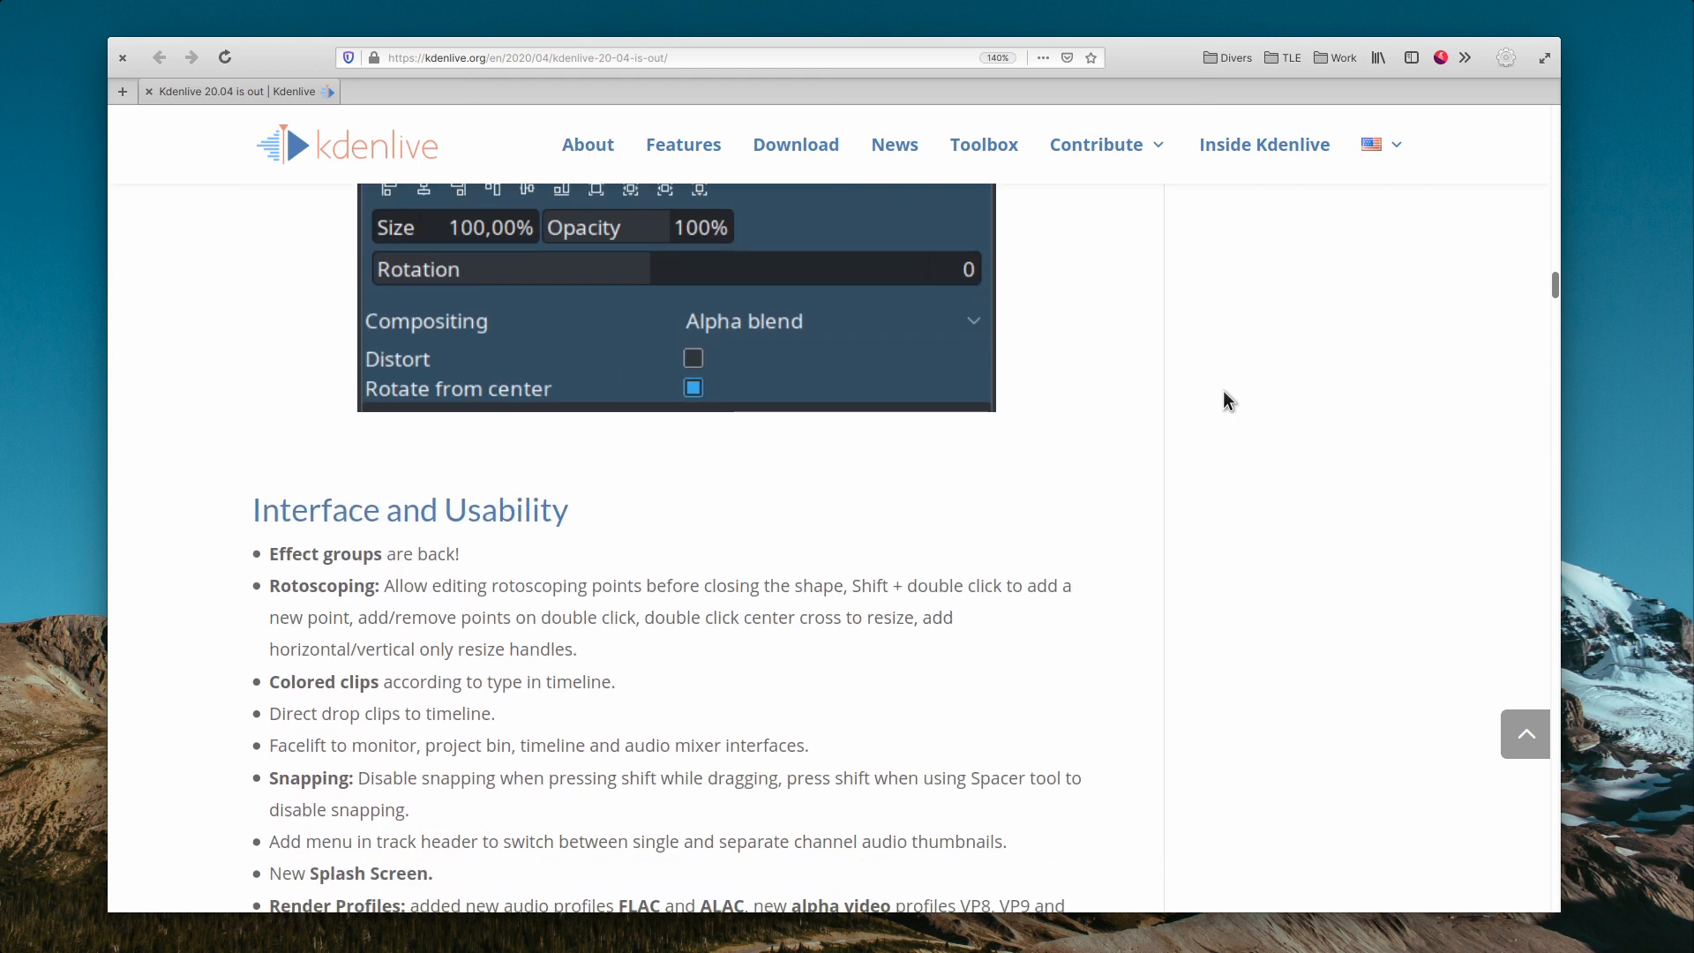
scroll("down", 3)
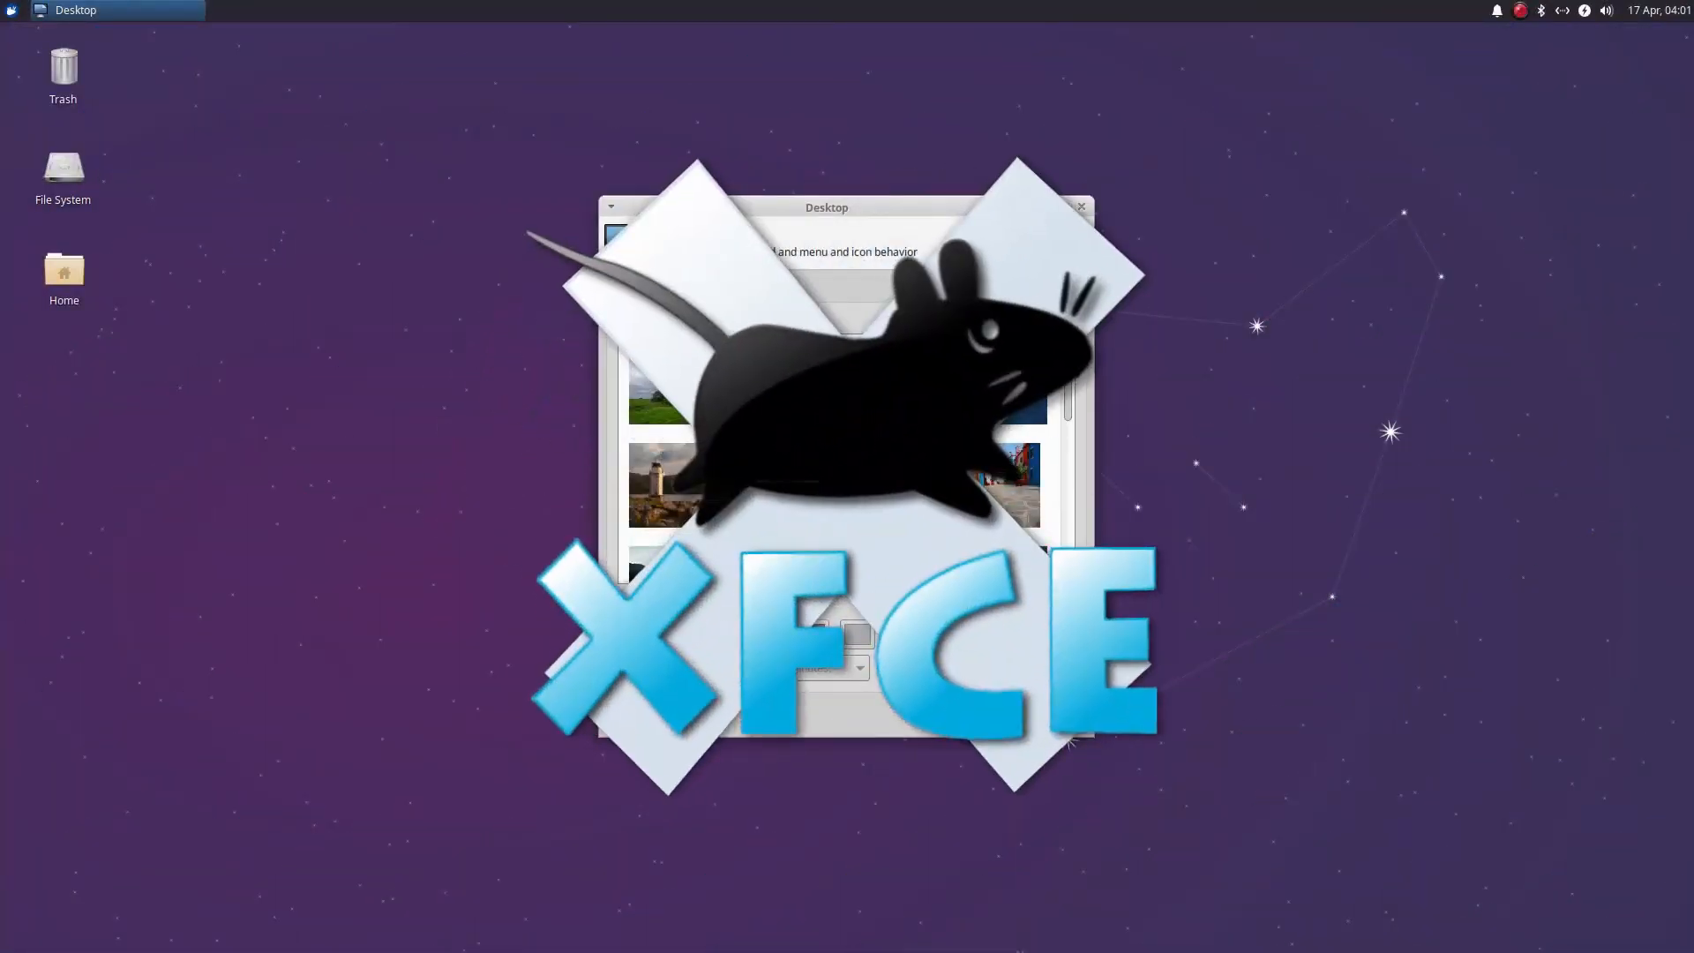
- Show the Xubuntu Window Manager style settings beside the file manager and terminal
scroll("down", 3)
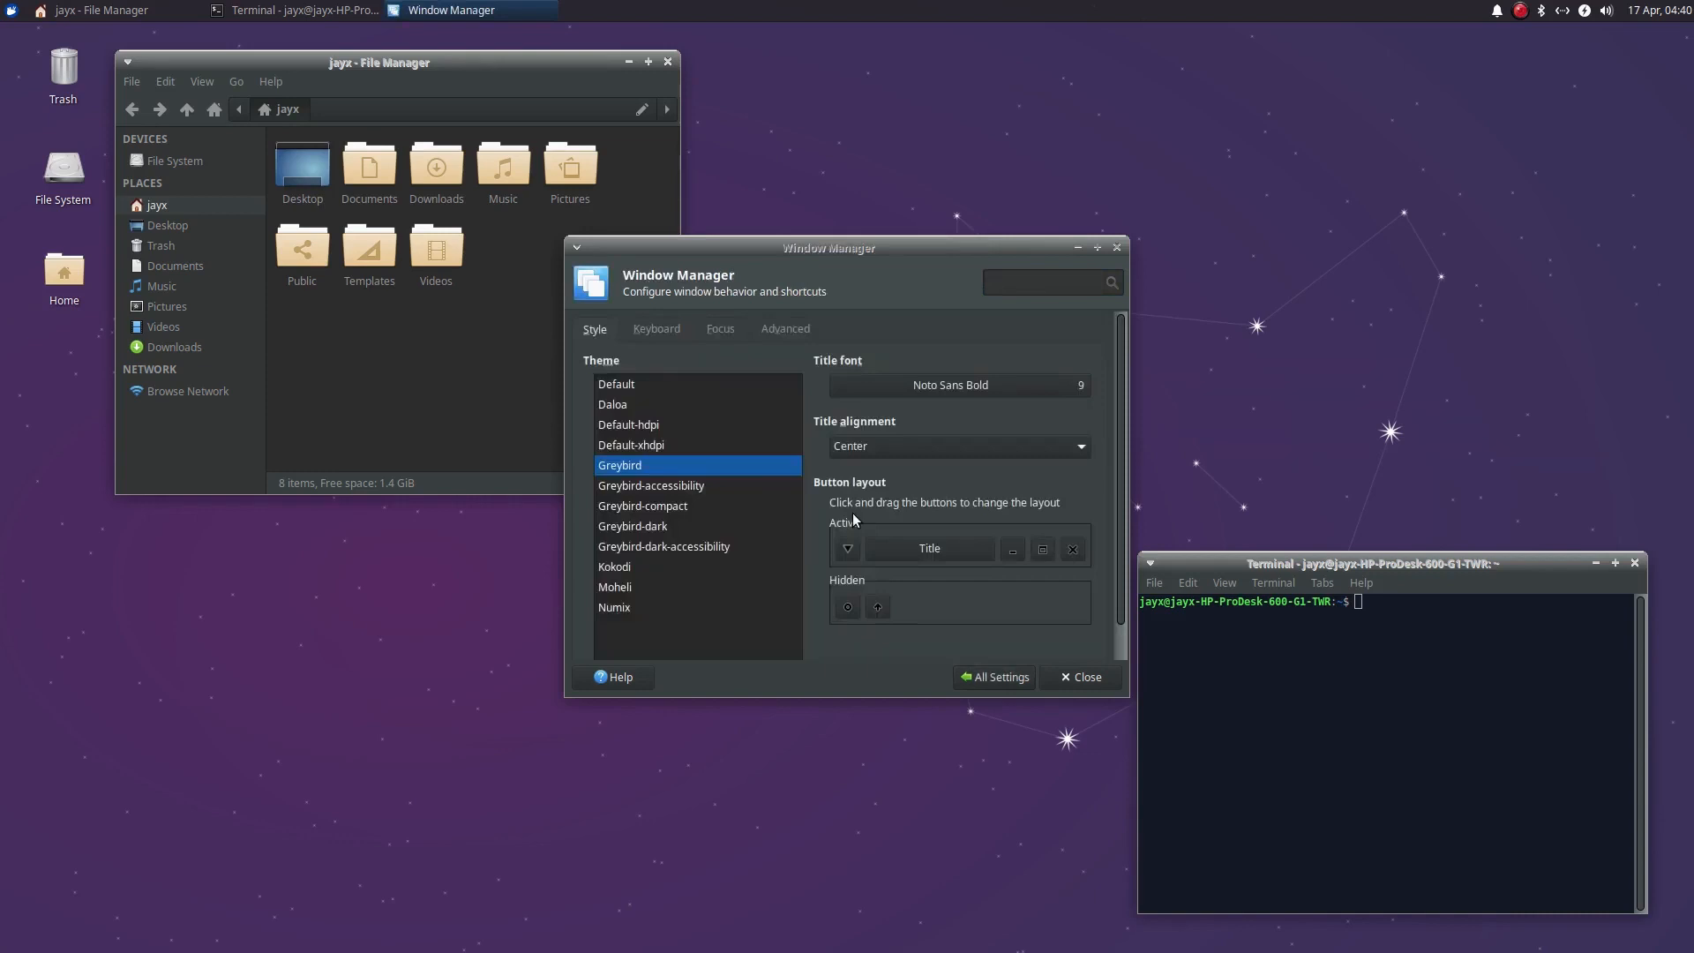
left_click(632, 526)
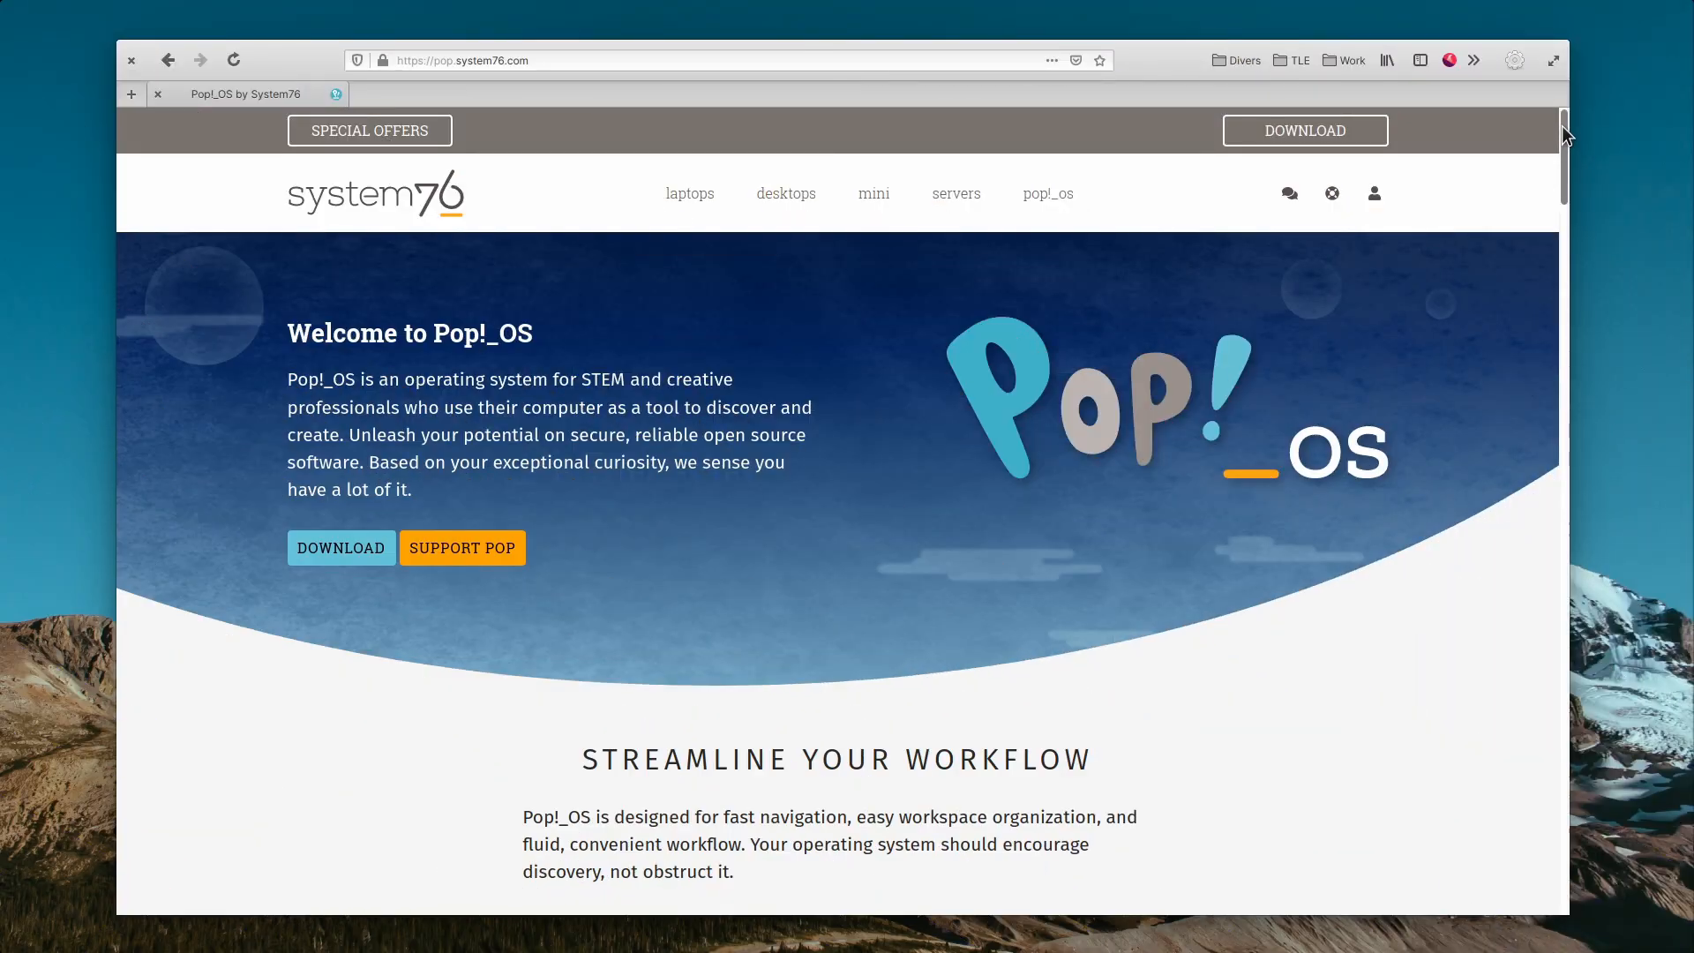
- Scroll to the Auto-Tiling With Pop Shell card and play its video
scroll("down", 3)
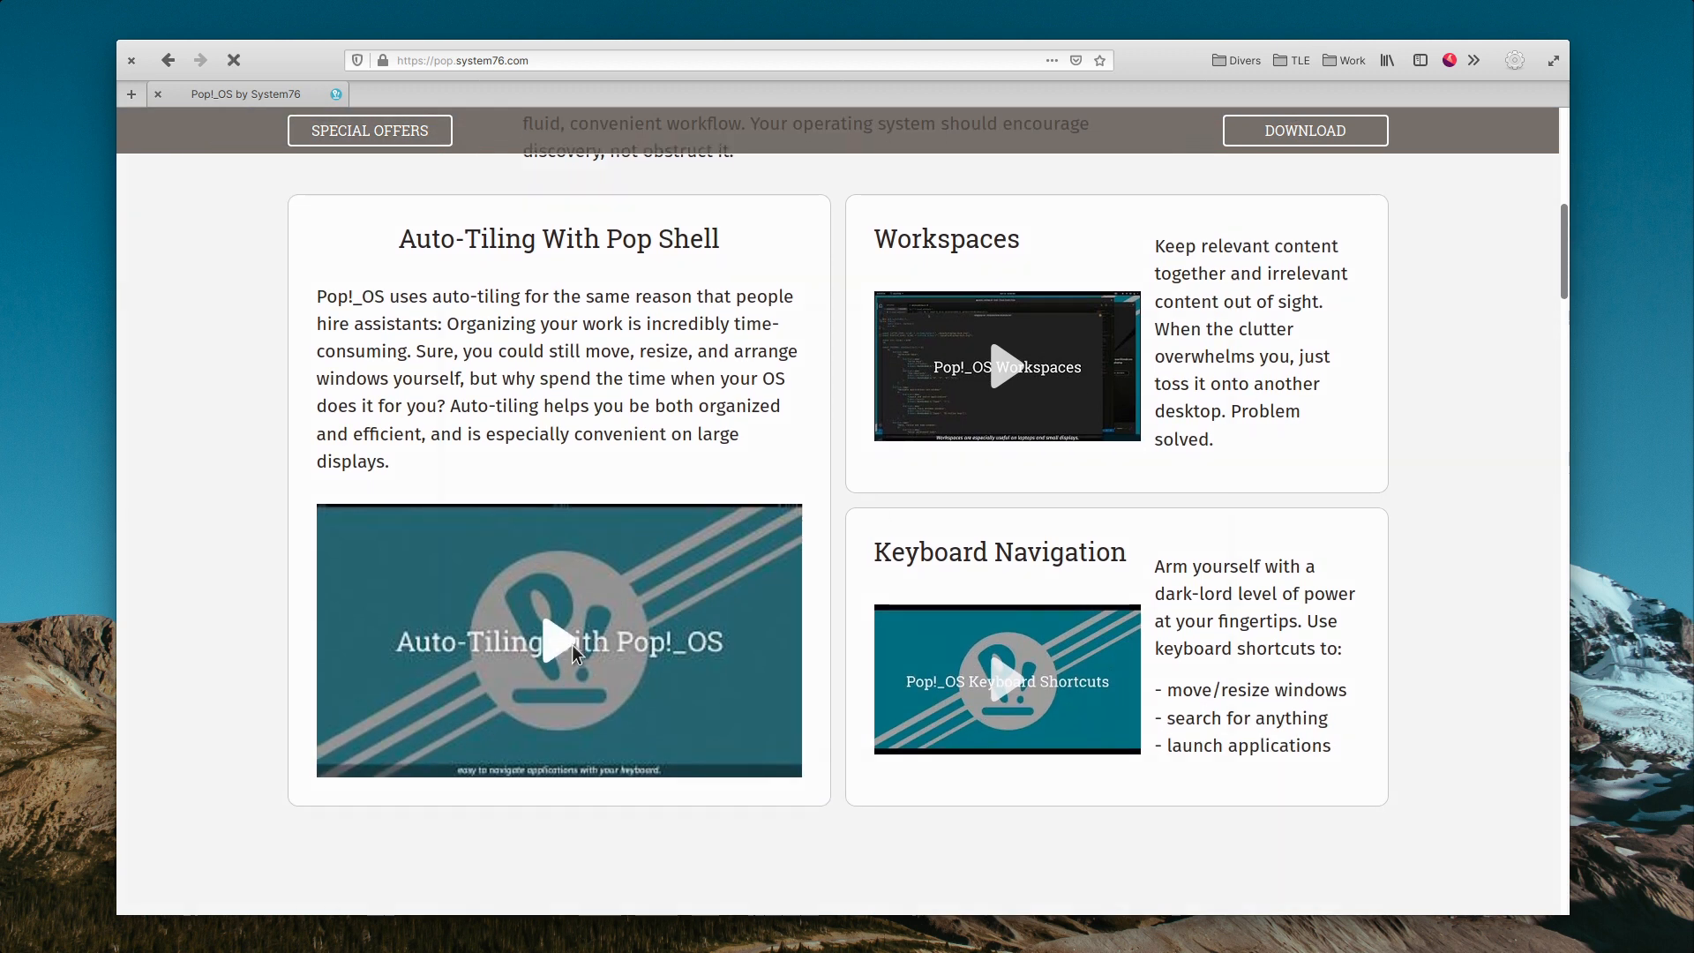
left_click(559, 640)
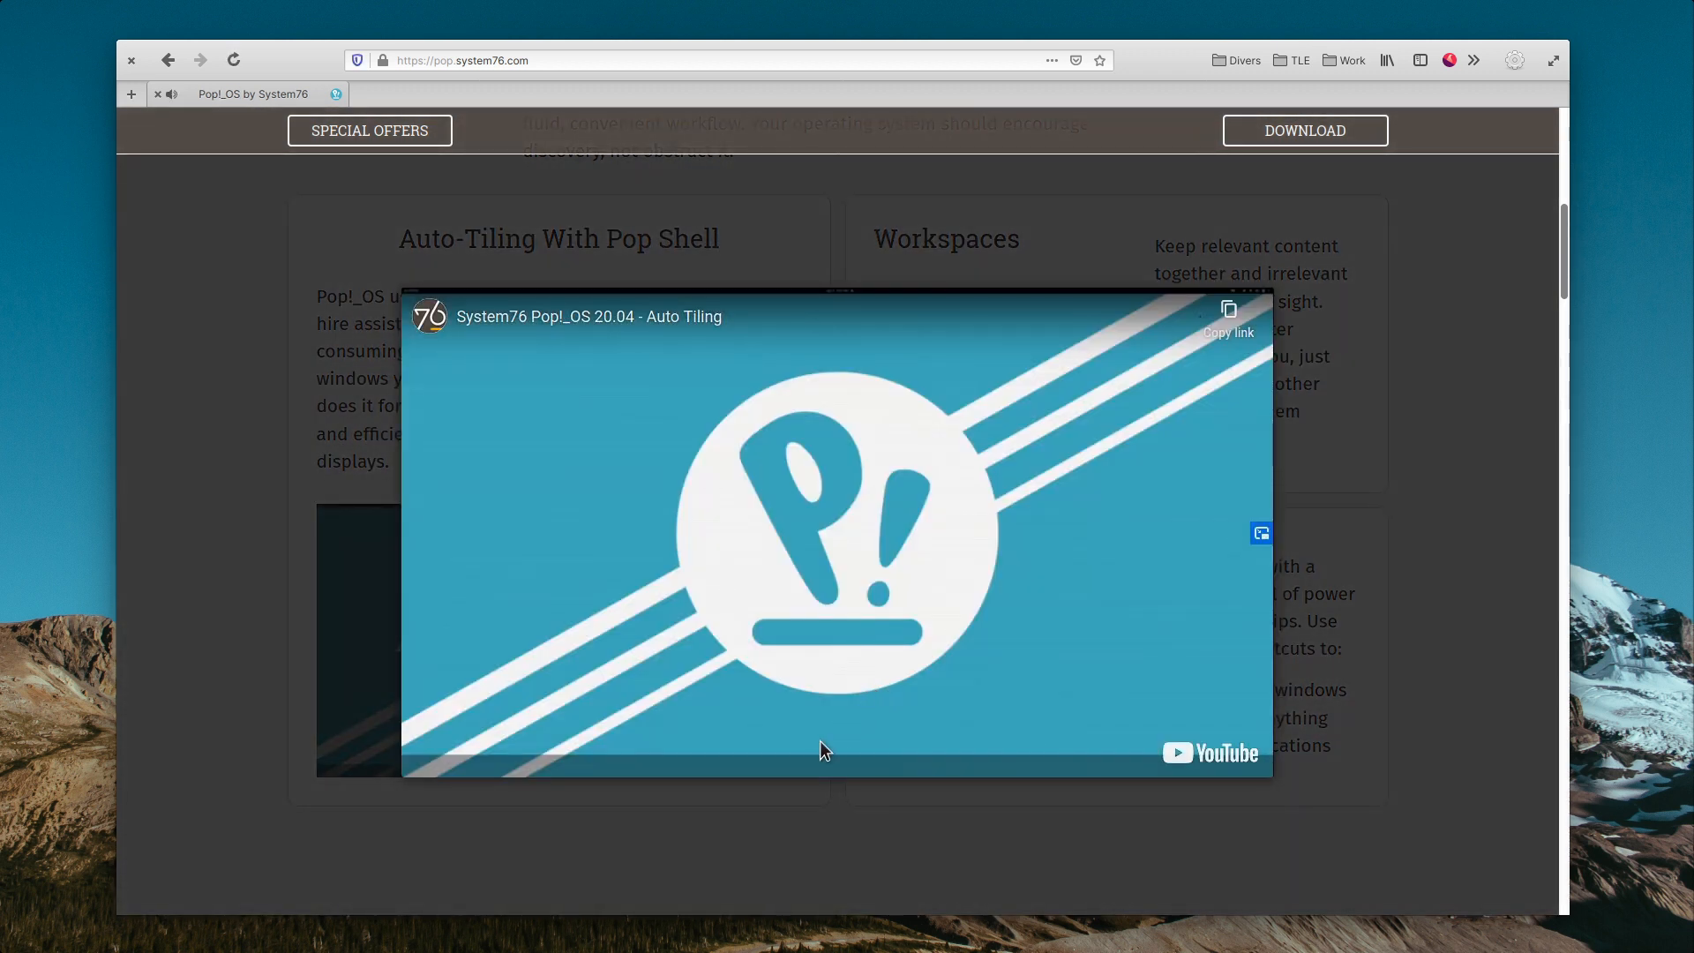